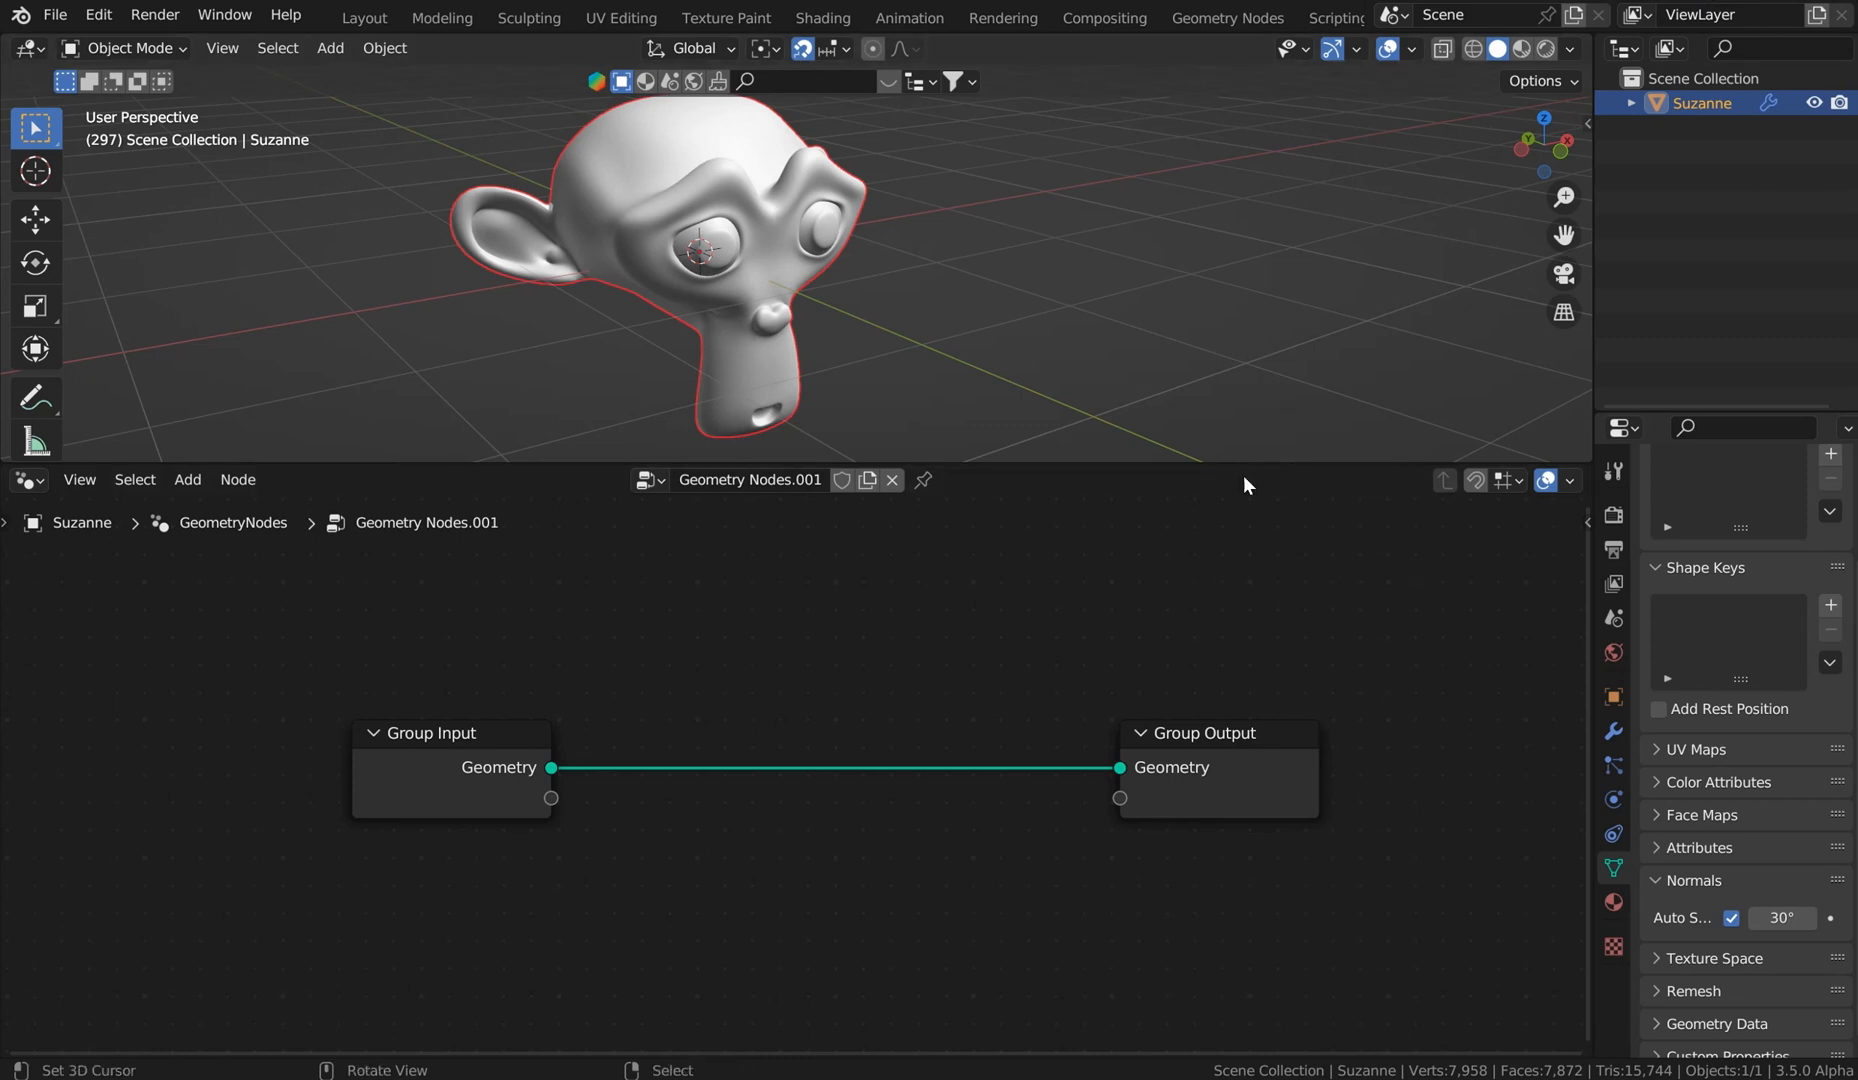
pyautogui.moveTo(1096, 698)
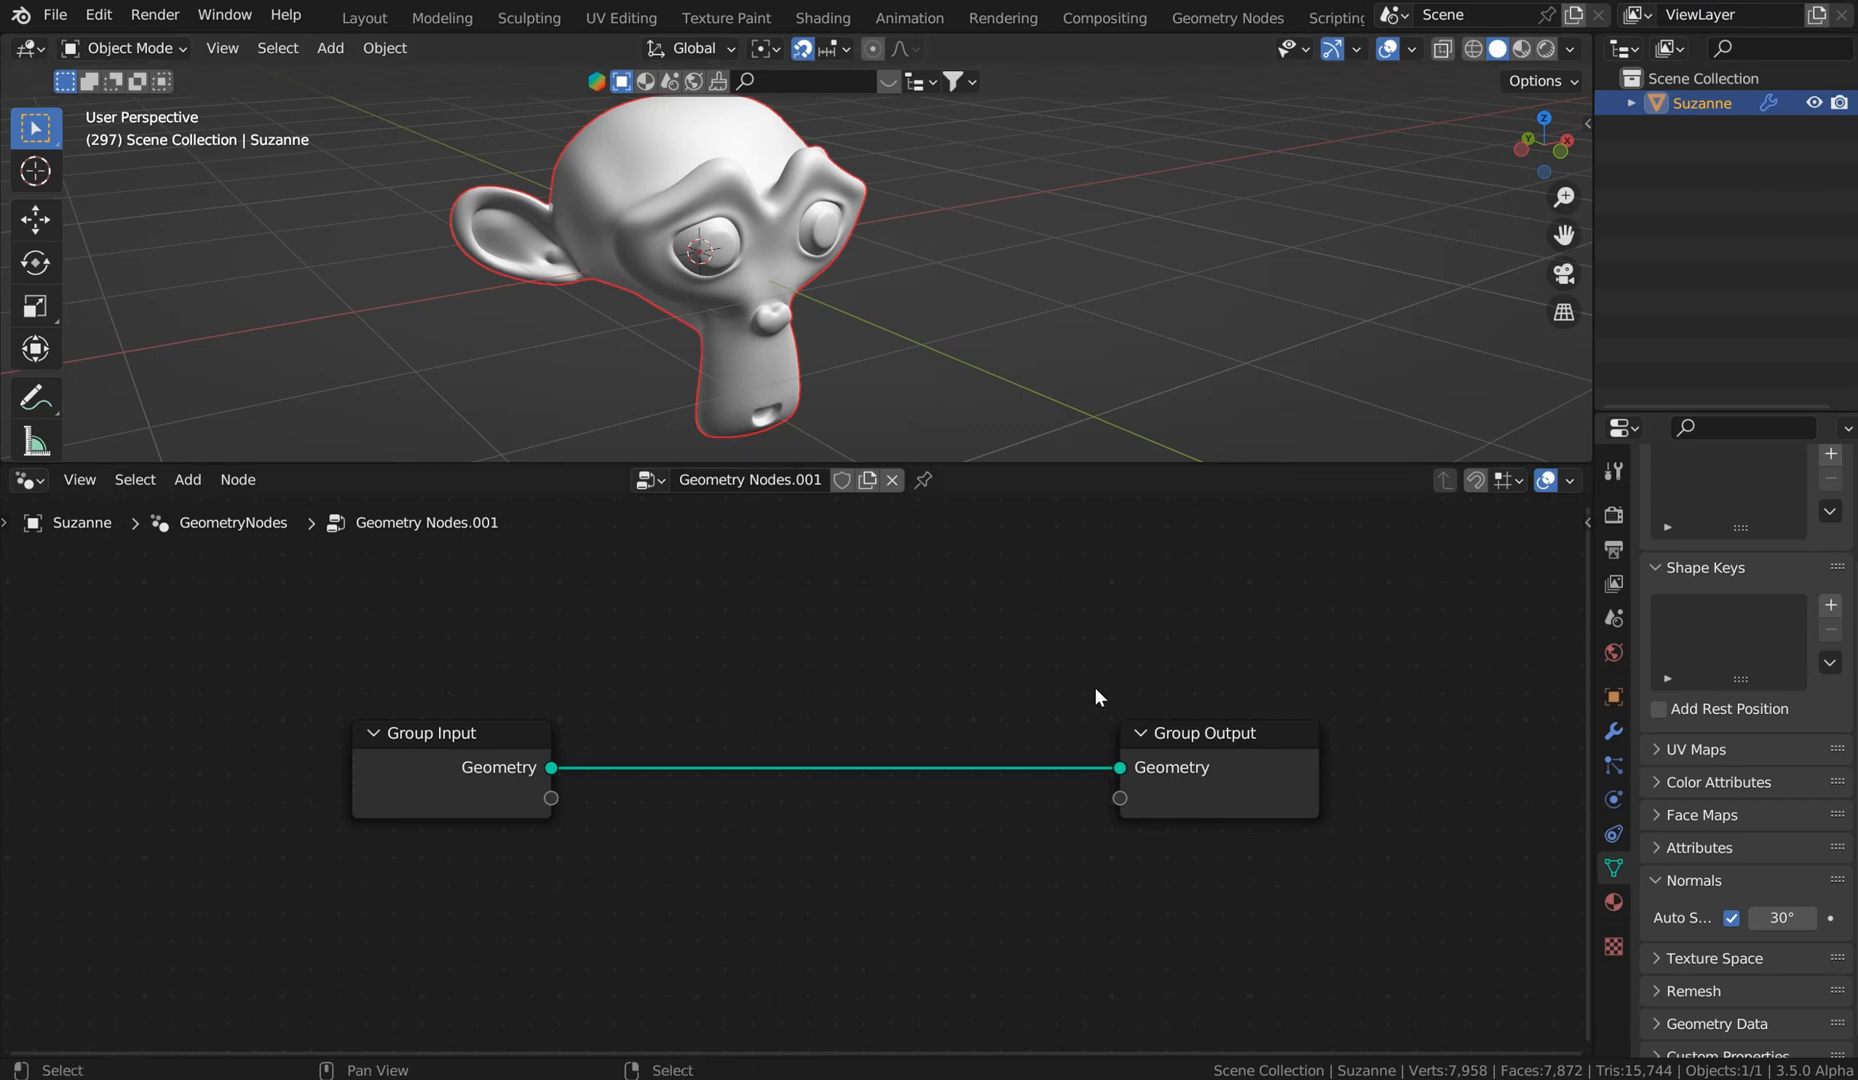
pyautogui.moveTo(960, 592)
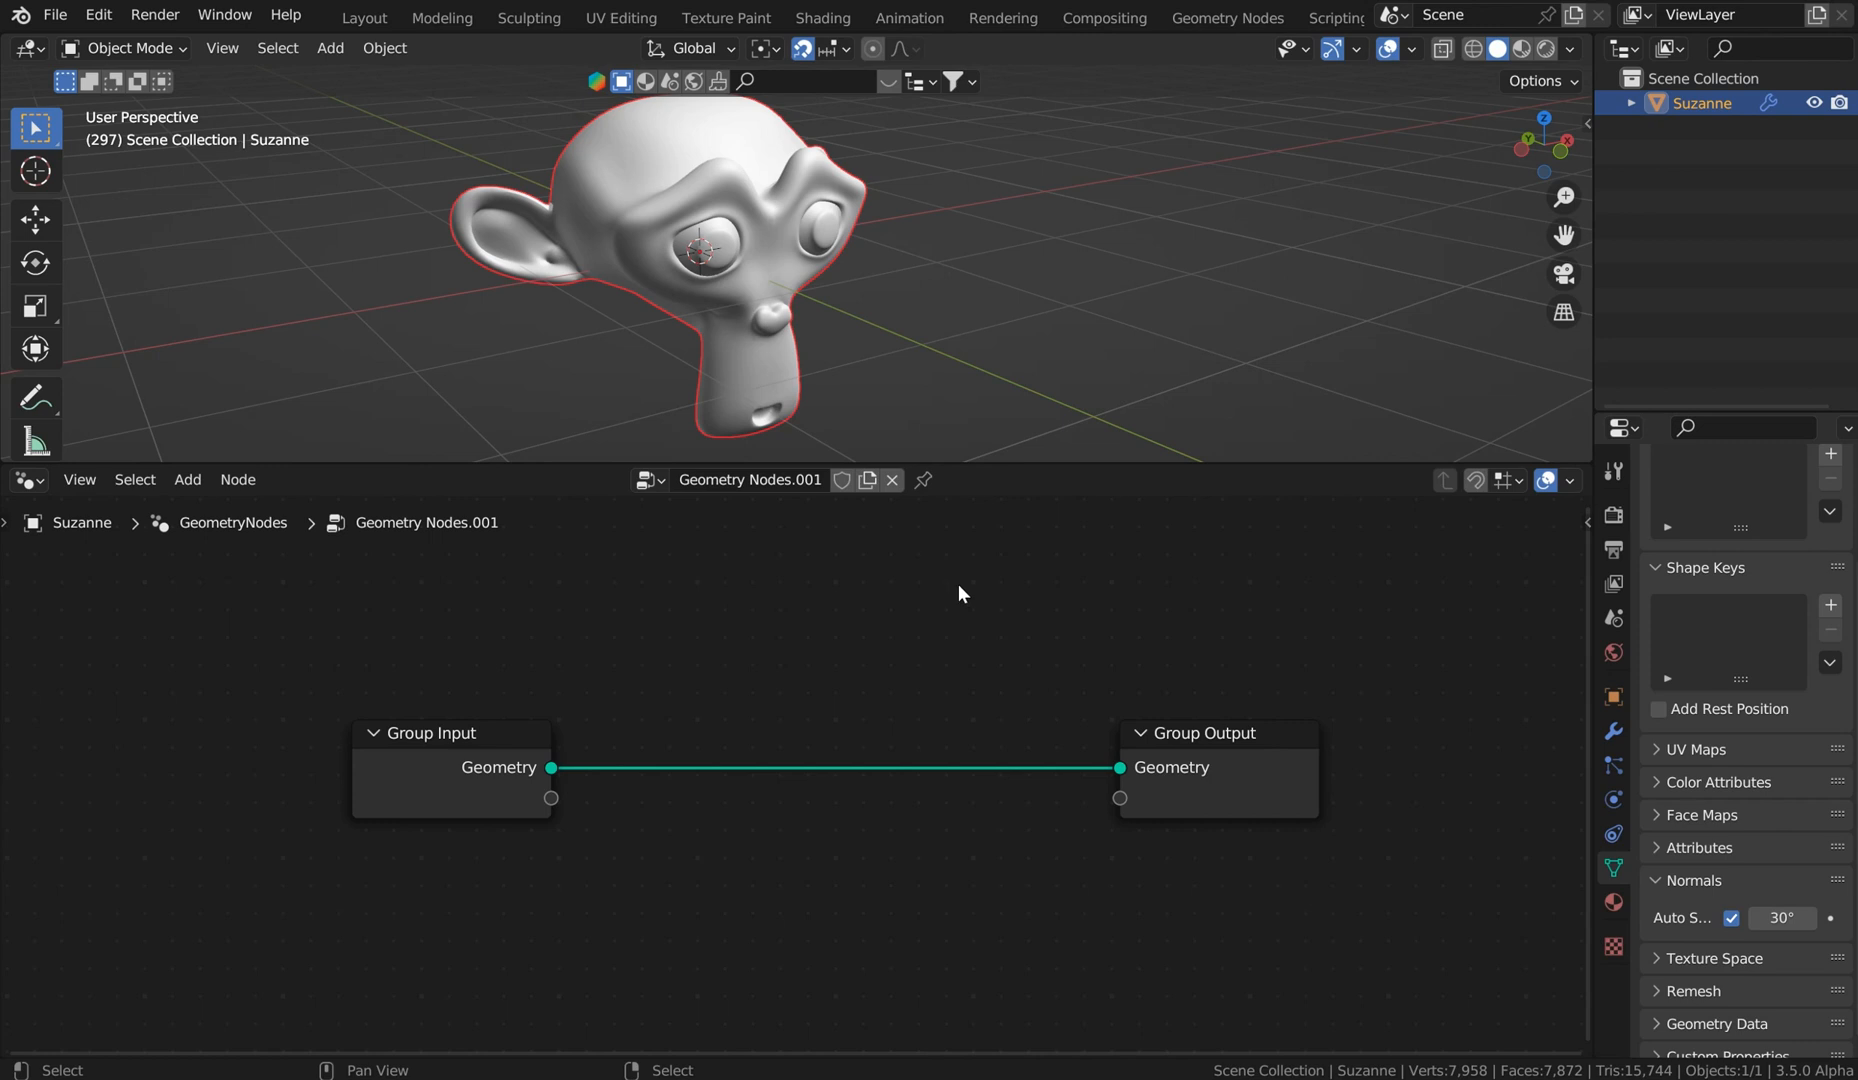
pyautogui.moveTo(946, 632)
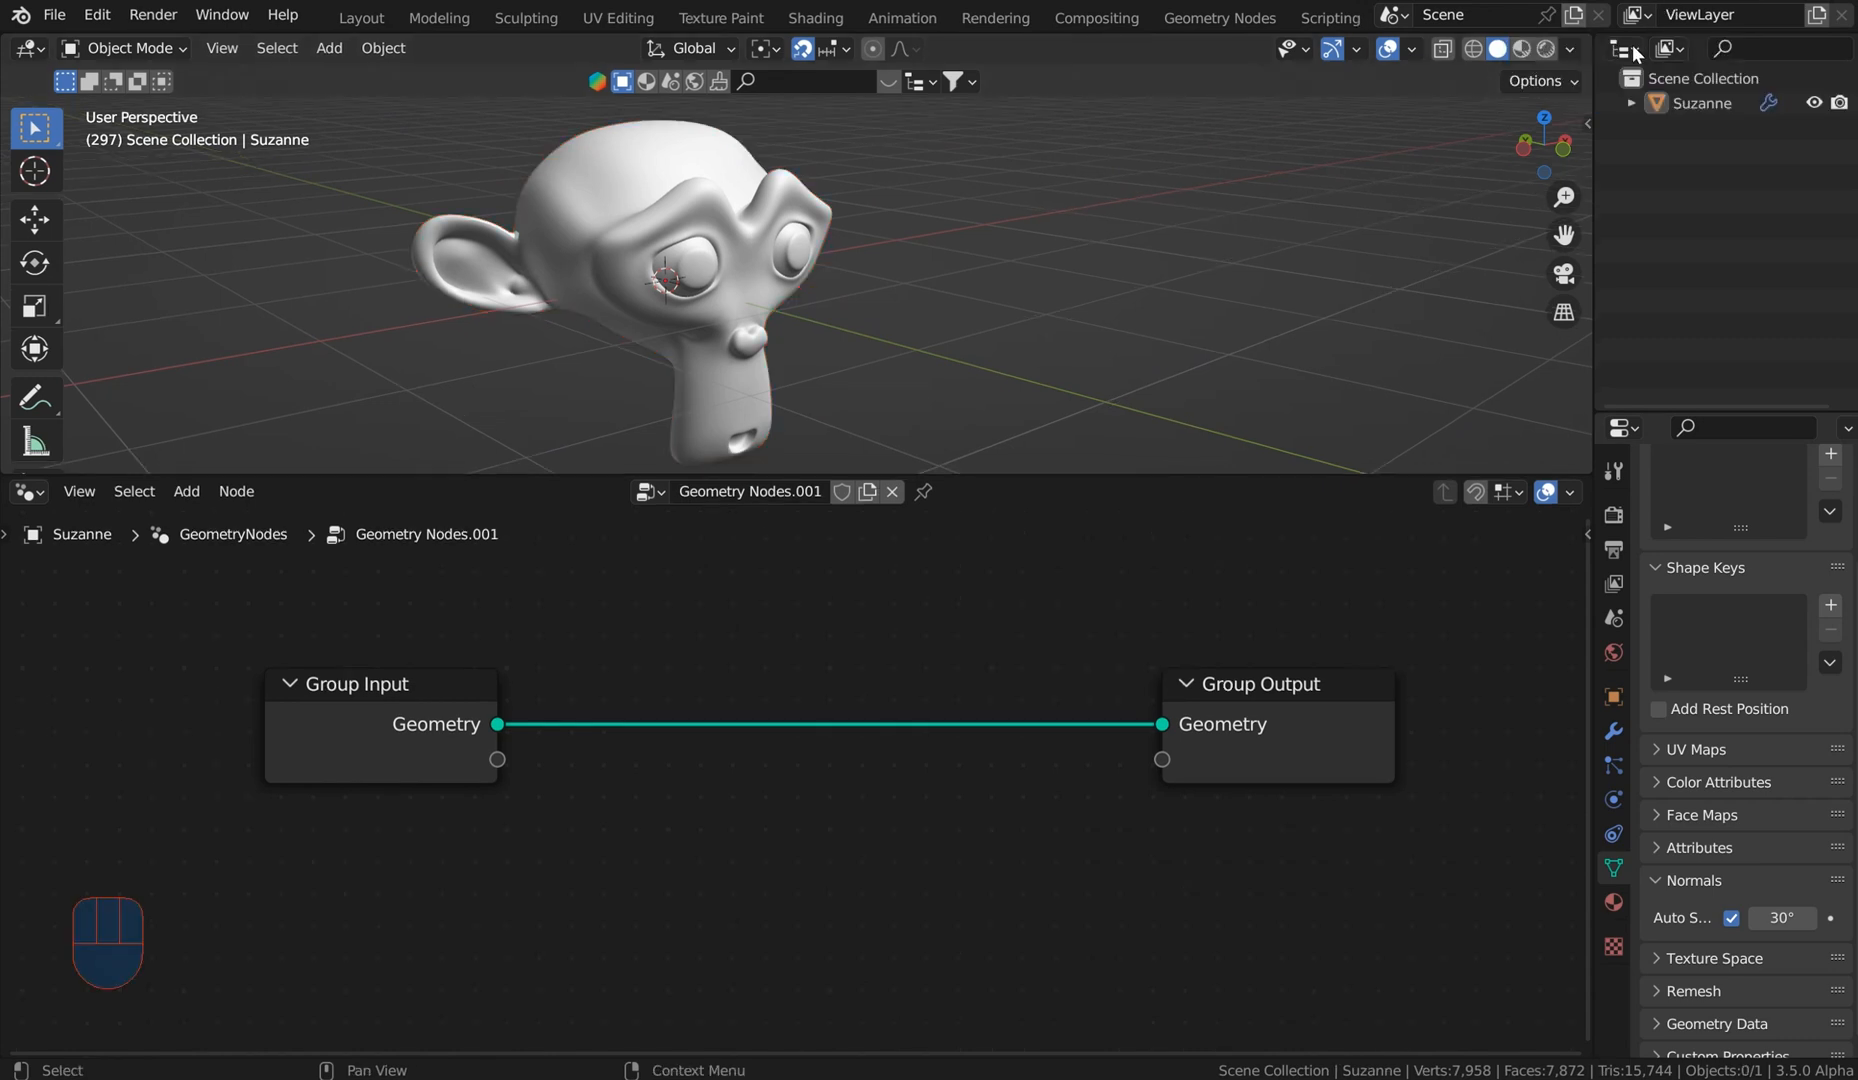
pyautogui.moveTo(1248, 412)
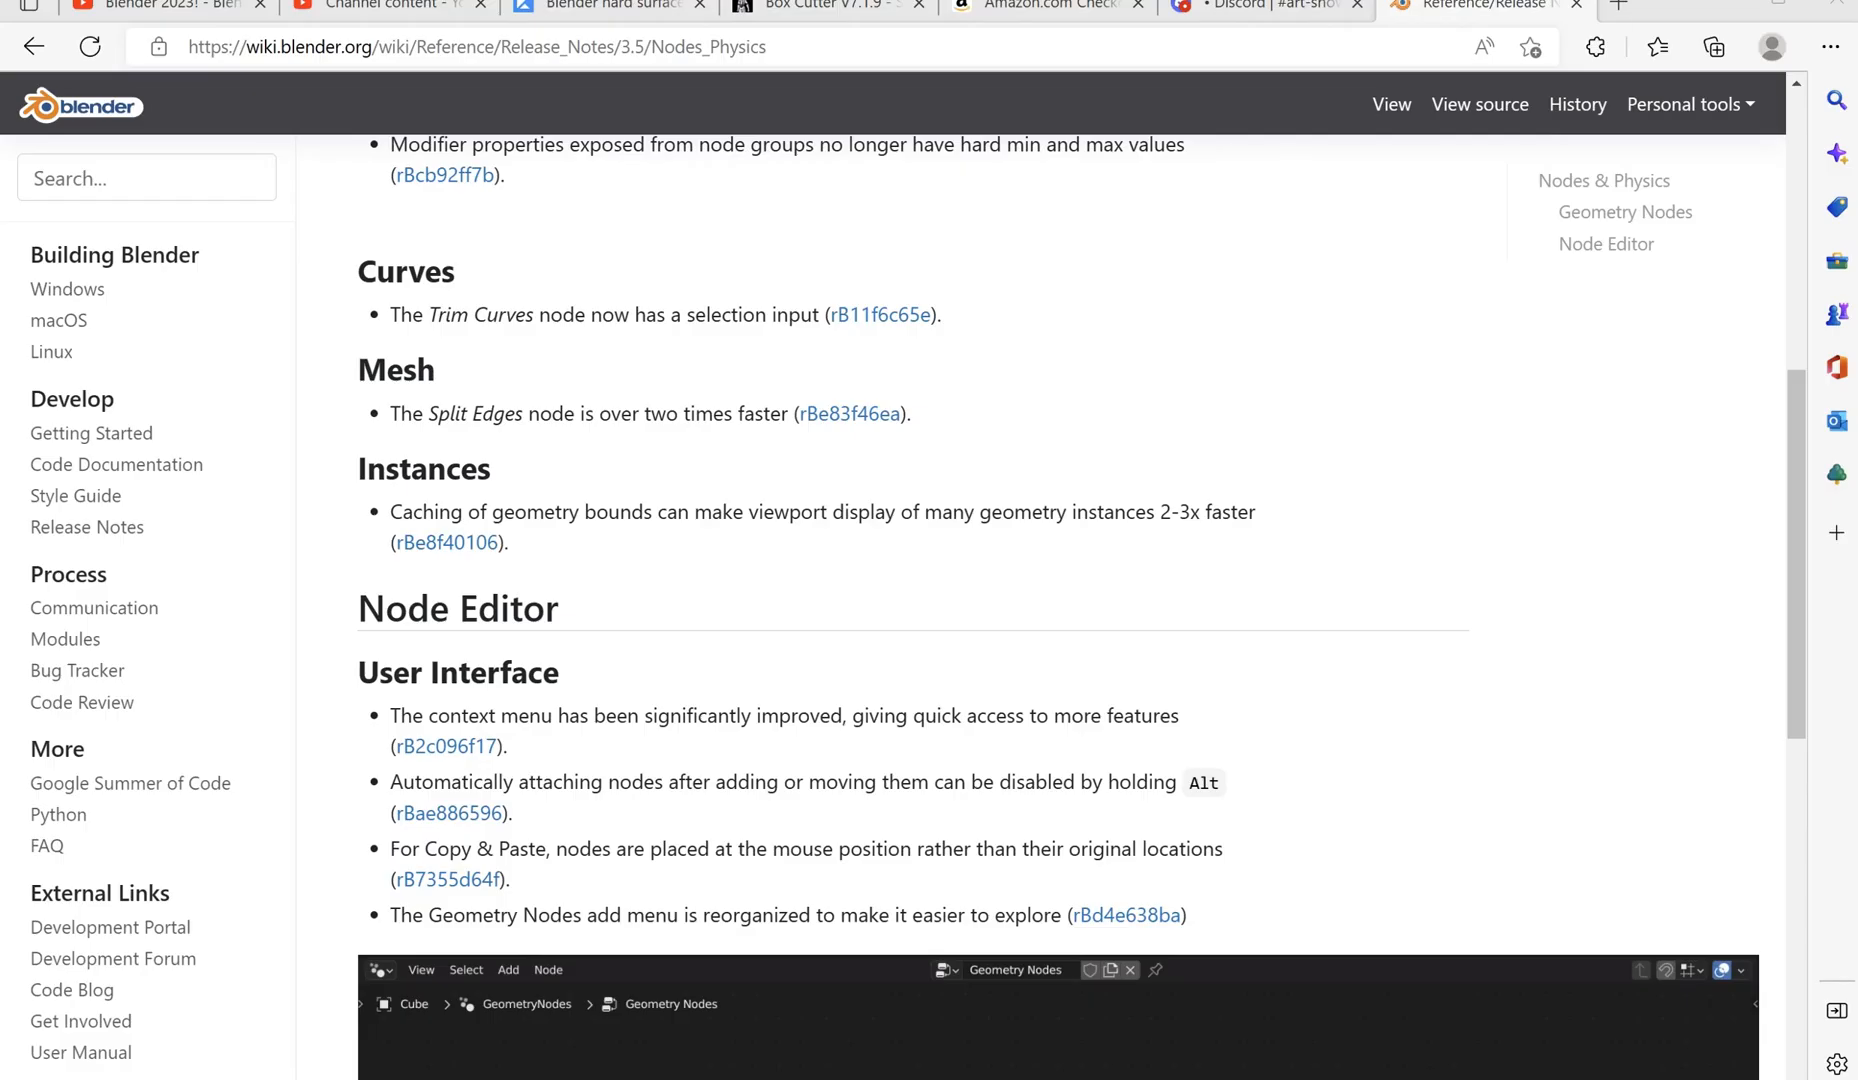
pyautogui.moveTo(874, 394)
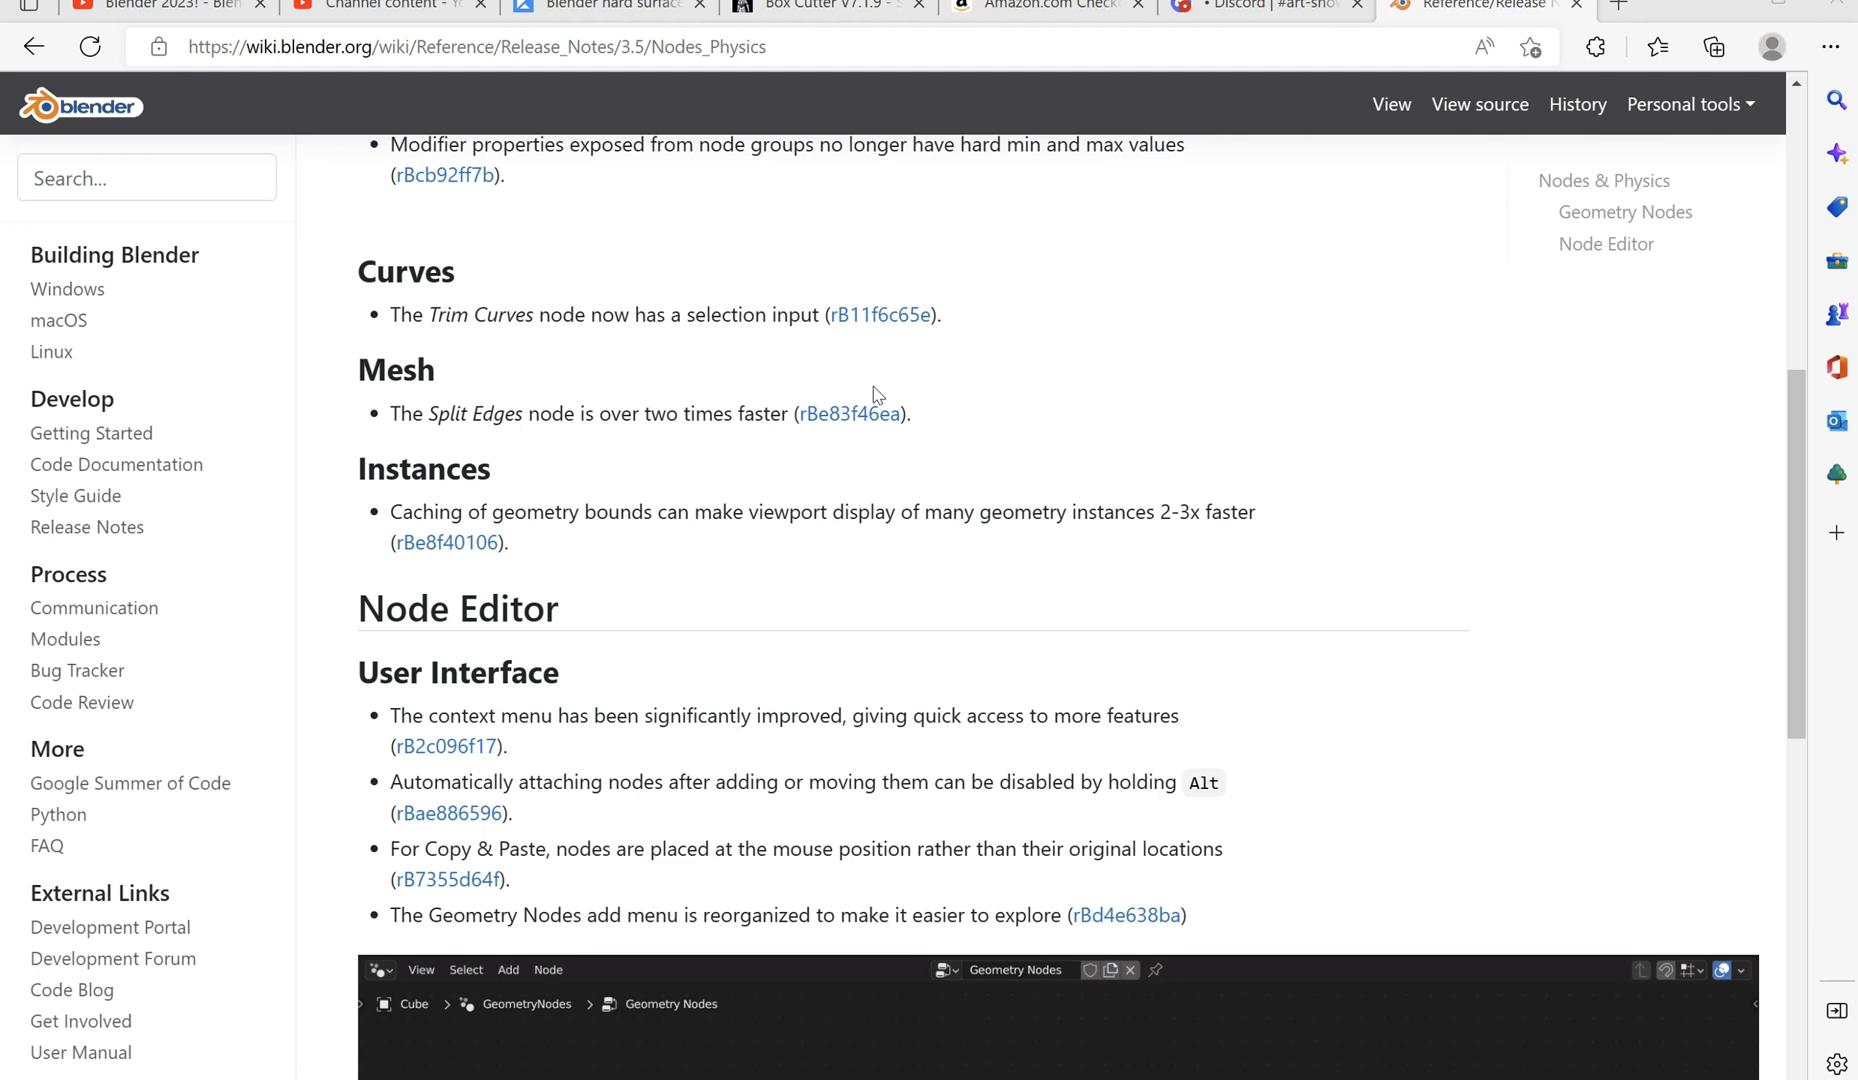
# Step: Open the rBe83f46ea commit for the Split Edges node speedup from the release notes
pyautogui.click(848, 414)
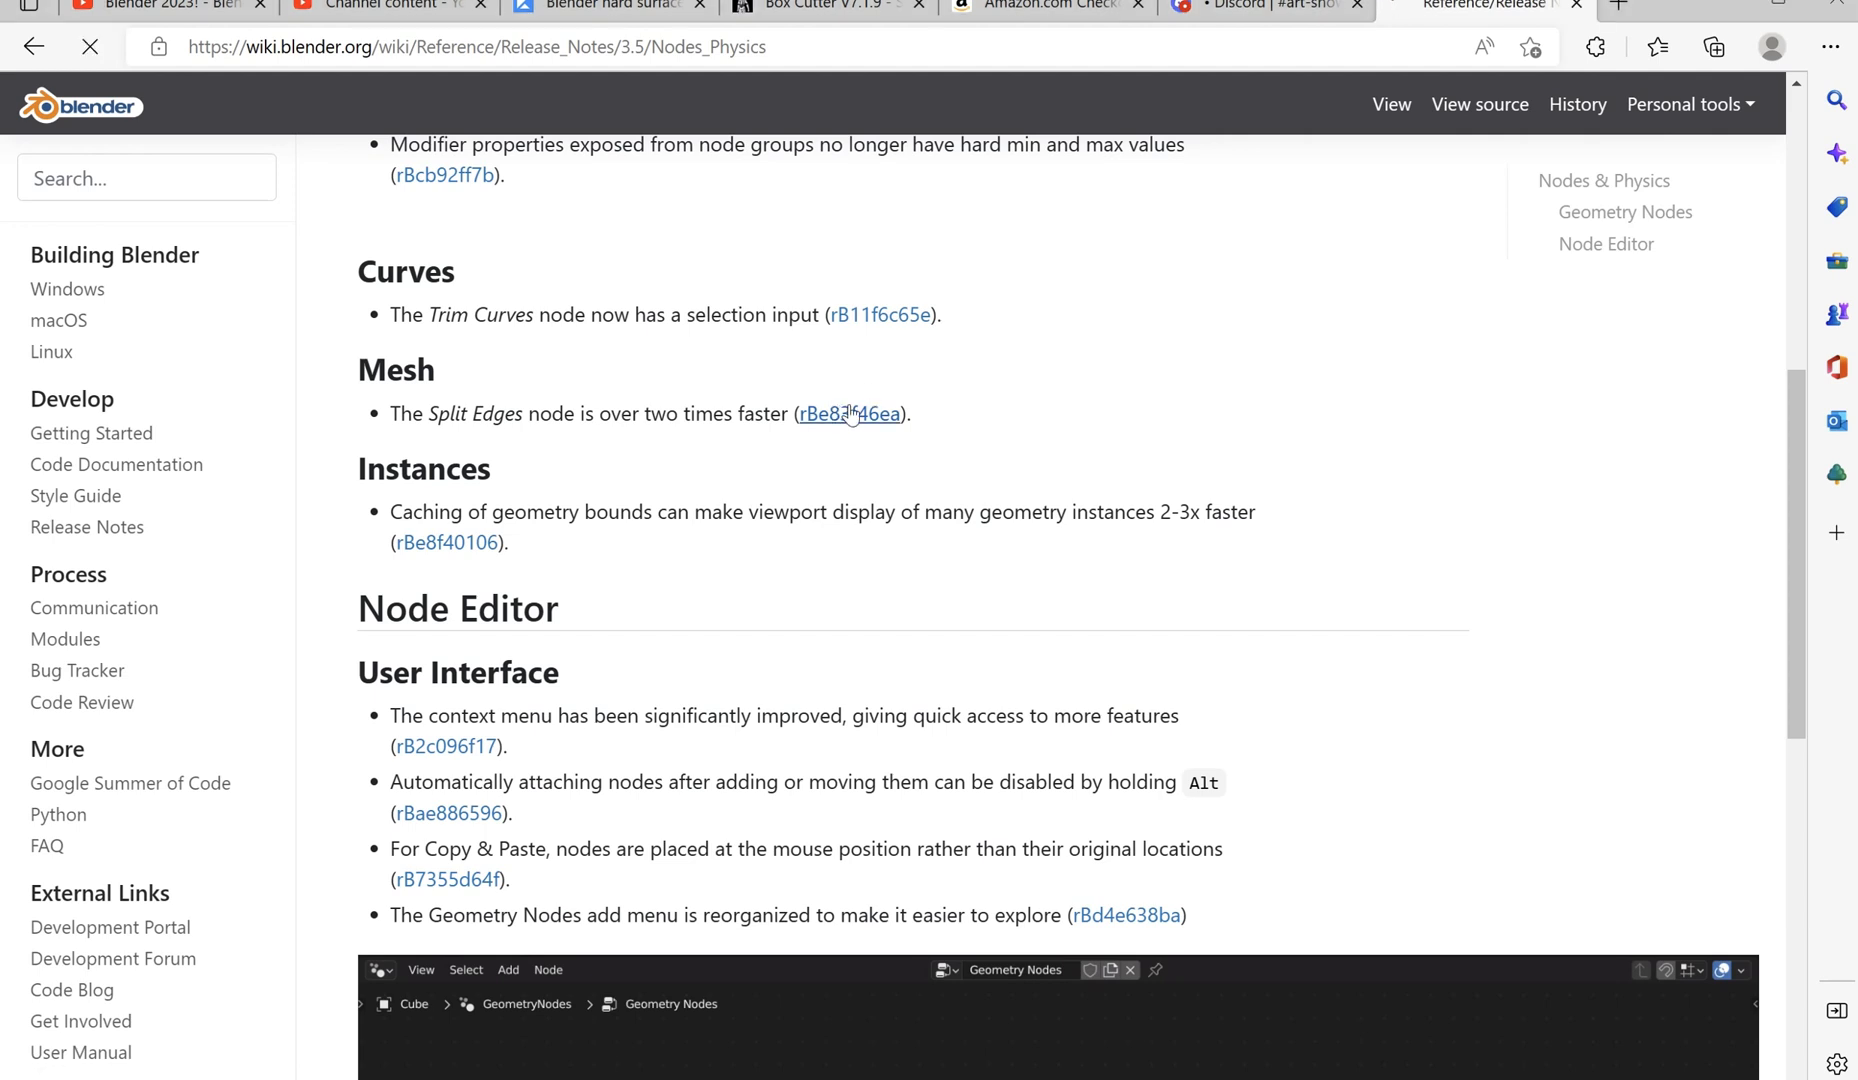
pyautogui.click(850, 414)
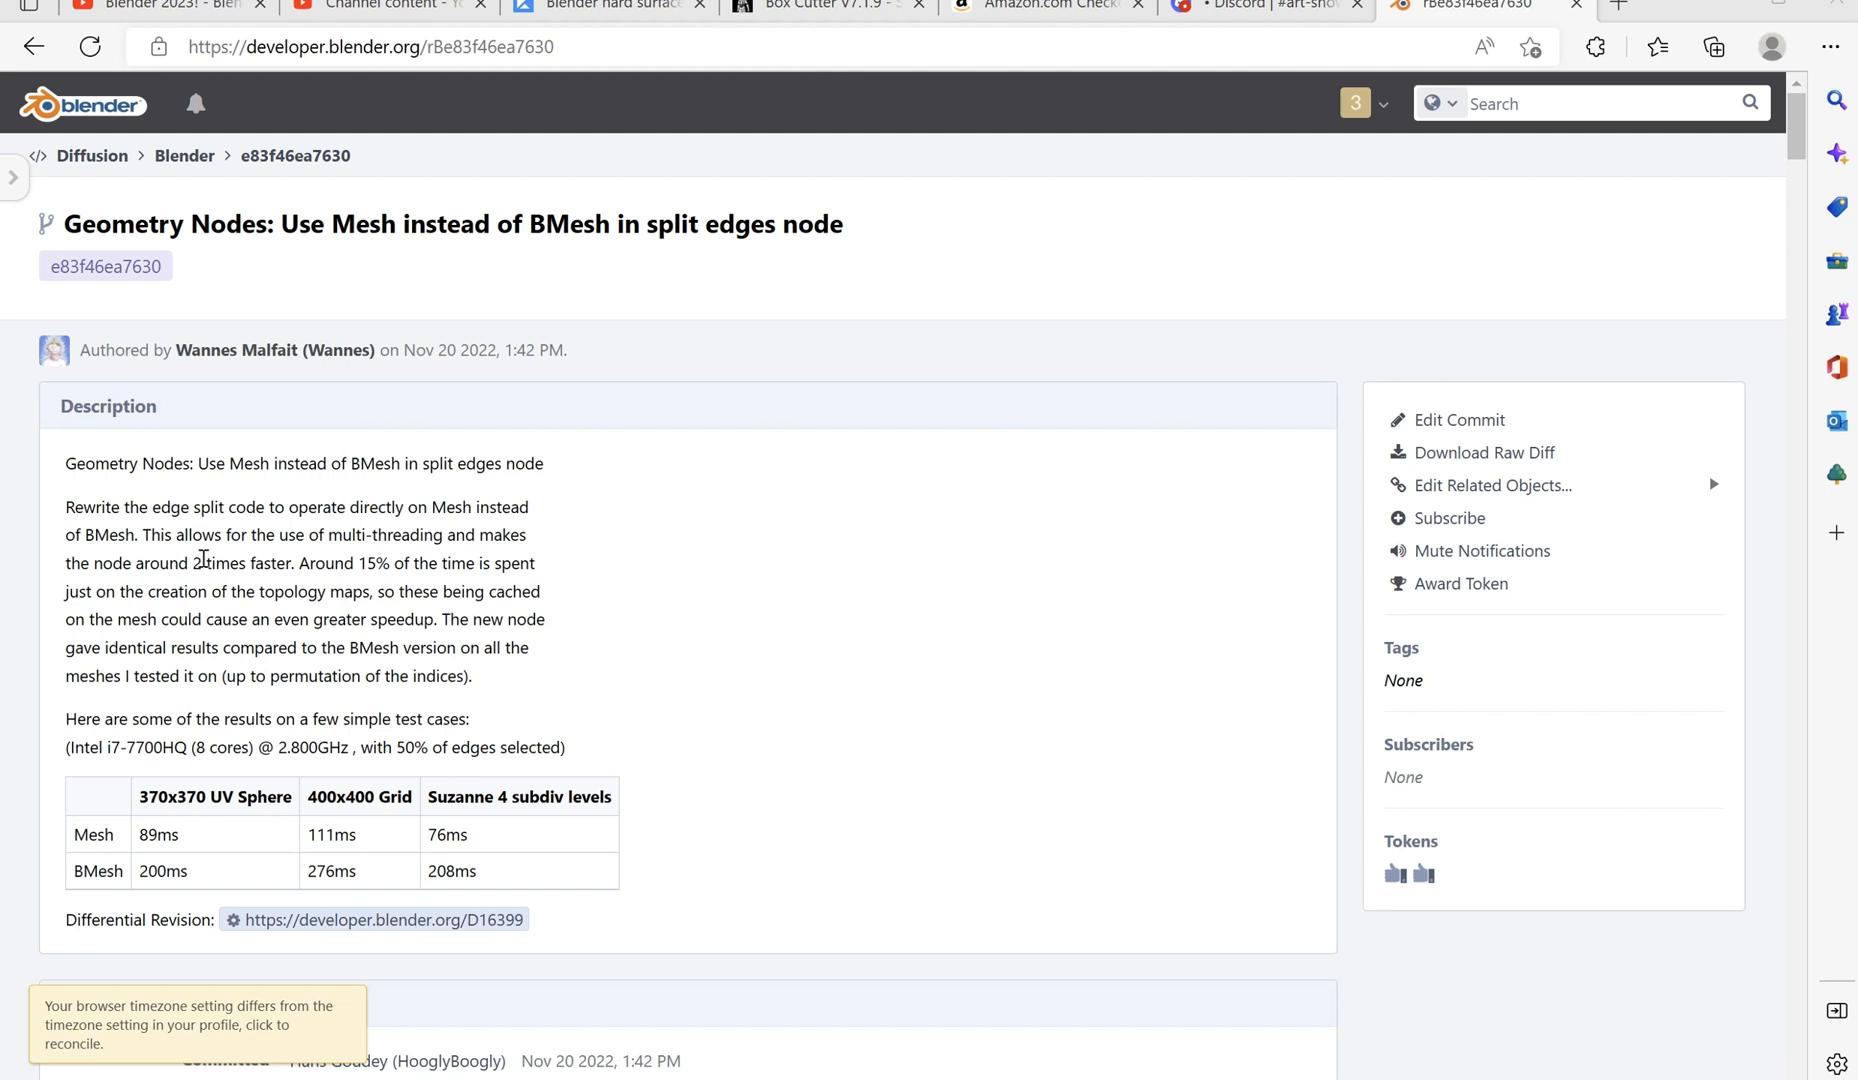
pyautogui.moveTo(574, 362)
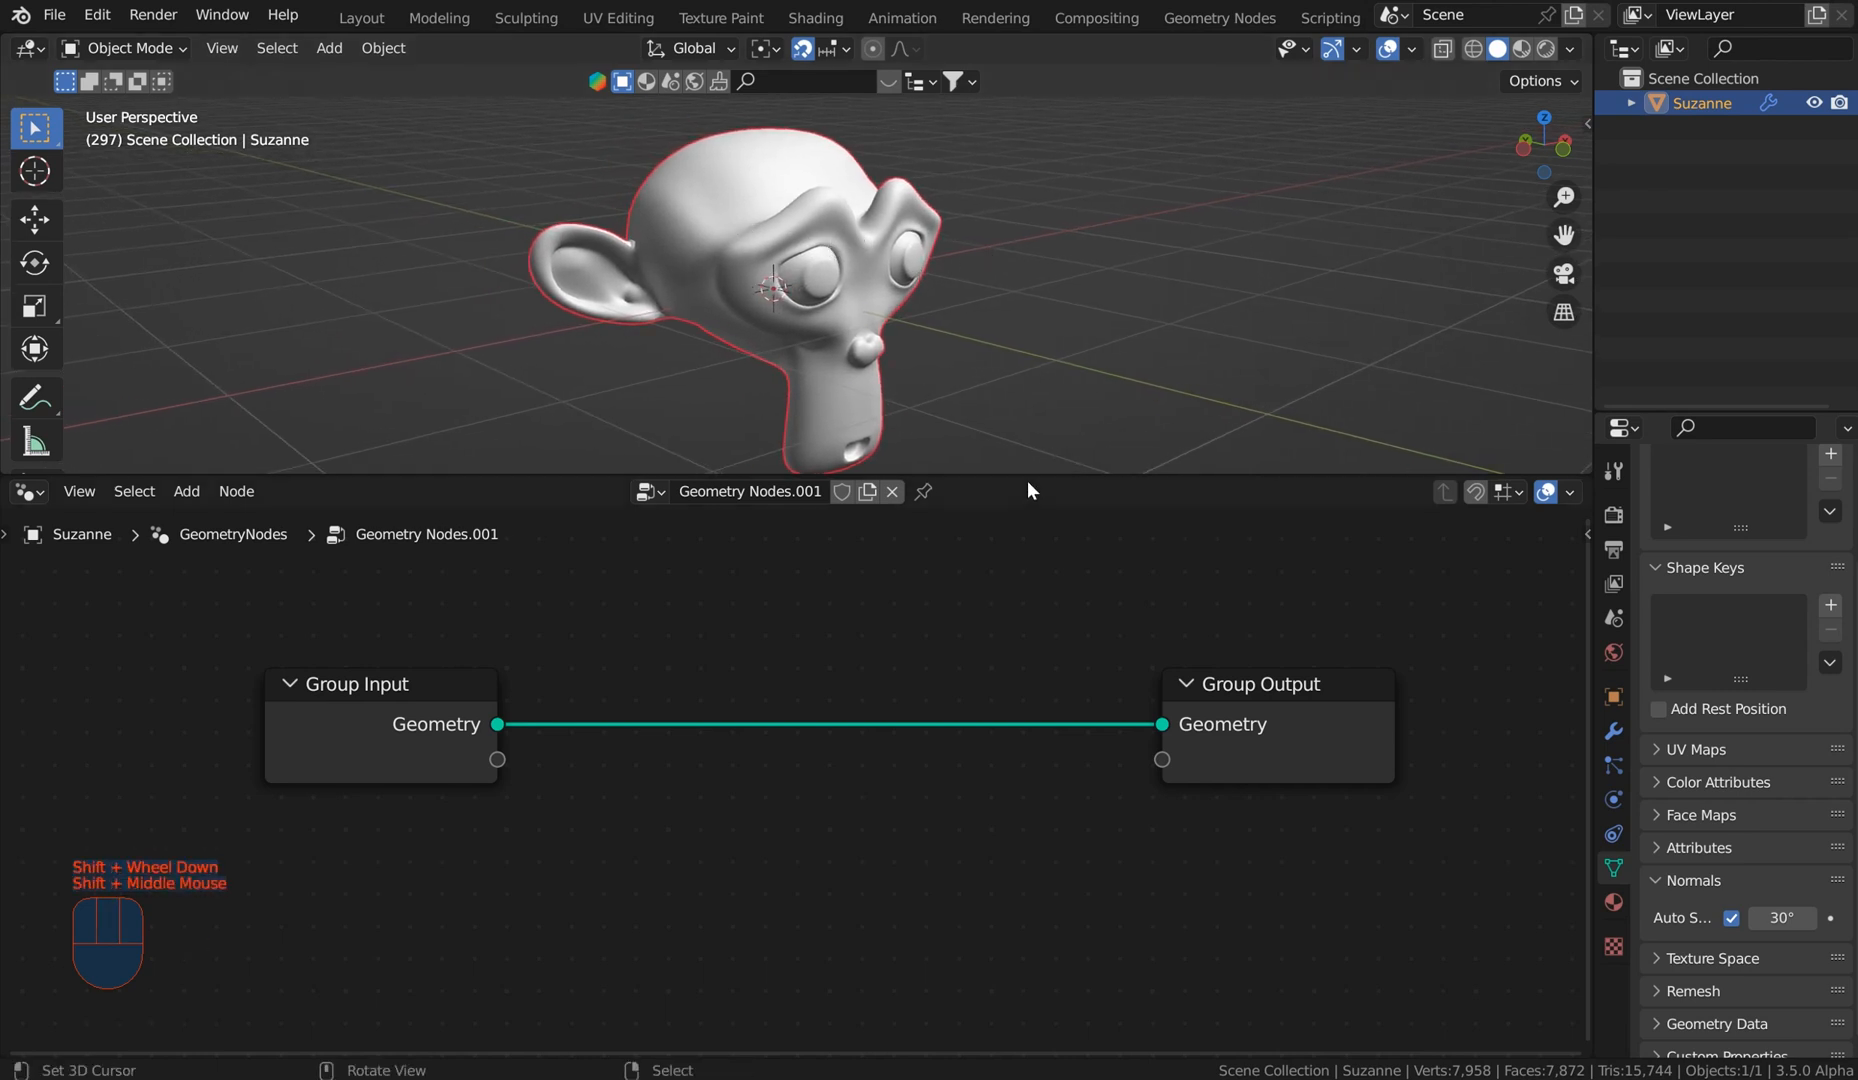
pyautogui.moveTo(954, 694)
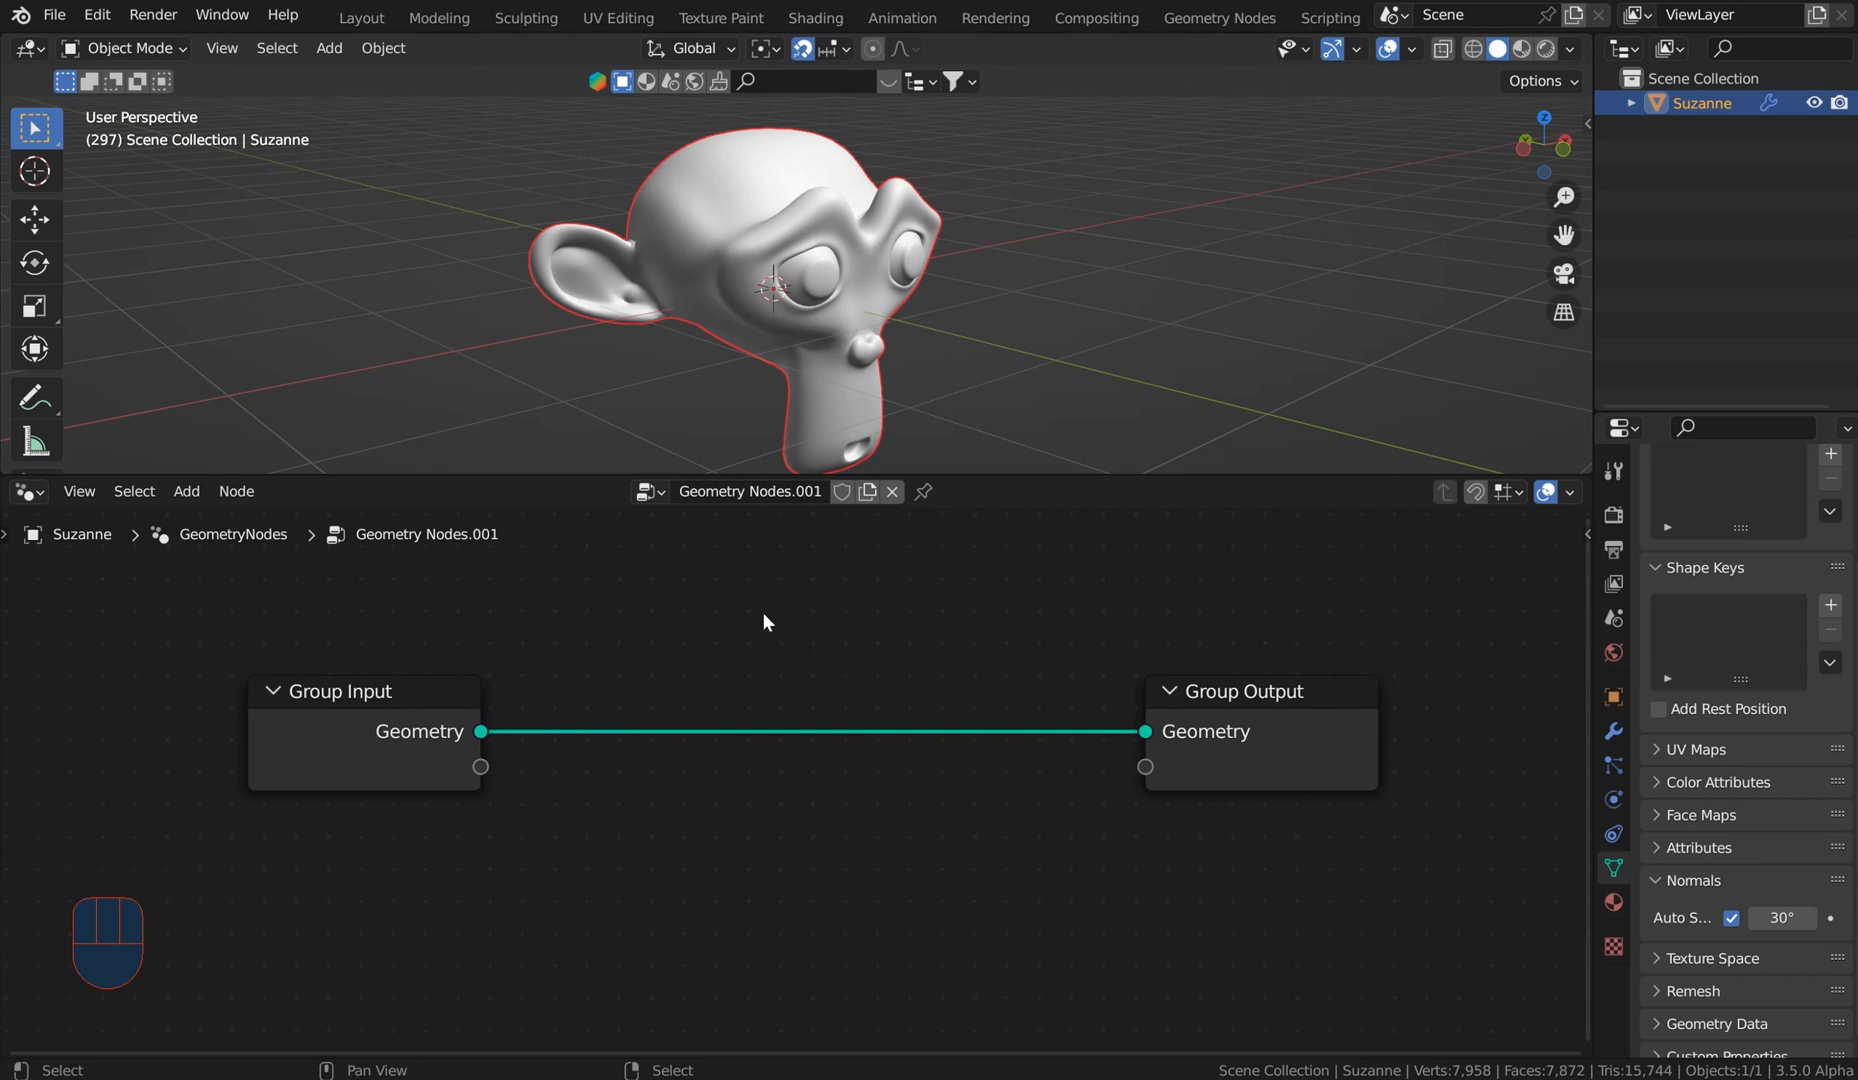
pyautogui.press('space')
pyautogui.write('i')
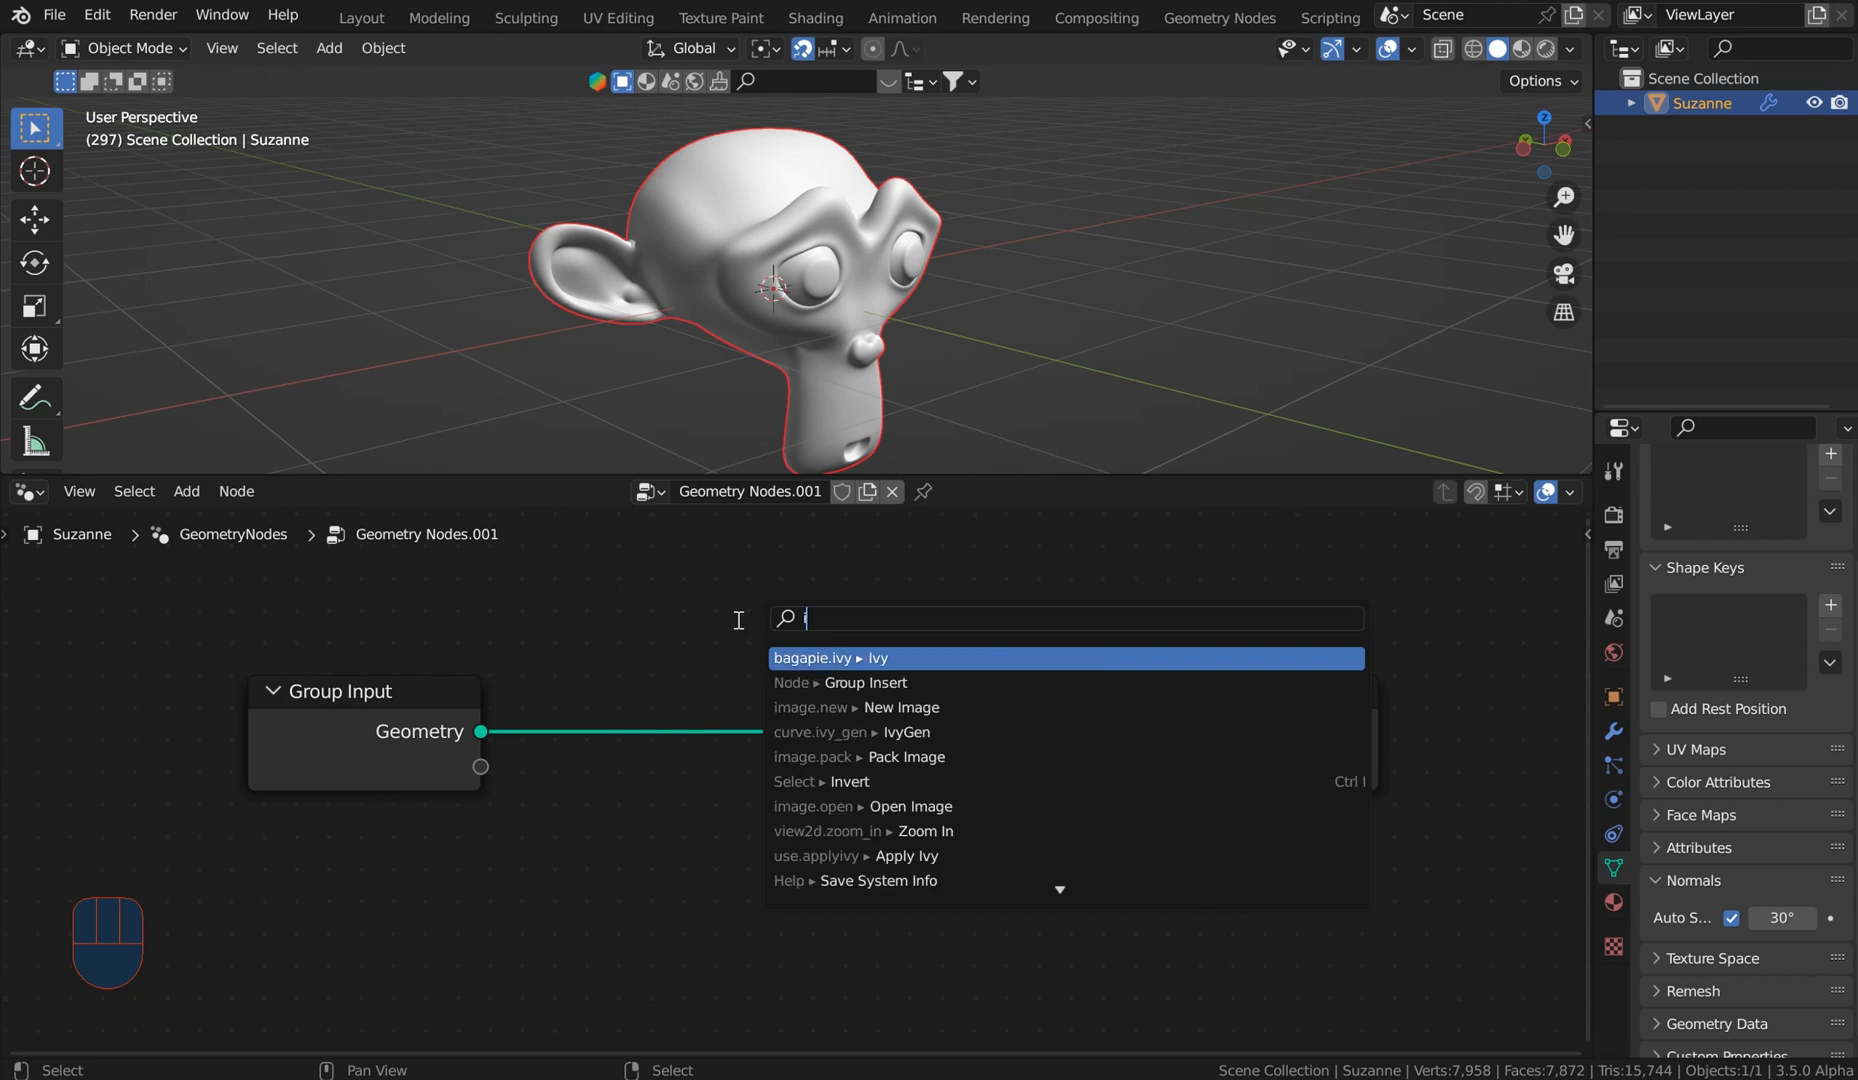
pyautogui.write('s v')
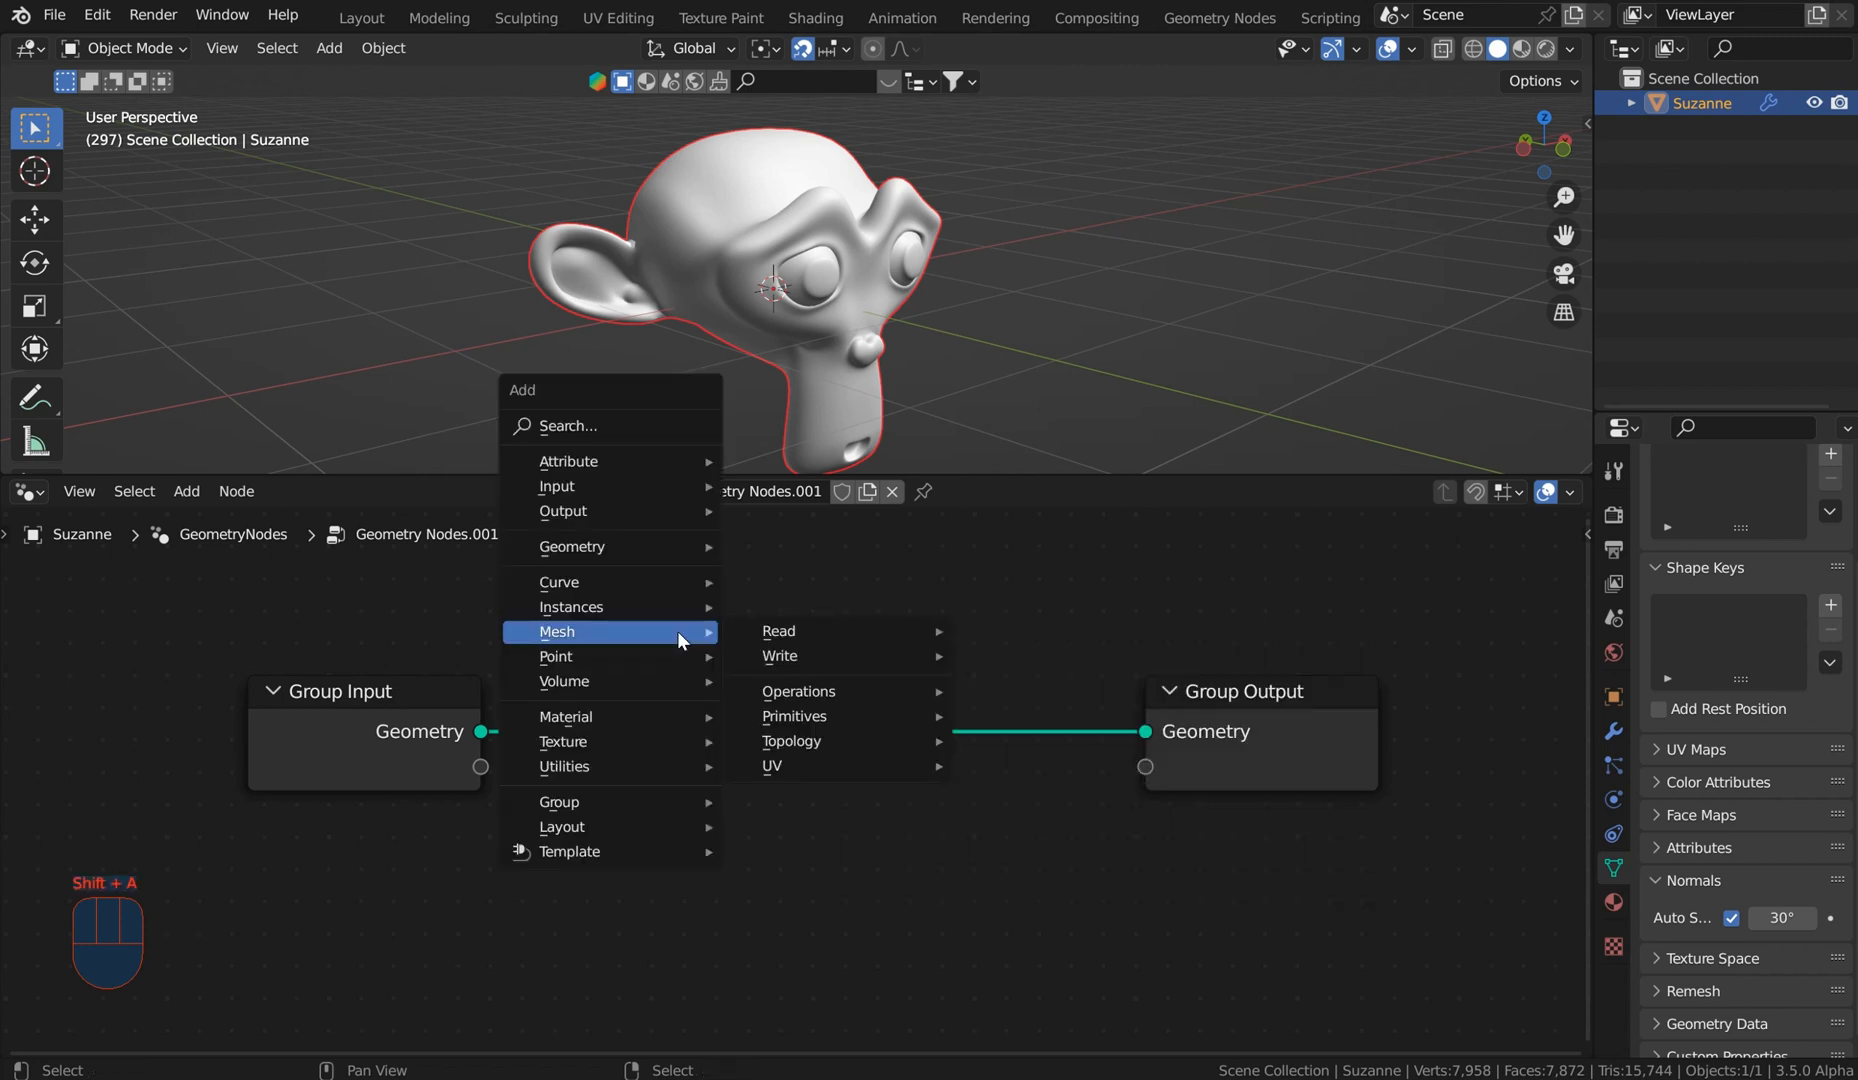
pyautogui.moveTo(610, 510)
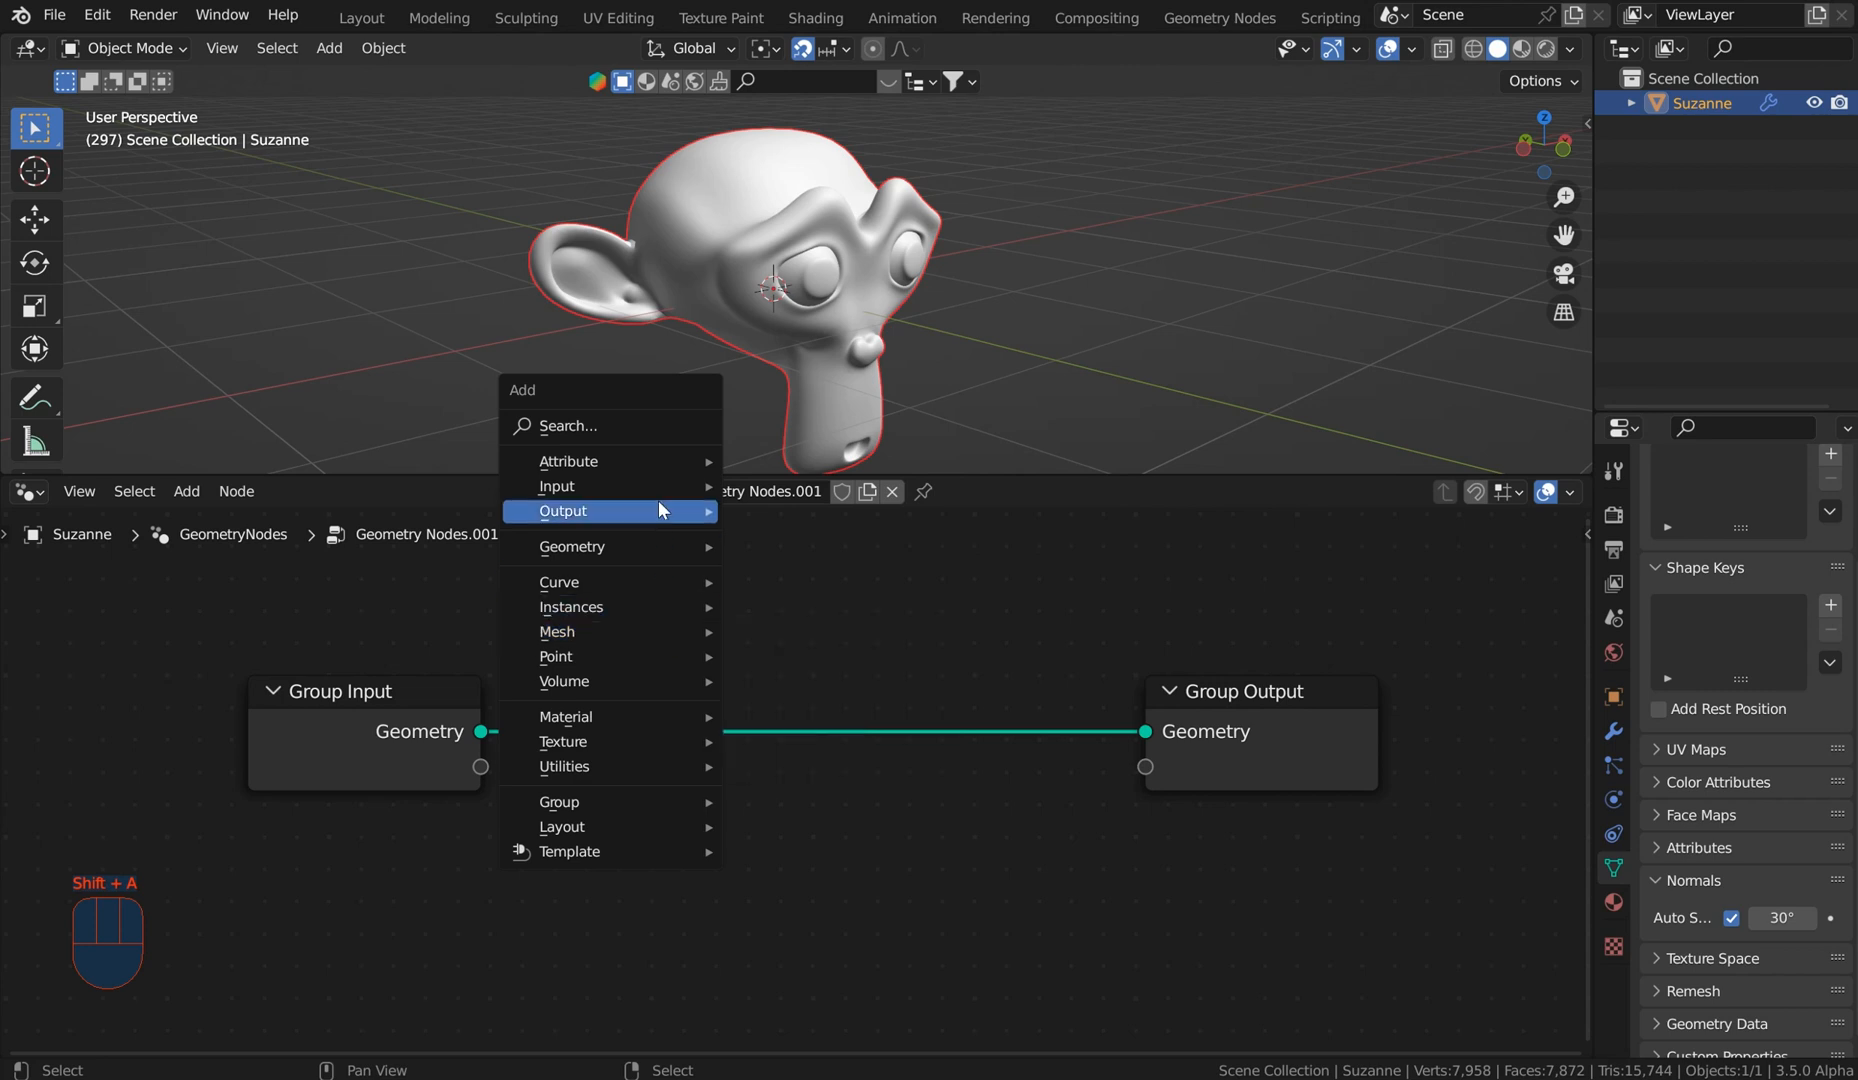
pyautogui.moveTo(556, 486)
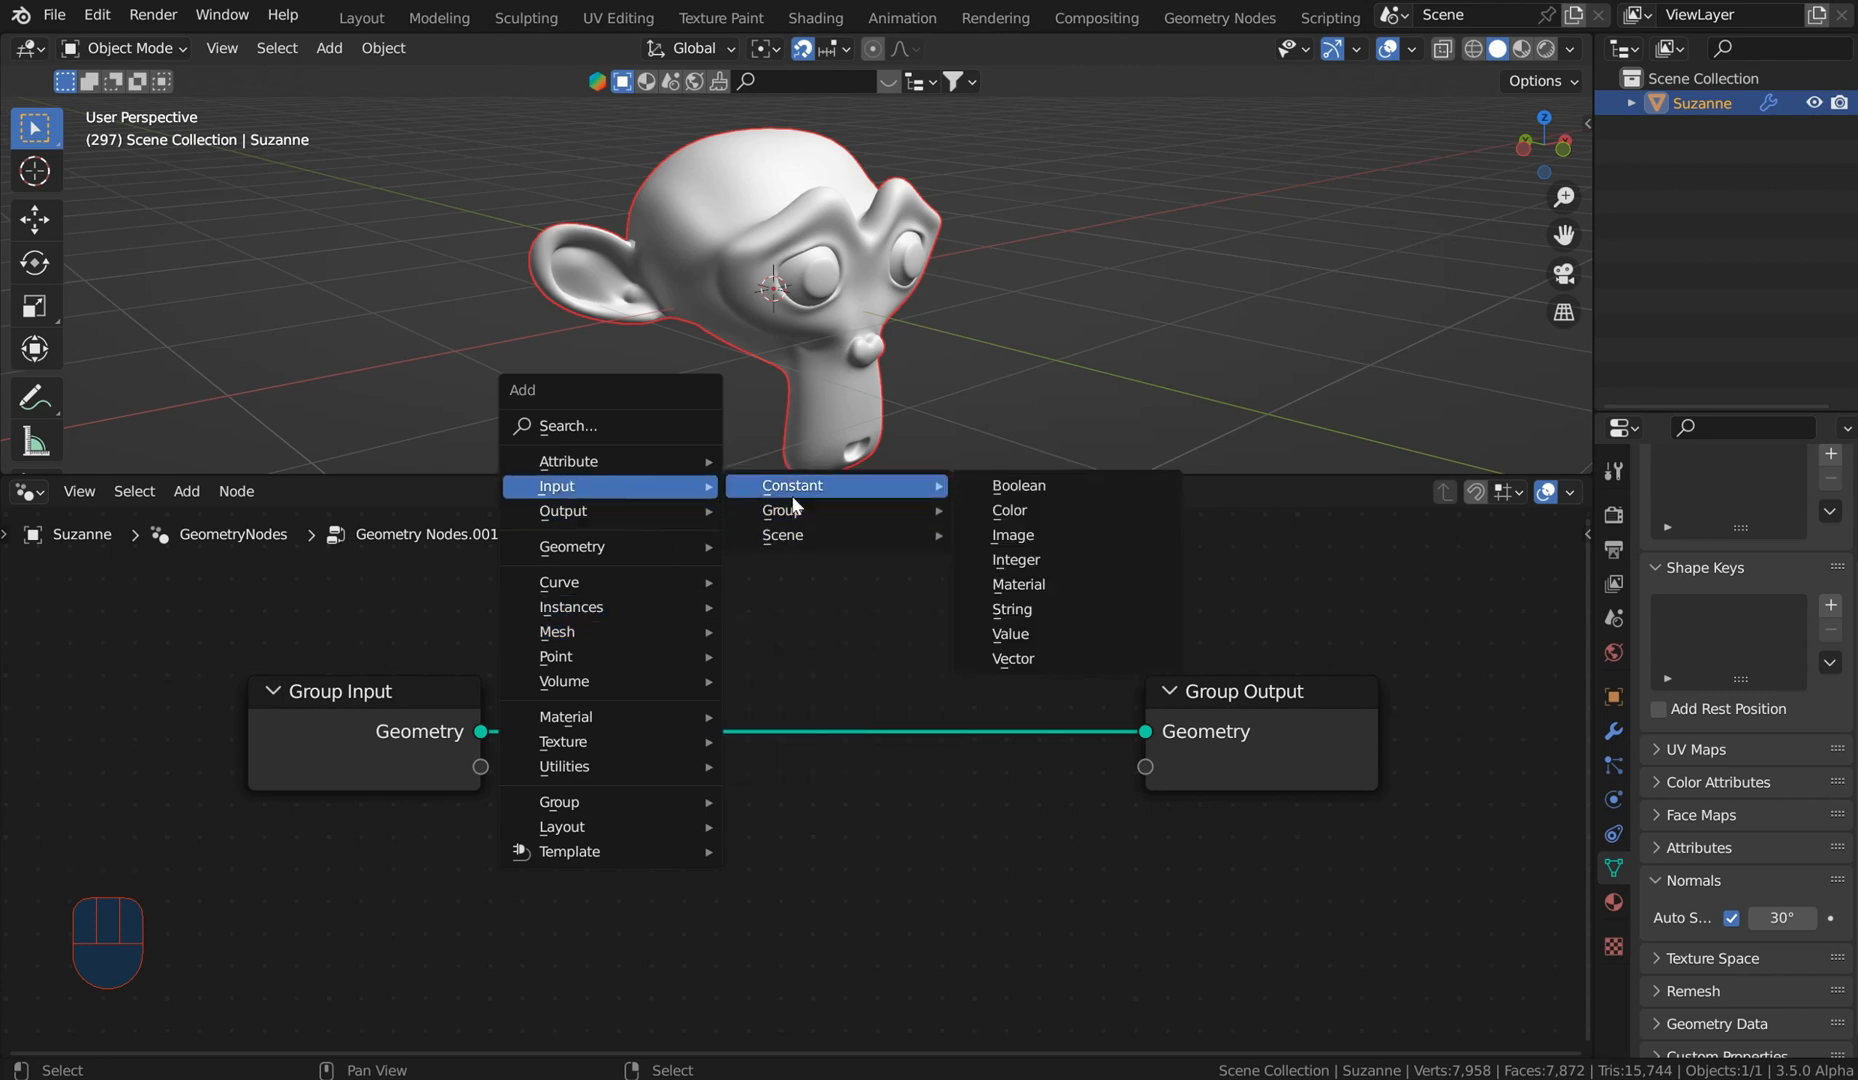
pyautogui.moveTo(856, 498)
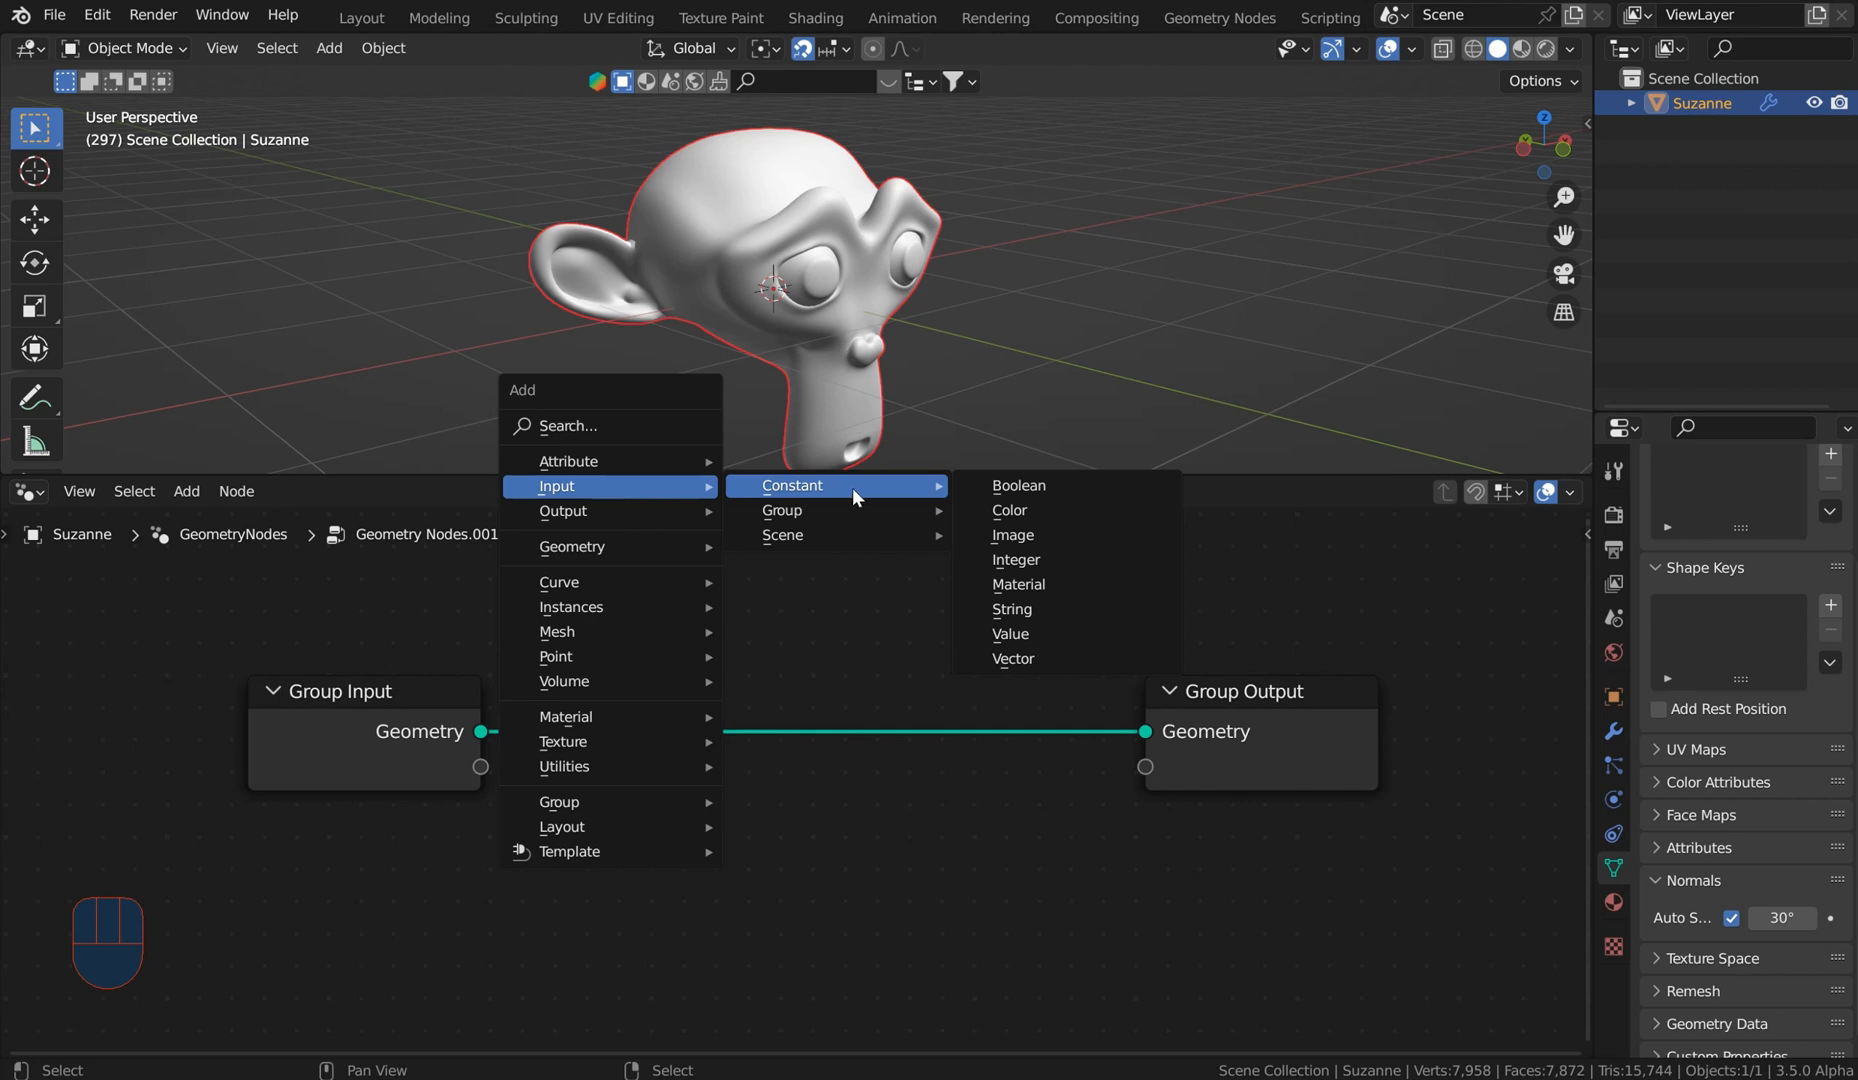
pyautogui.moveTo(830, 534)
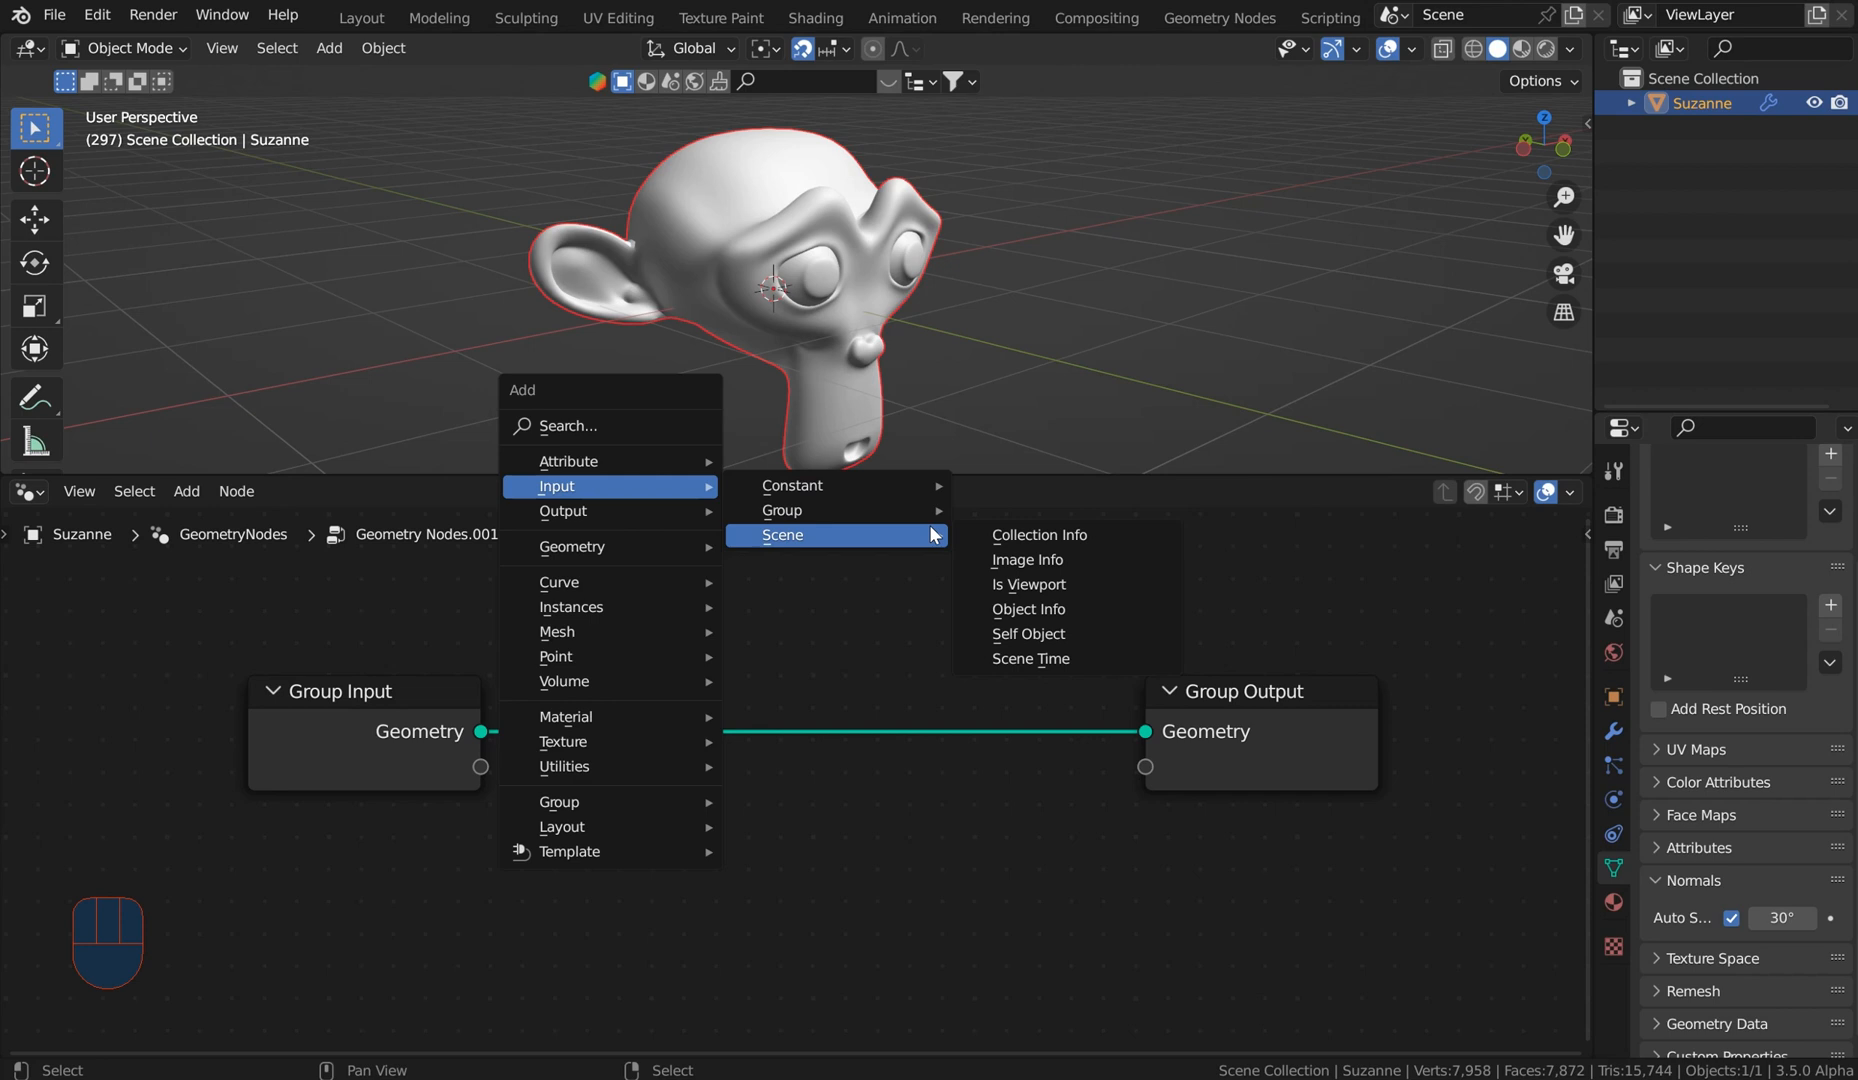
pyautogui.moveTo(1028, 584)
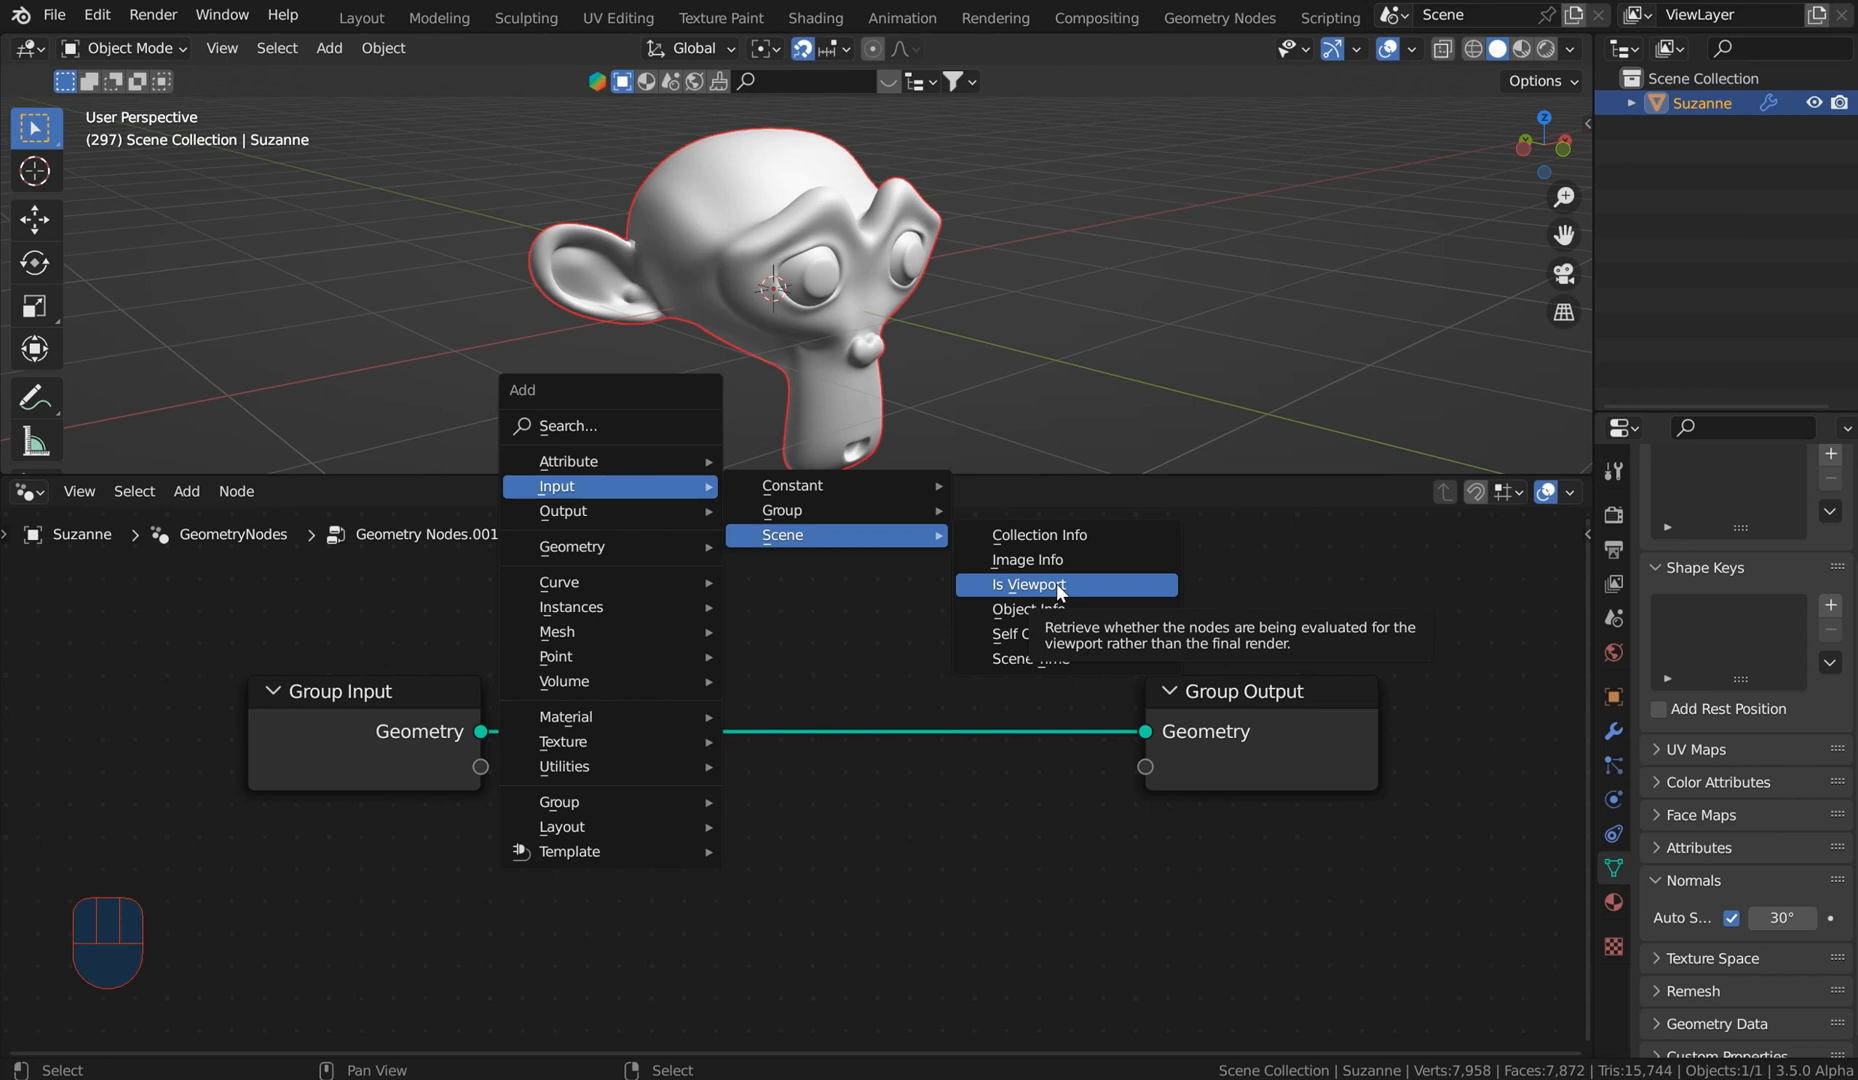
# Step: Add the Is Viewport node and place it above Group Input, leaving it unlinked
pyautogui.click(1028, 584)
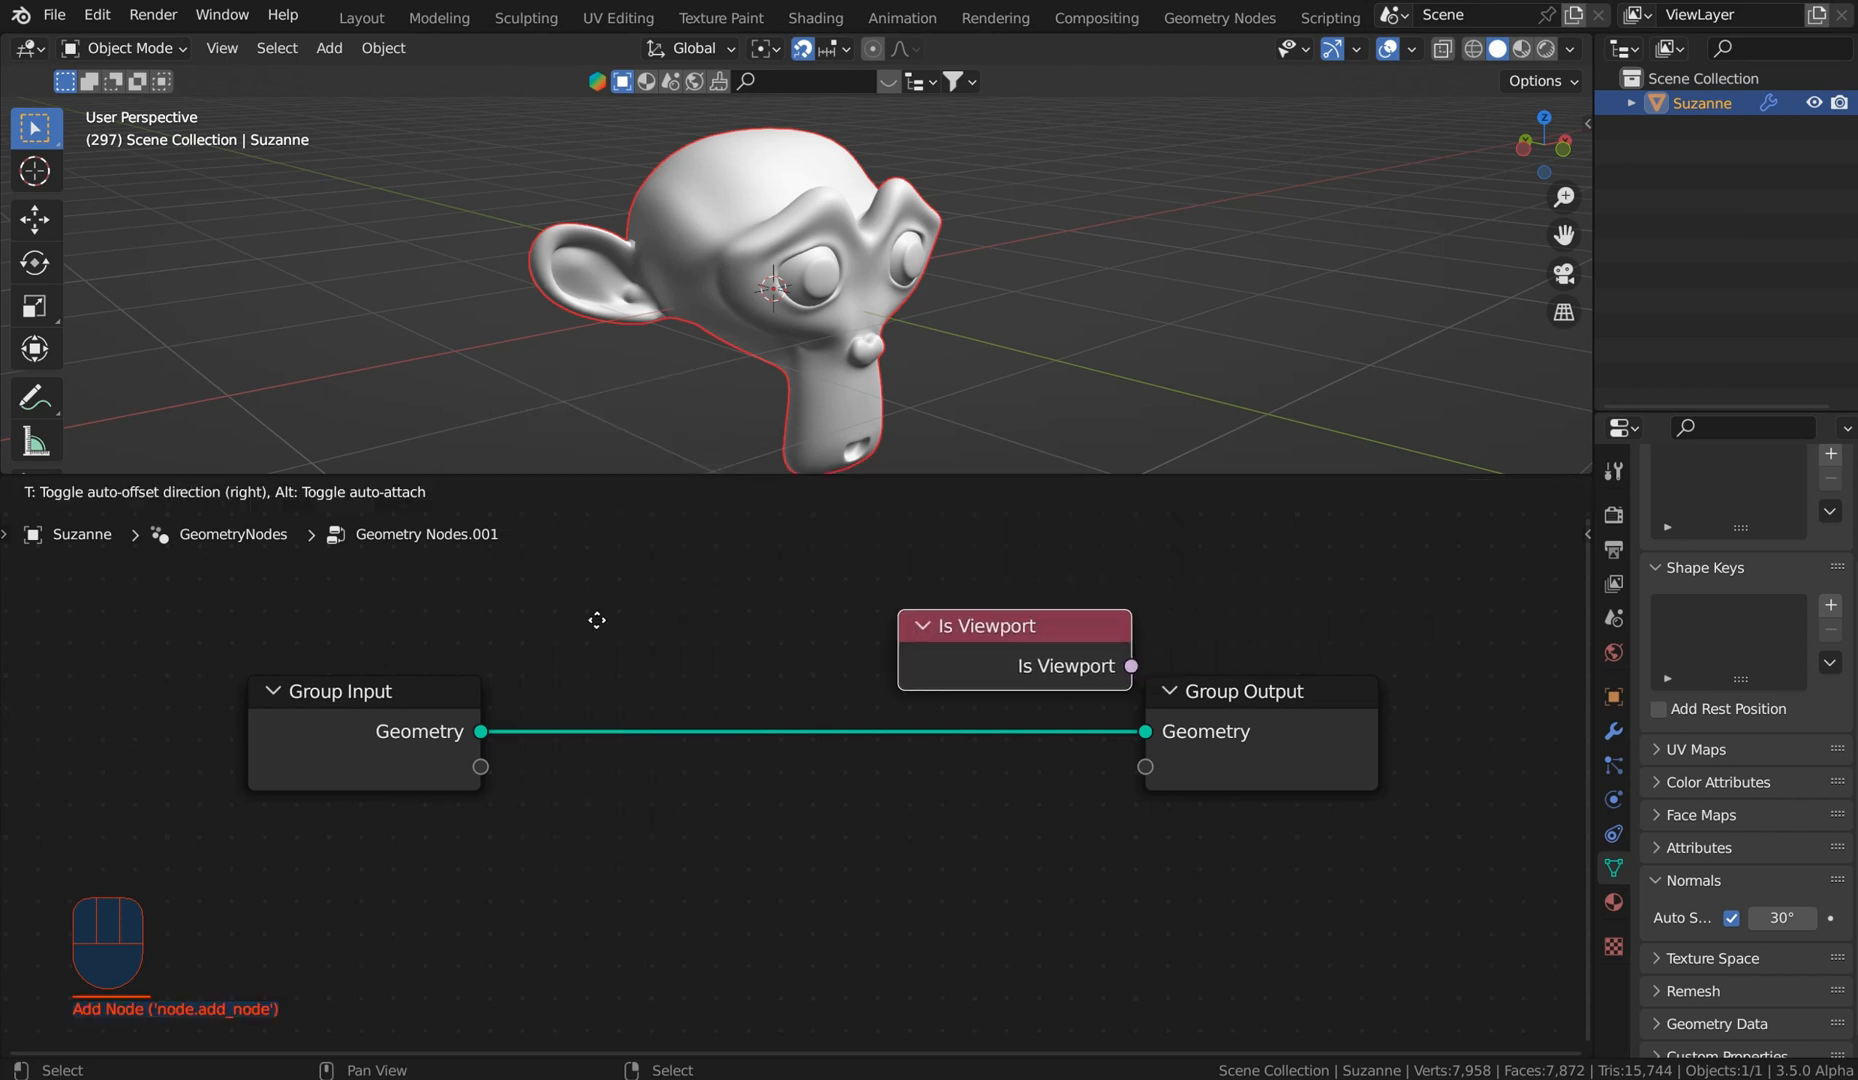
pyautogui.moveTo(1014, 624); pyautogui.dragTo(614, 596)
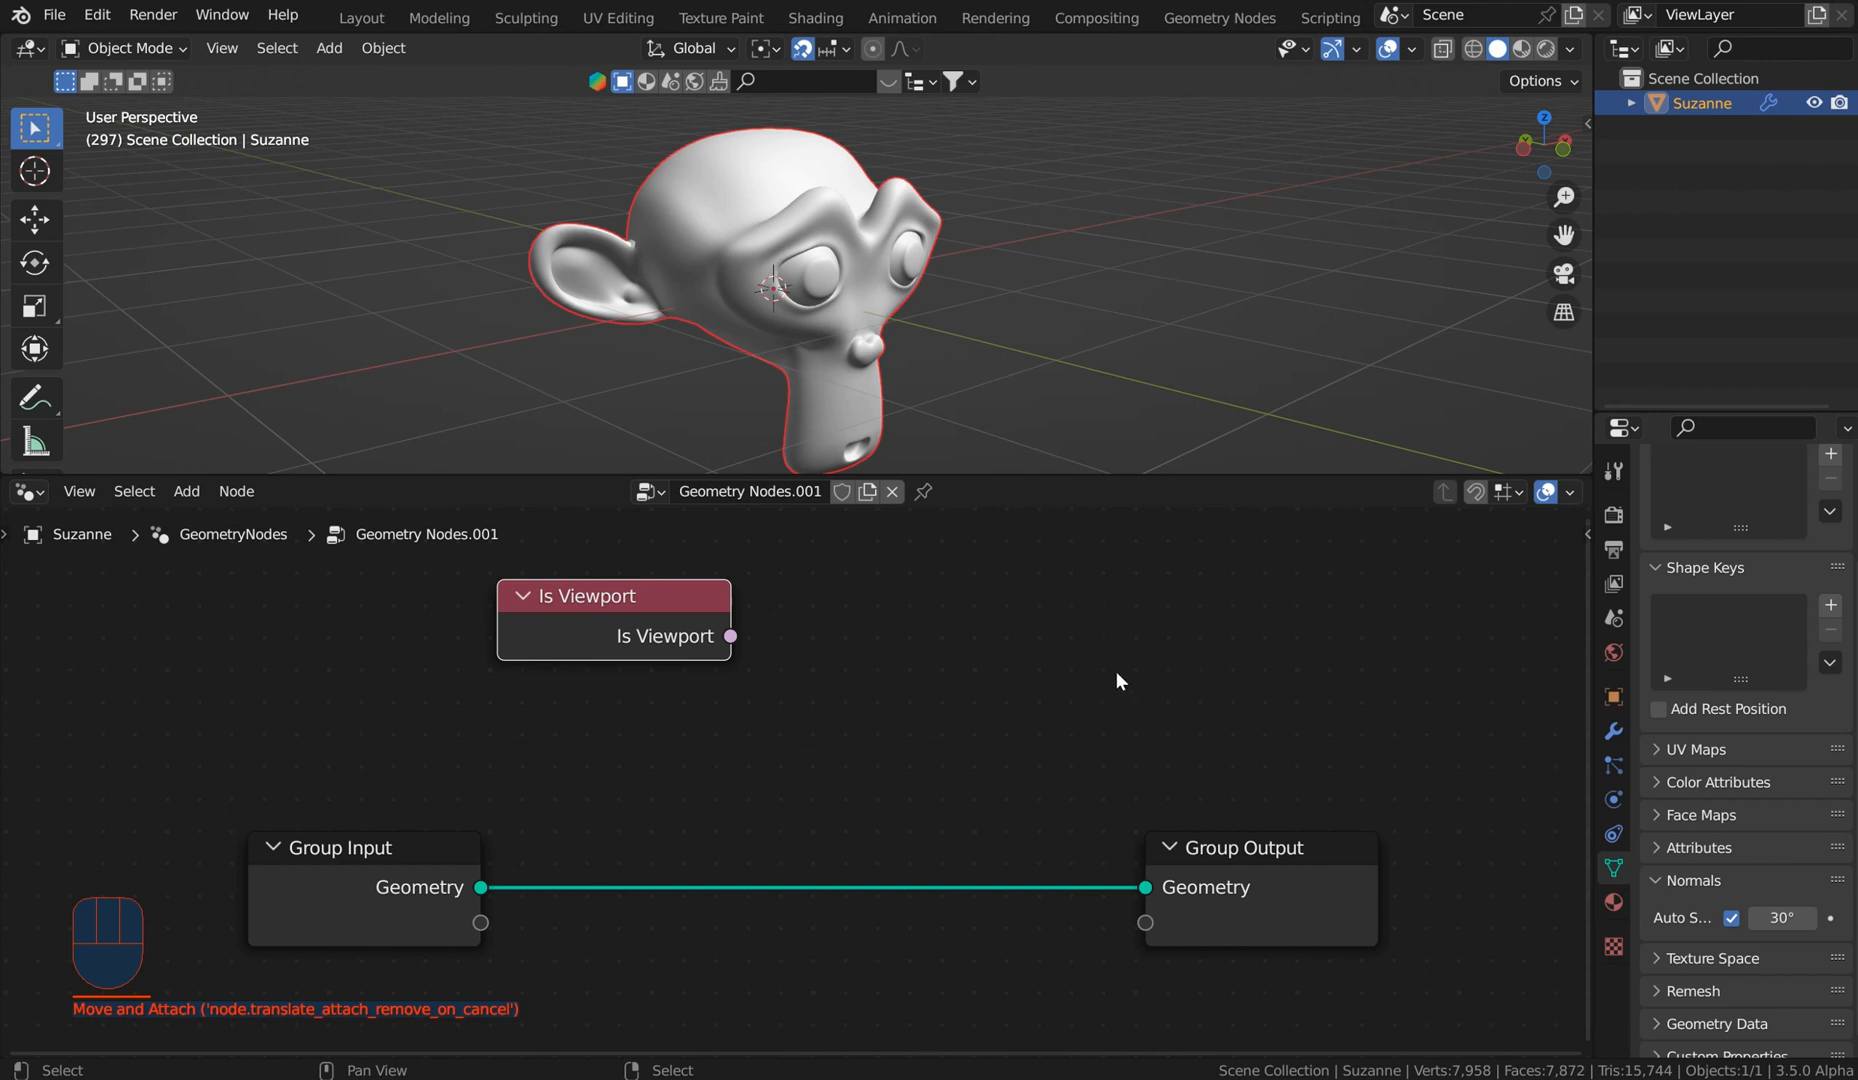
pyautogui.scroll(3)
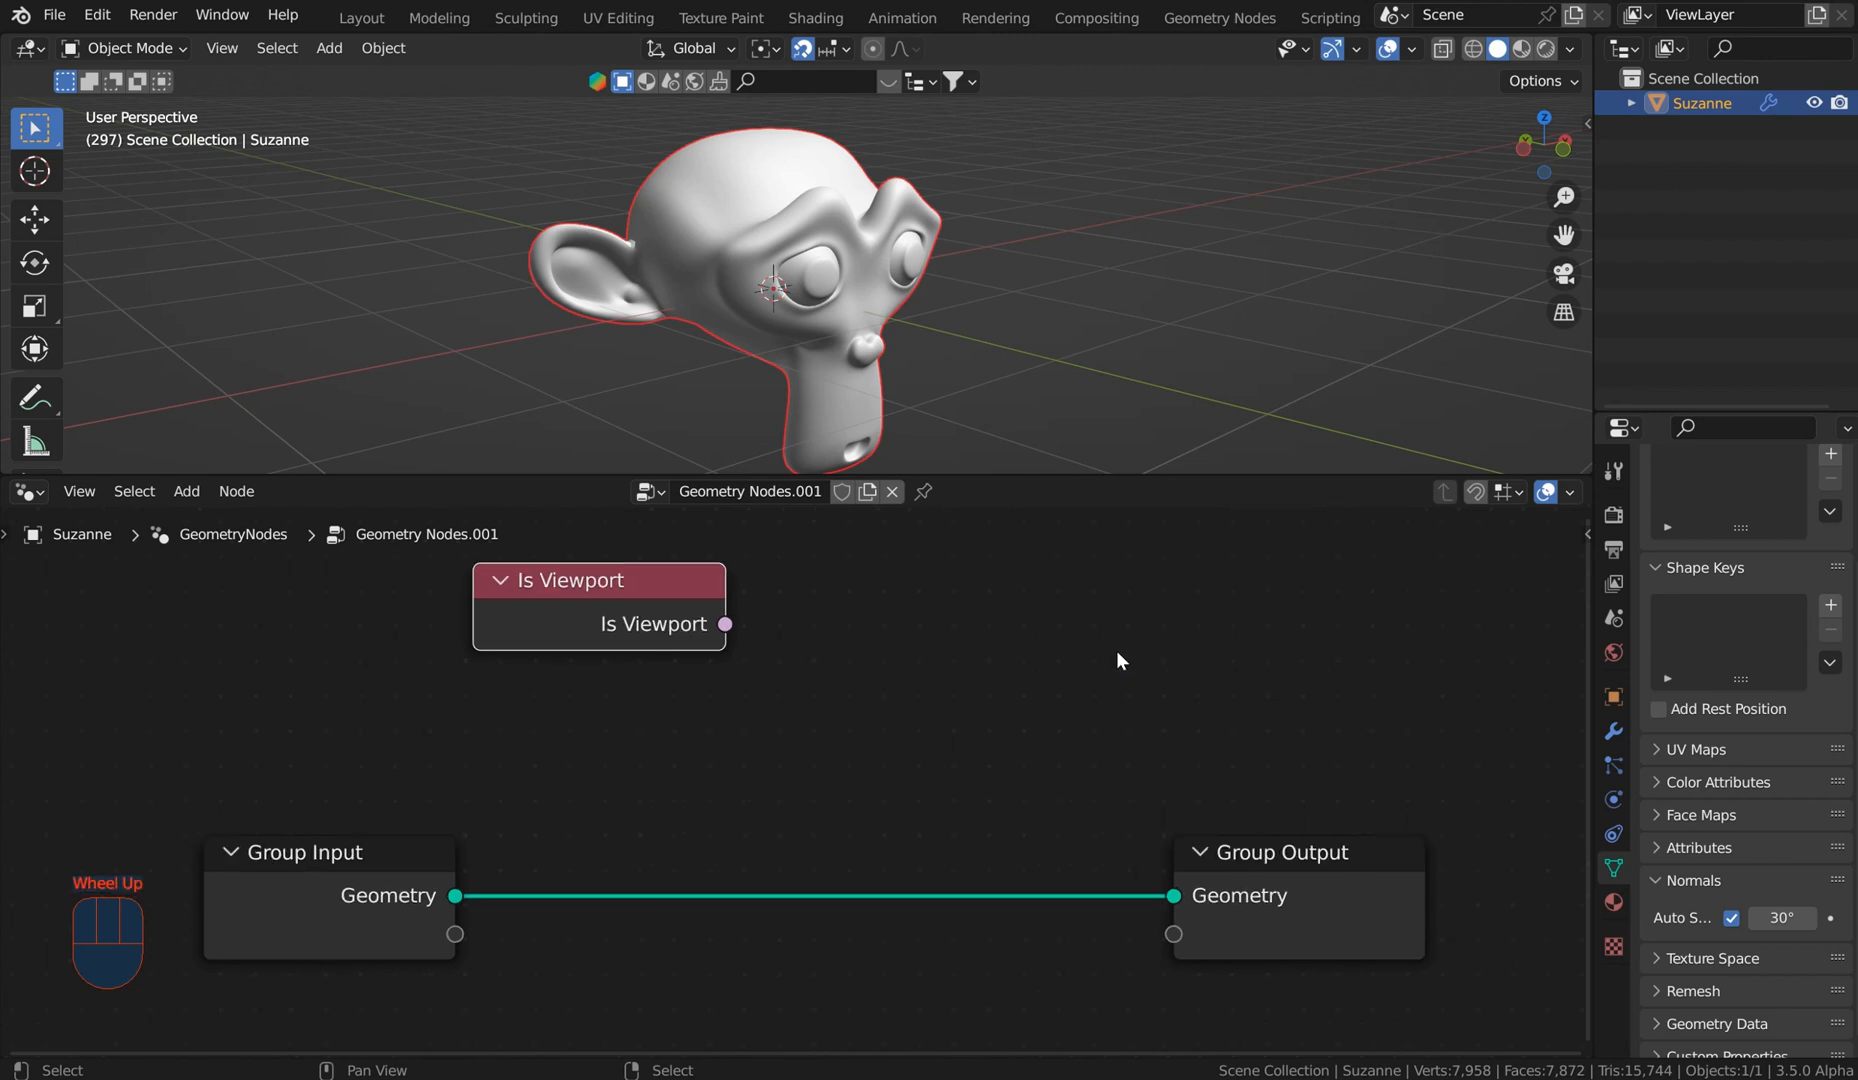
pyautogui.scroll(-3)
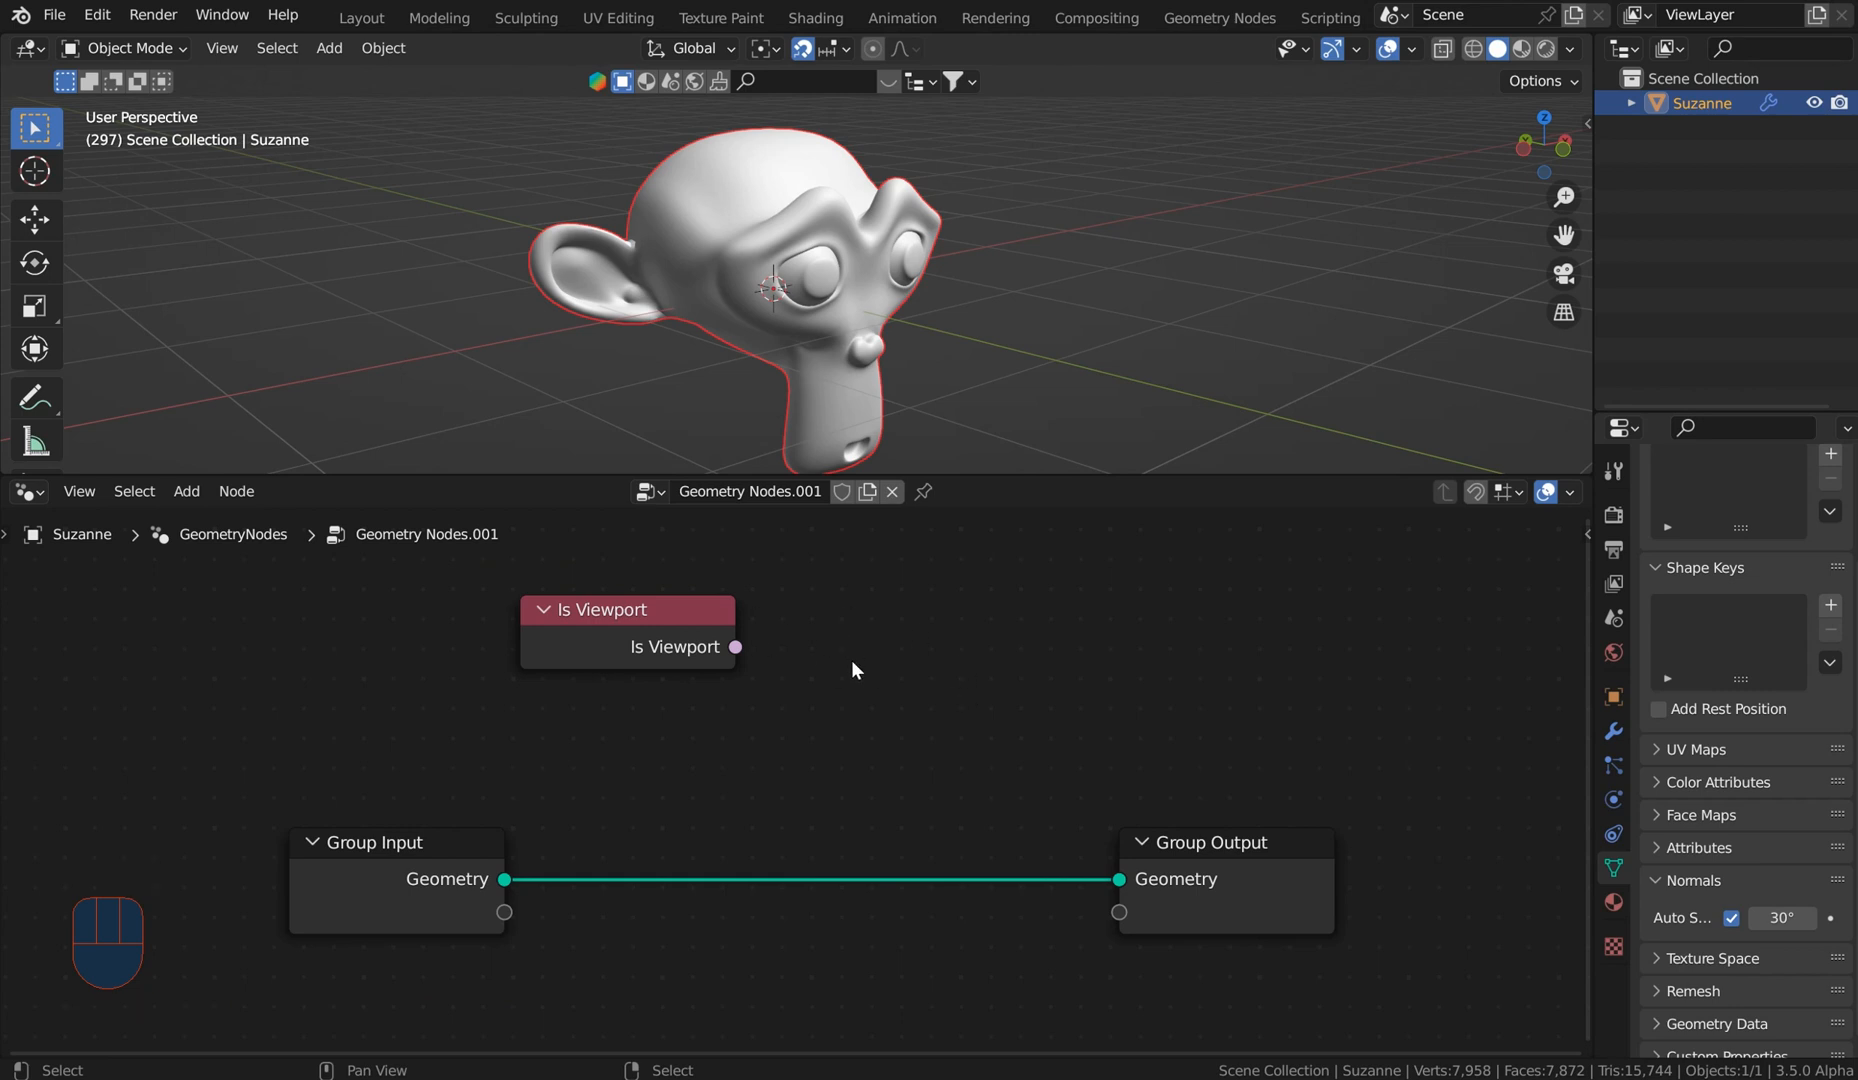
pyautogui.moveTo(856, 656)
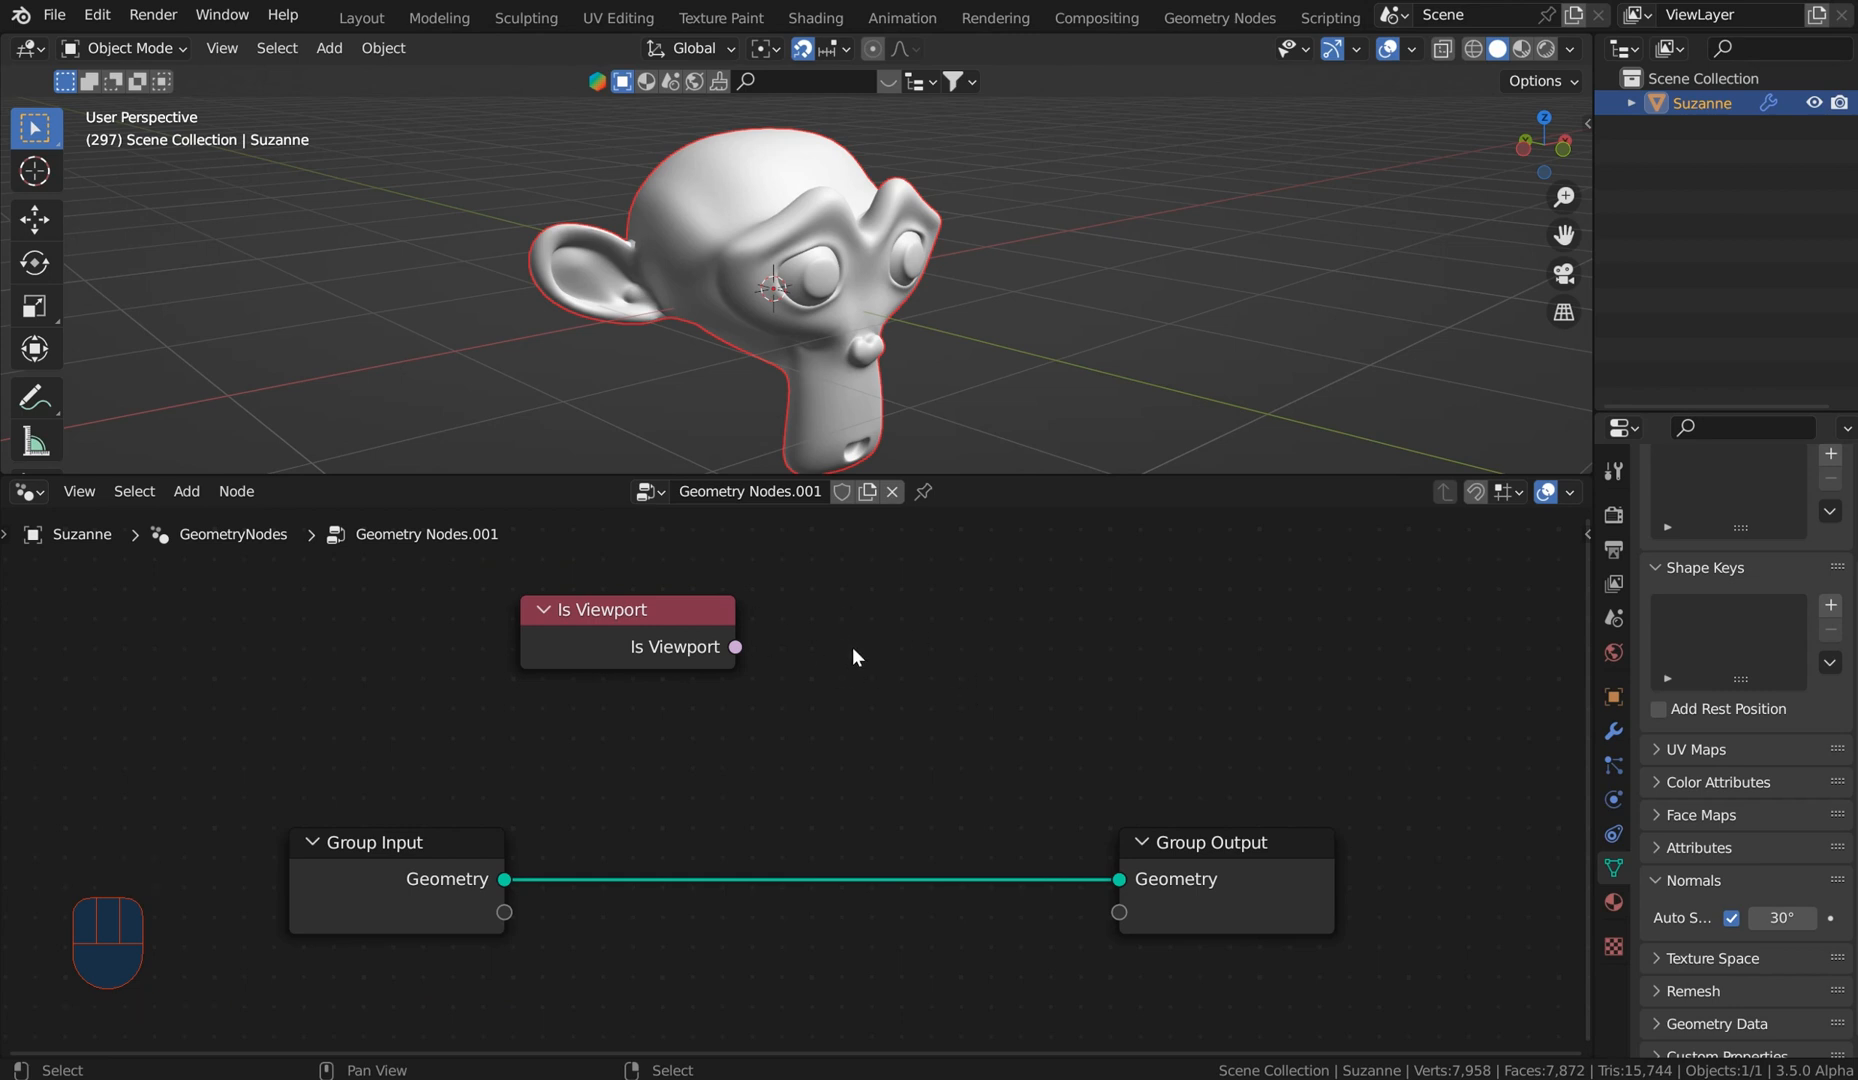
pyautogui.moveTo(844, 630)
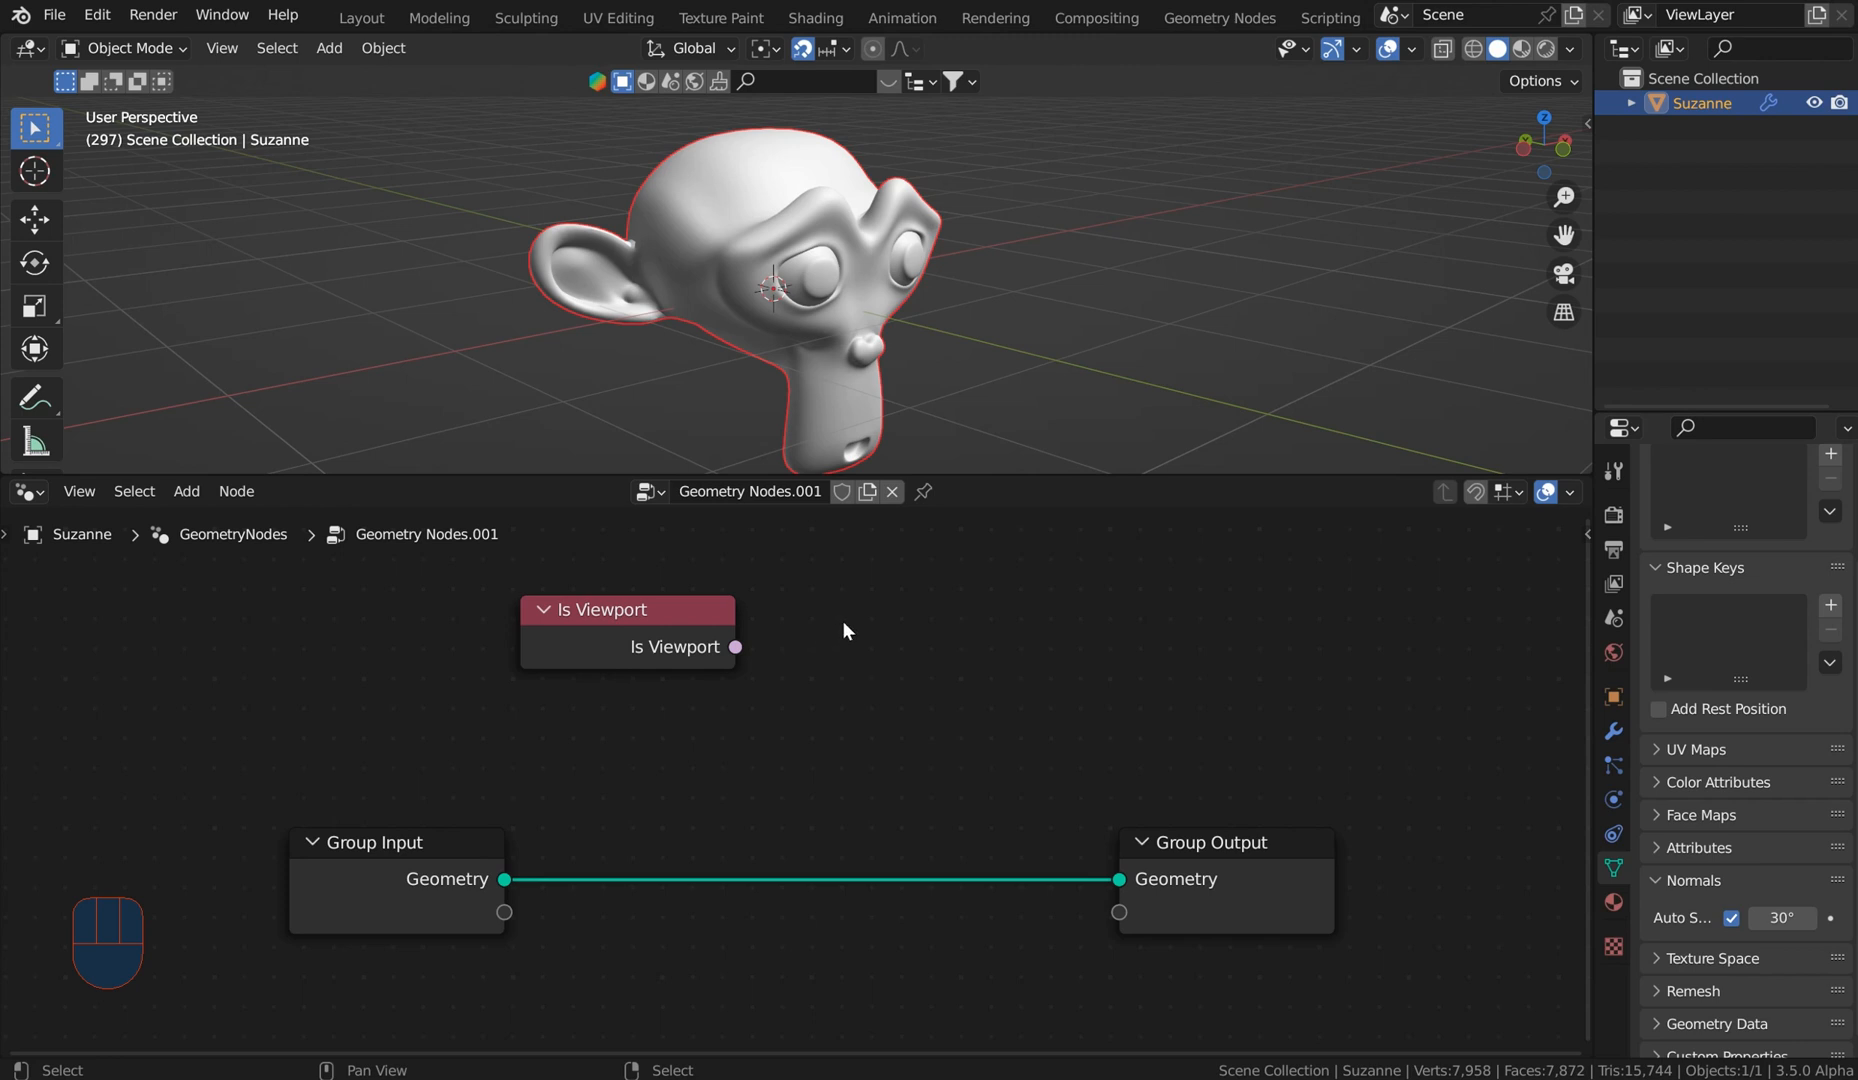
pyautogui.moveTo(946, 632)
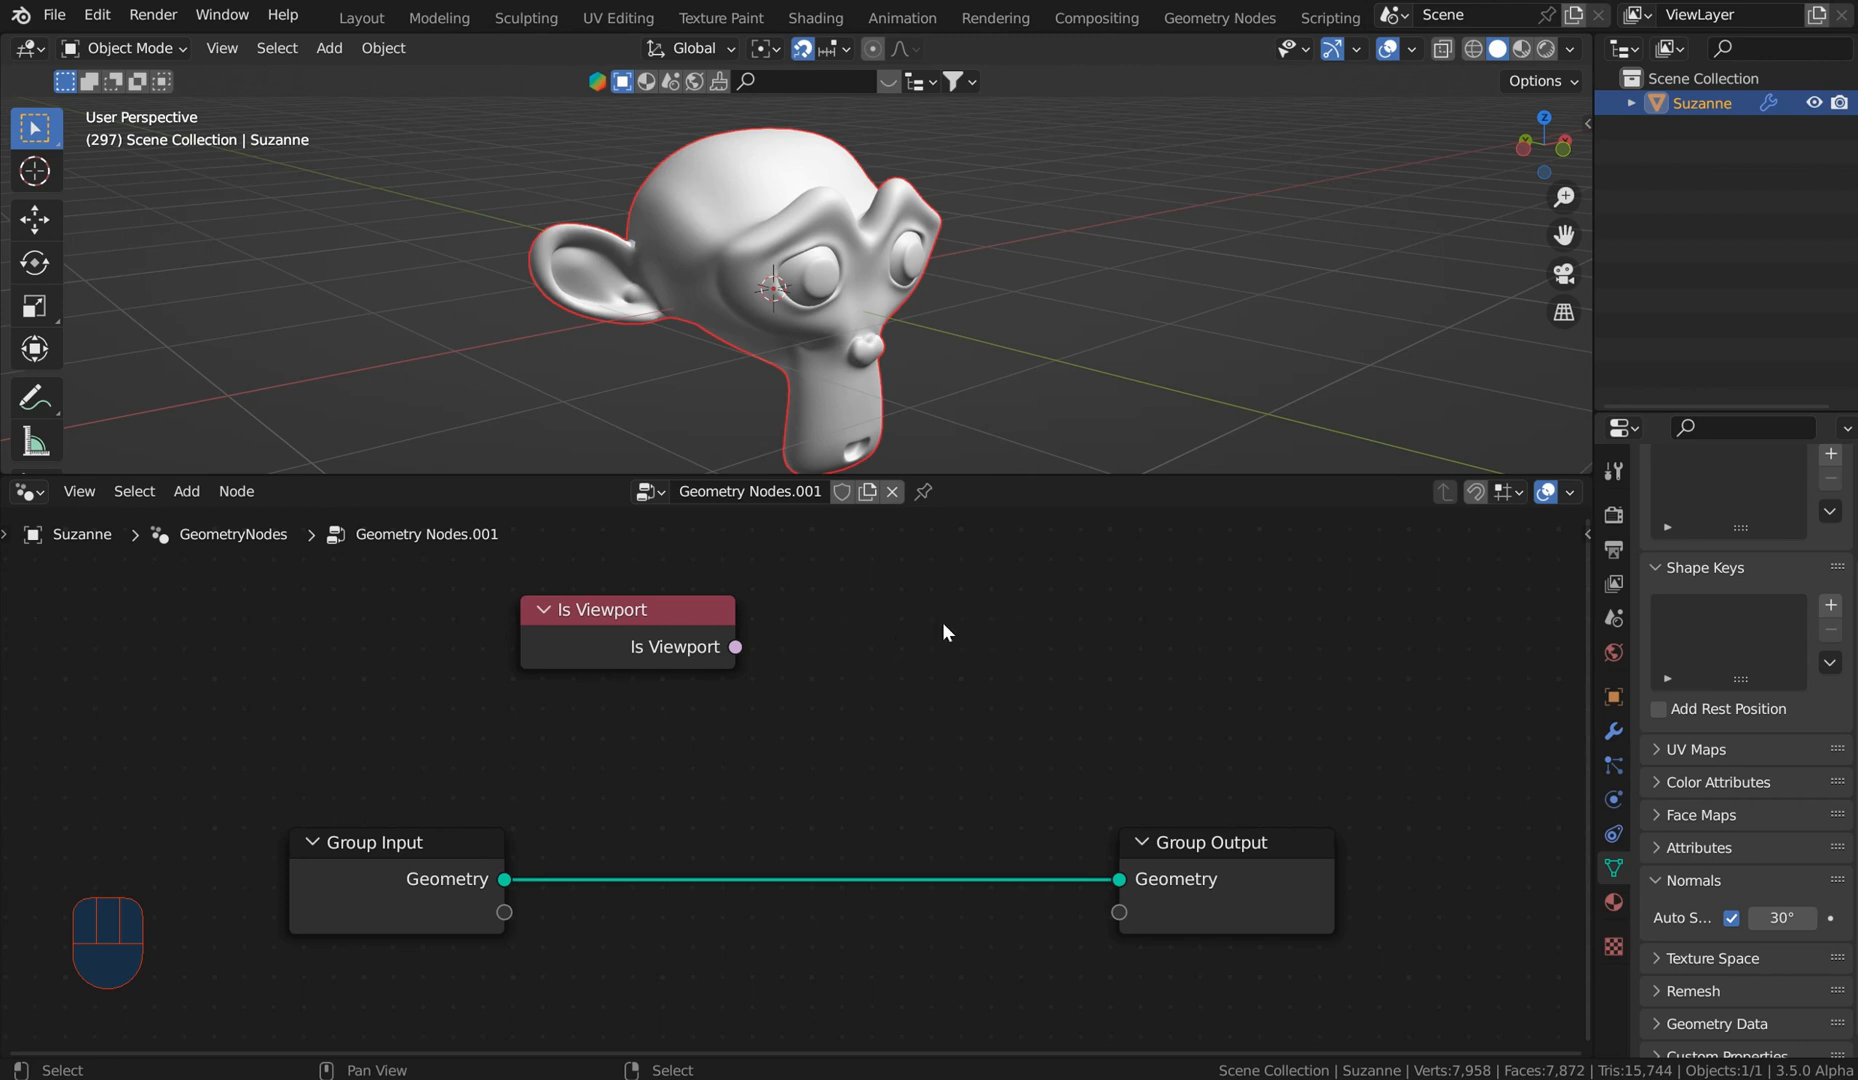
pyautogui.moveTo(900, 624)
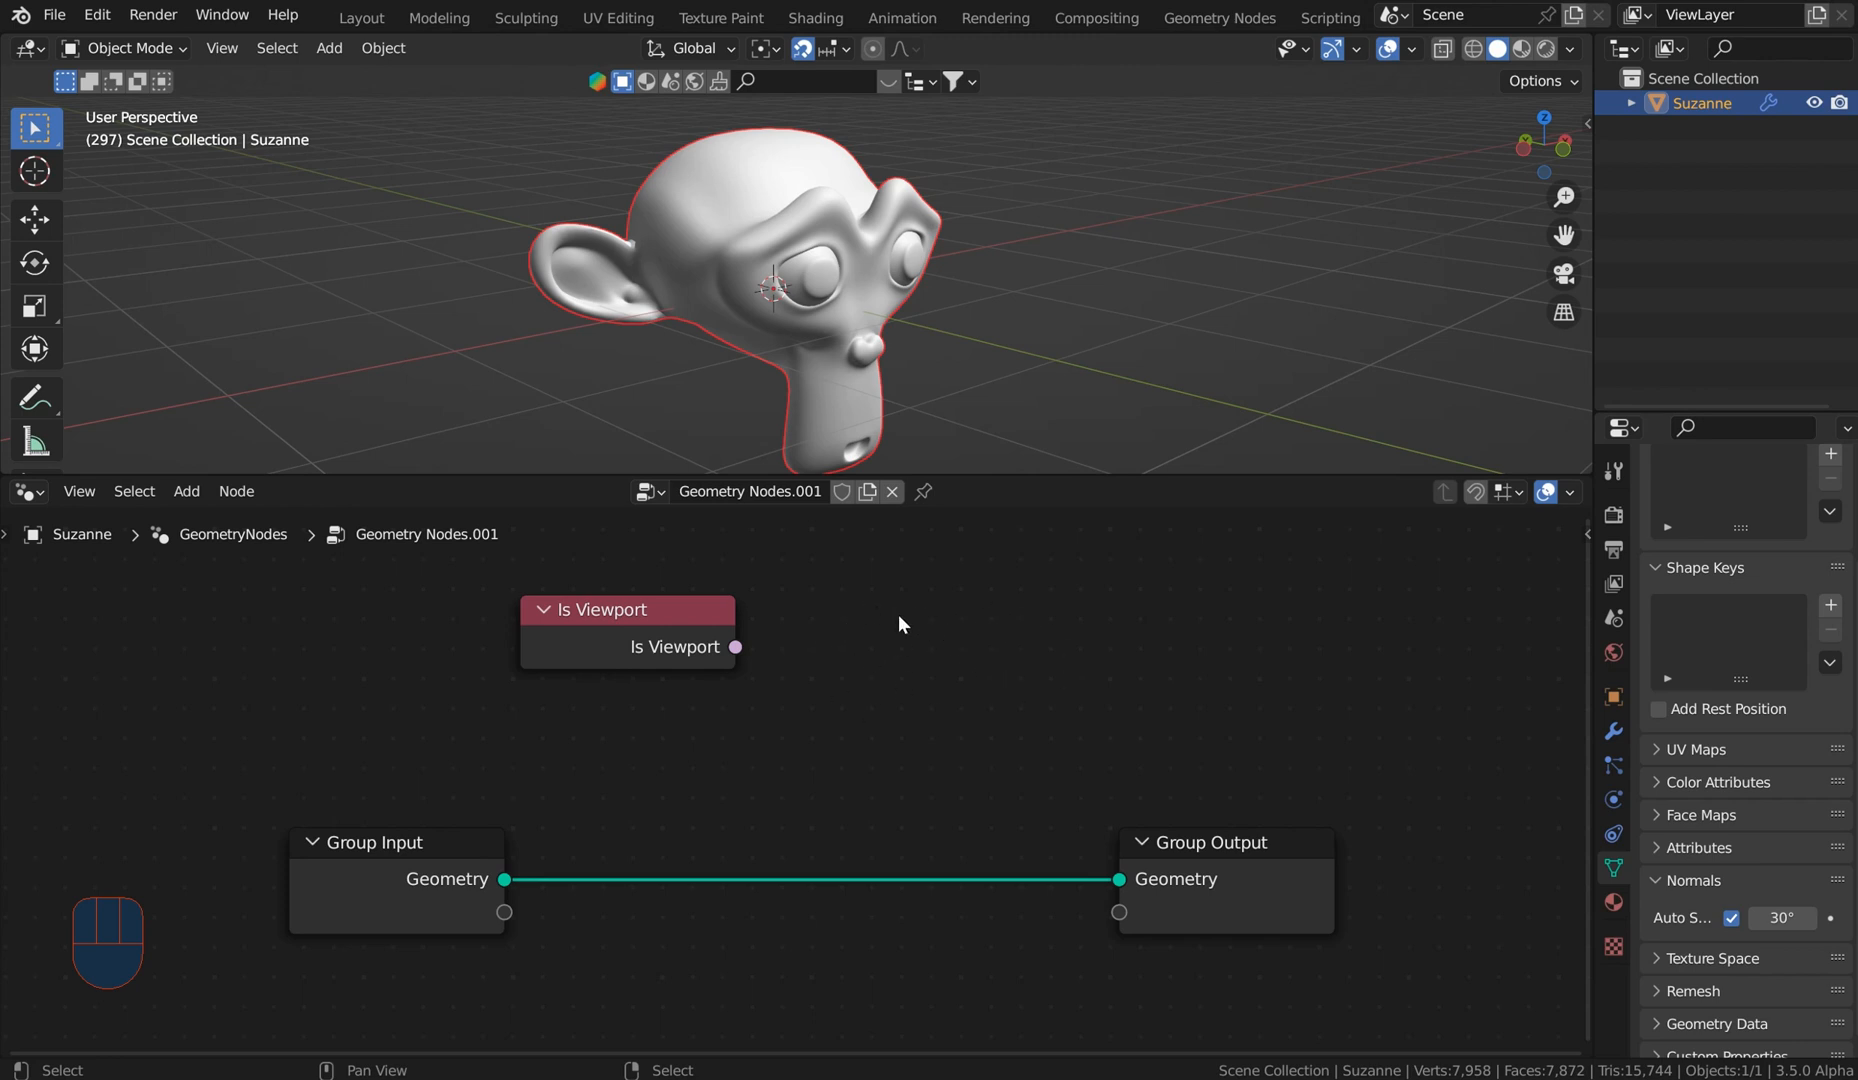
pyautogui.moveTo(1070, 674)
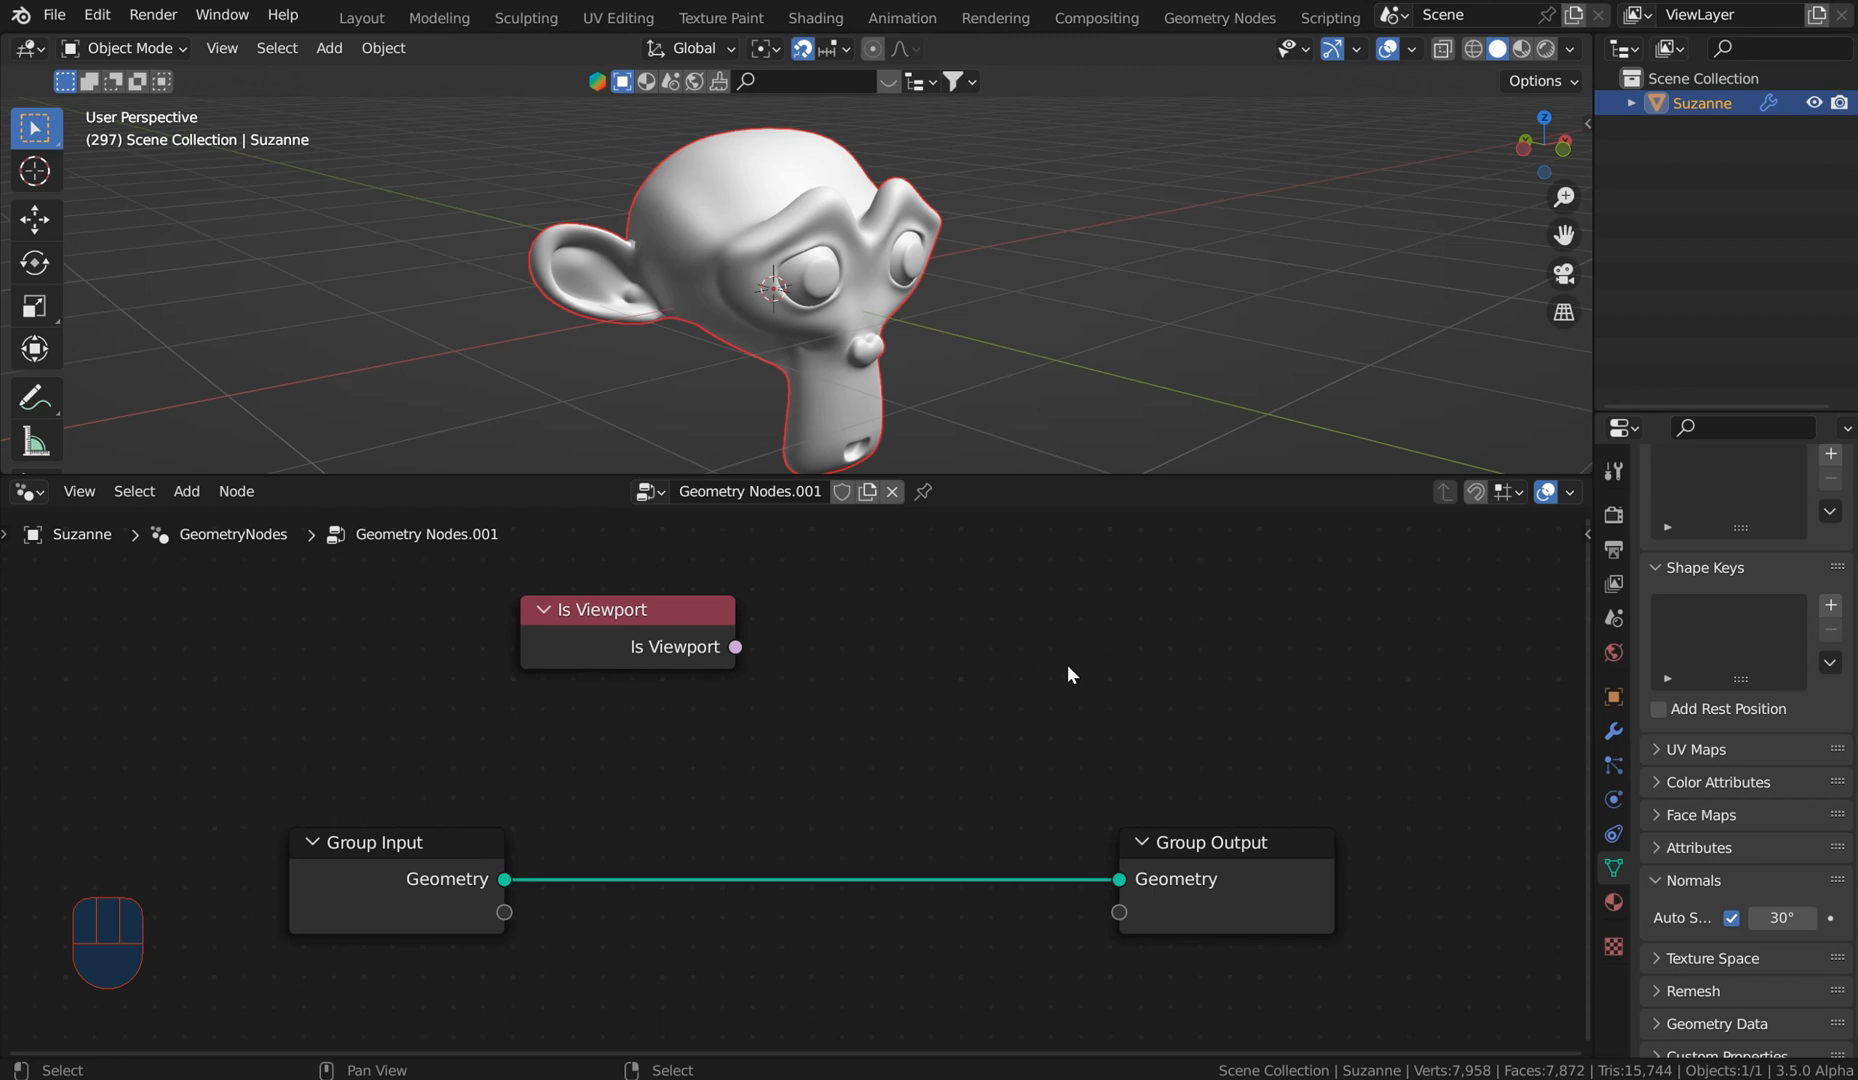
pyautogui.moveTo(1248, 682)
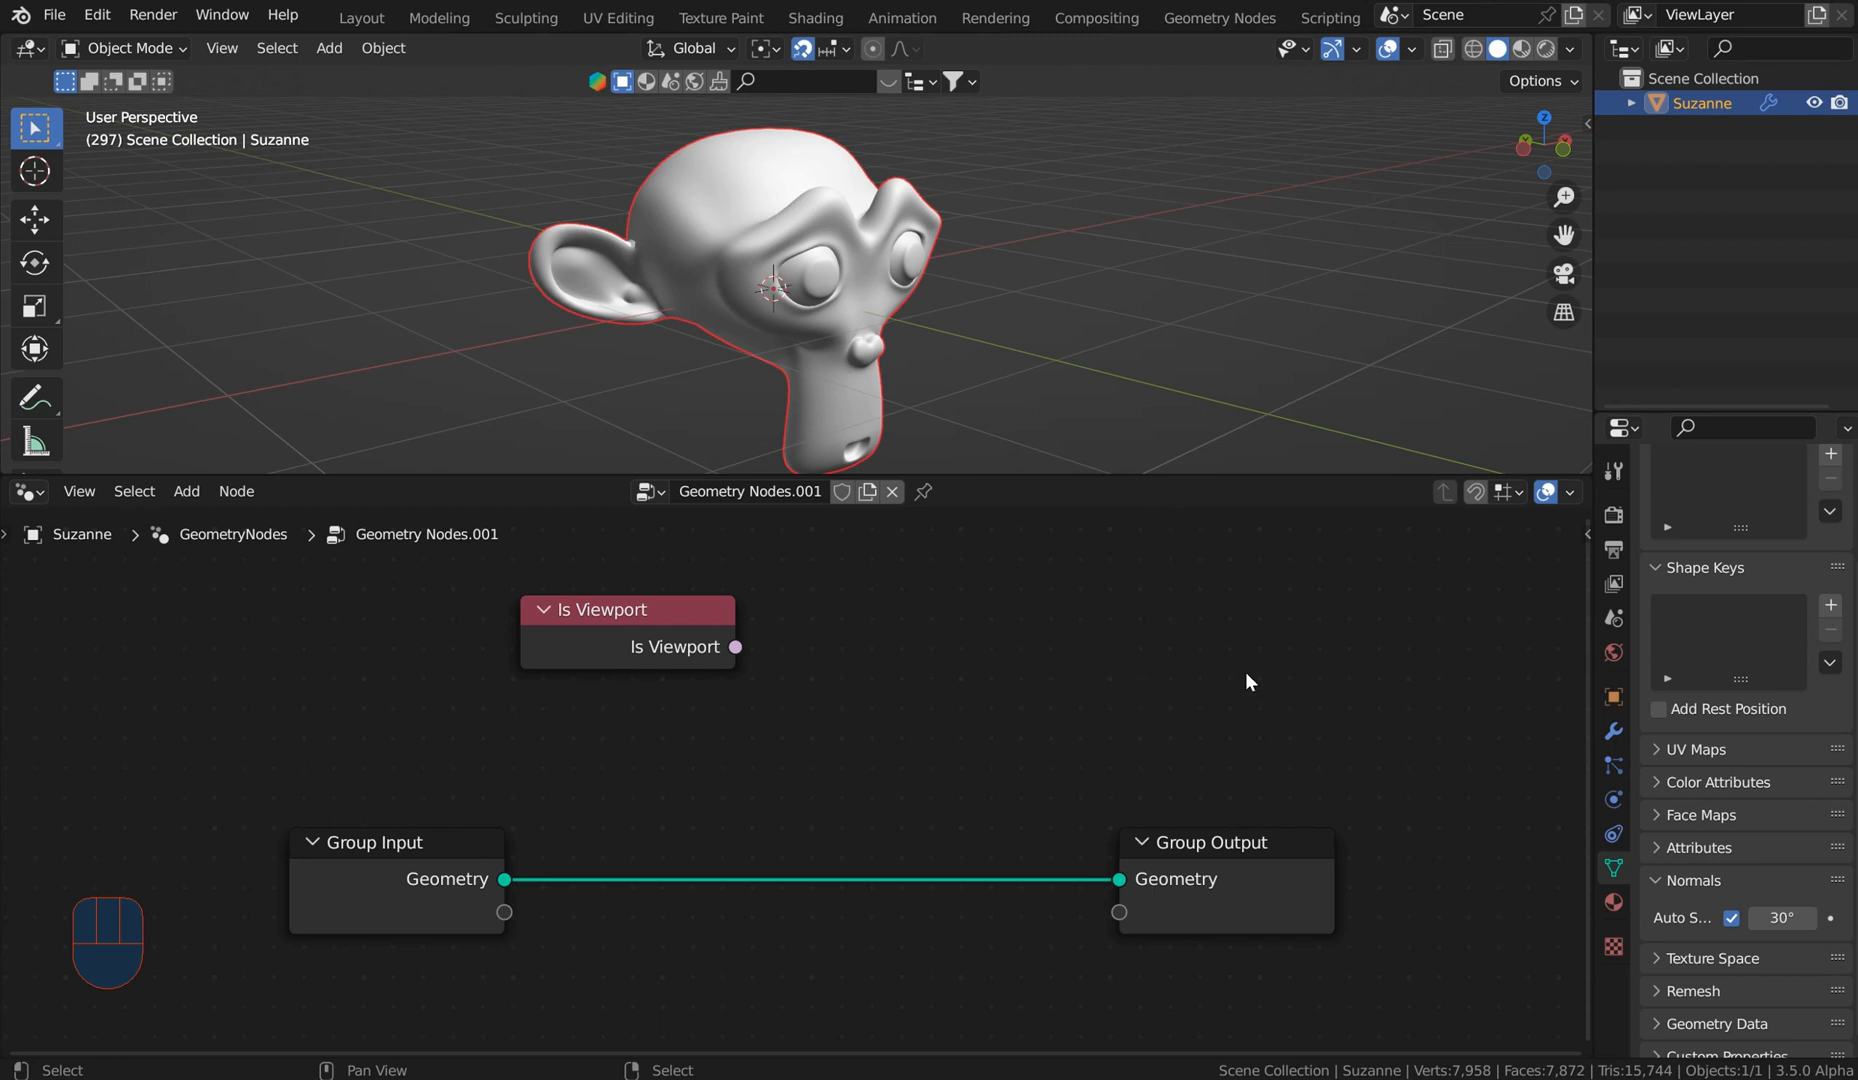
pyautogui.moveTo(1244, 682)
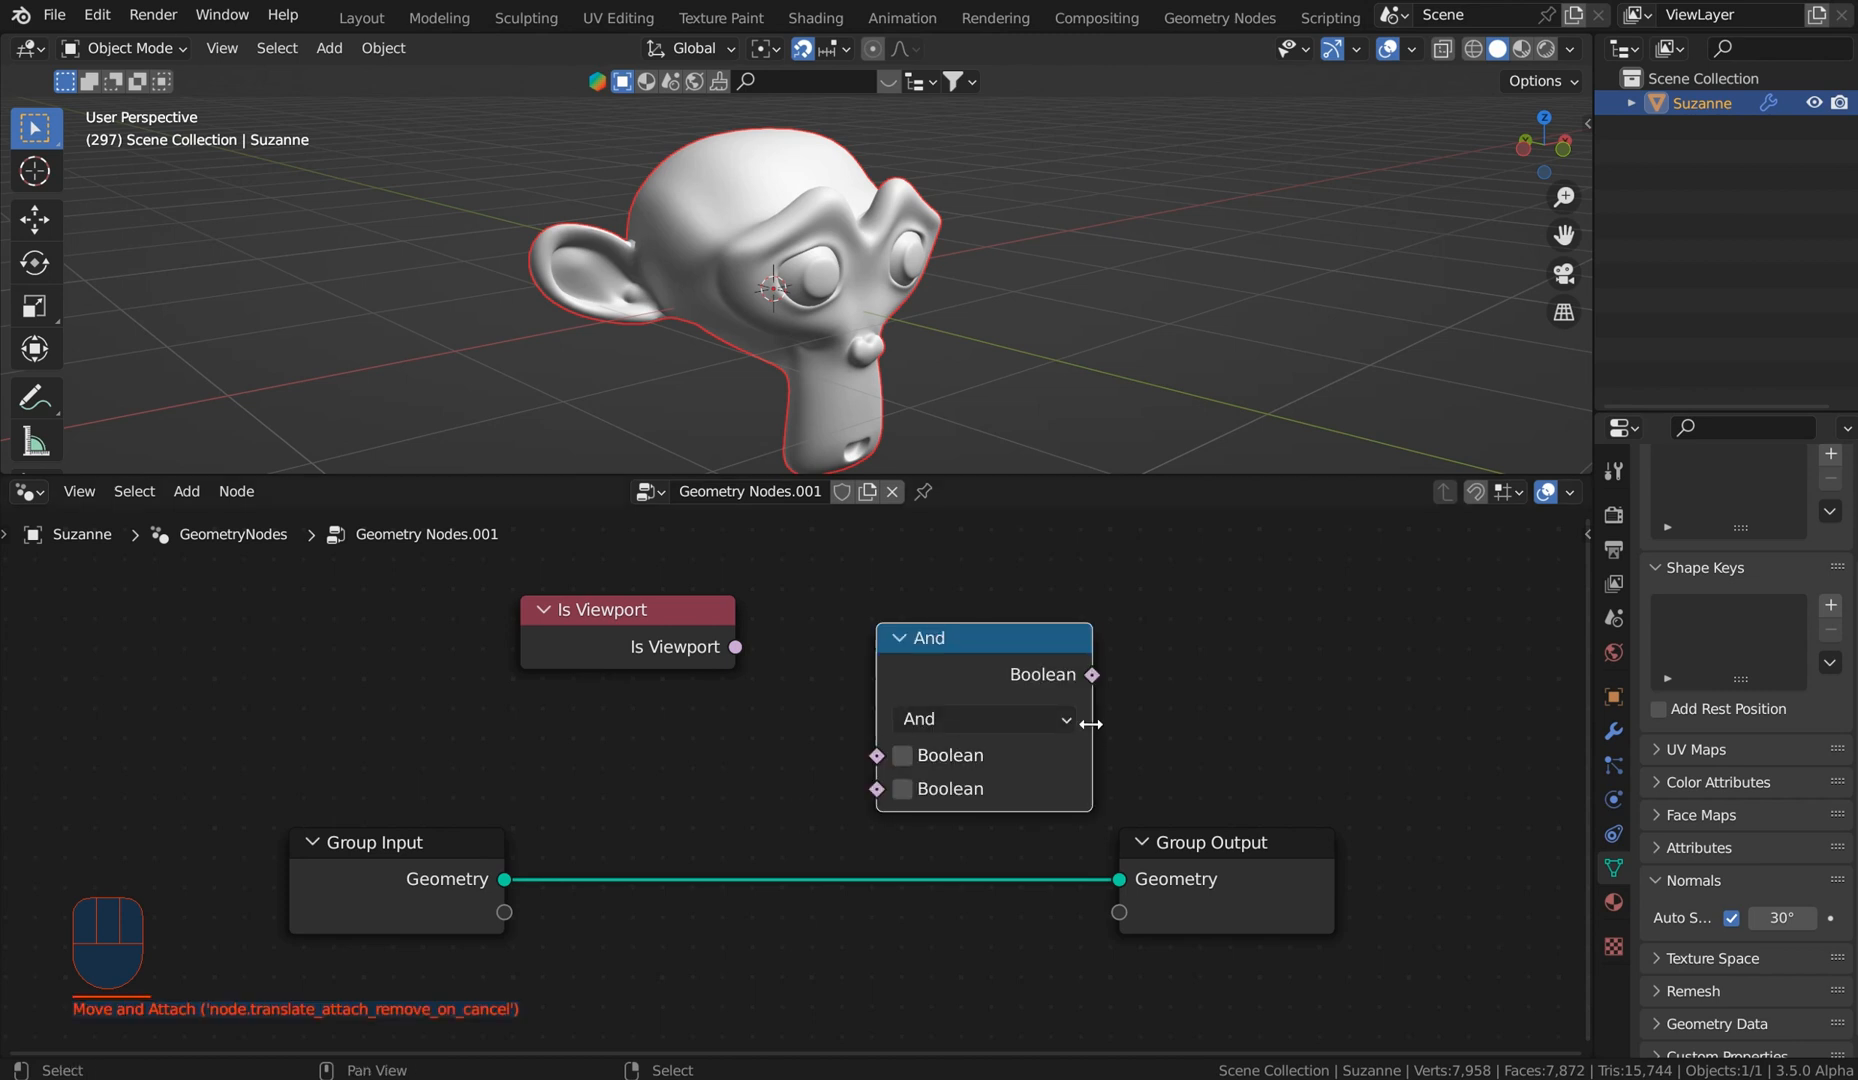
# Step: Add a Convex Hull node from Geometry > Operations via Shift+A
pyautogui.scroll(-3)
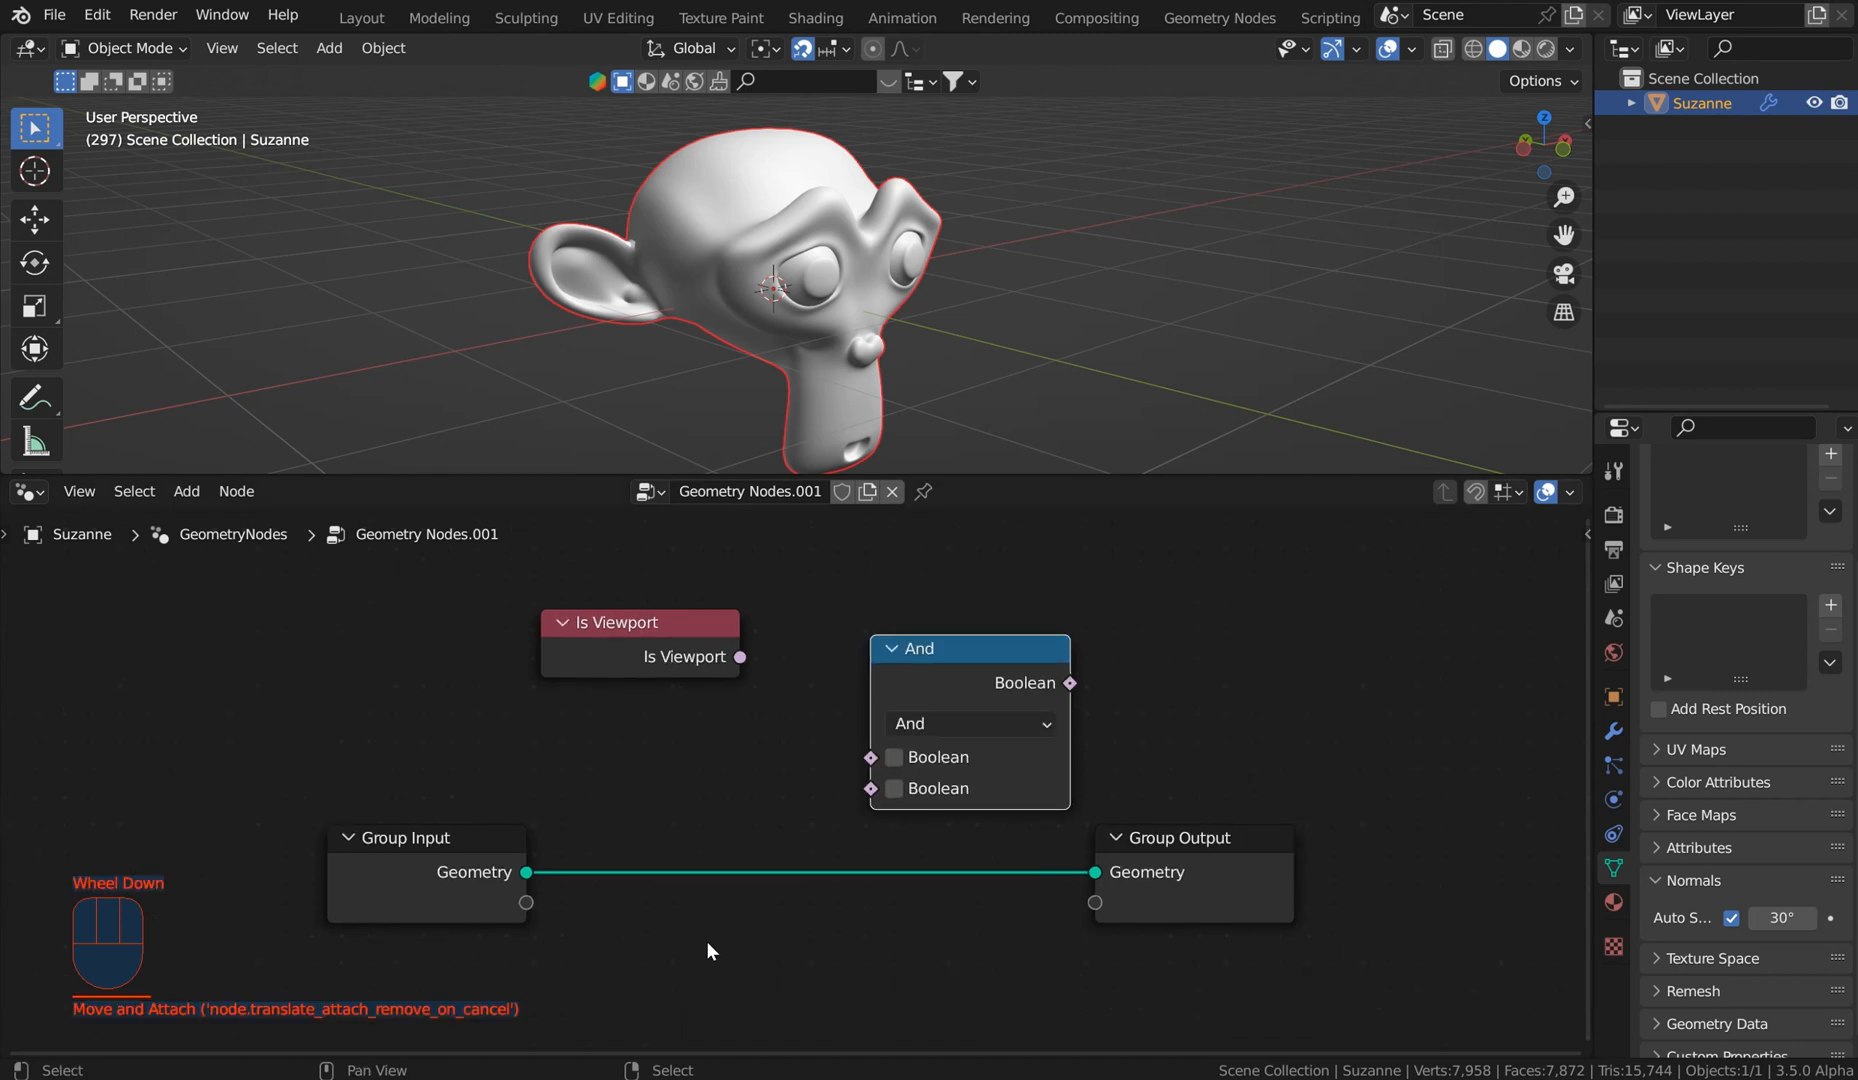
pyautogui.moveTo(1066, 680)
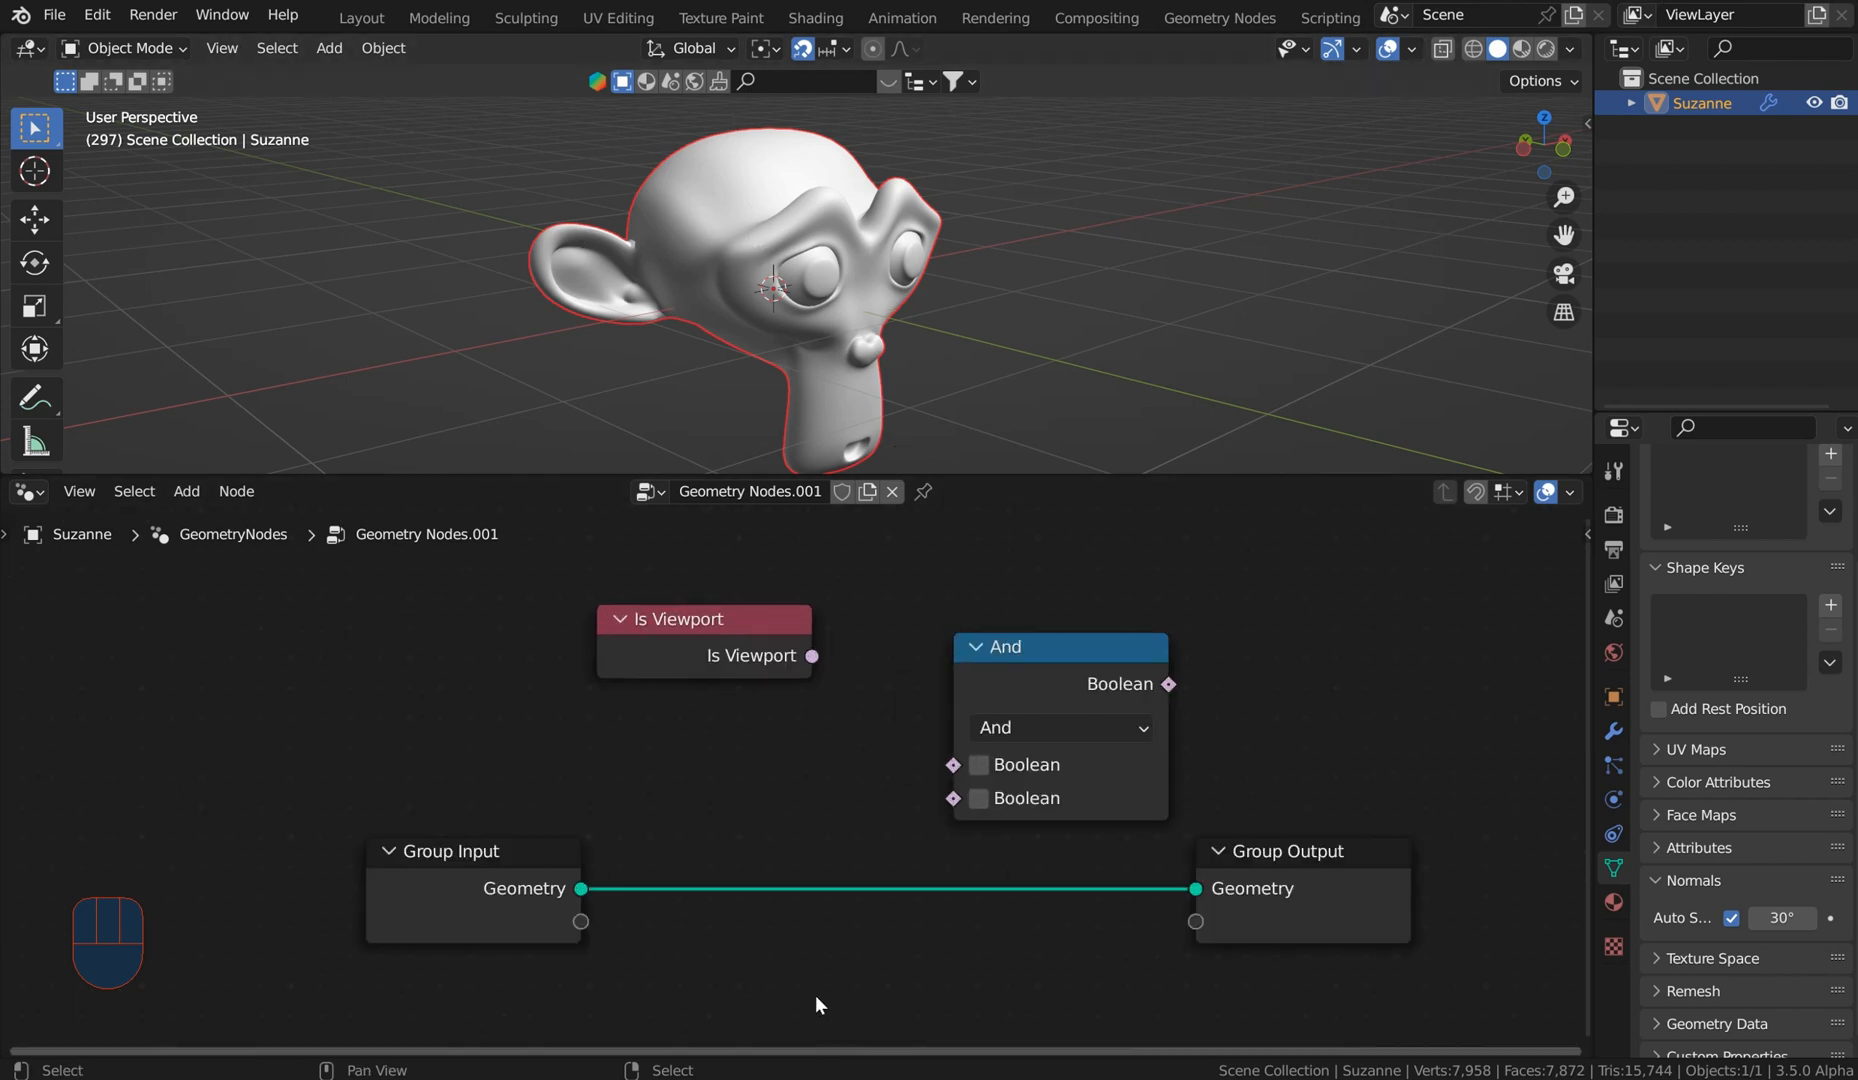
pyautogui.moveTo(812, 744)
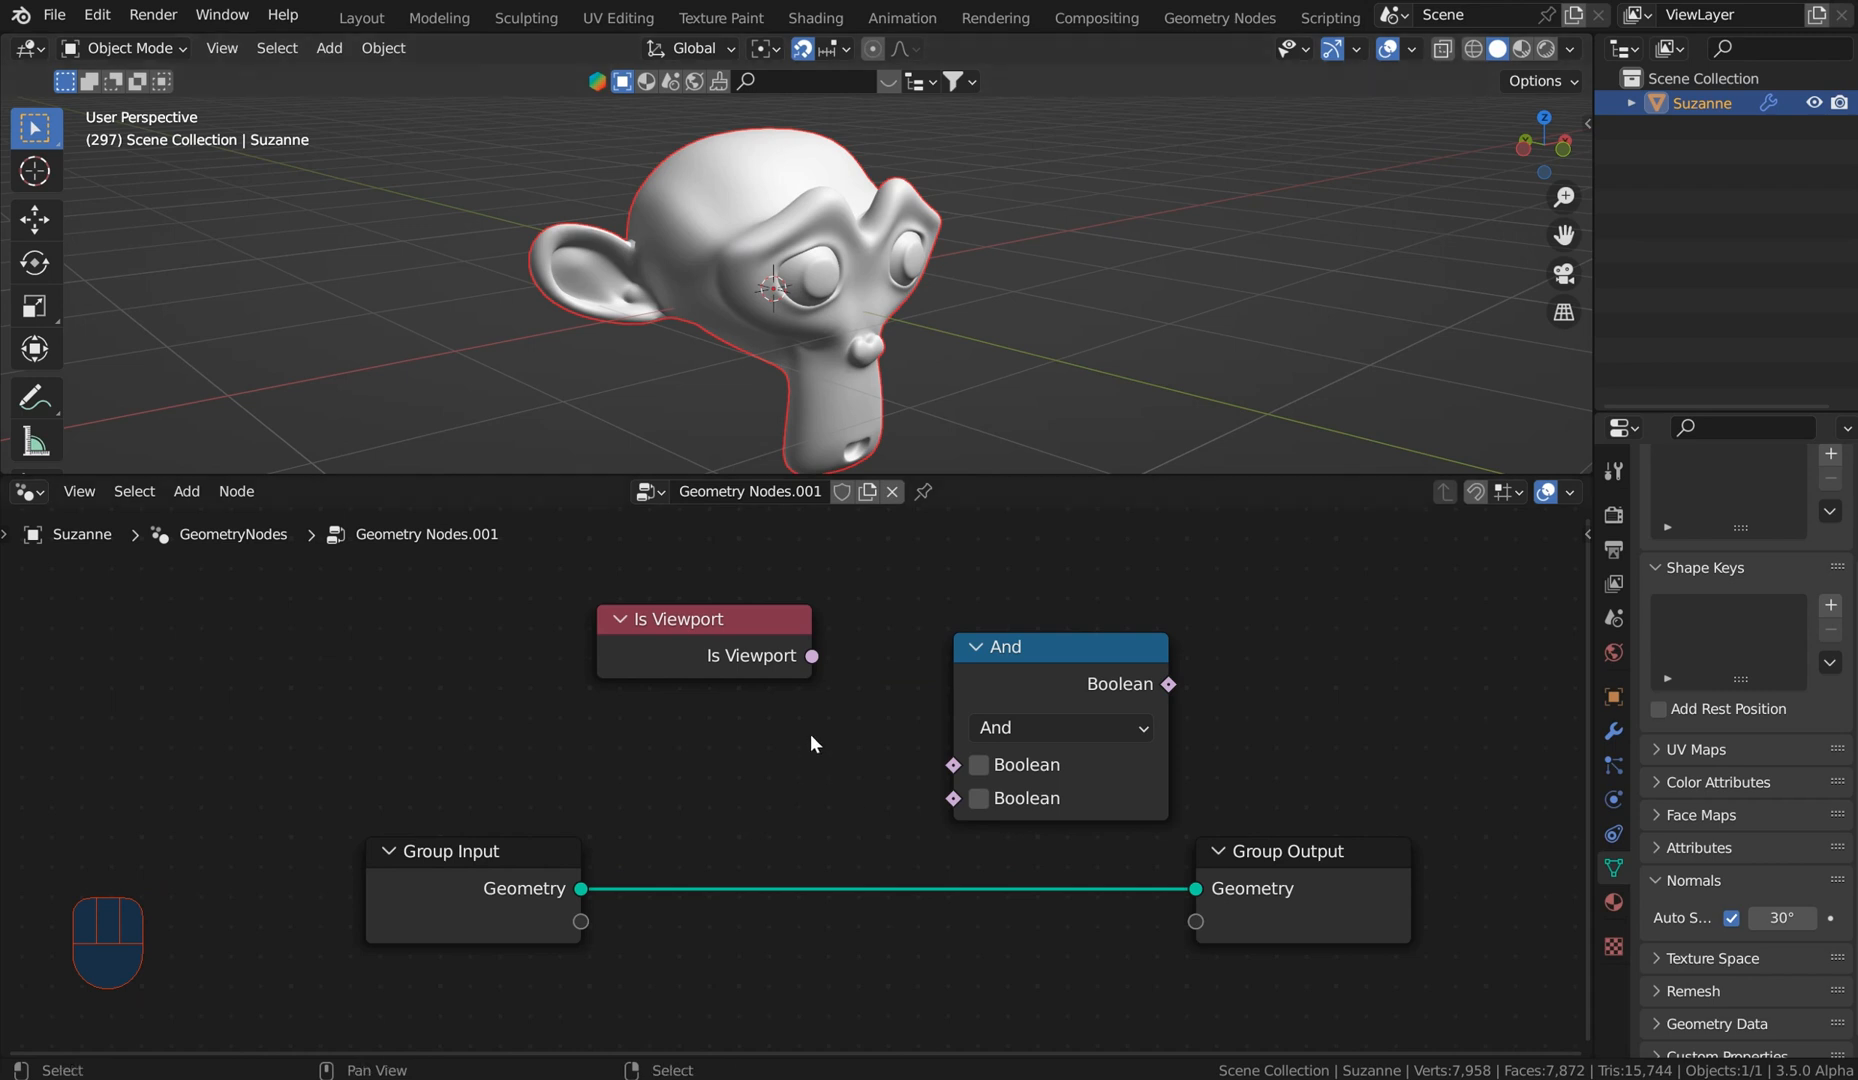
pyautogui.press('shift+a')
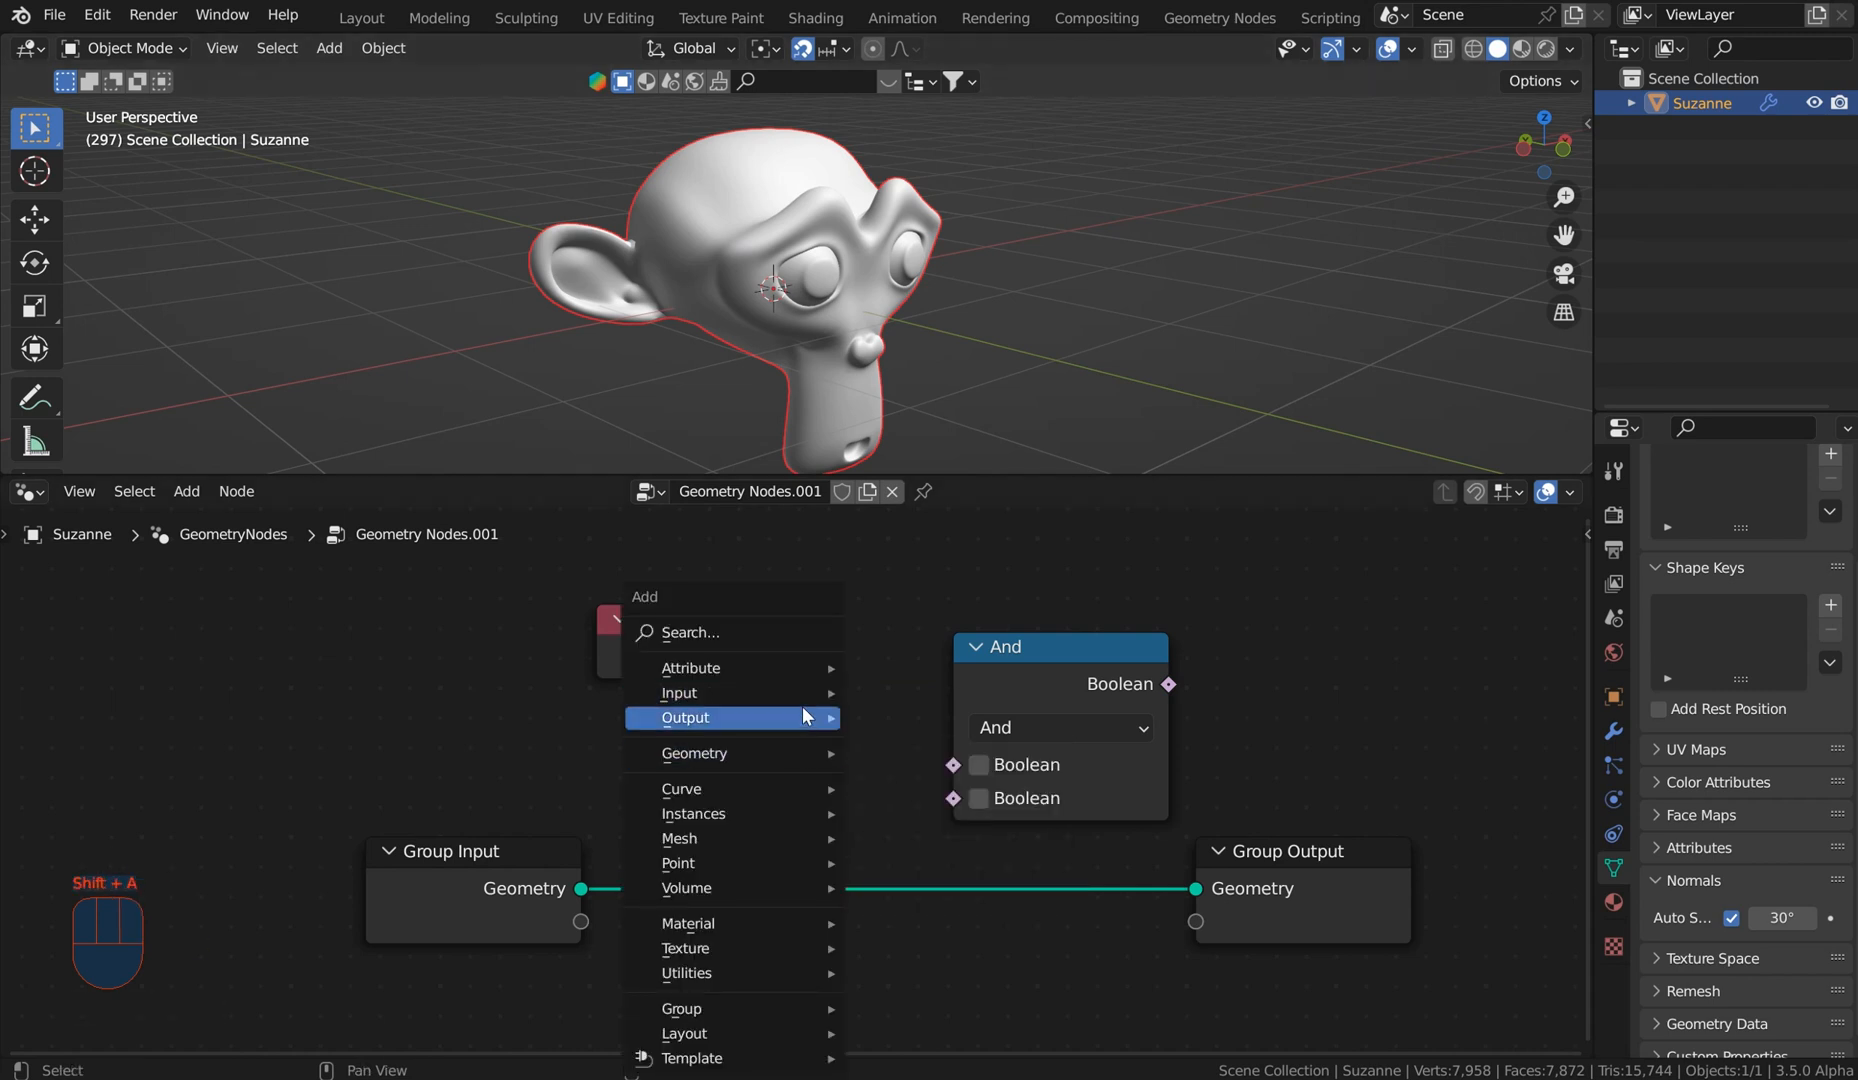
pyautogui.moveTo(752, 758)
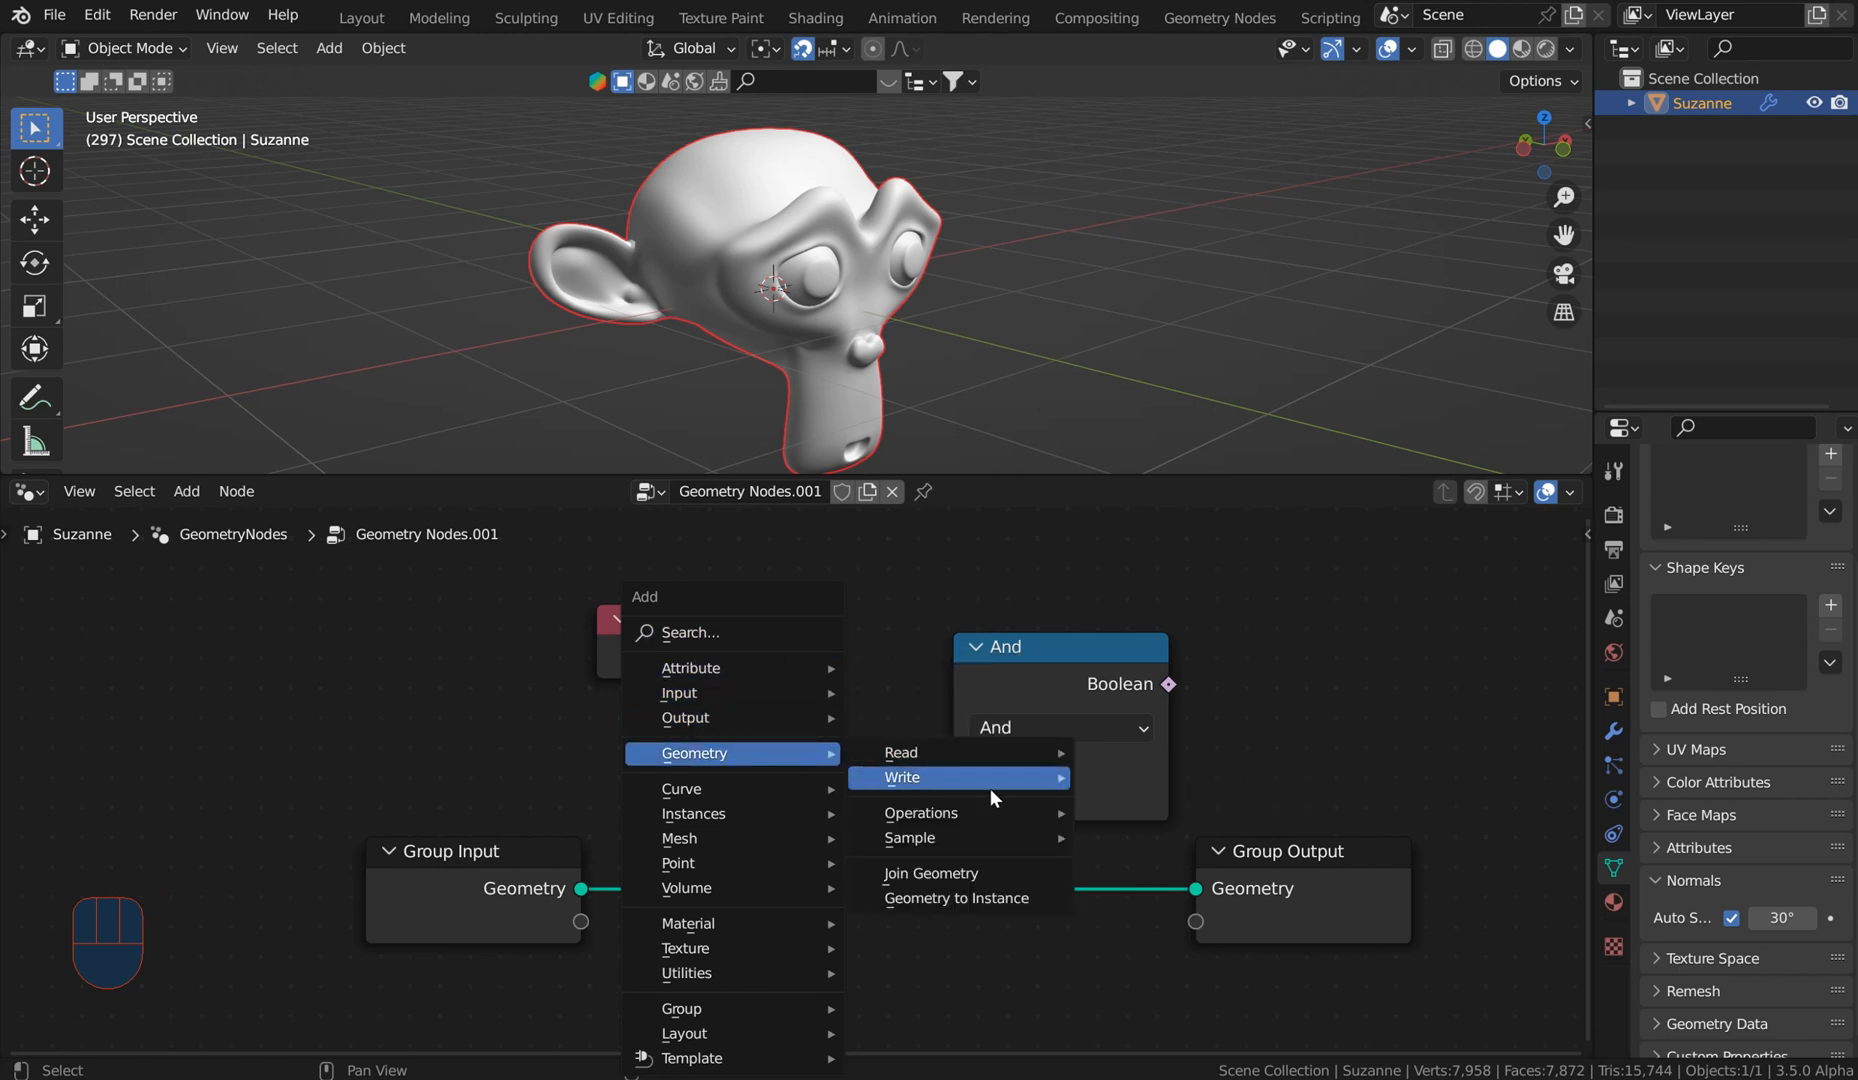
pyautogui.moveTo(924, 812)
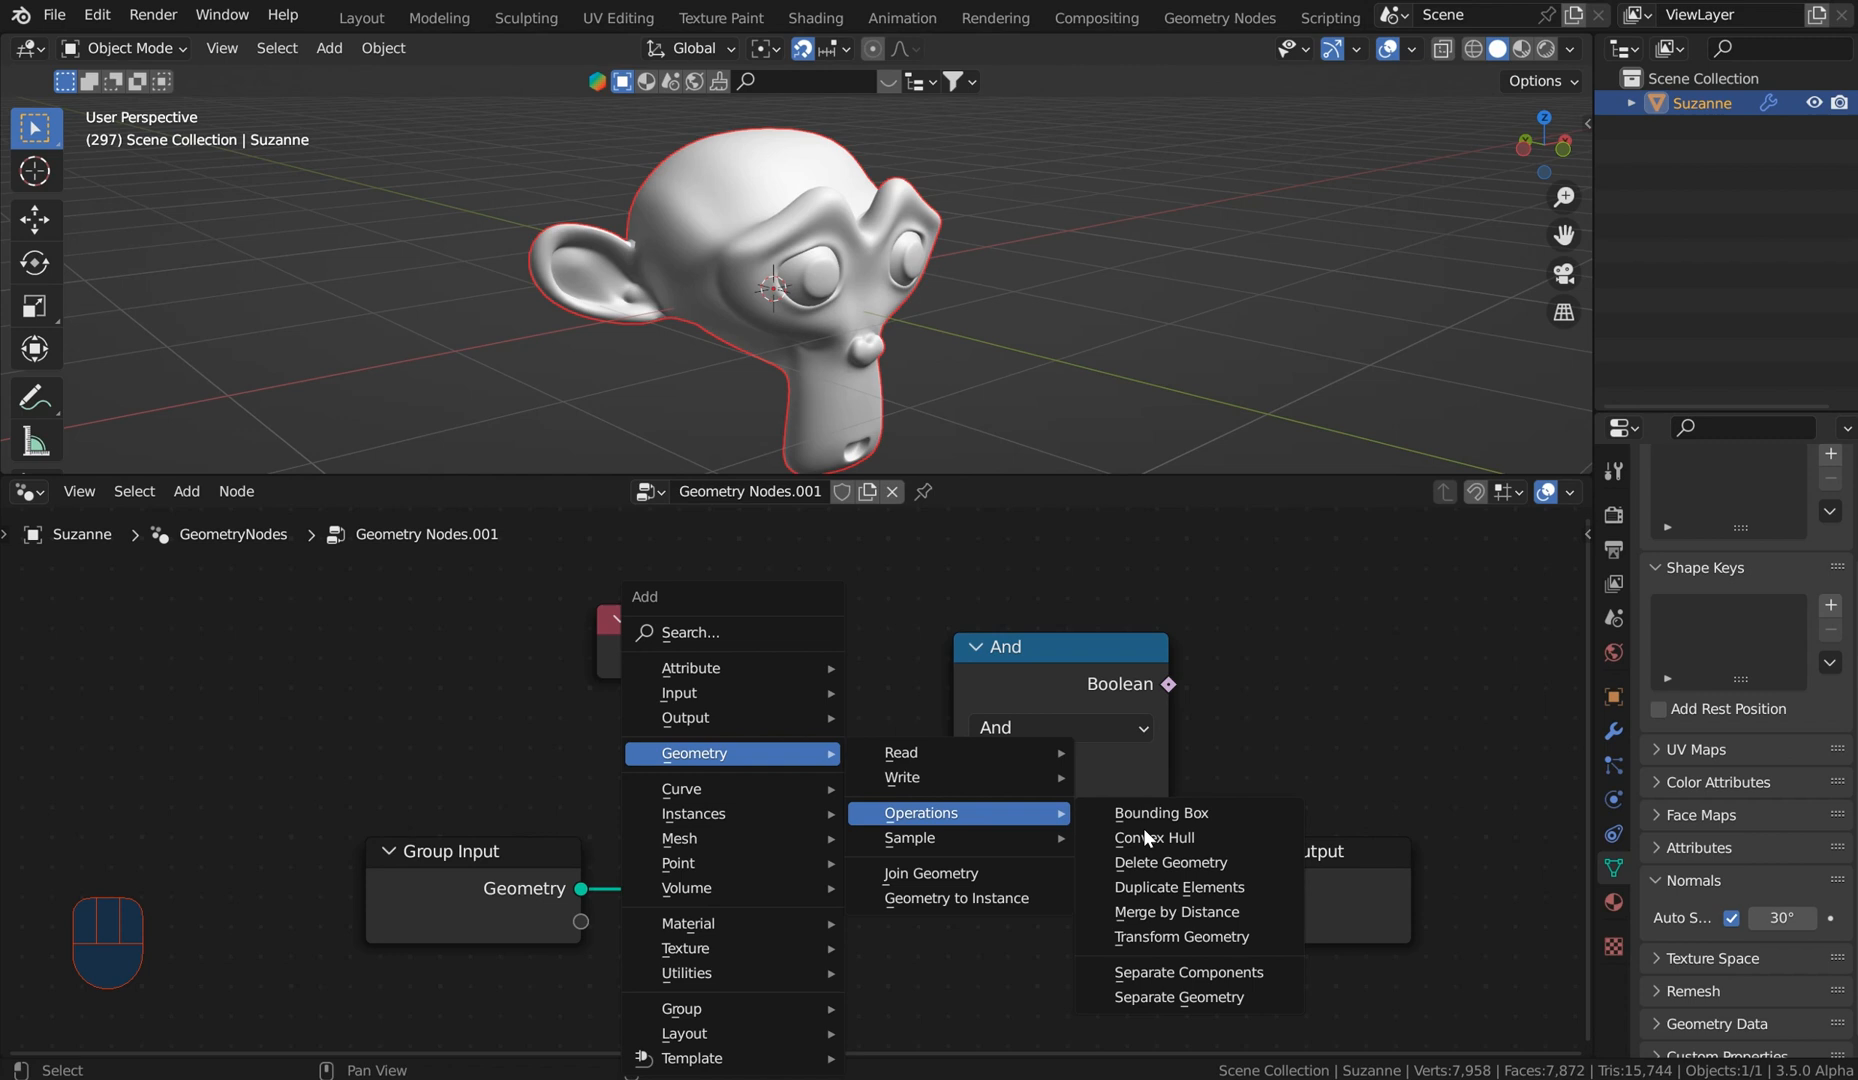
pyautogui.moveTo(1152, 838)
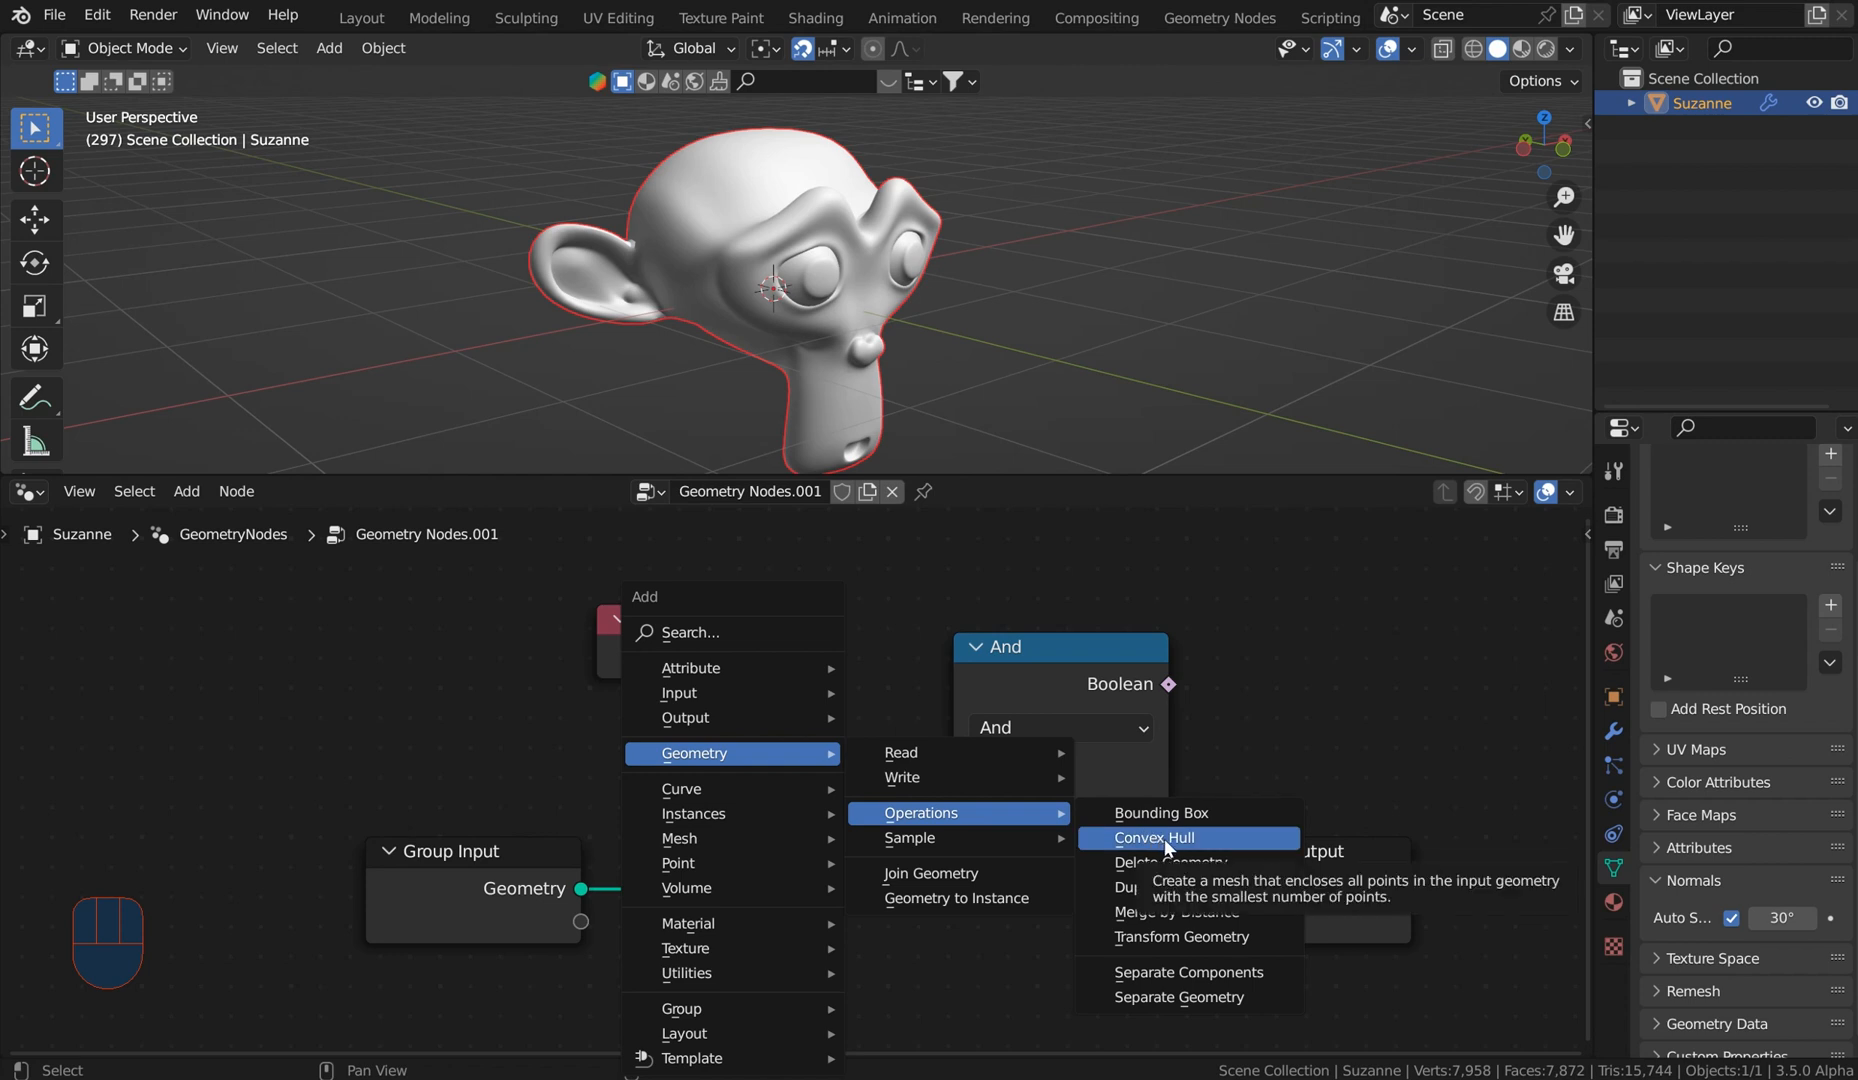
pyautogui.click(1150, 838)
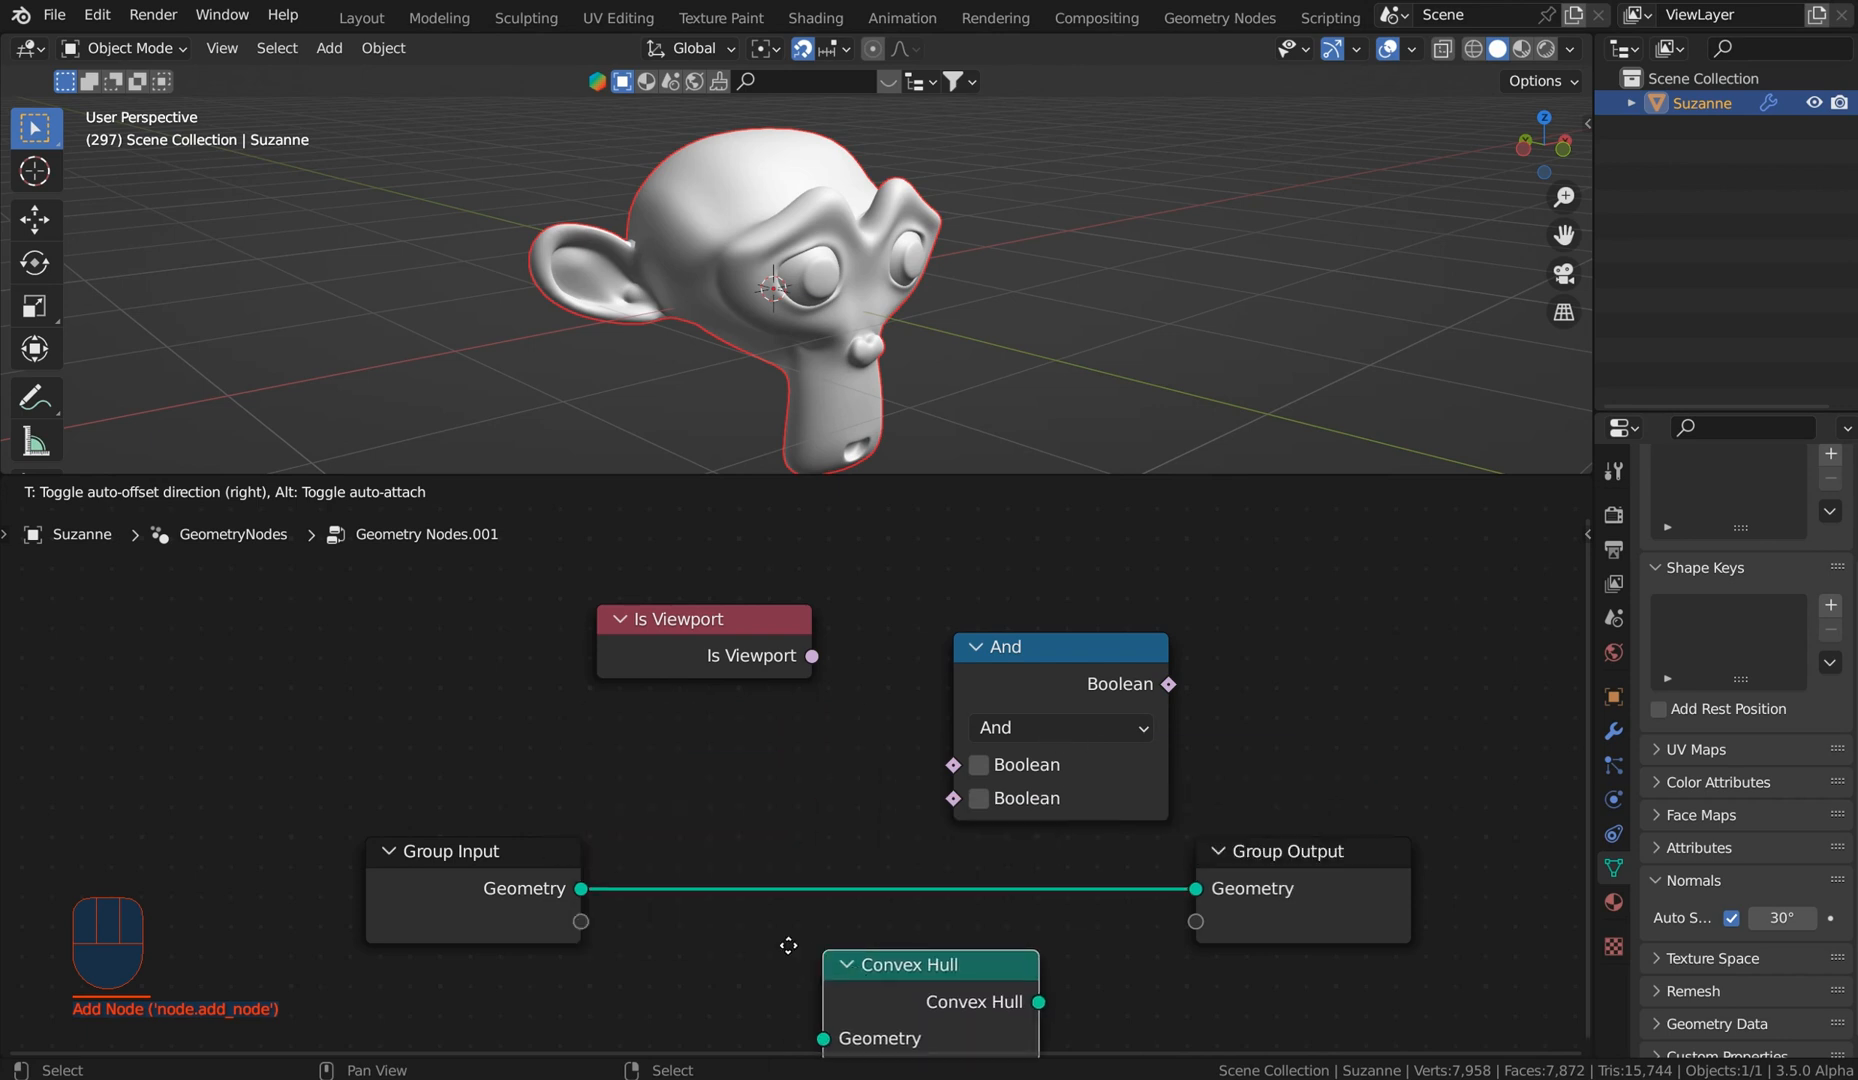
pyautogui.moveTo(788, 944); pyautogui.dragTo(874, 704)
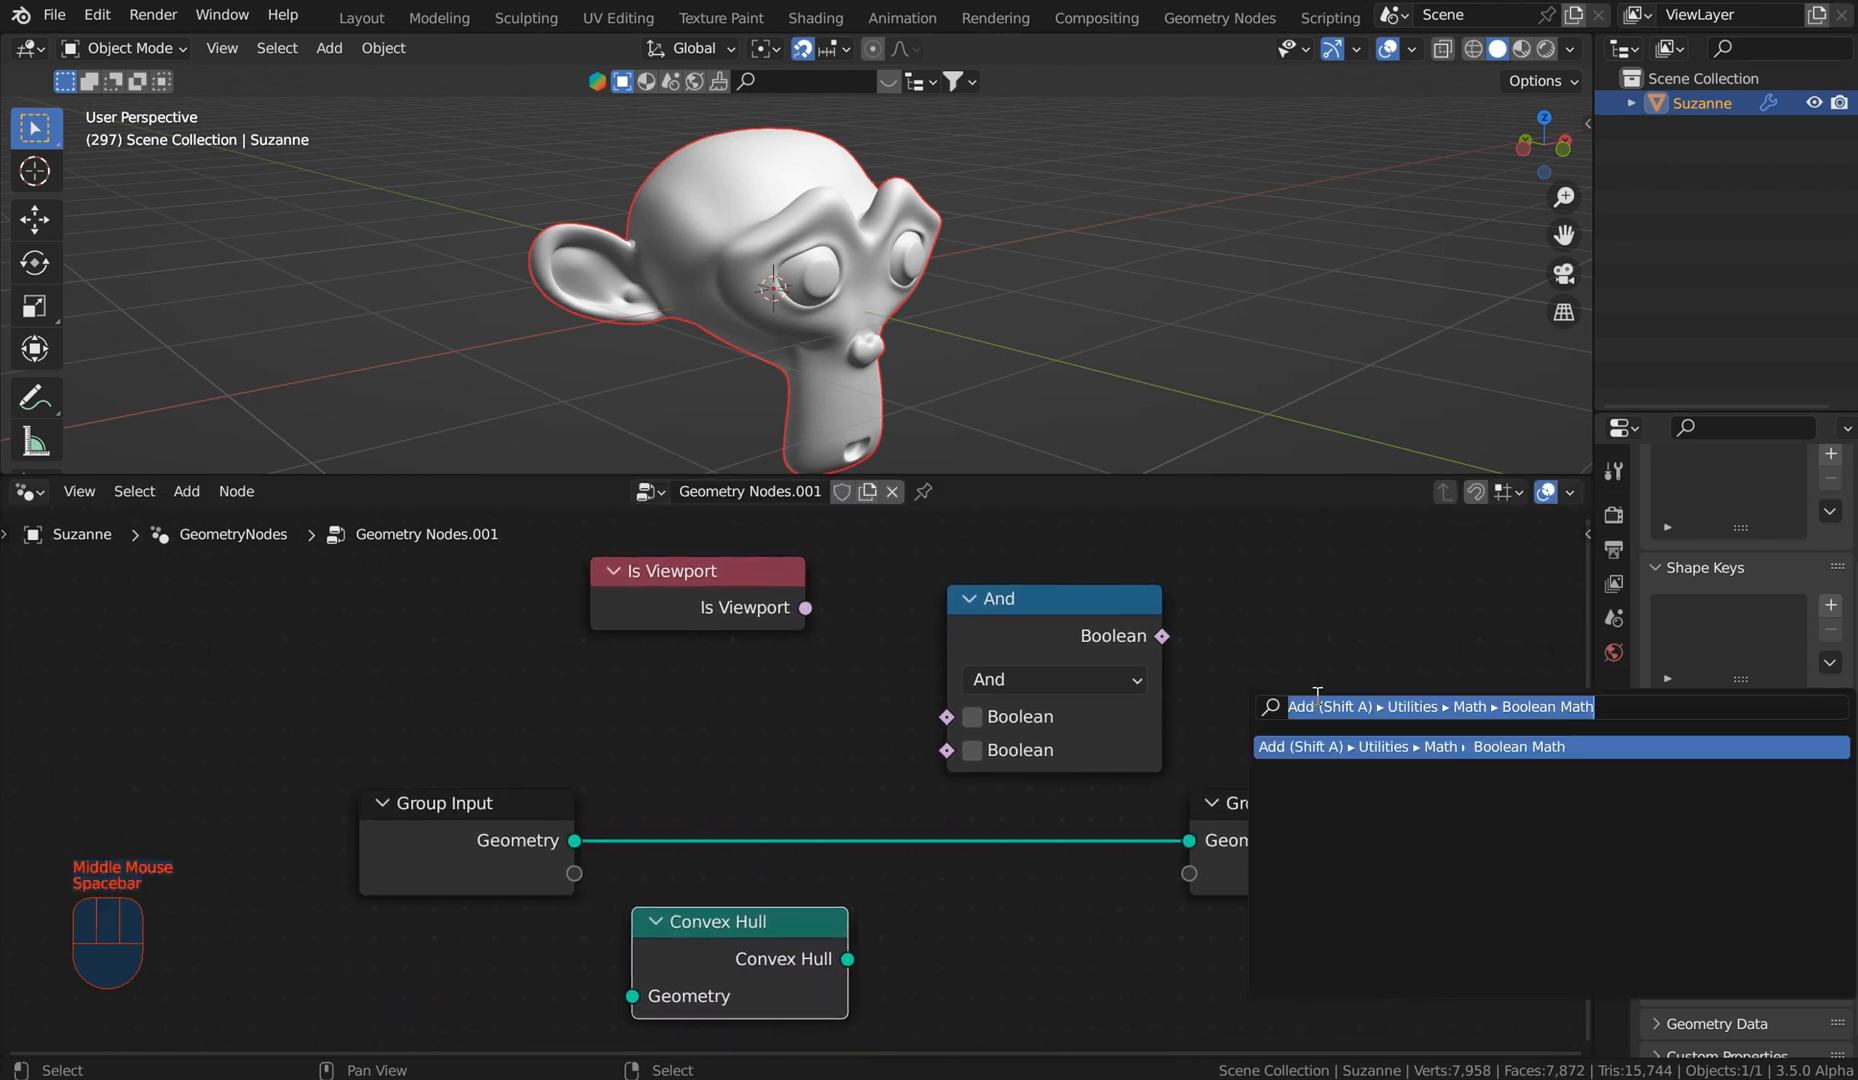
pyautogui.click(186, 490)
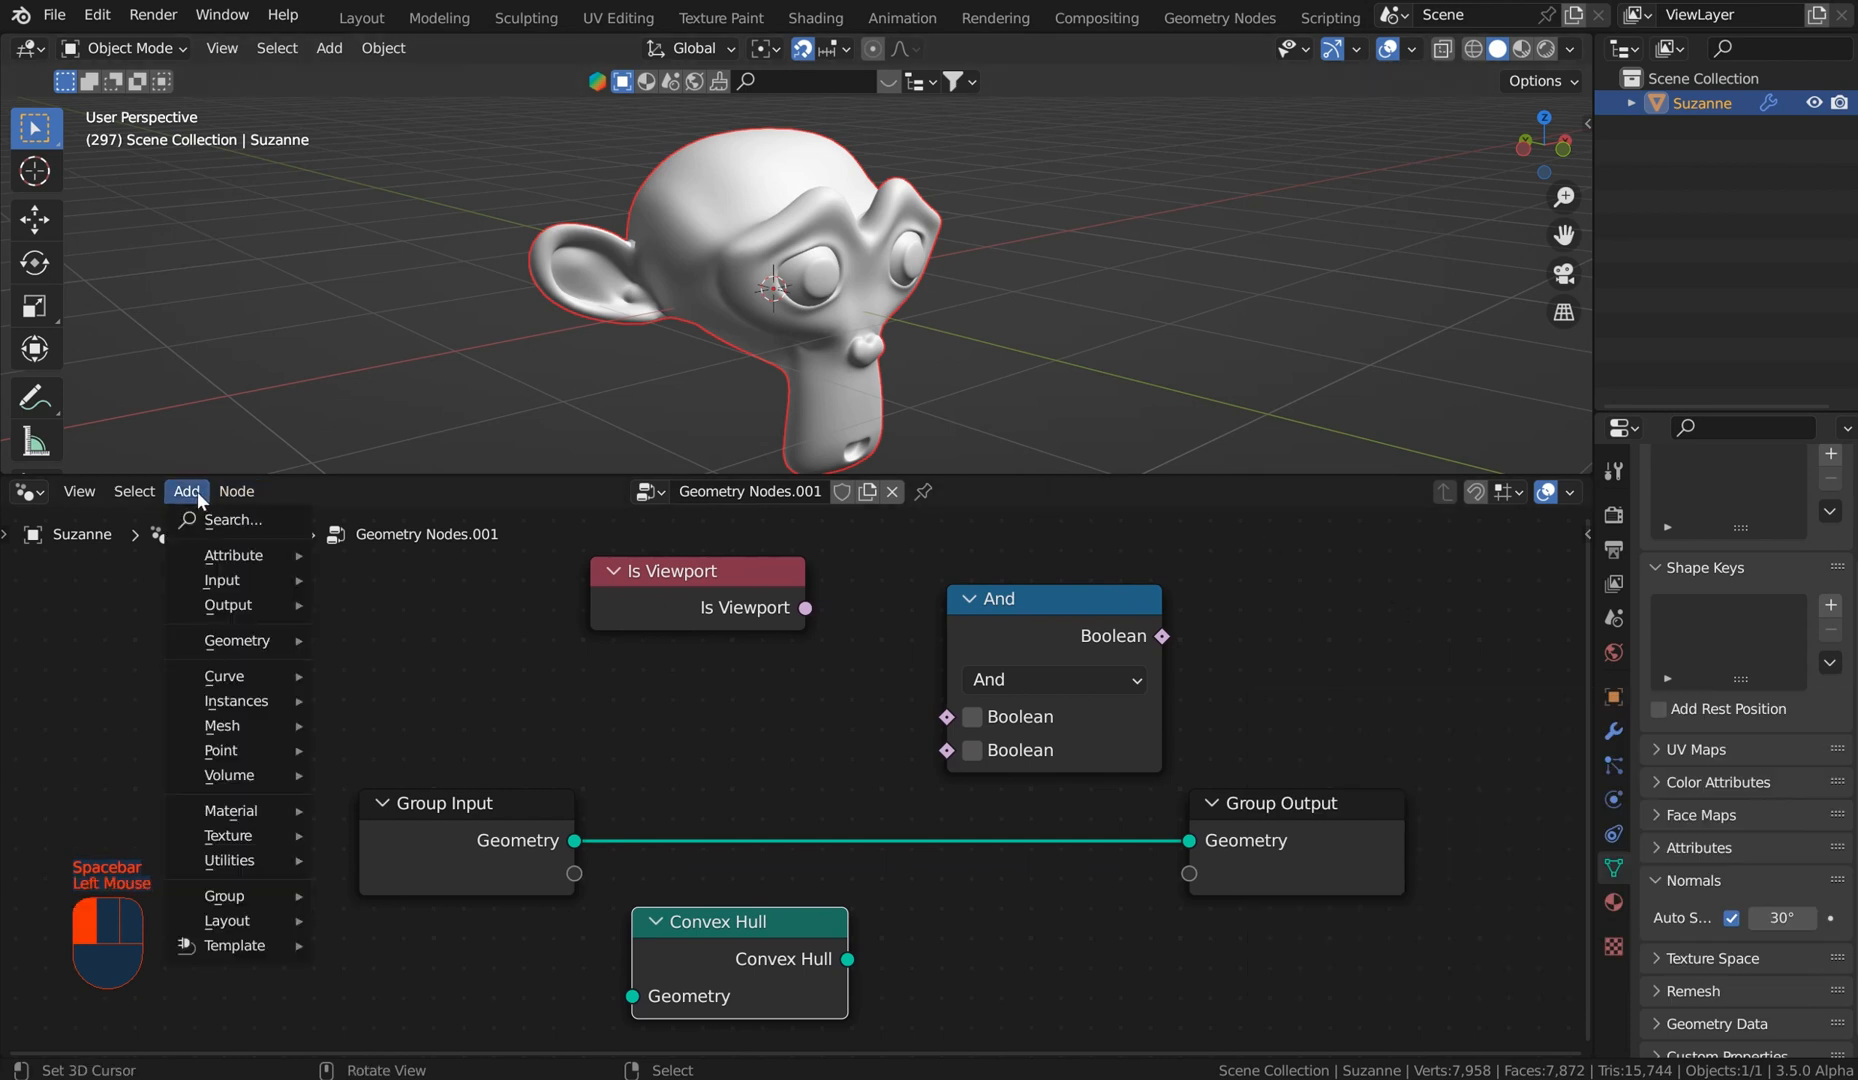
pyautogui.moveTo(222, 726)
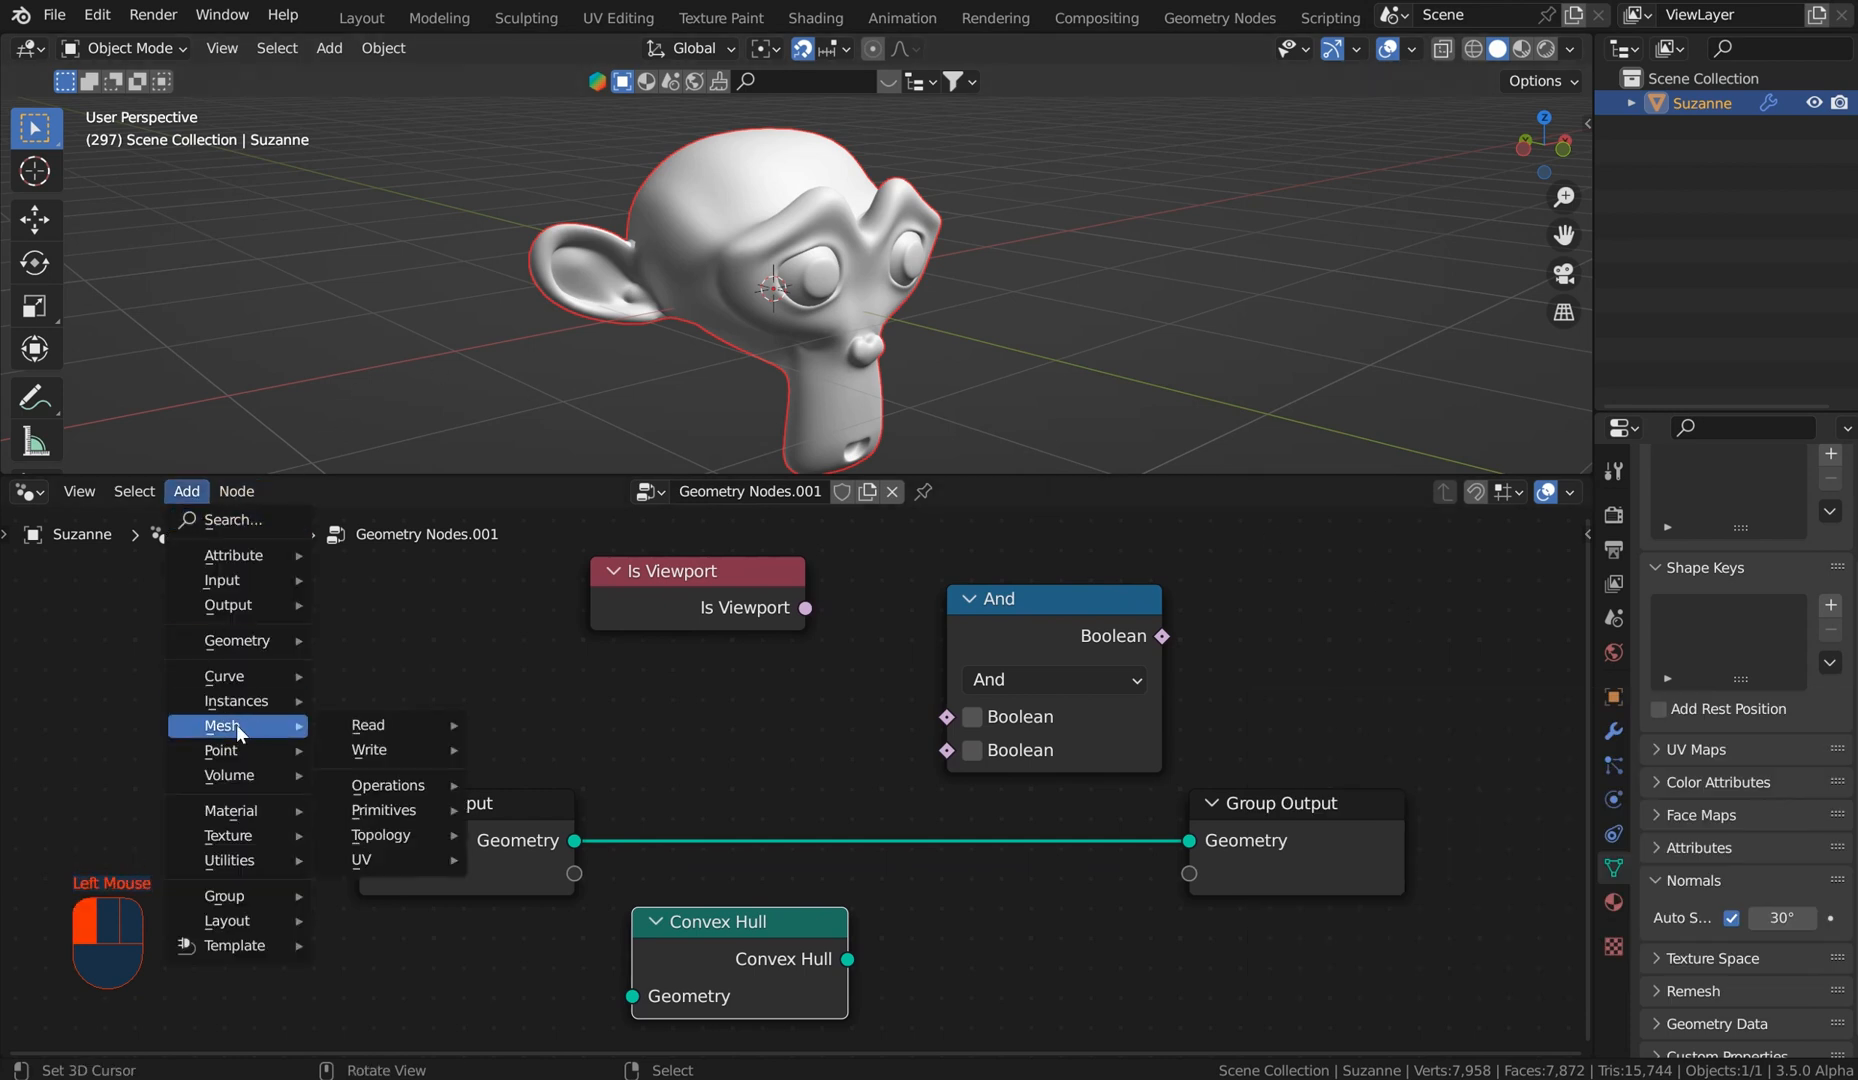
pyautogui.moveTo(226, 676)
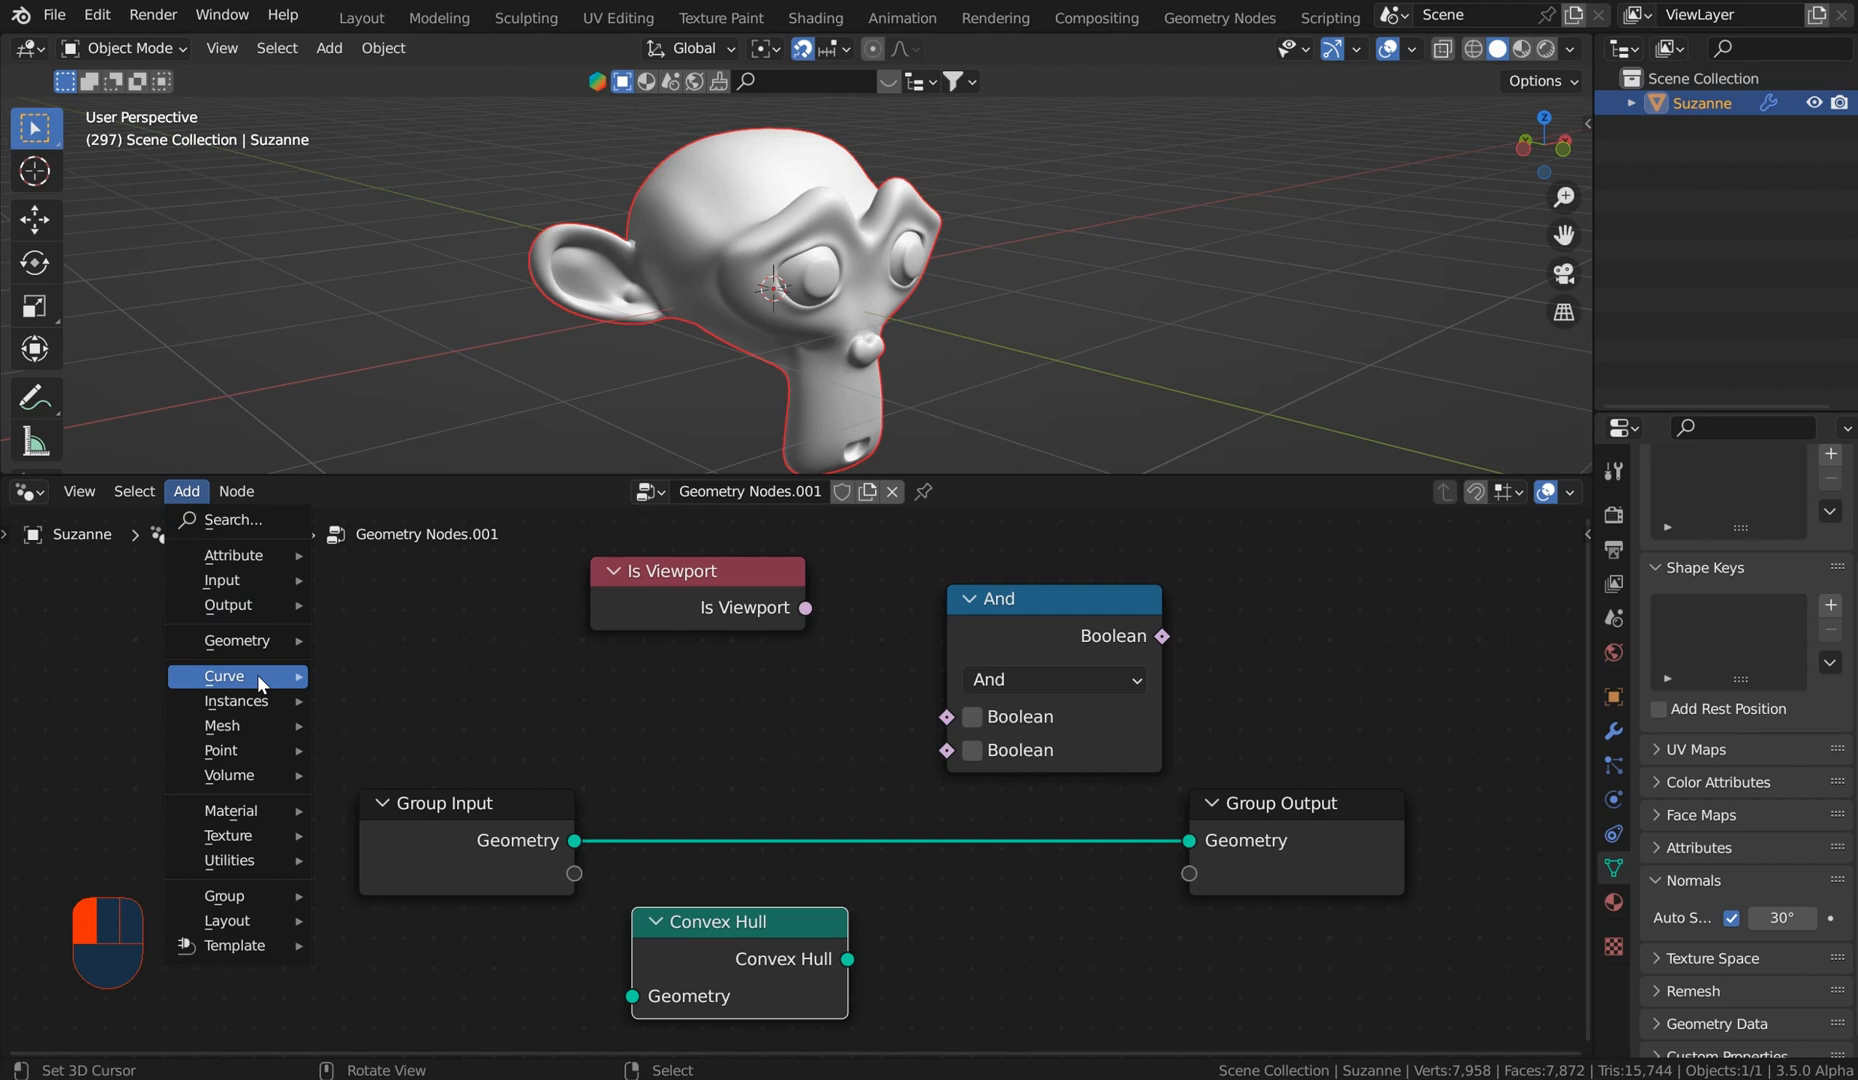
pyautogui.moveTo(236, 700)
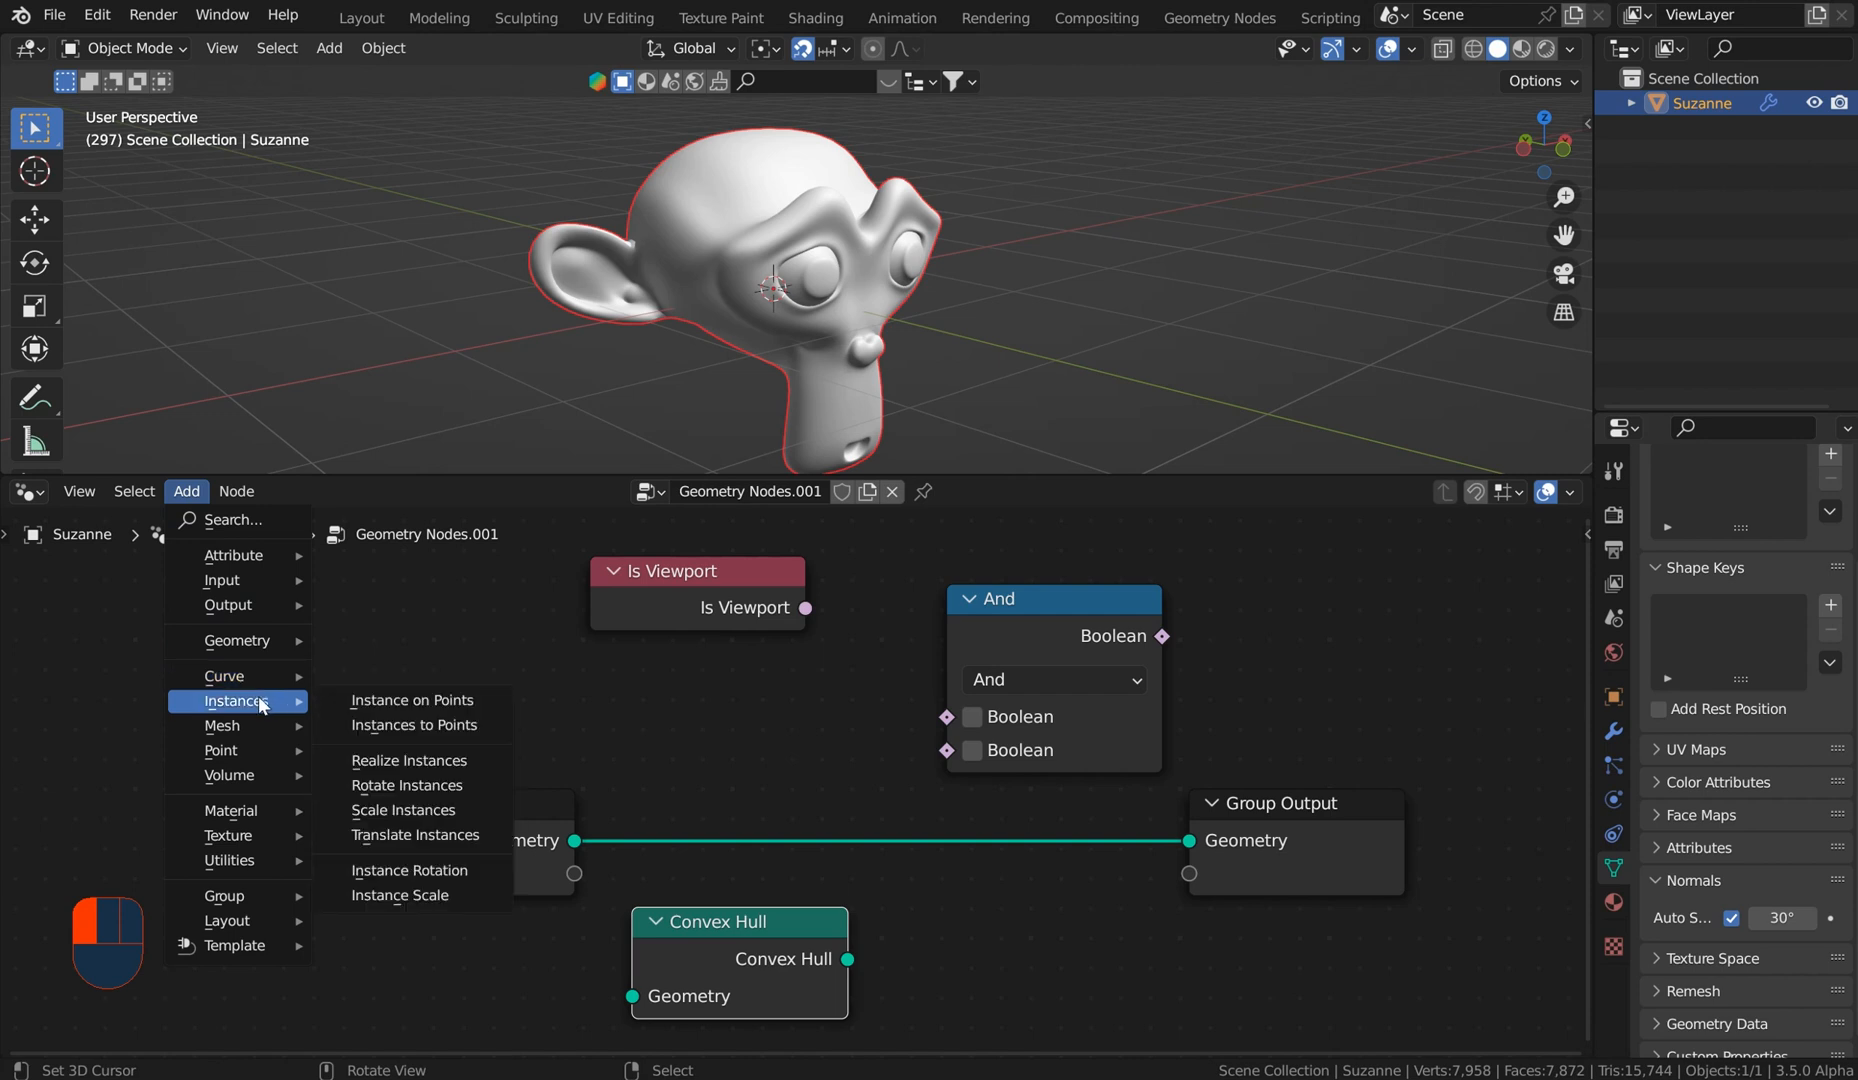
pyautogui.moveTo(222, 726)
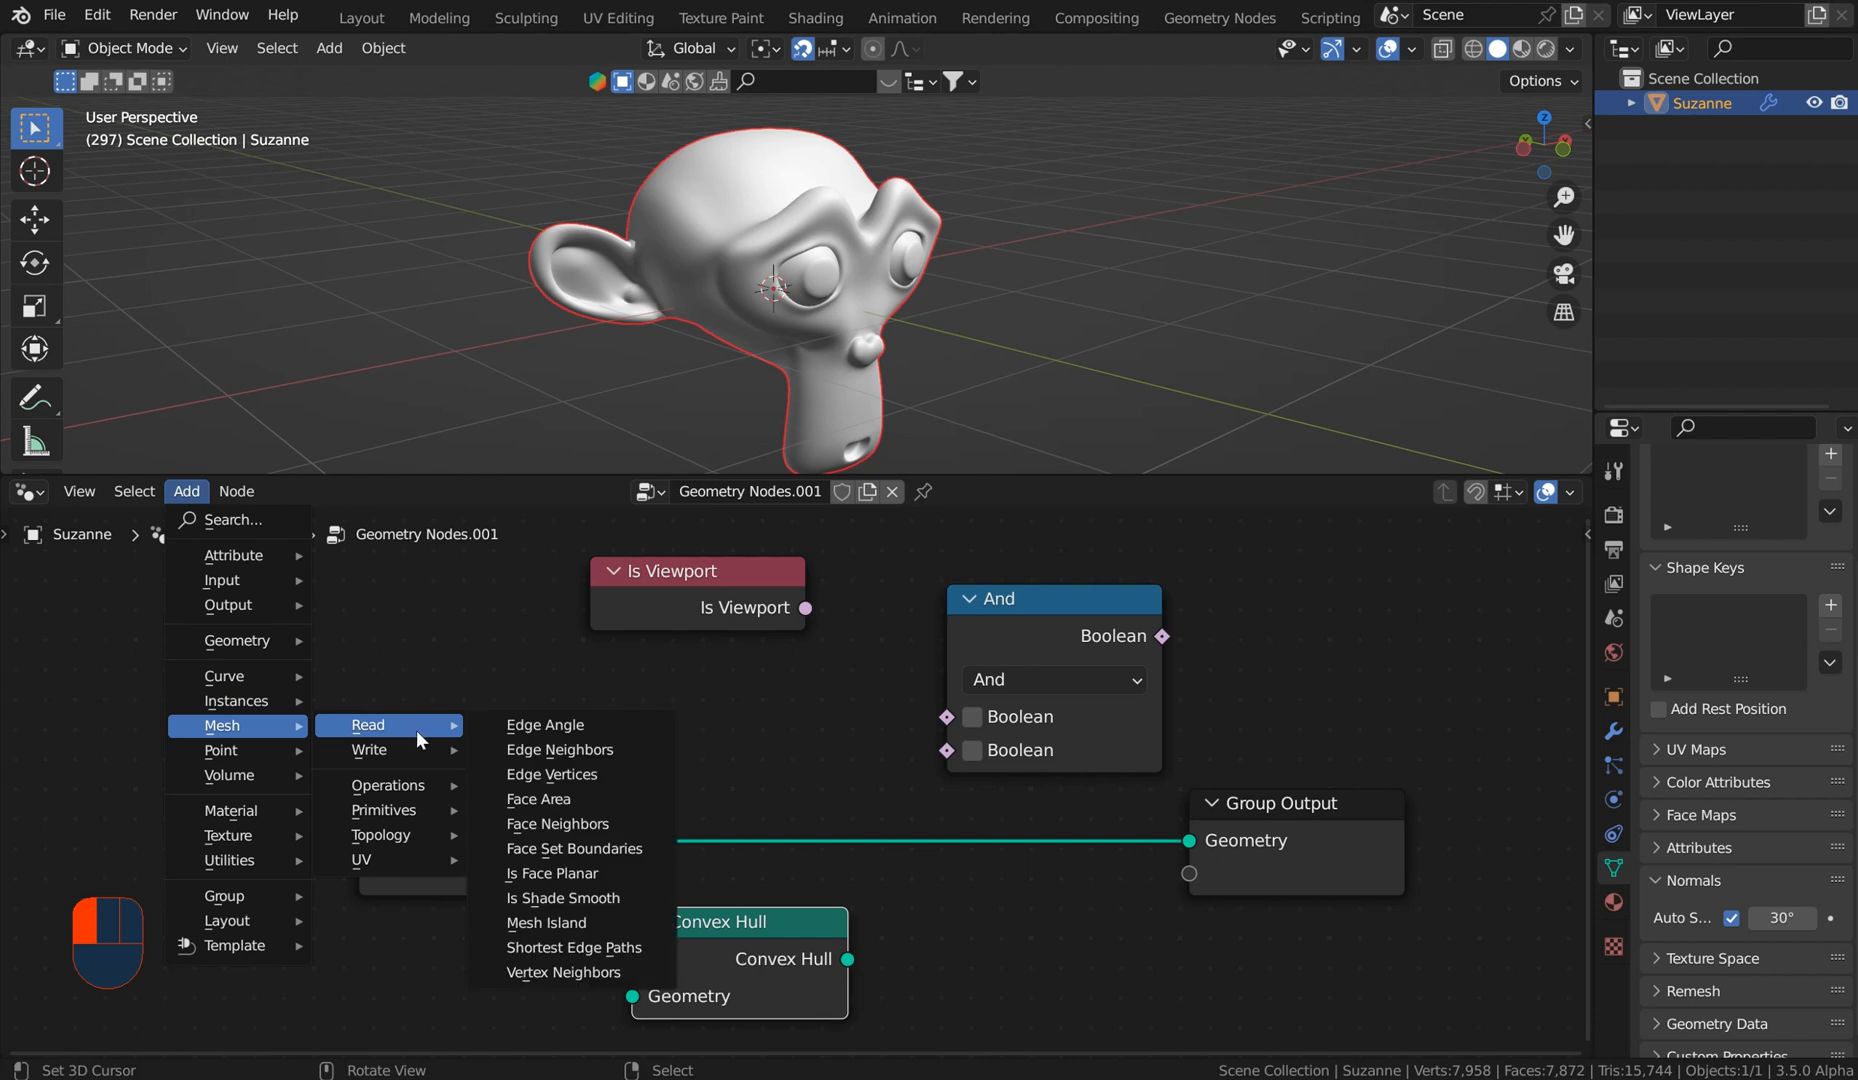
pyautogui.moveTo(368, 750)
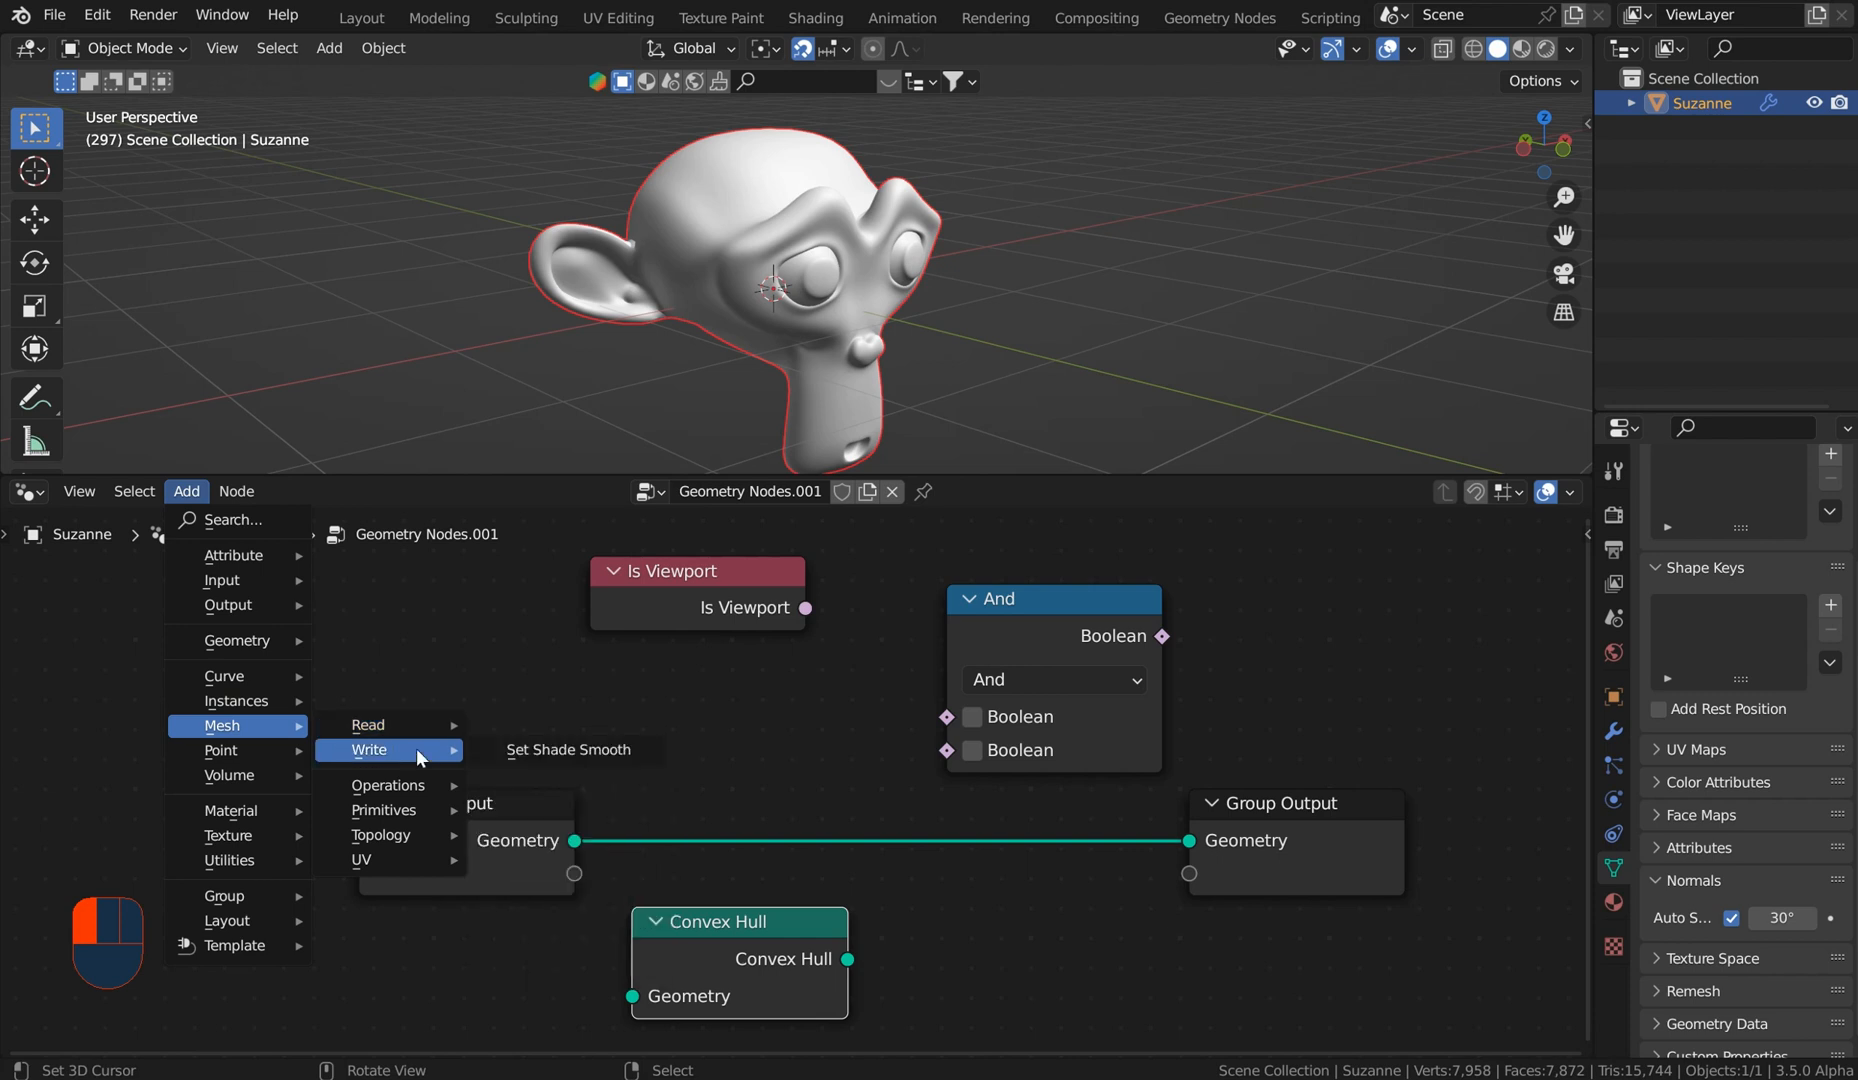
pyautogui.moveTo(360, 860)
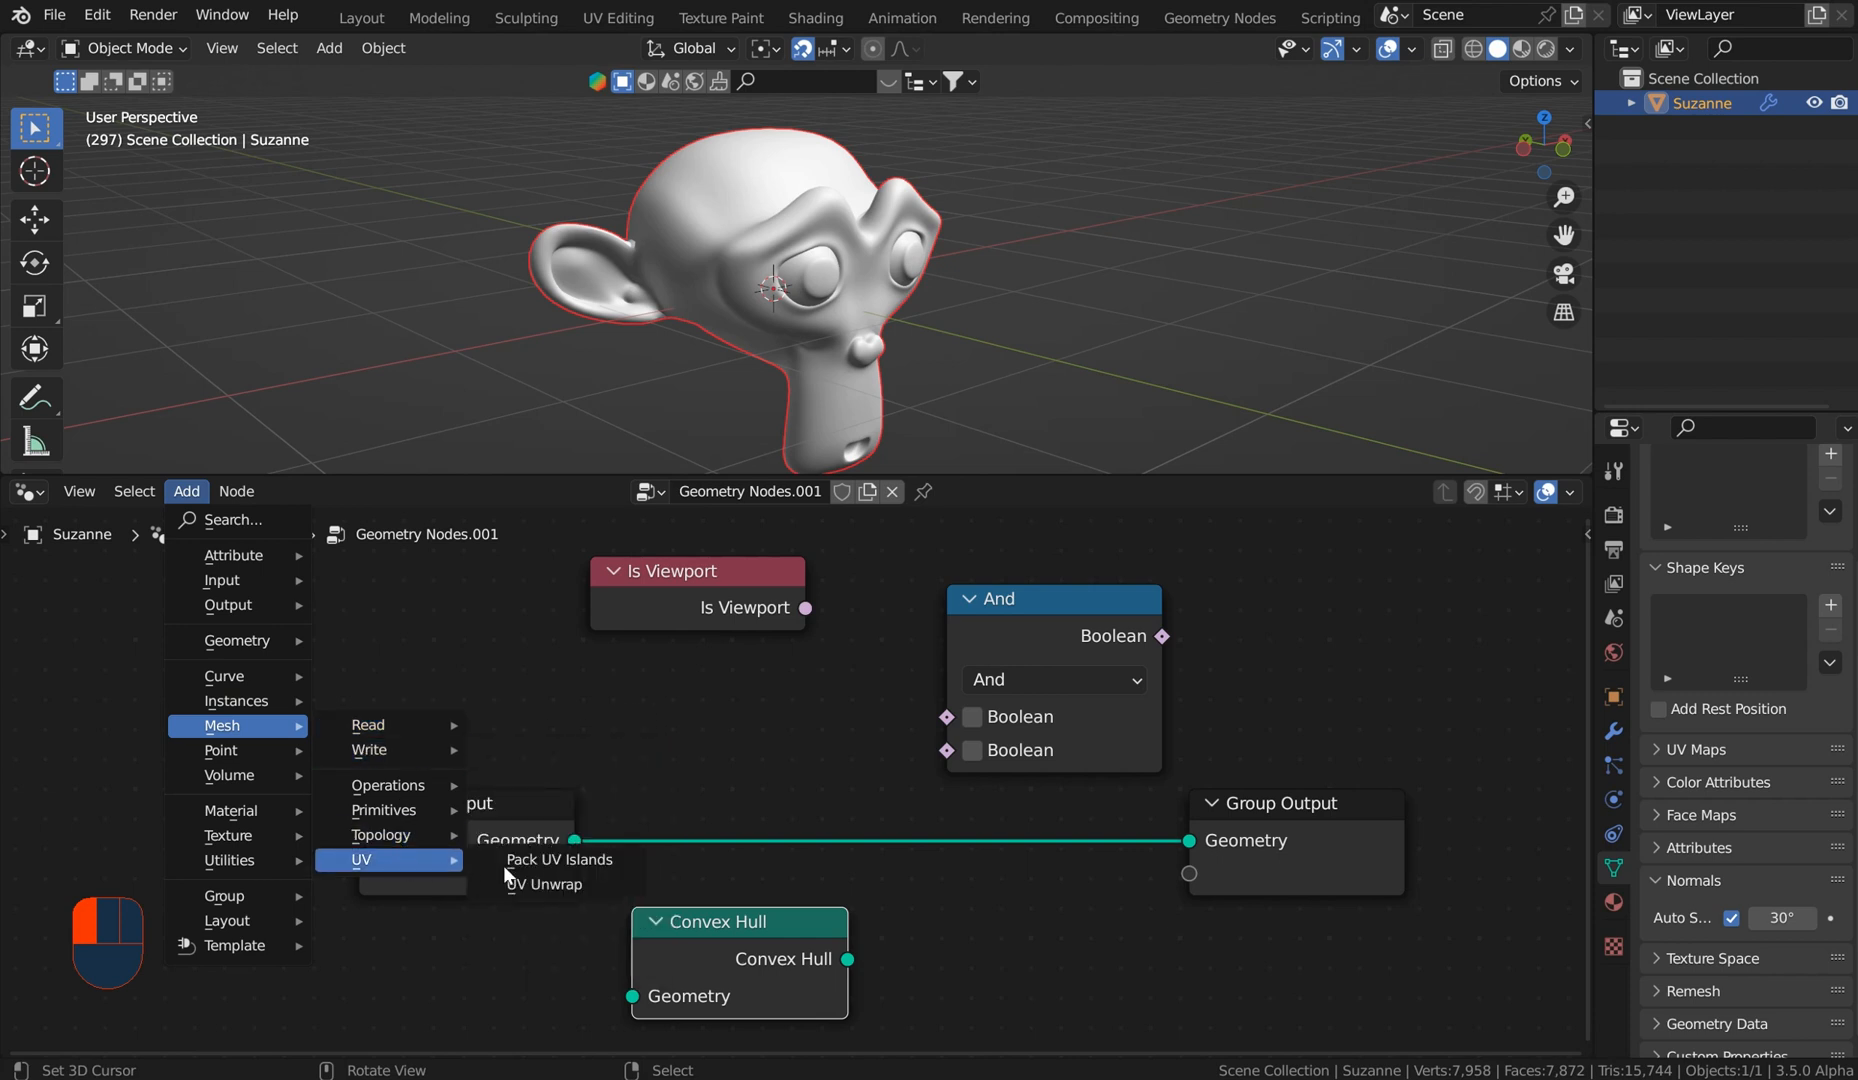
pyautogui.moveTo(236, 896)
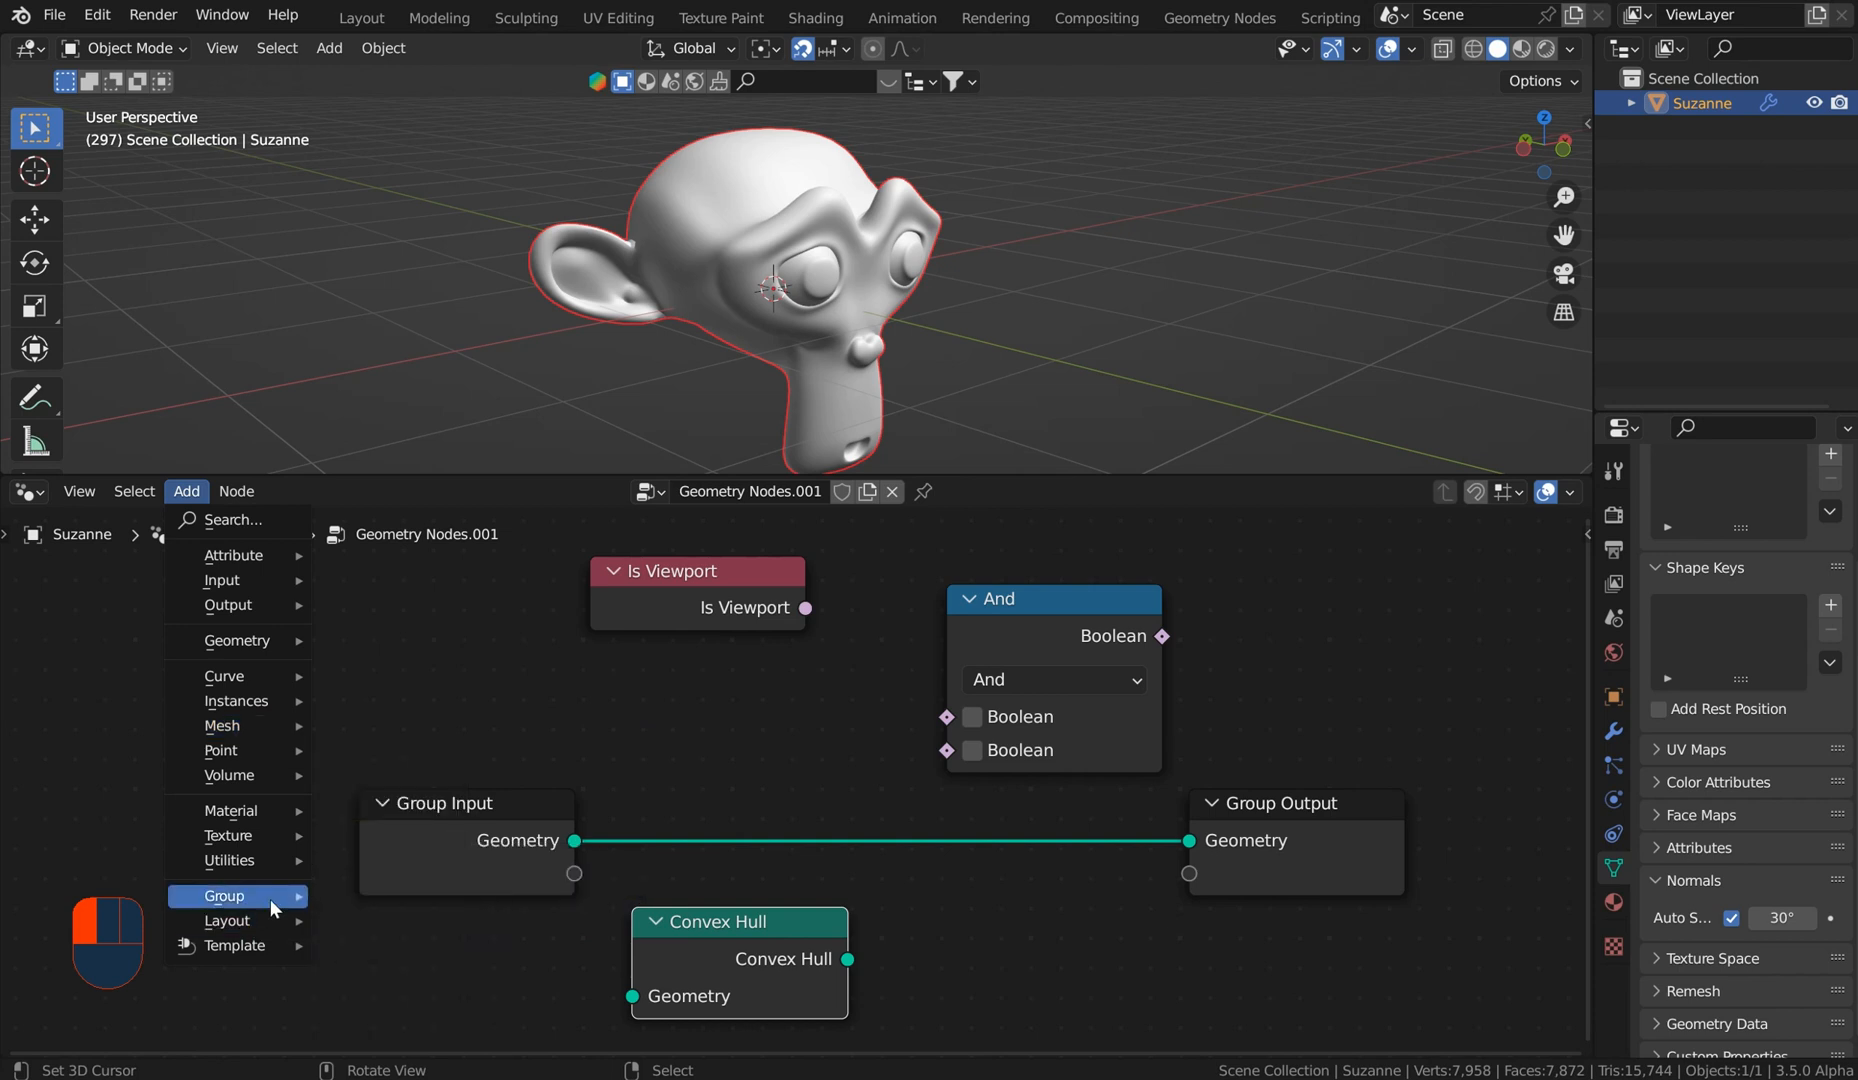
pyautogui.moveTo(228, 860)
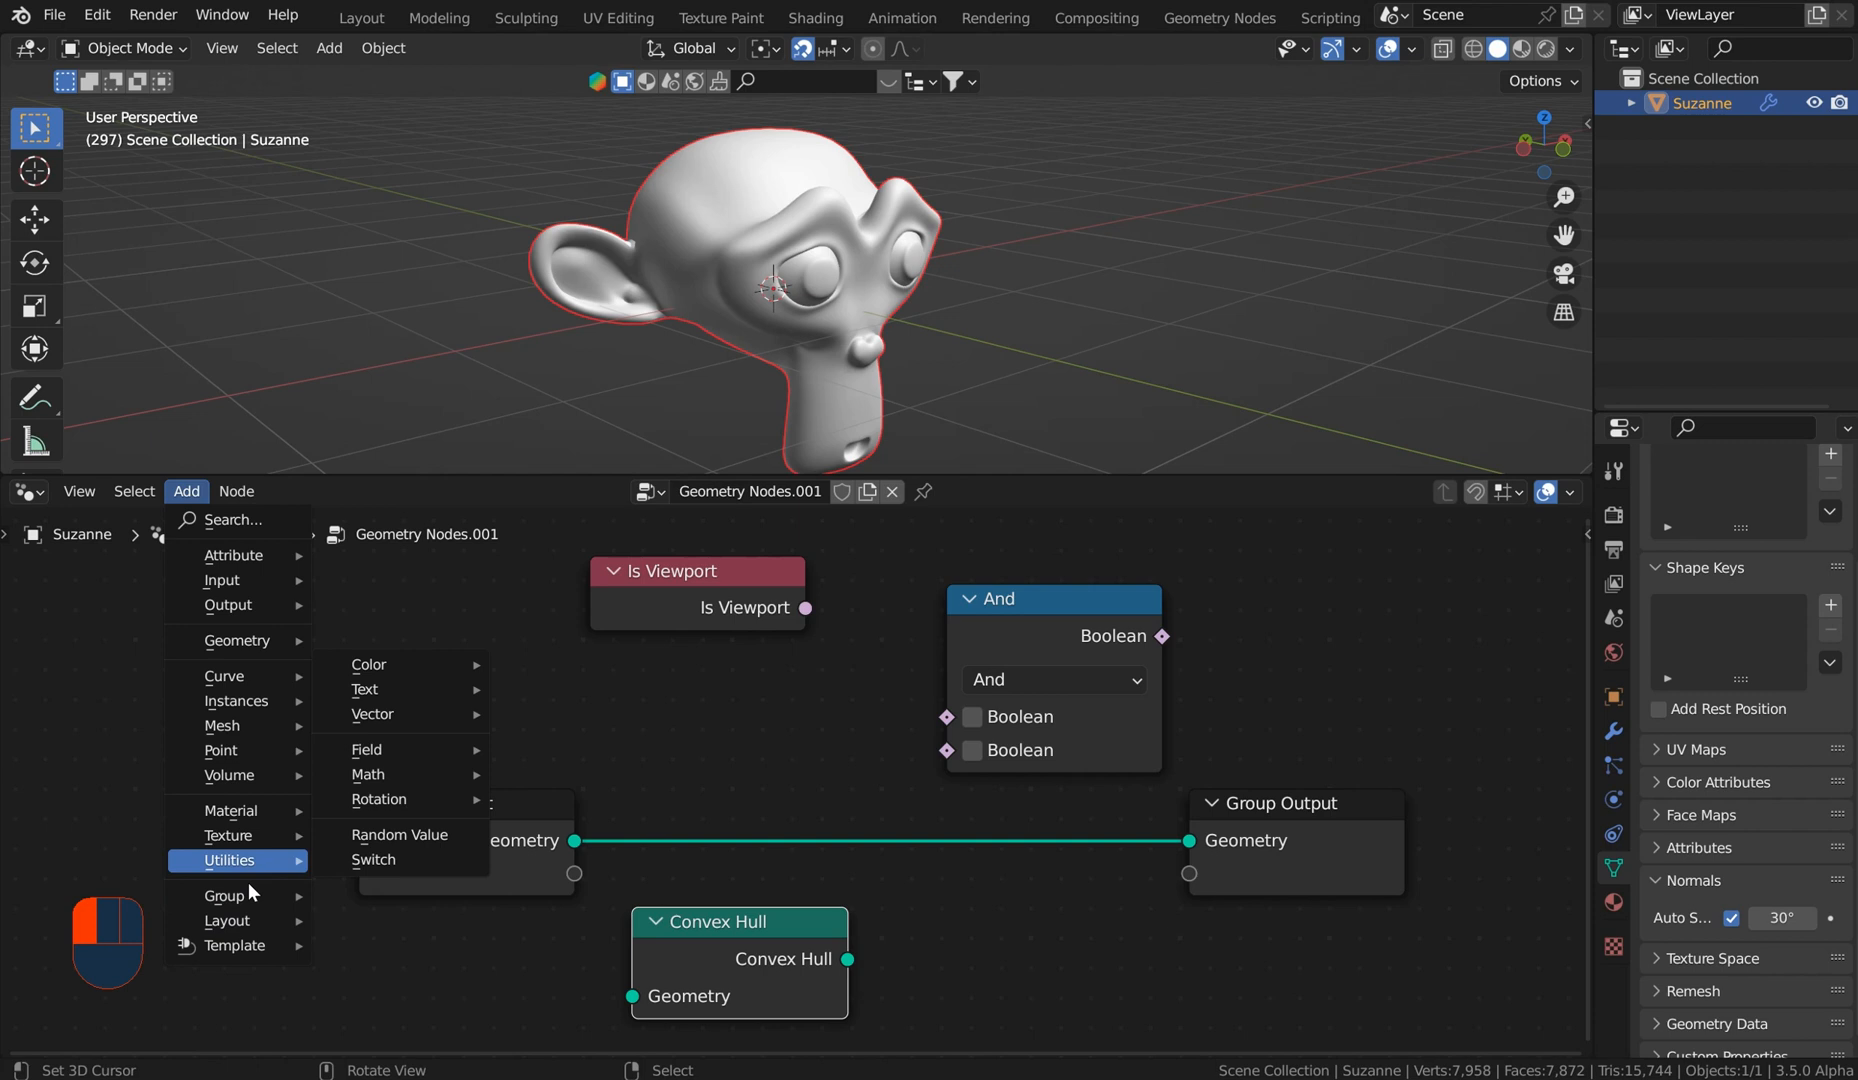
pyautogui.moveTo(226, 922)
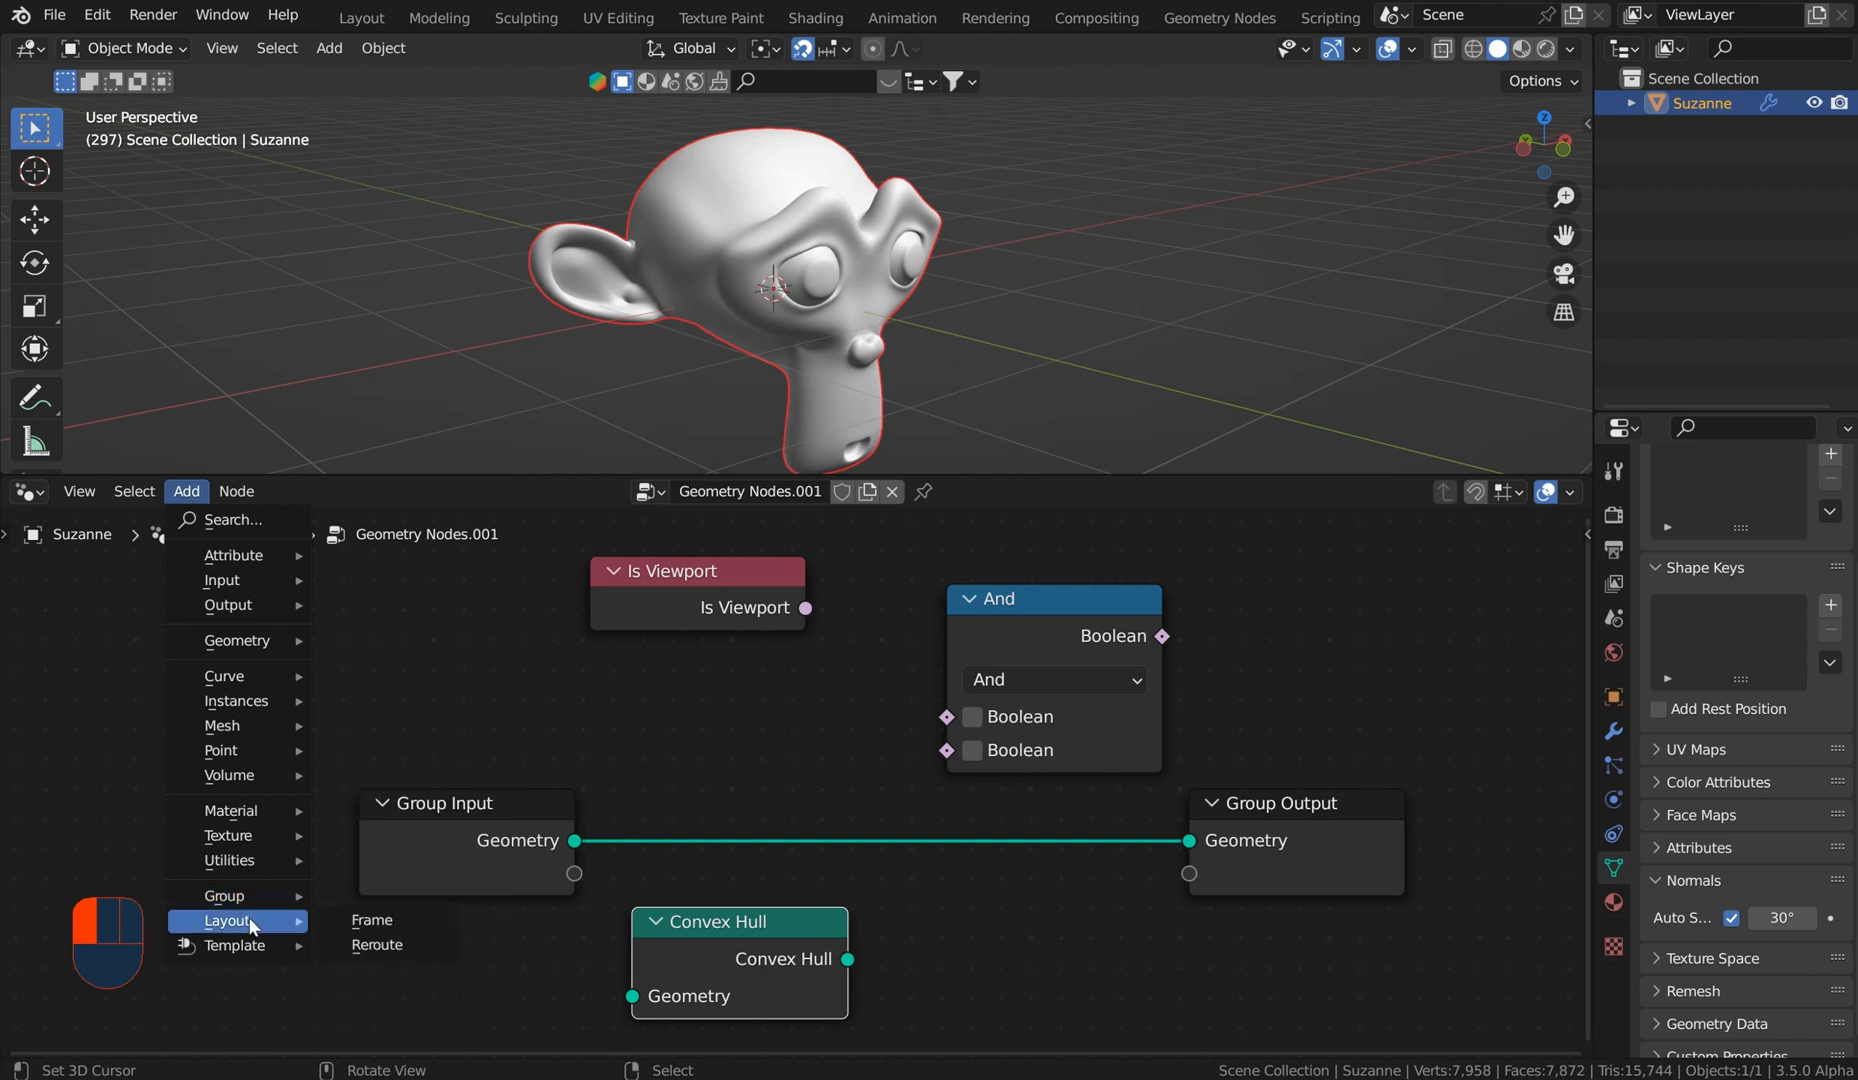
pyautogui.moveTo(236, 700)
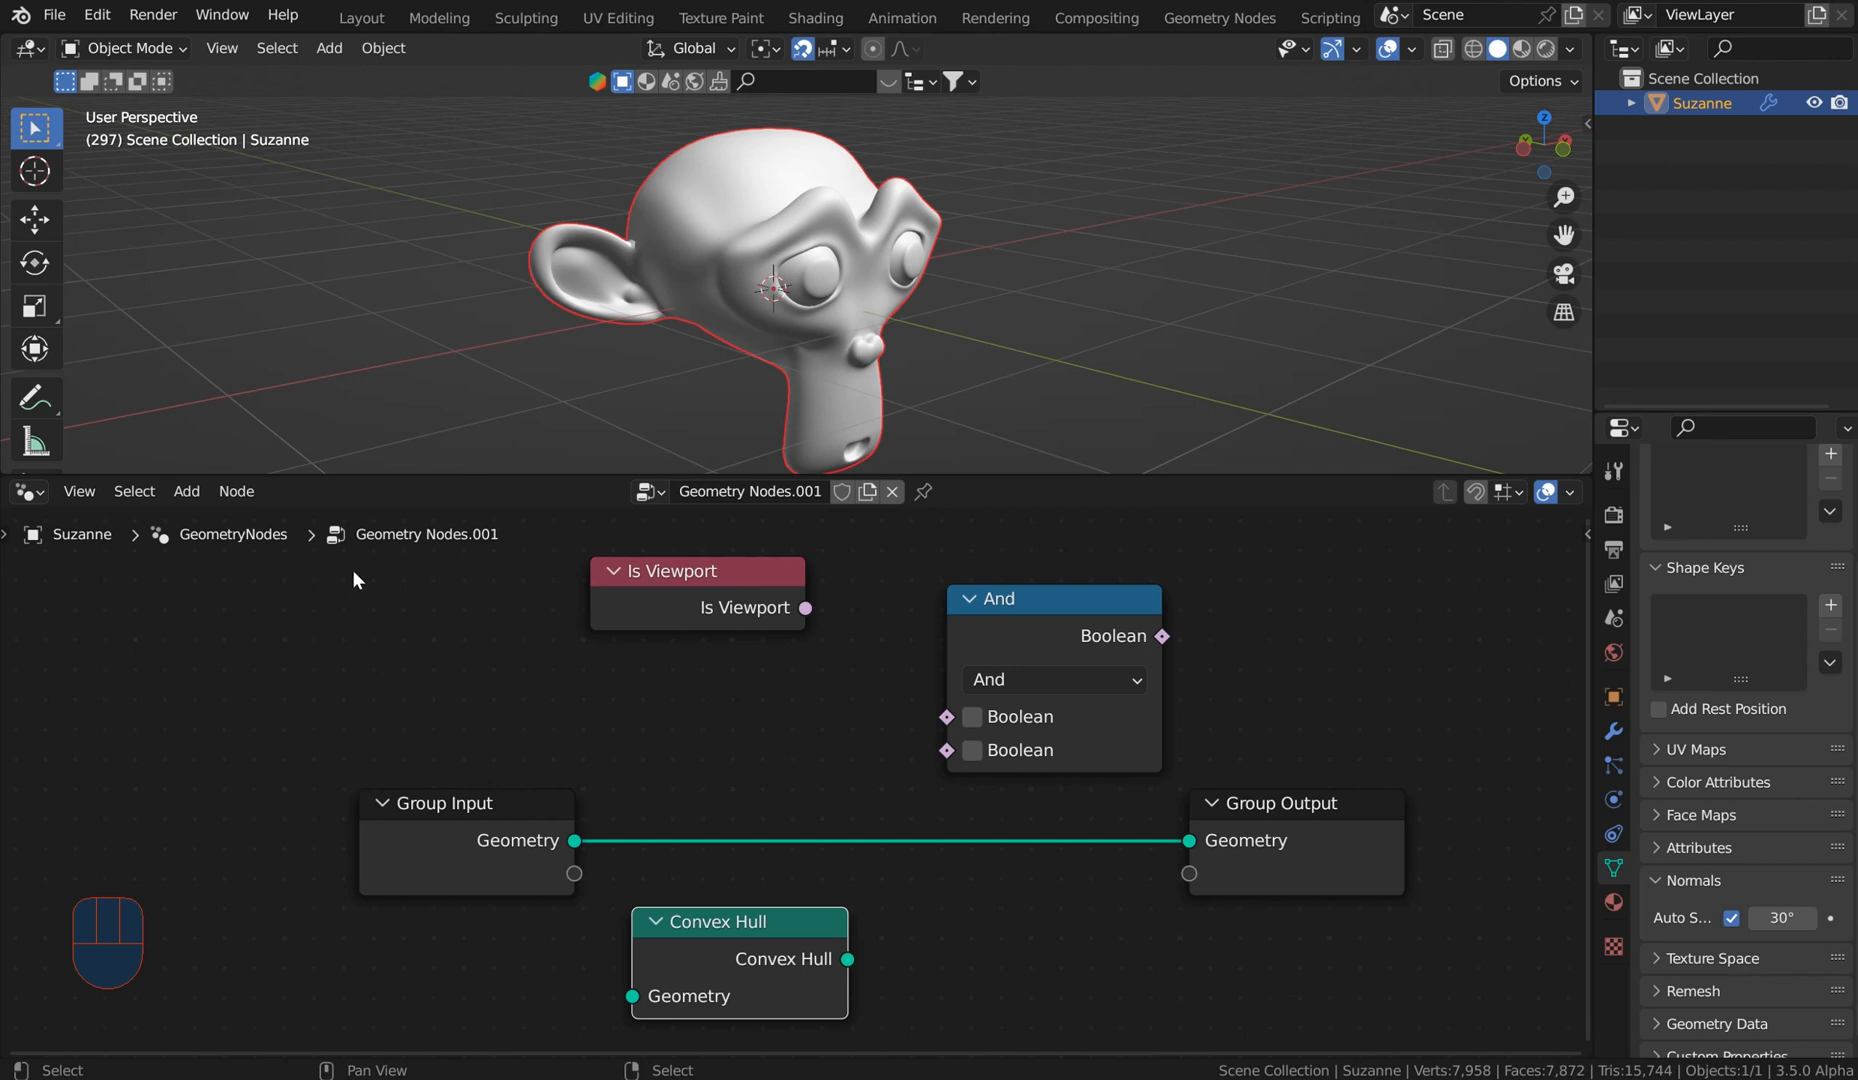
pyautogui.moveTo(360, 580)
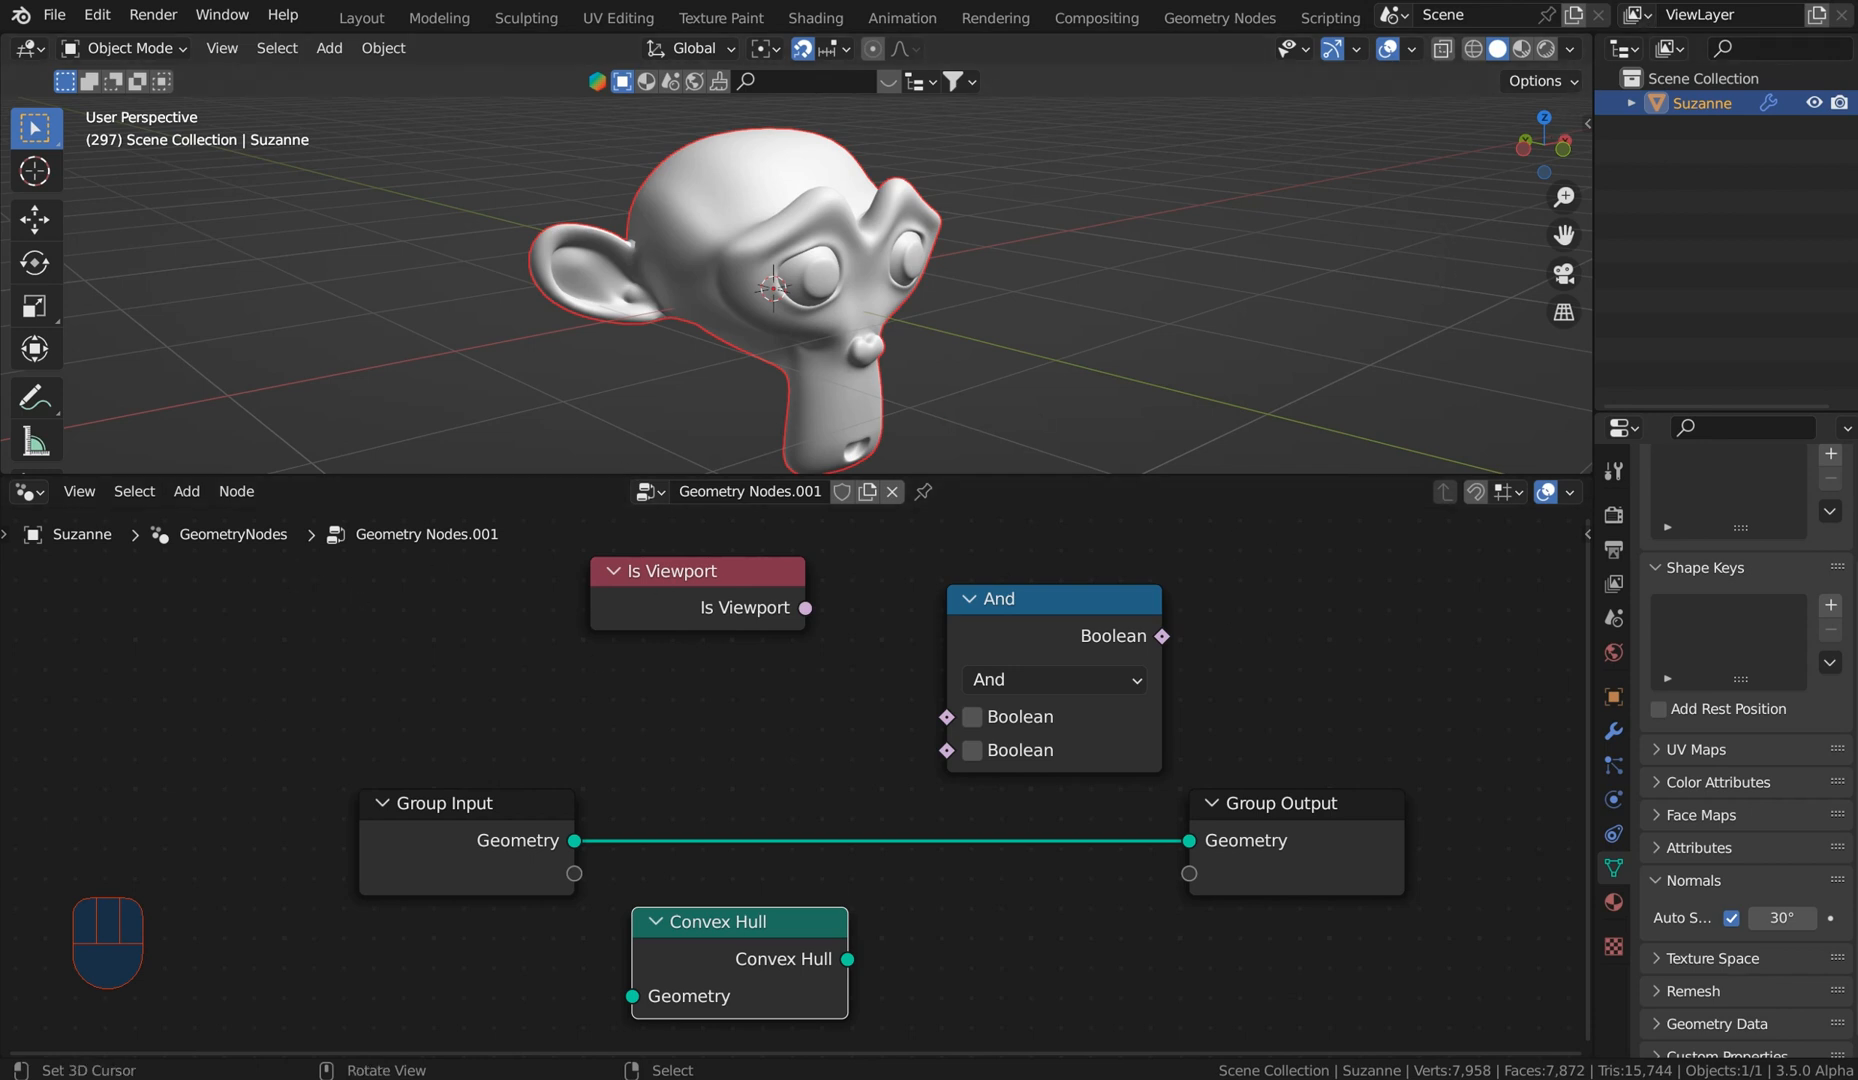
# Step: Search "switch" and add a Utilities Switch node set to Geometry
pyautogui.rightClick(830, 720)
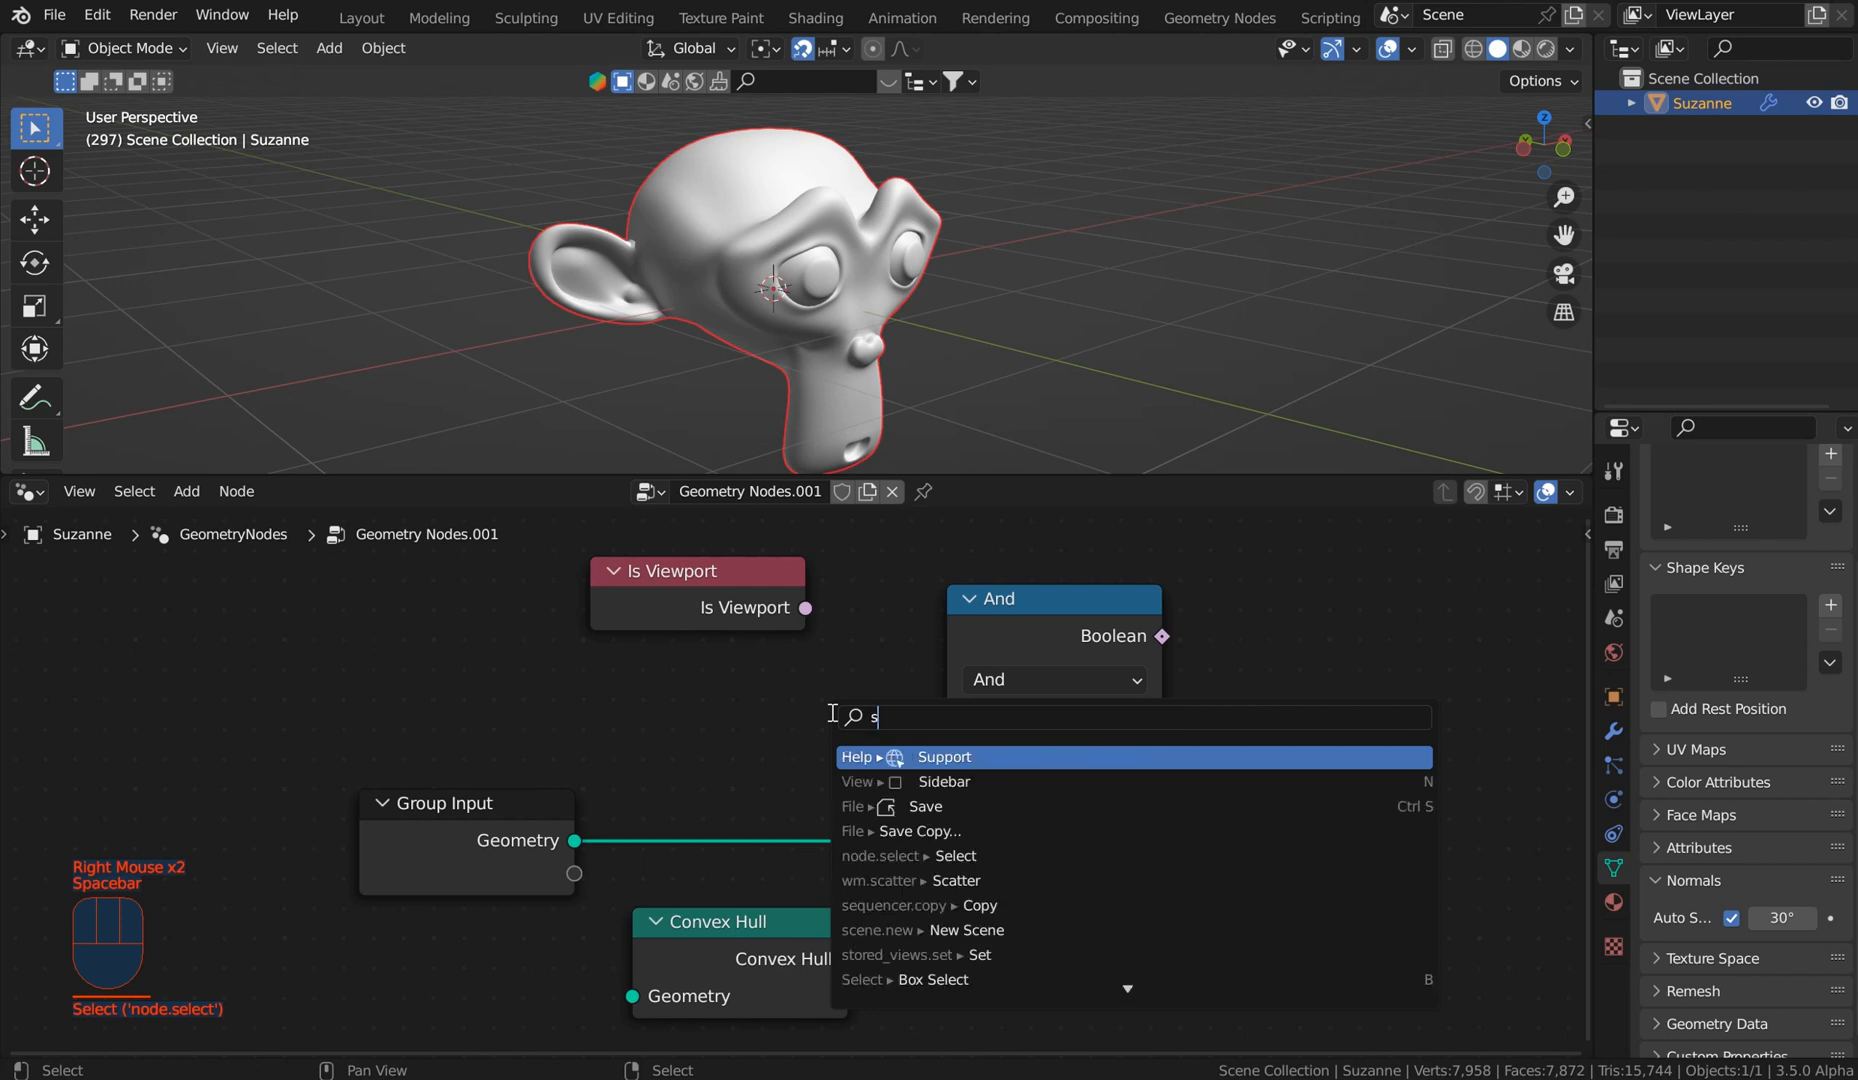
pyautogui.write('switch')
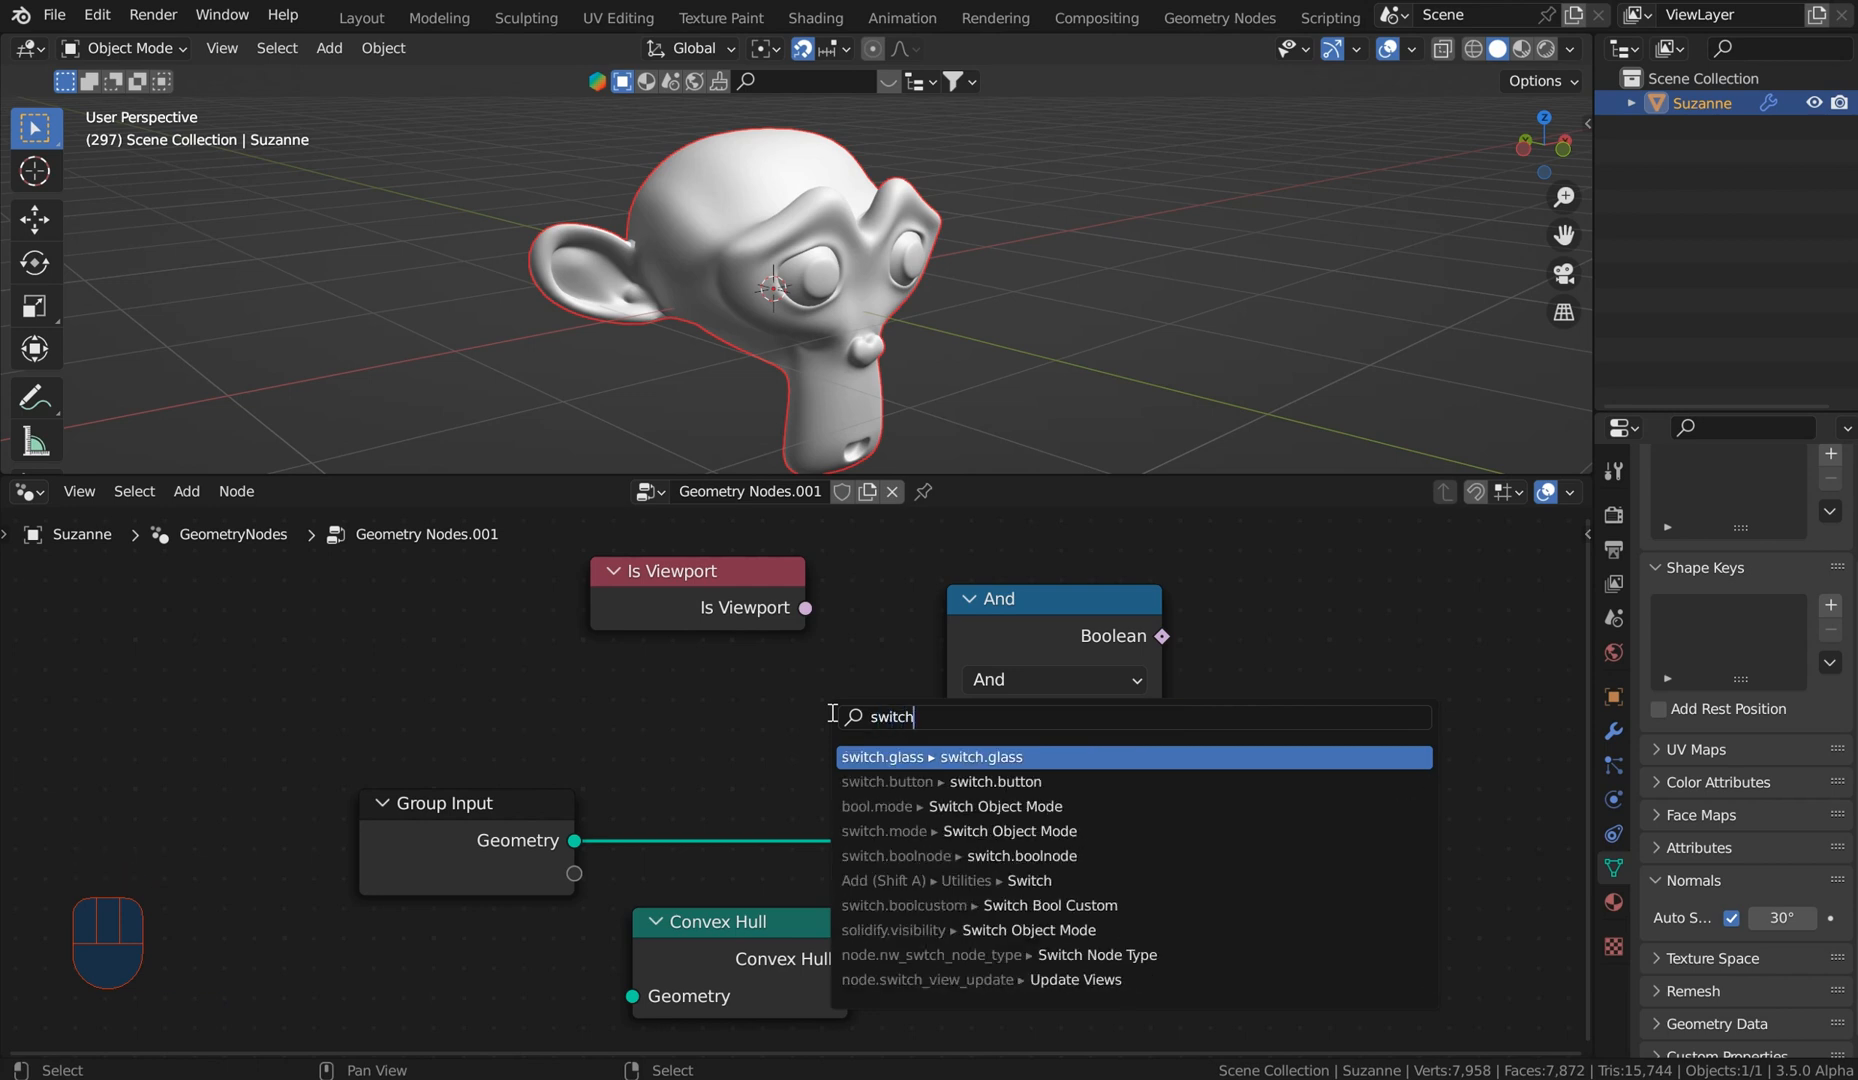
pyautogui.moveTo(1256, 678)
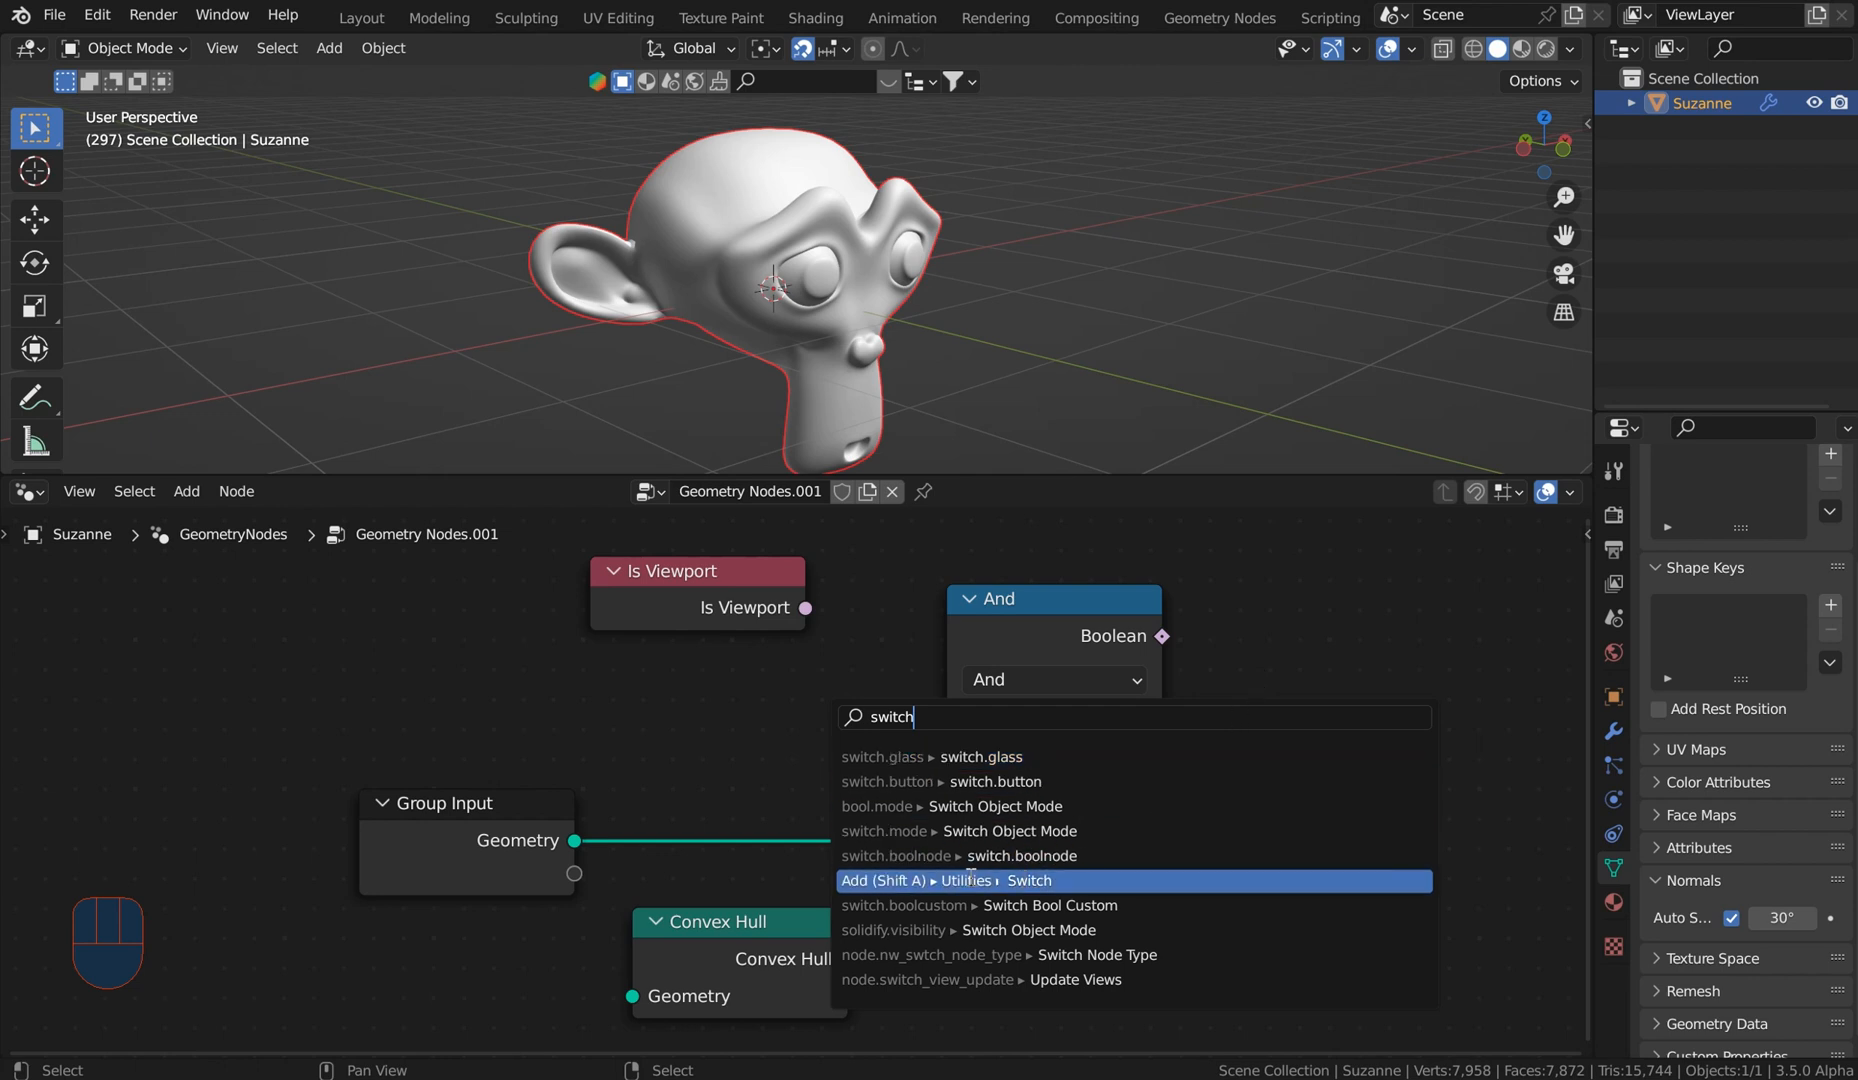
pyautogui.click(1028, 880)
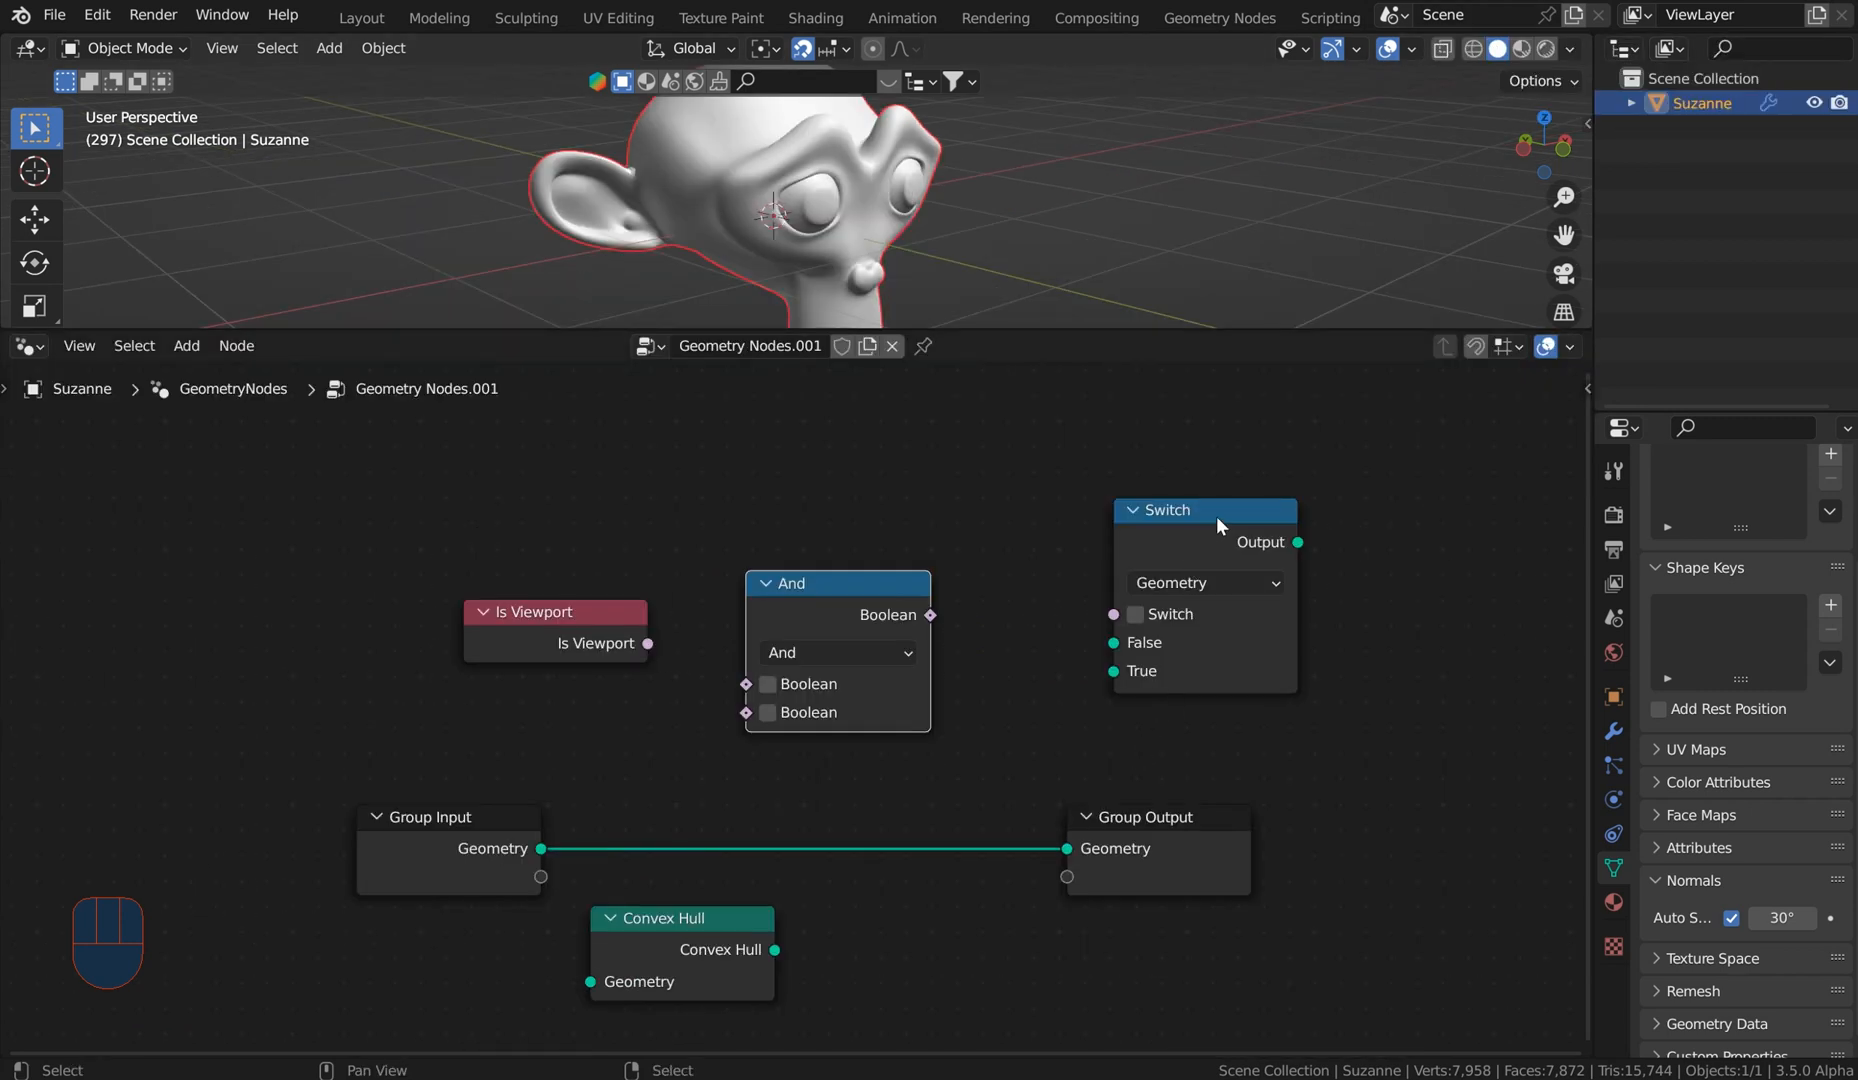
# Step: Splice the Switch onto the Geometry link so Group Input feeds its False input, Convex Hull aside
pyautogui.moveTo(1204, 510); pyautogui.dragTo(868, 812)
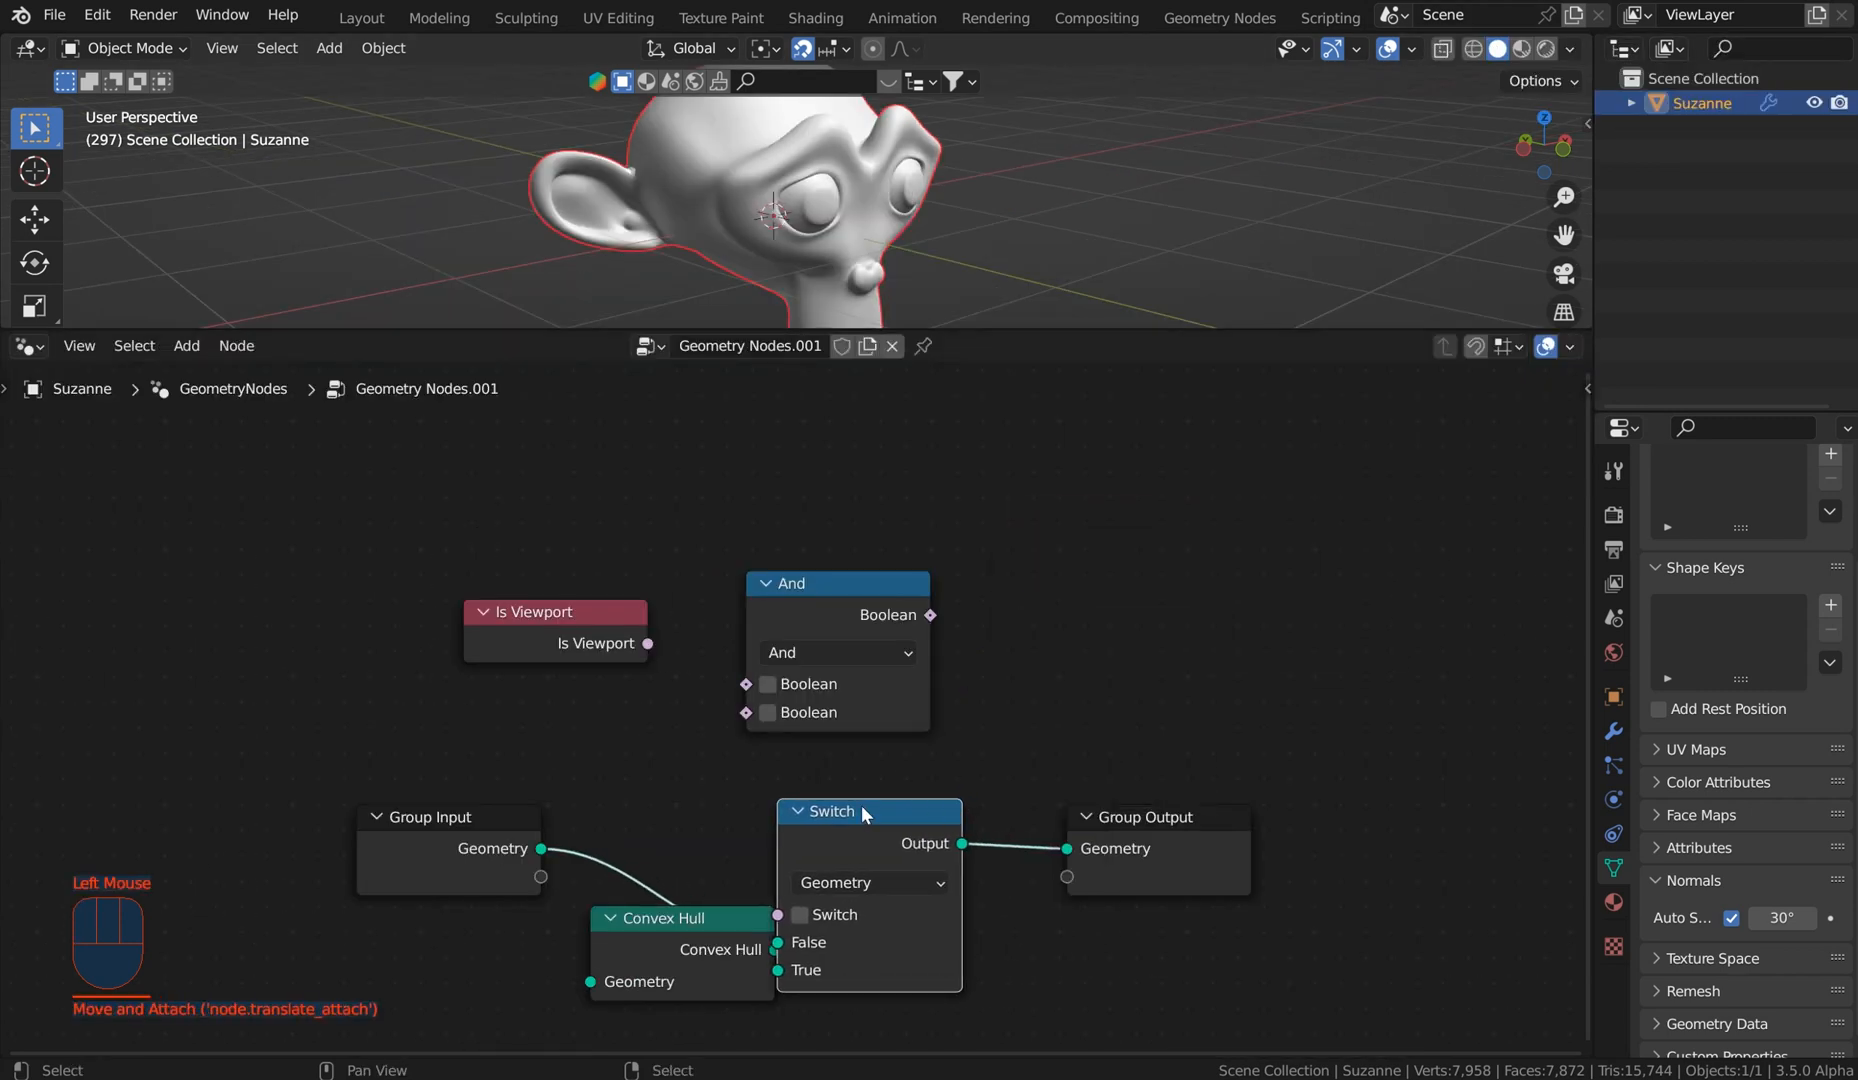
pyautogui.scroll(-3)
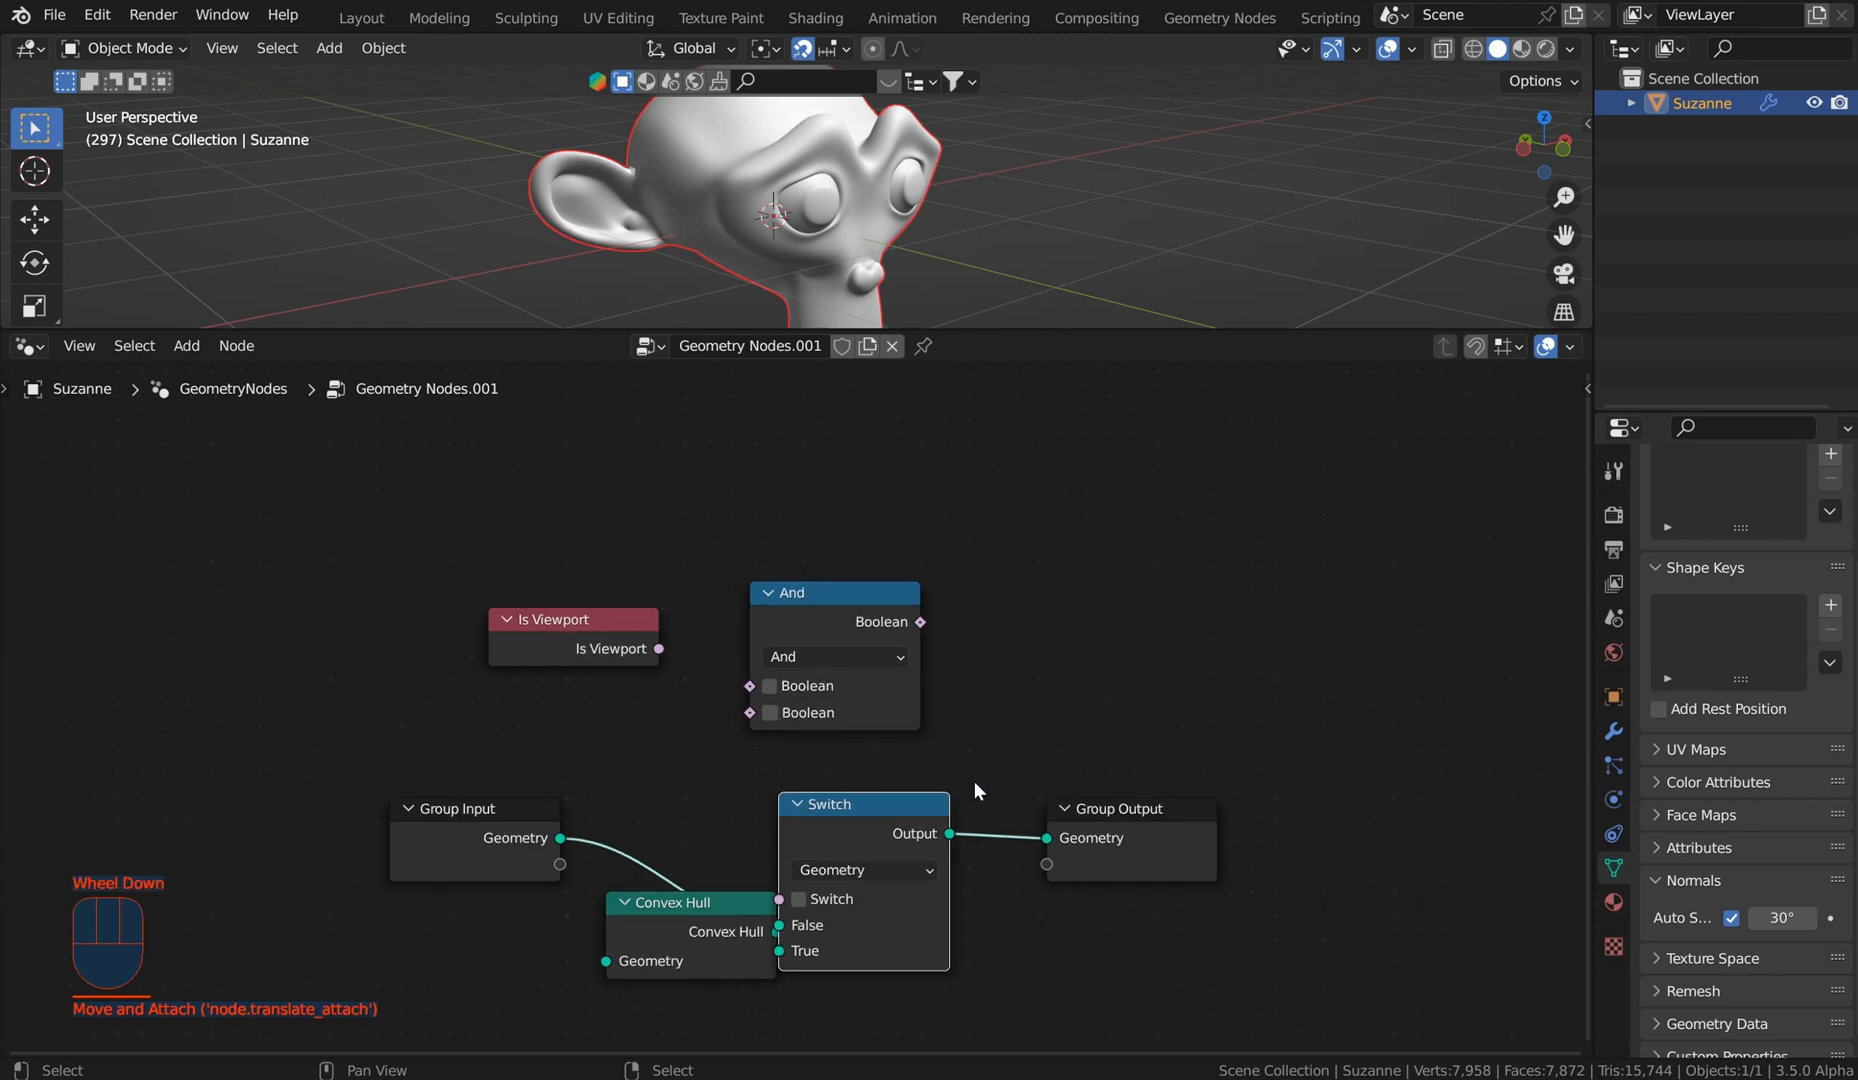
pyautogui.scroll(-3)
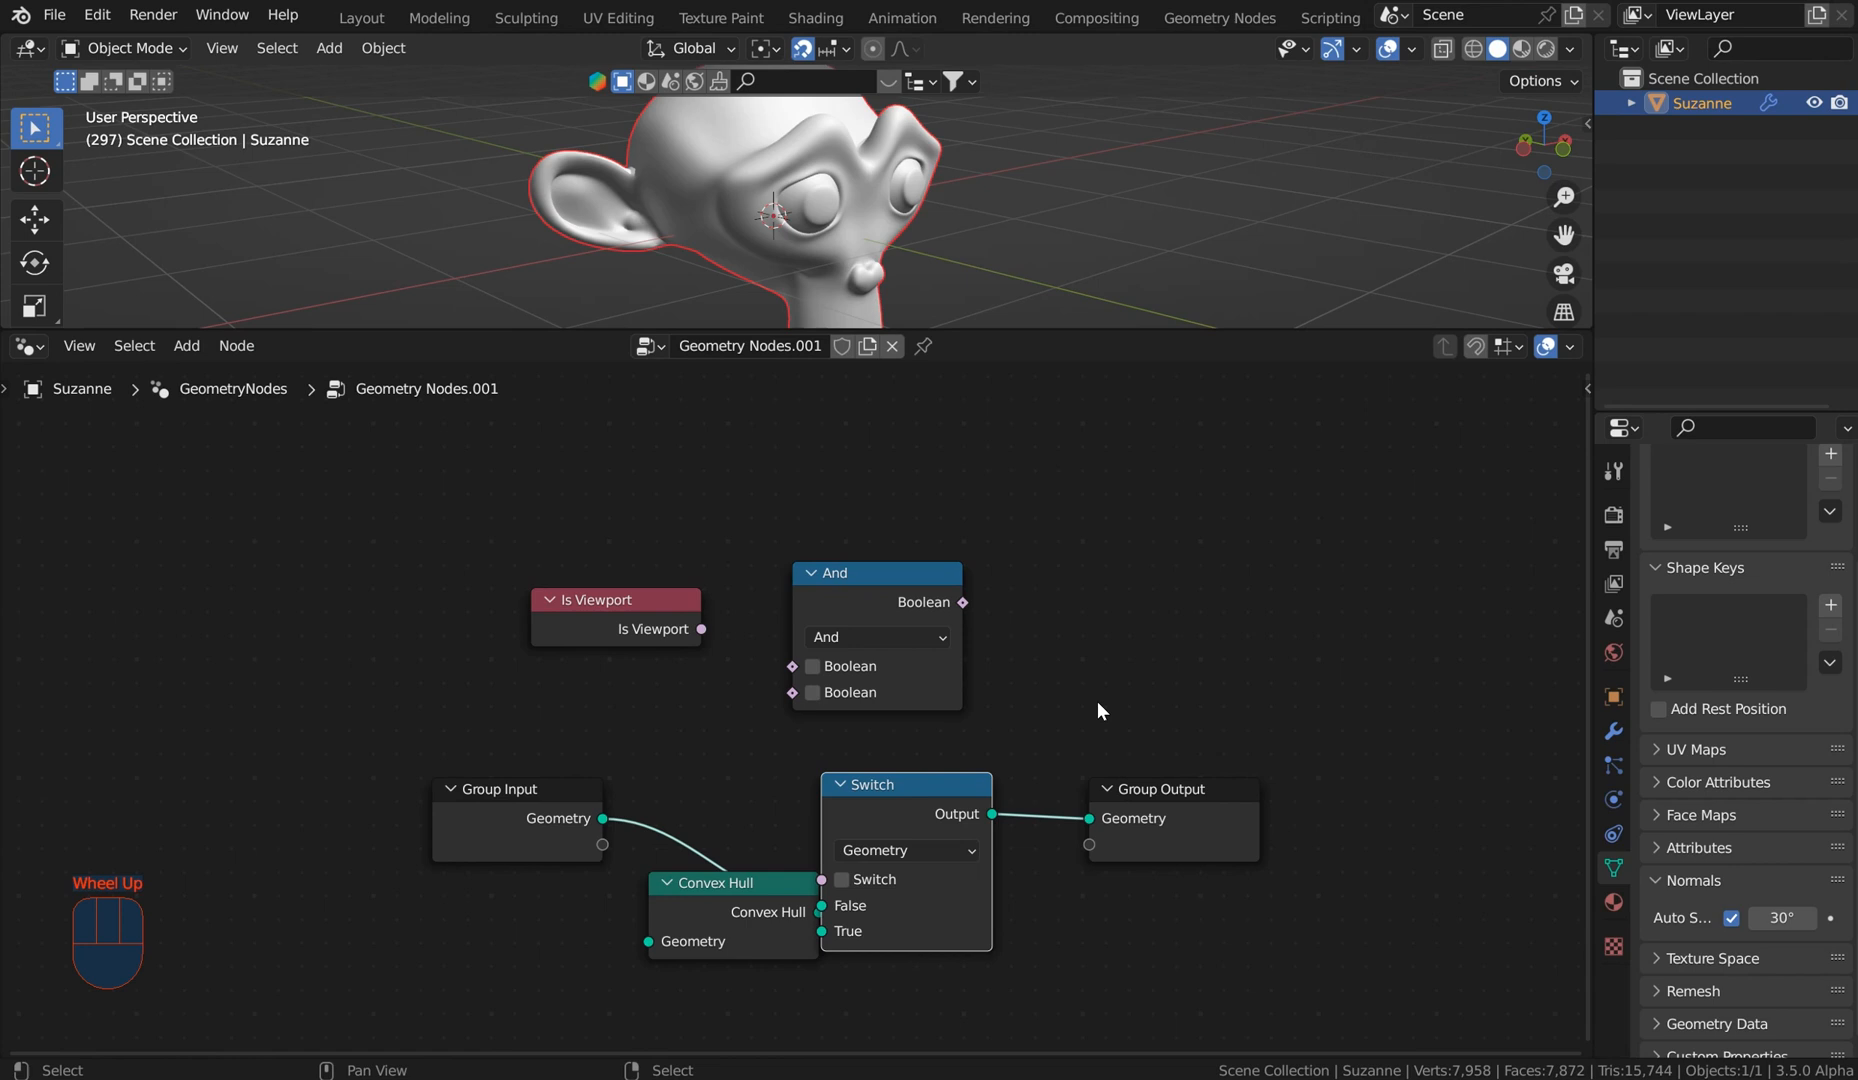
pyautogui.scroll(3)
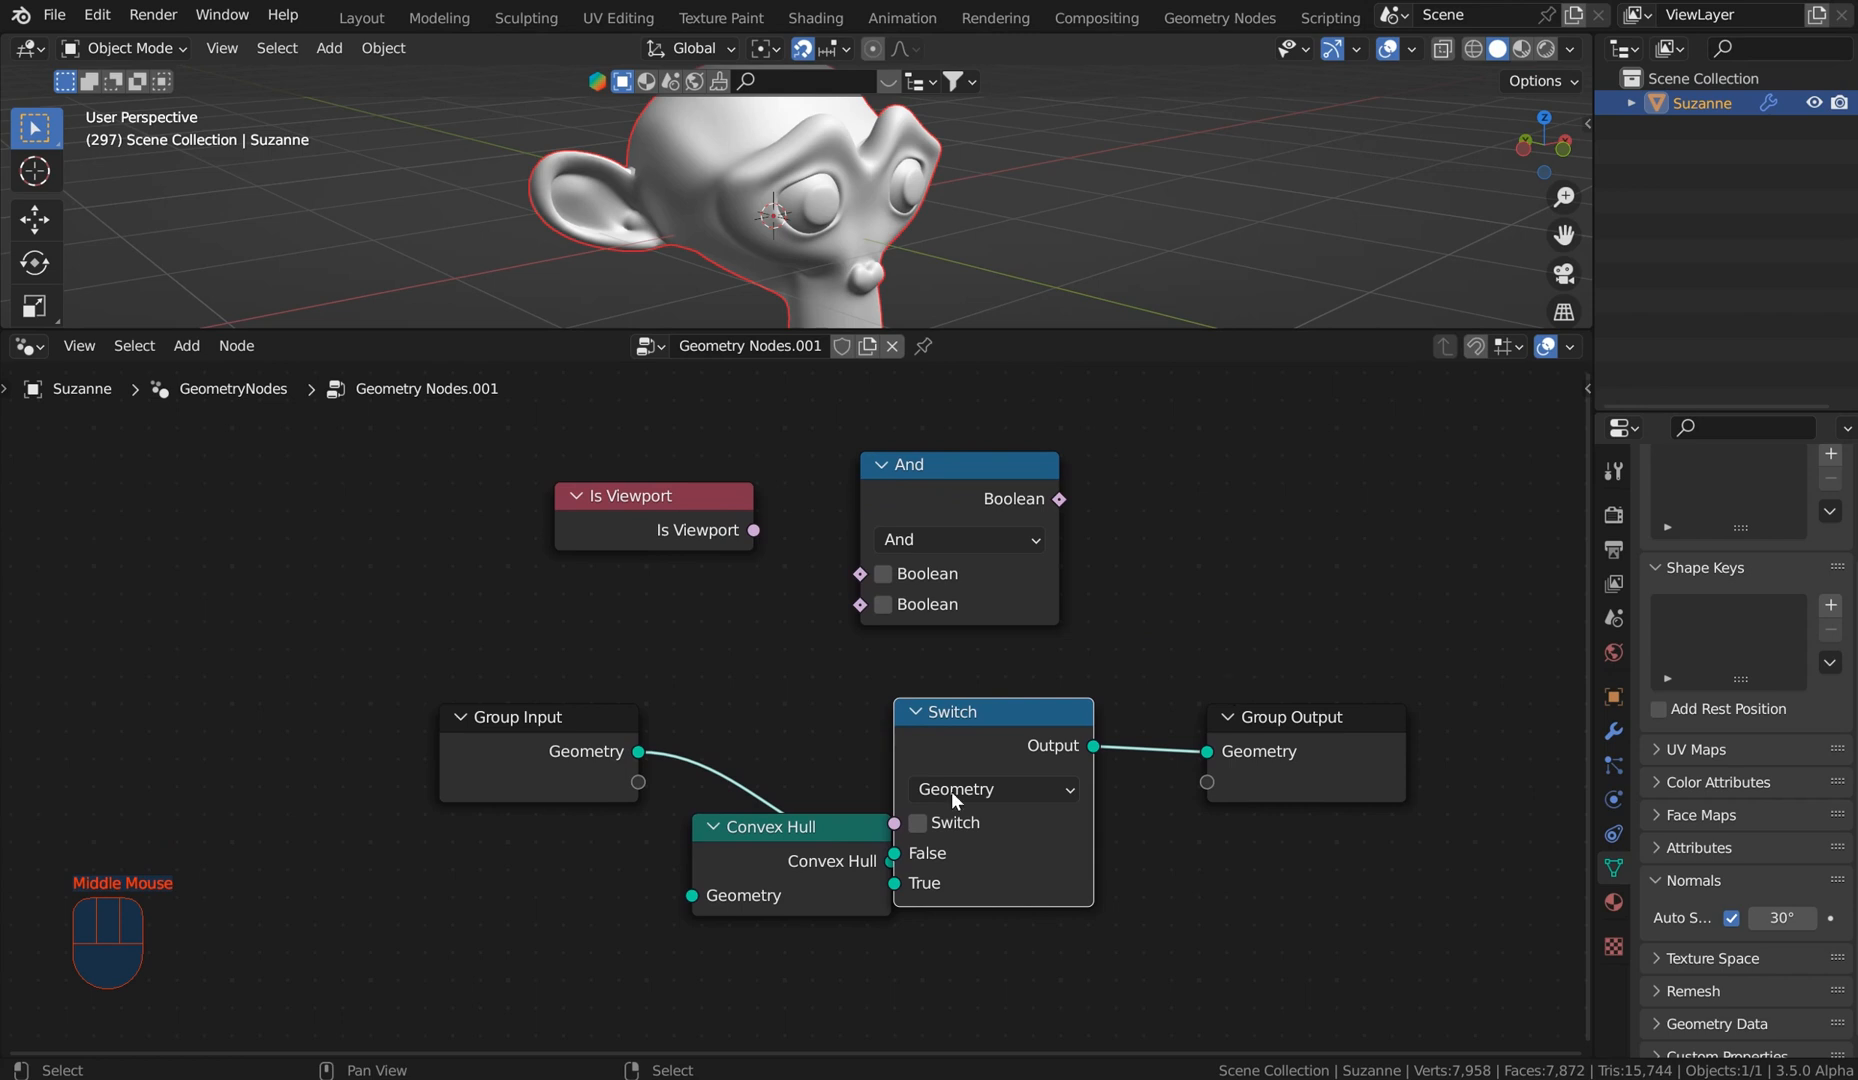
pyautogui.moveTo(776, 826); pyautogui.dragTo(658, 912)
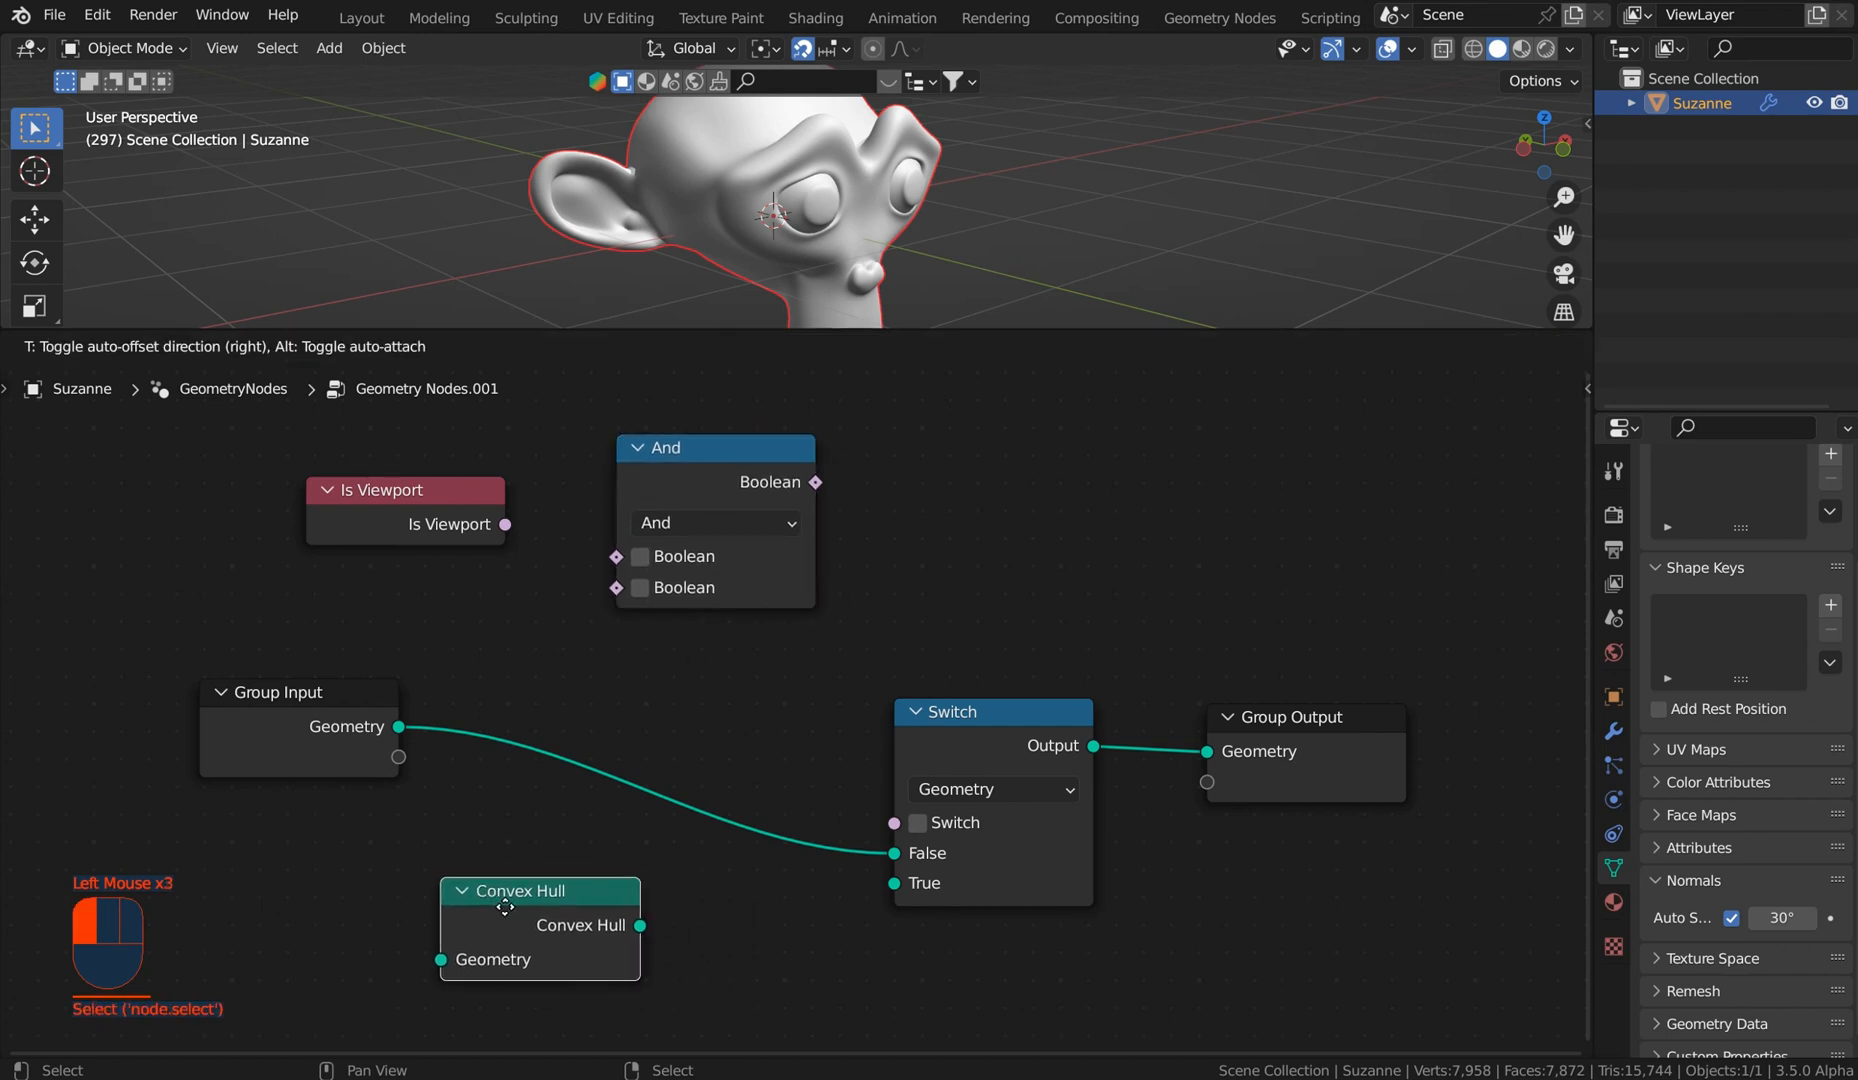
# Step: Wire And's result to the Switch, Is Viewport and a new group Boolean into And's inputs
pyautogui.moveTo(504, 906); pyautogui.dragTo(520, 928)
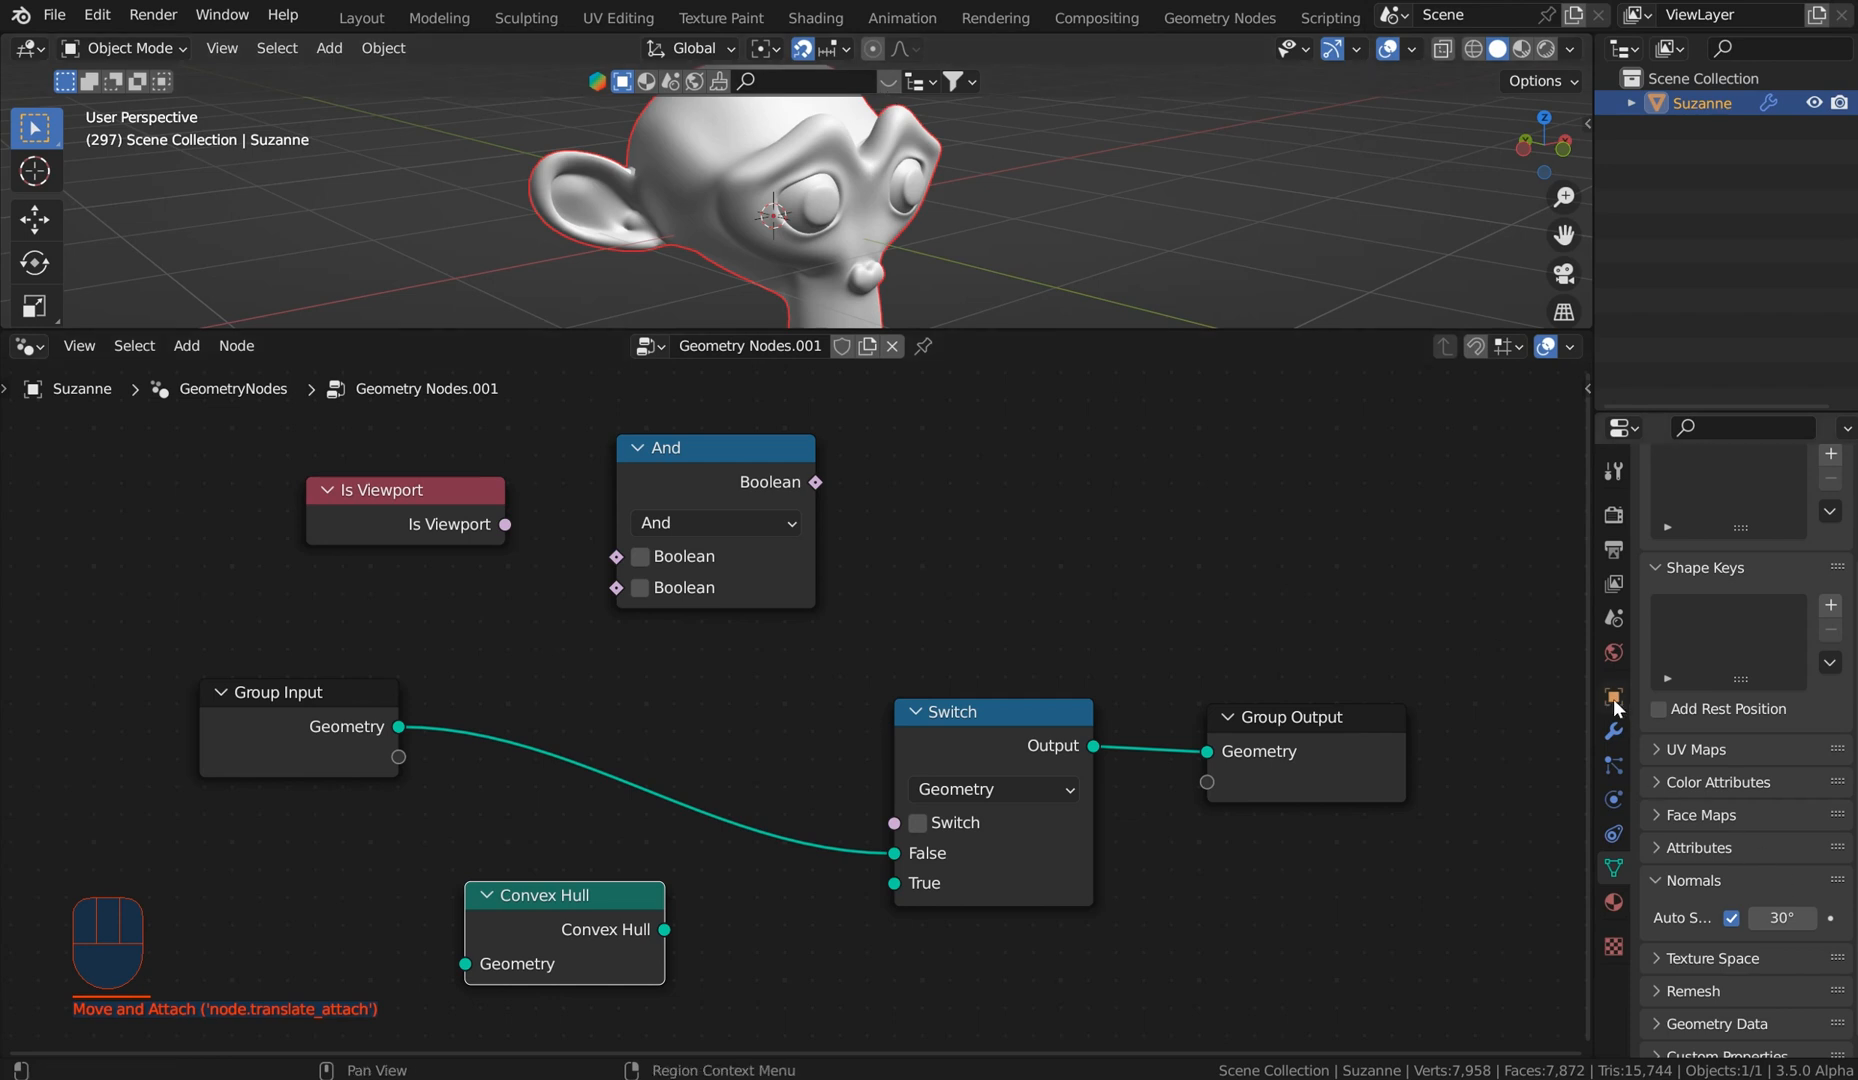
pyautogui.click(1612, 698)
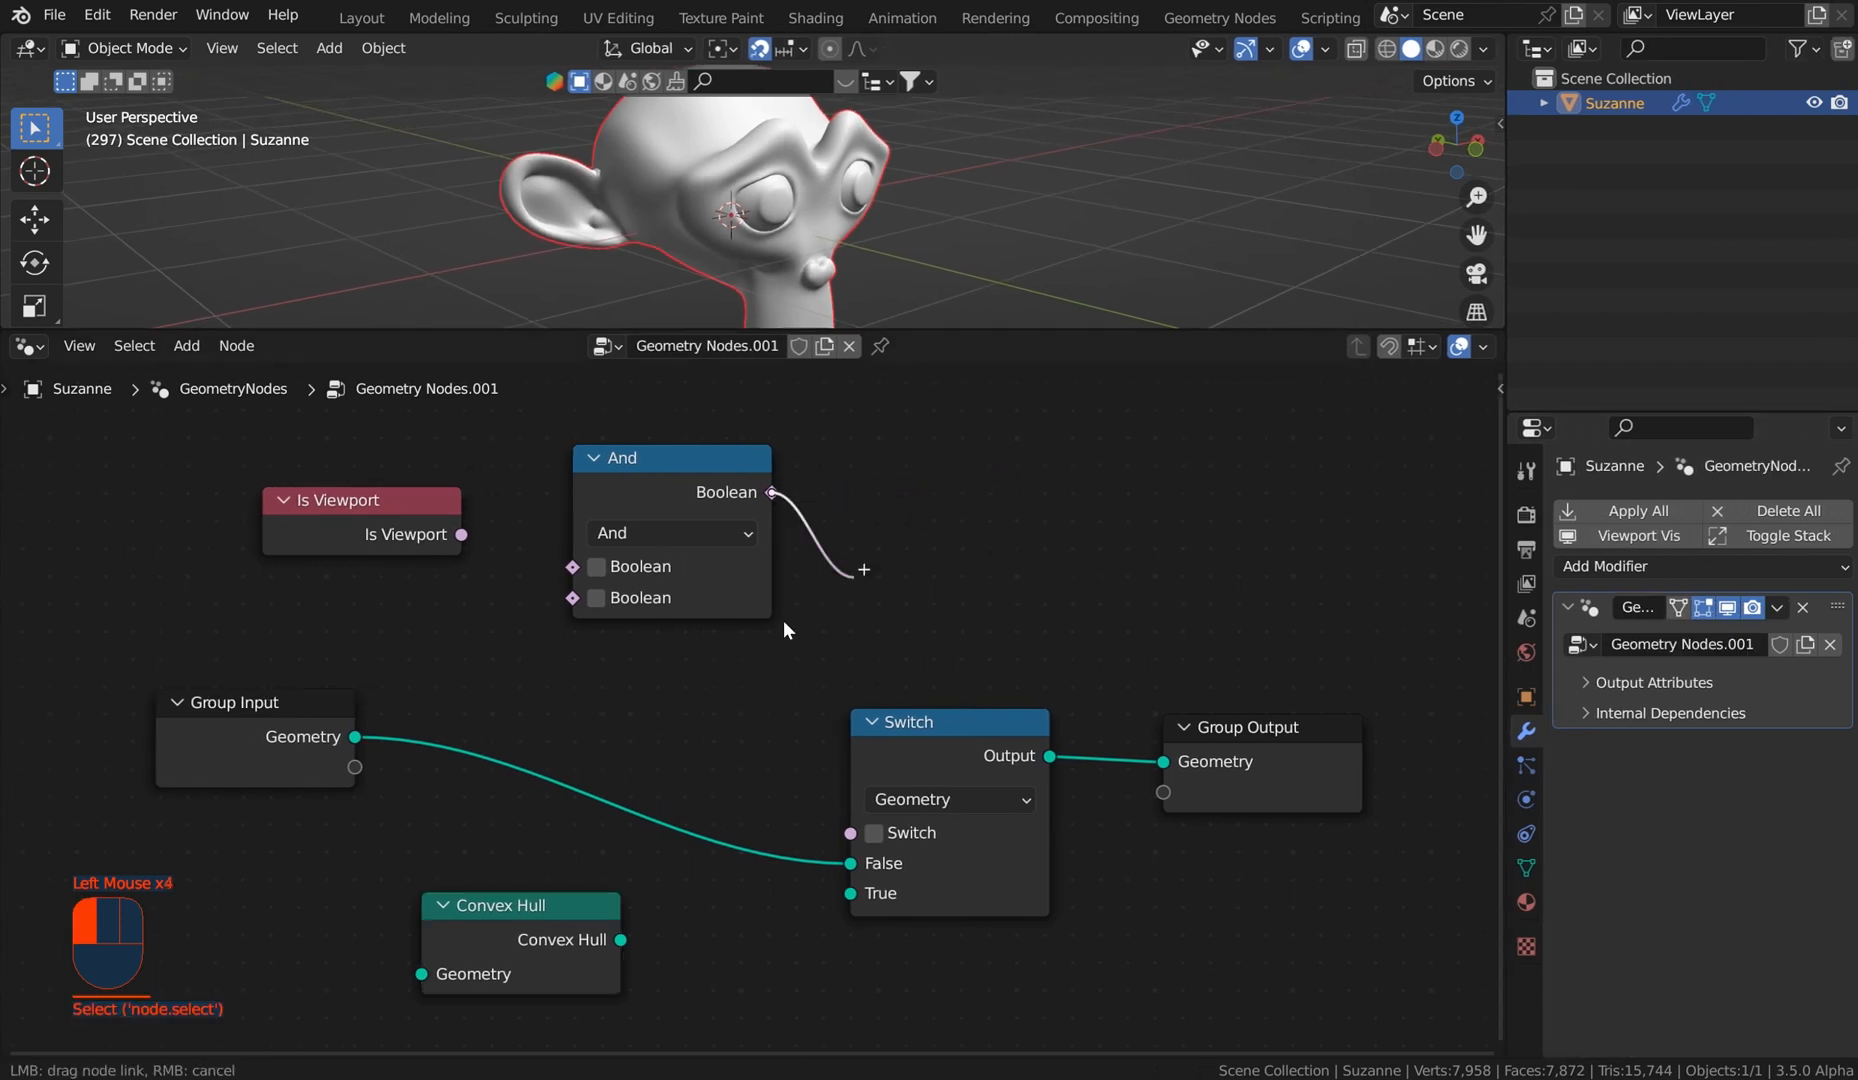
pyautogui.moveTo(772, 492); pyautogui.dragTo(850, 832)
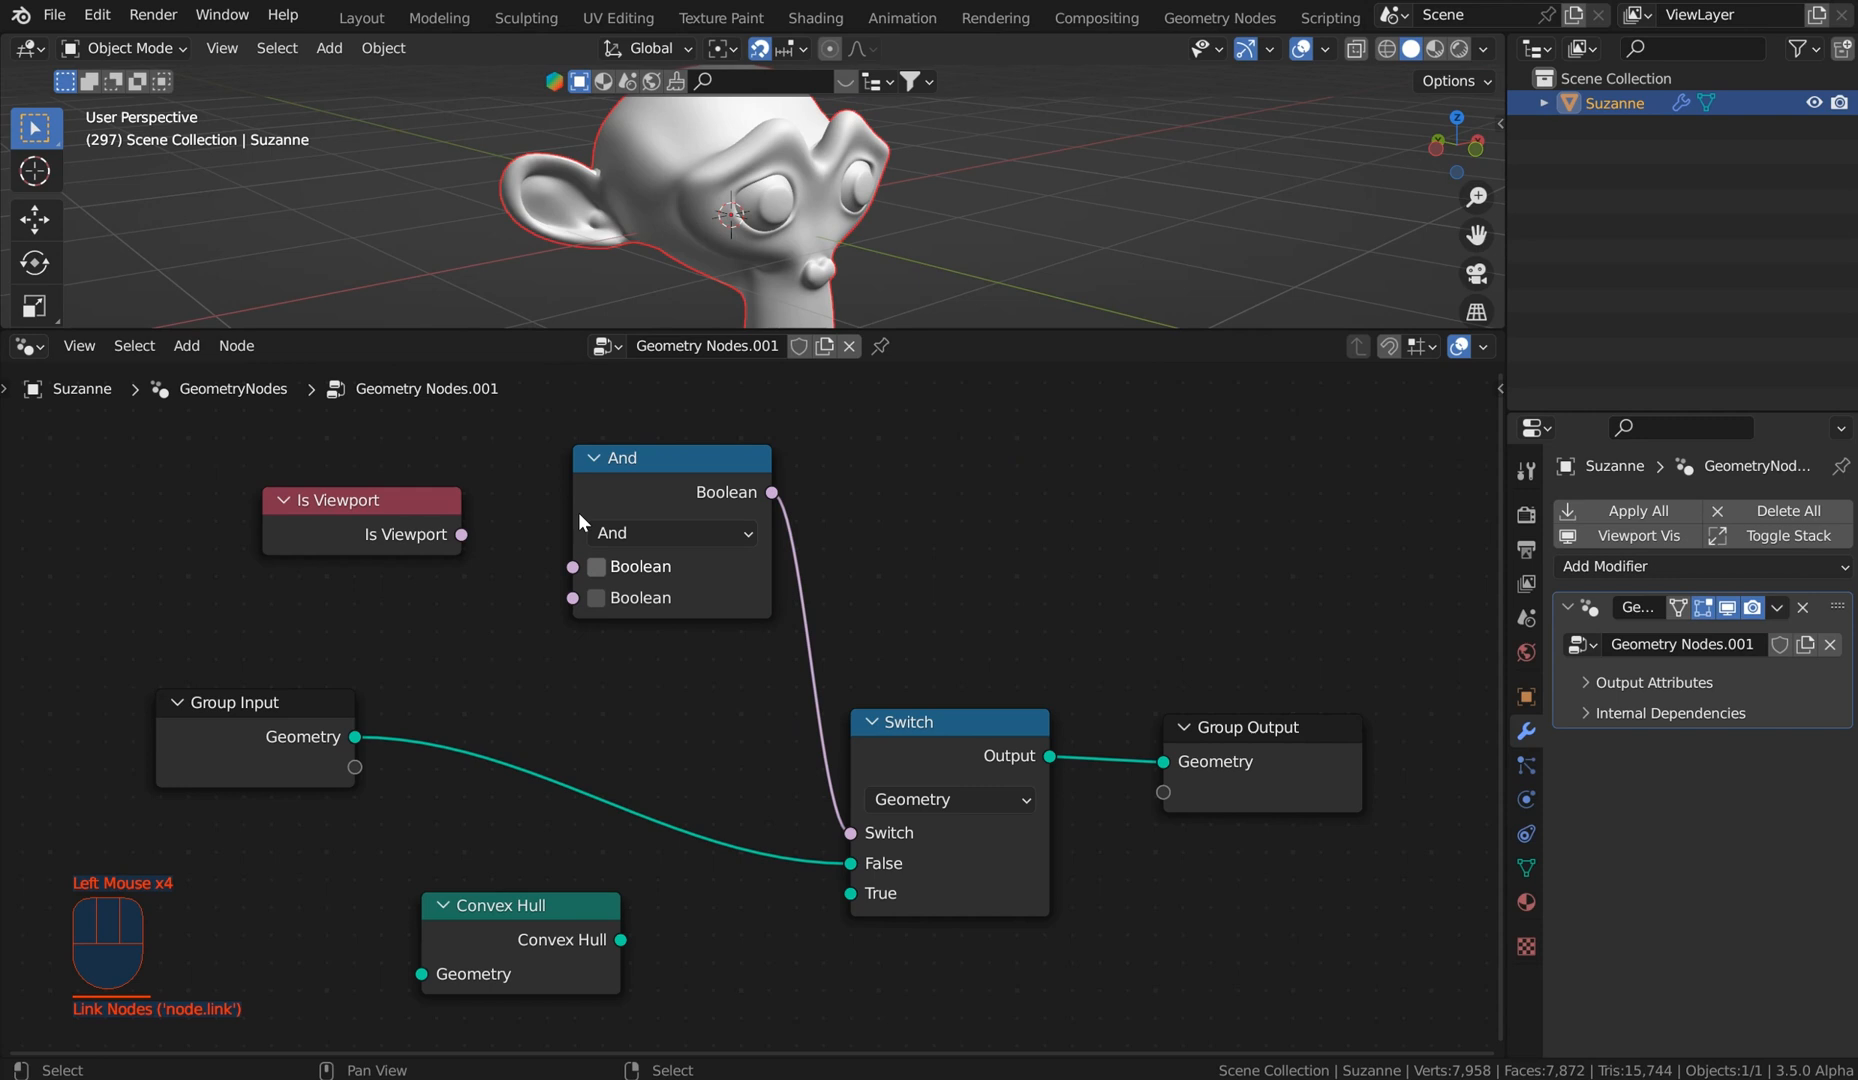
pyautogui.moveTo(464, 534); pyautogui.dragTo(572, 566)
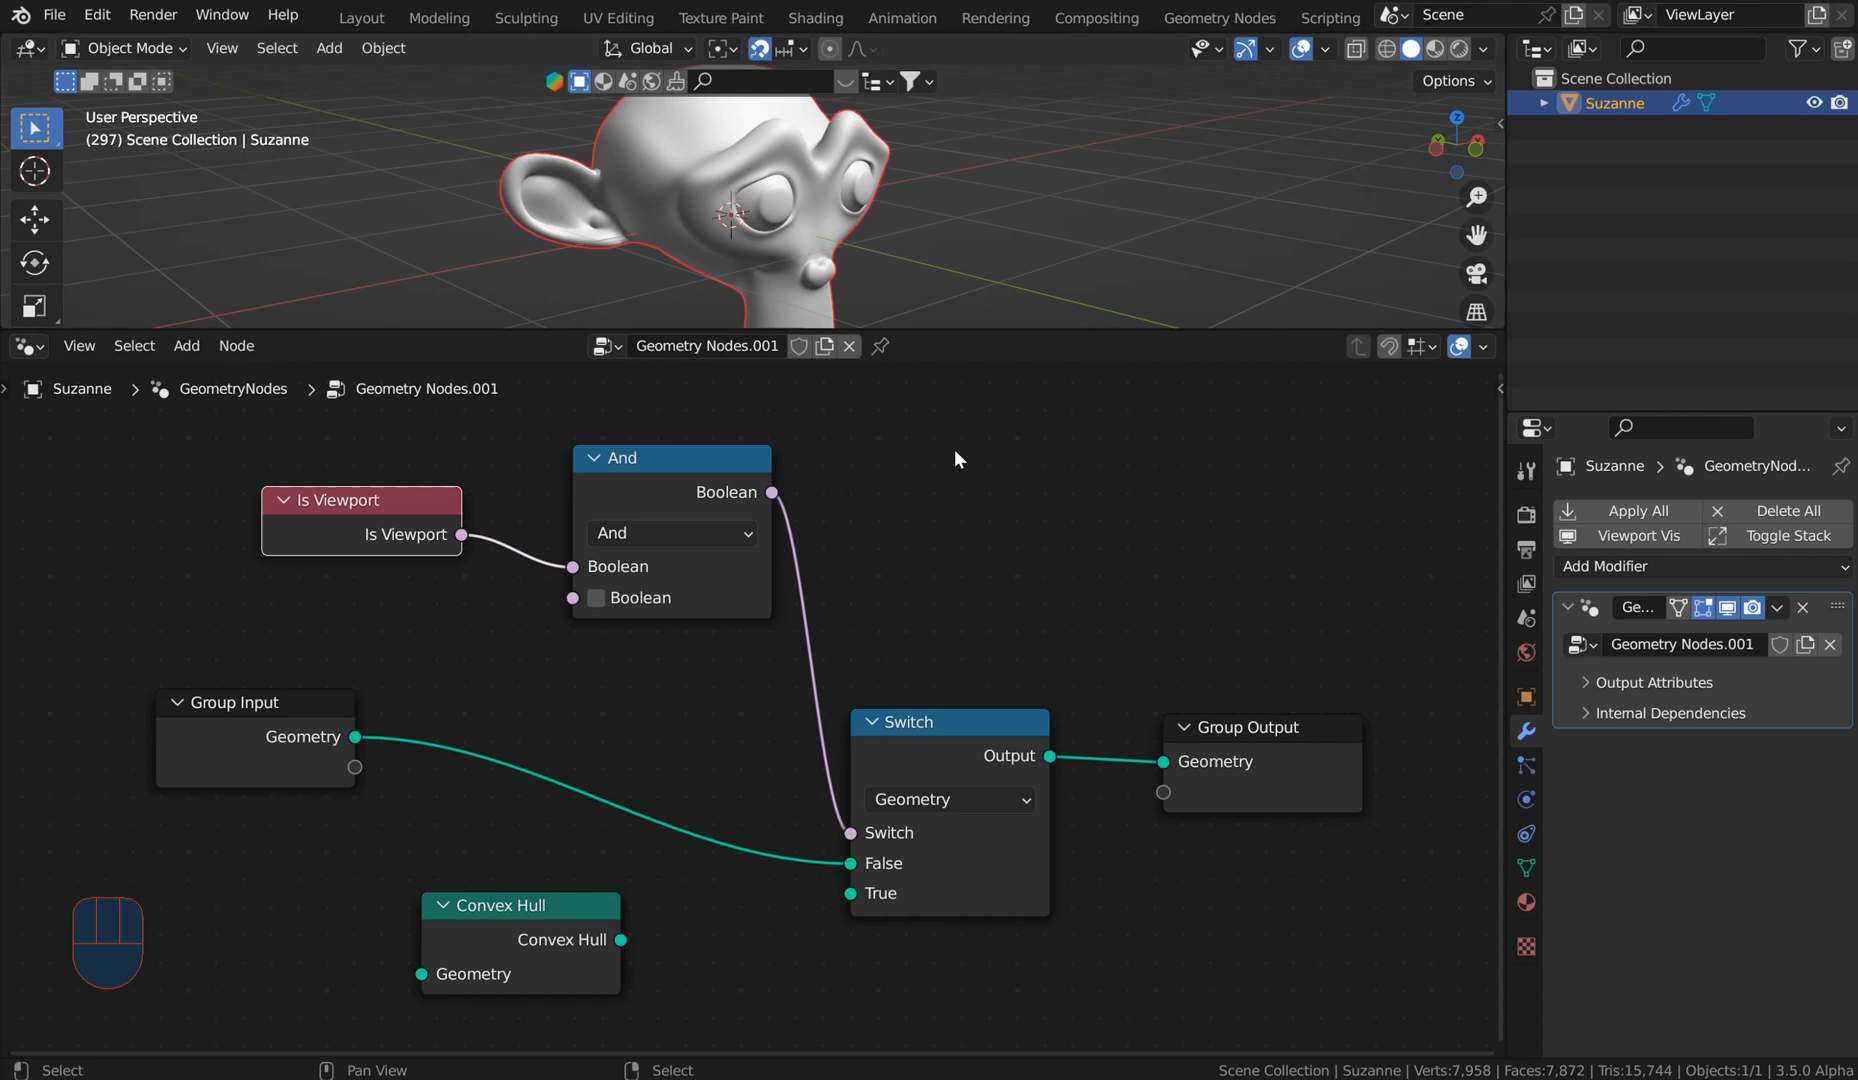
pyautogui.moveTo(1280, 460)
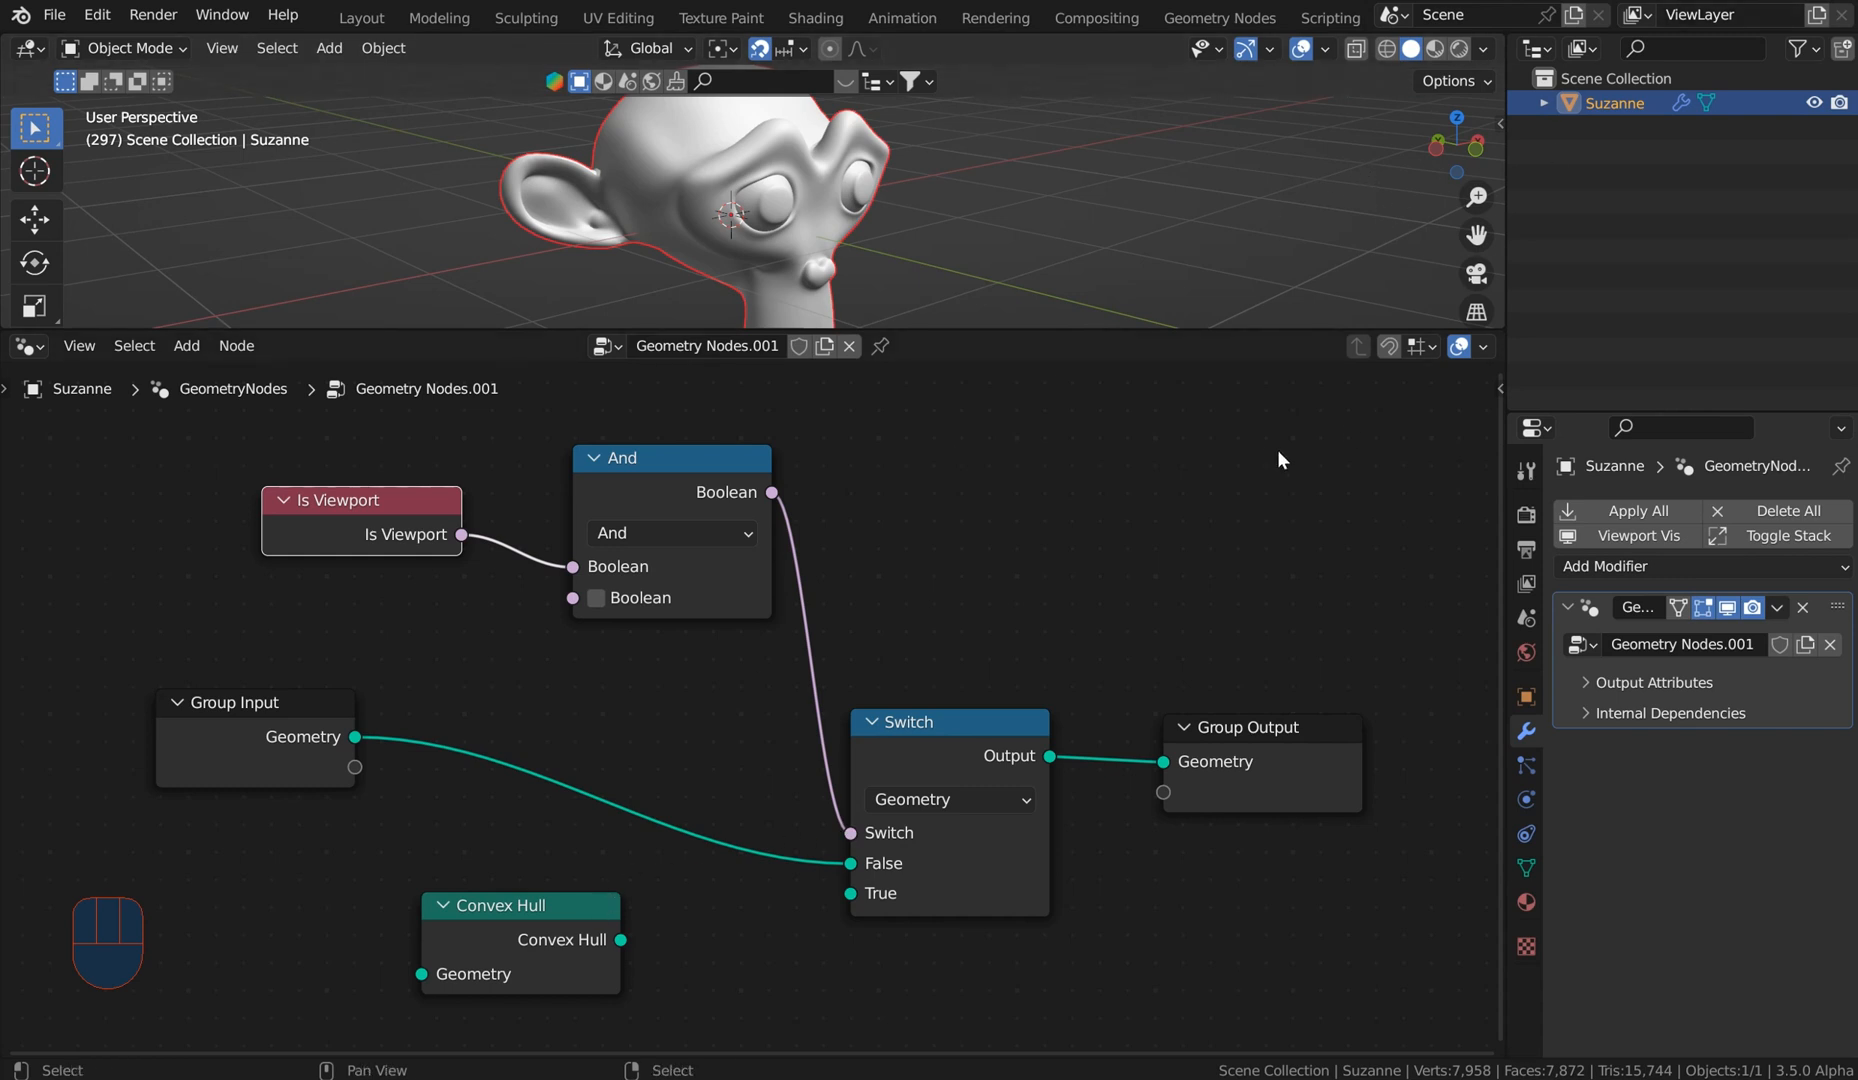
pyautogui.moveTo(572, 604)
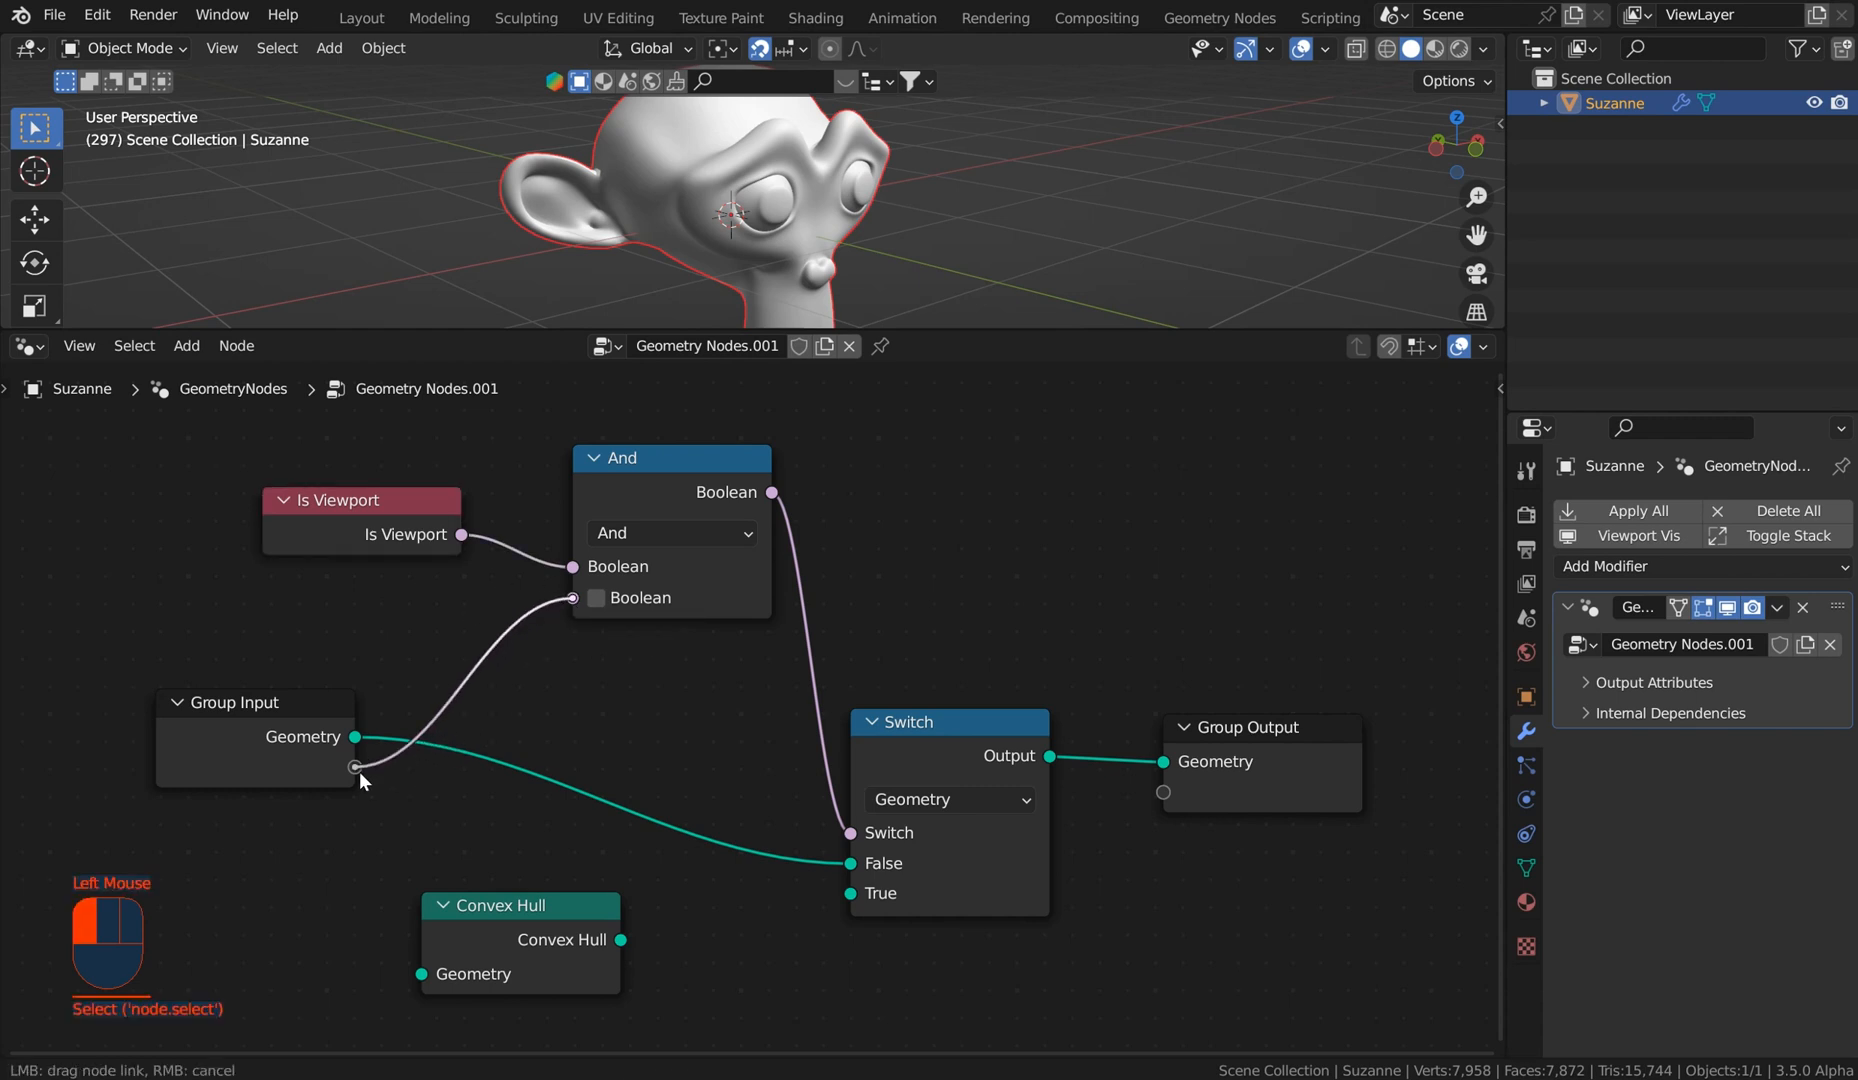
pyautogui.moveTo(354, 796); pyautogui.dragTo(572, 598)
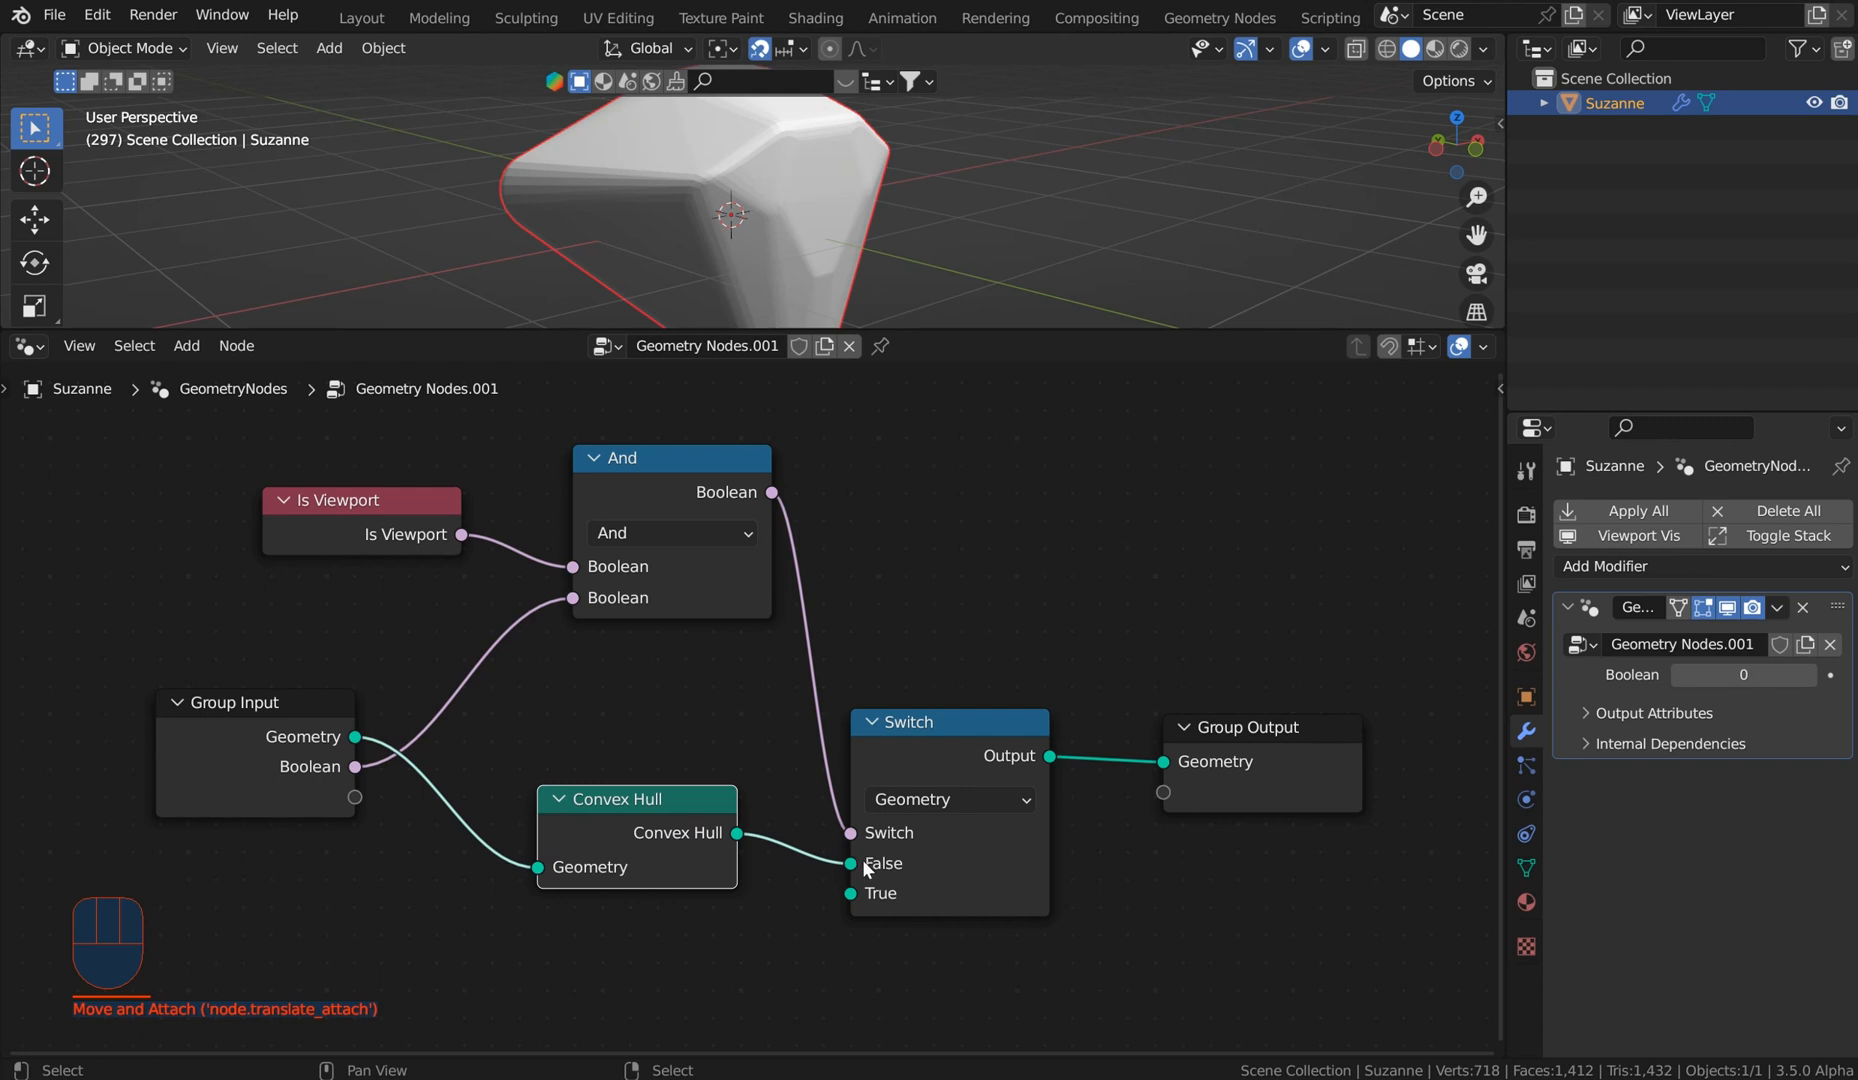
# Step: Route Convex Hull into the Switch's True input, original geometry on False, modifier Boolean at 1
pyautogui.moveTo(728, 832); pyautogui.dragTo(850, 892)
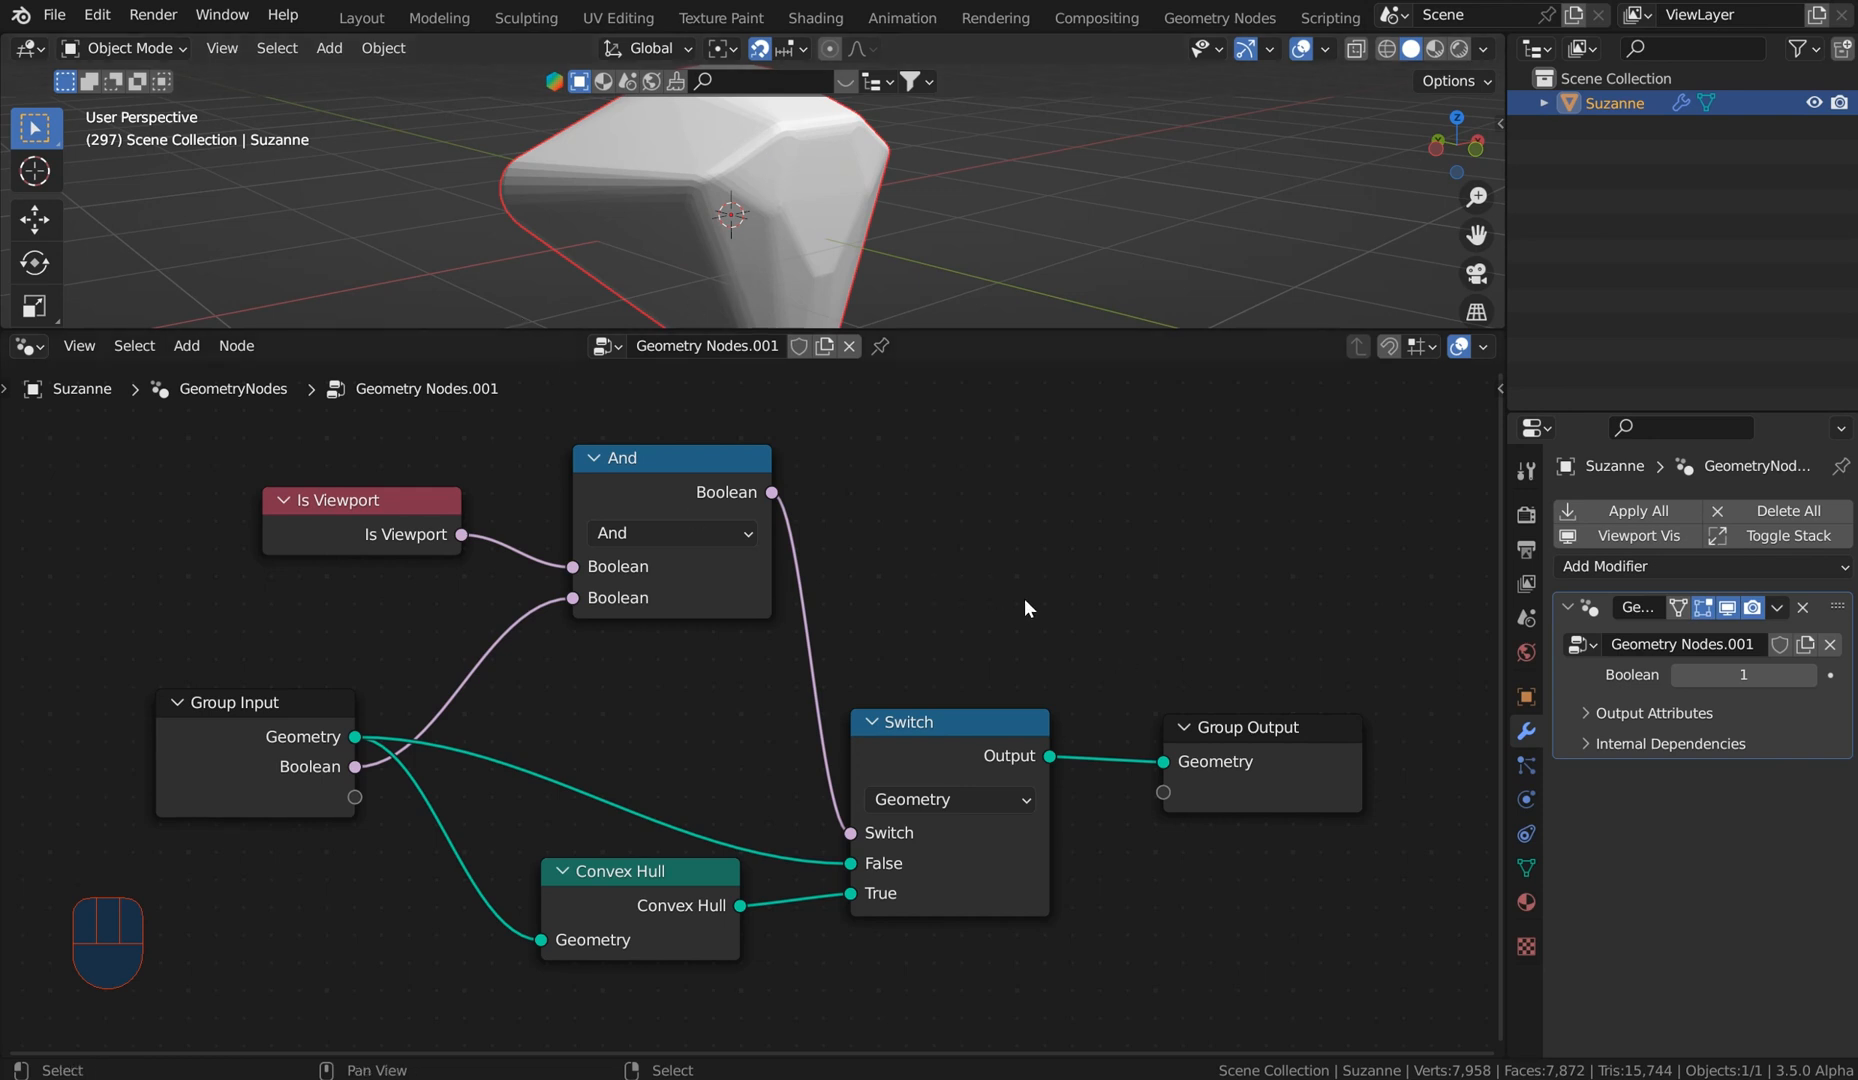
pyautogui.scroll(-3)
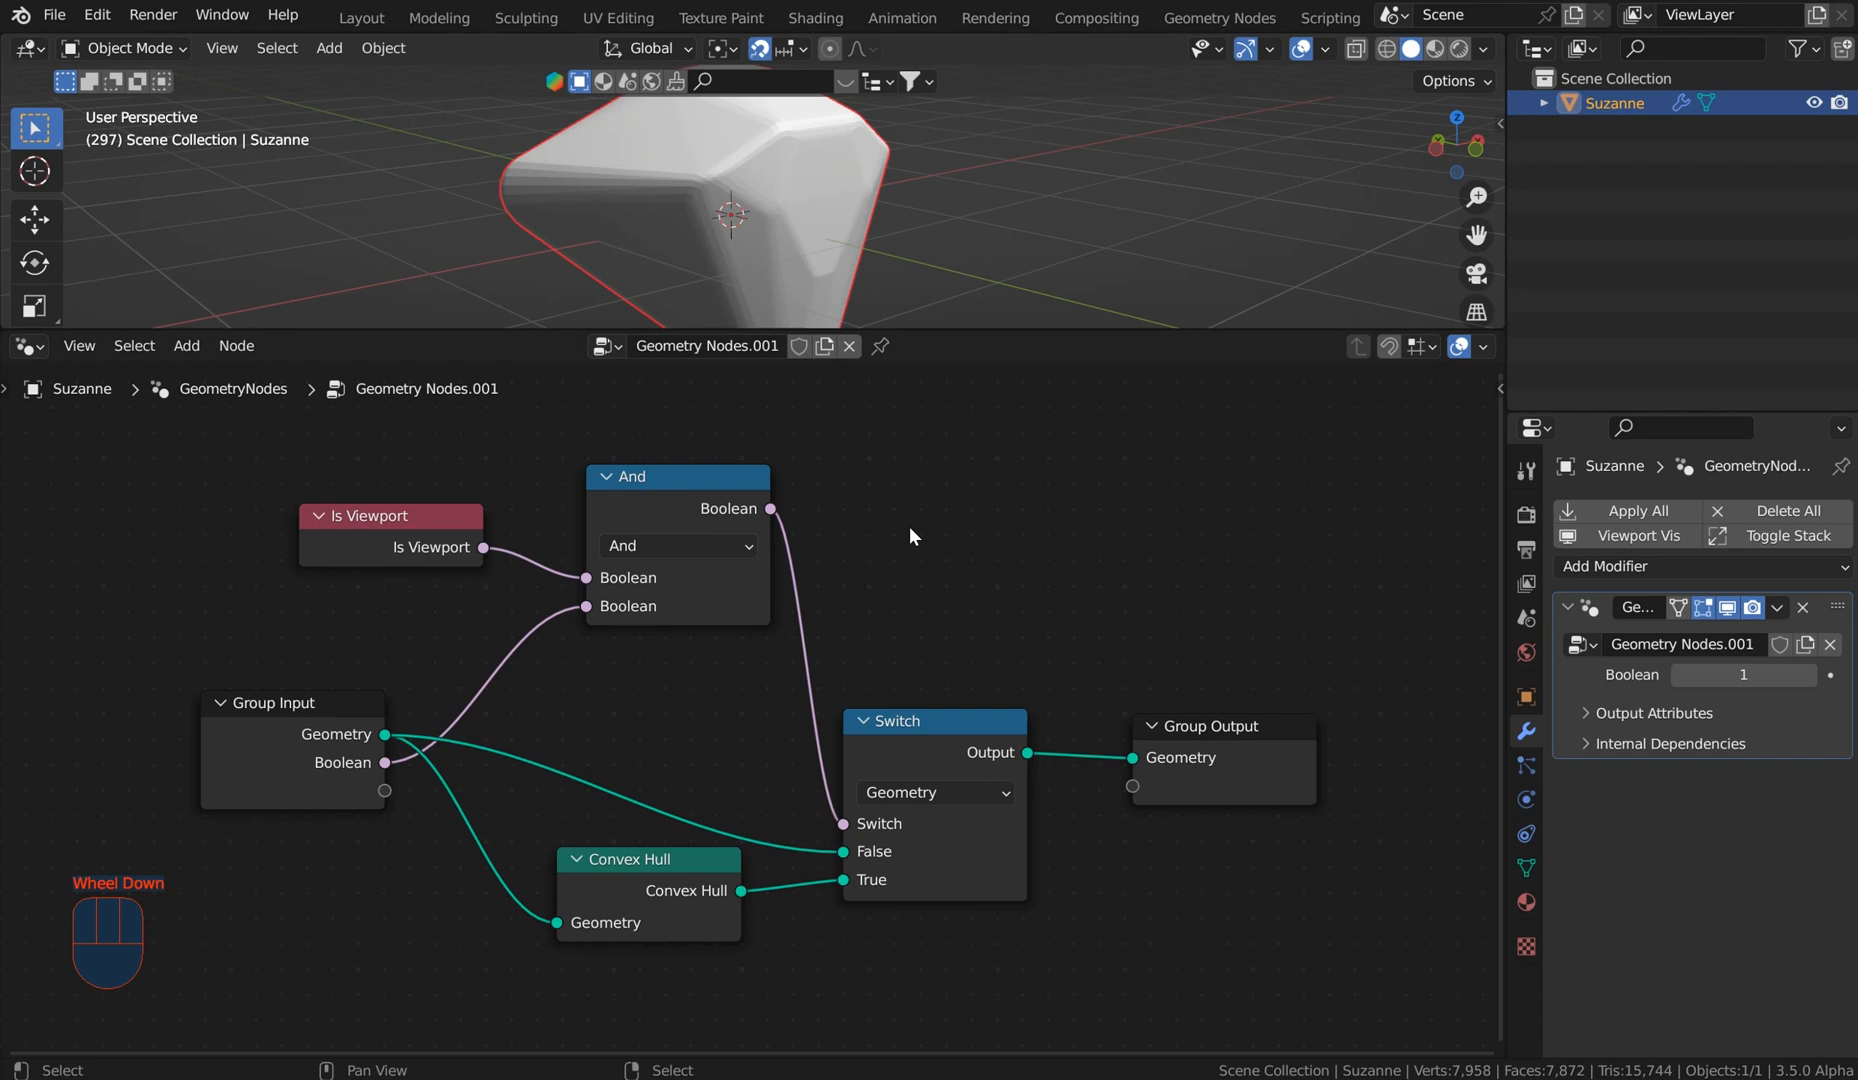
pyautogui.scroll(-3)
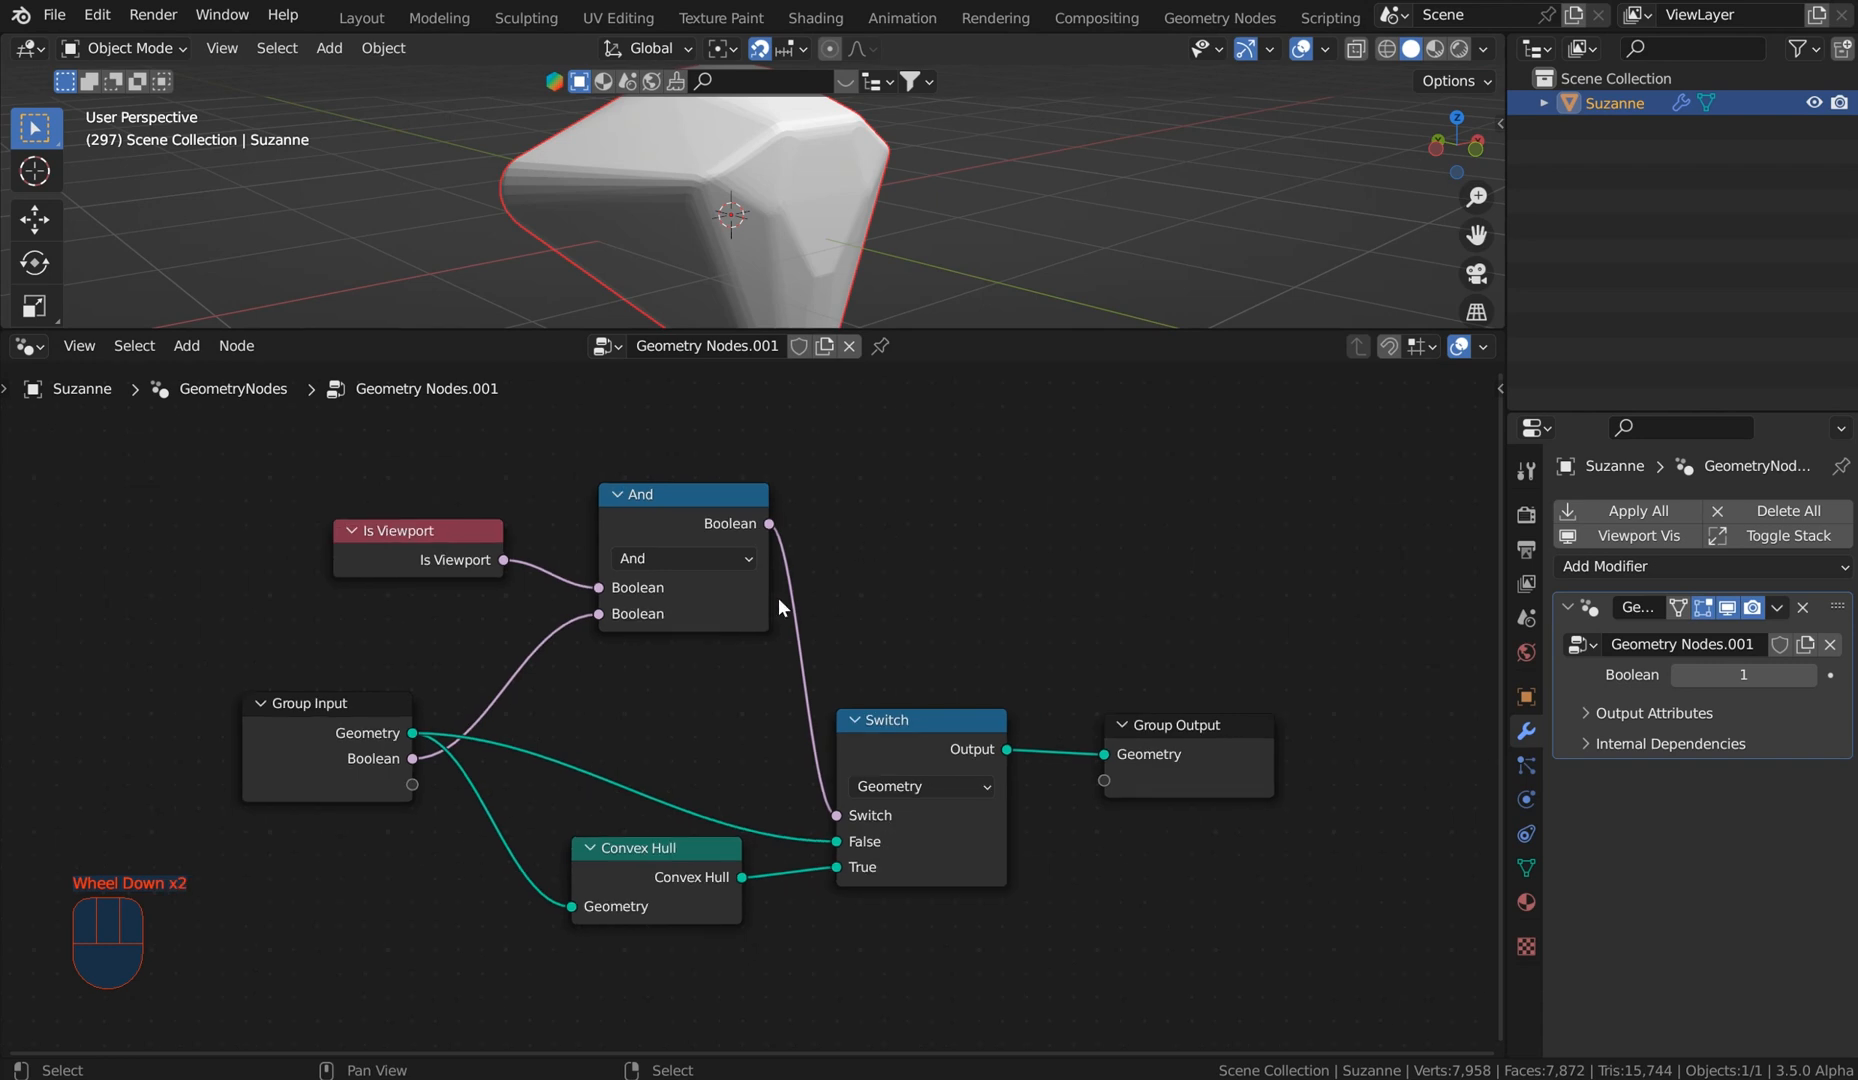
pyautogui.moveTo(1022, 460)
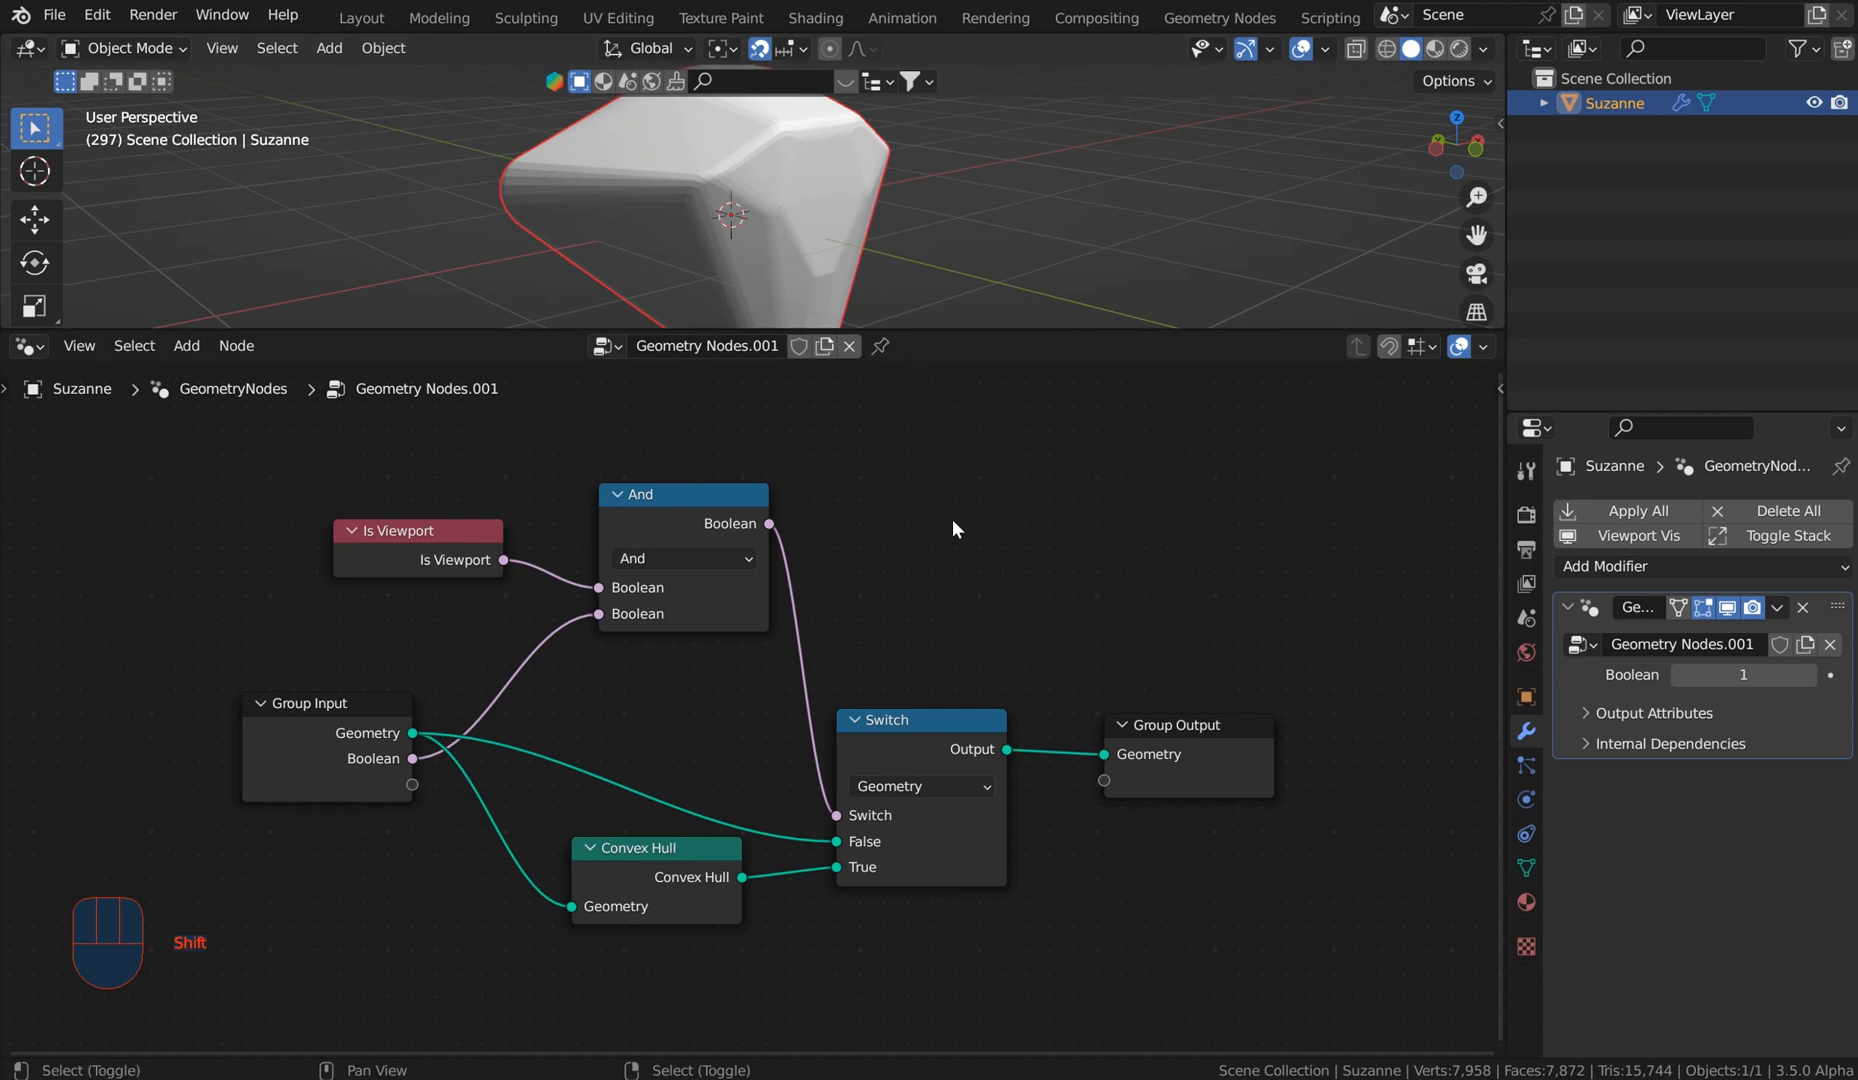
# Step: Add an Instance on Points node from Instances, then browse the Point and Curve submenus
pyautogui.press('shift+a')
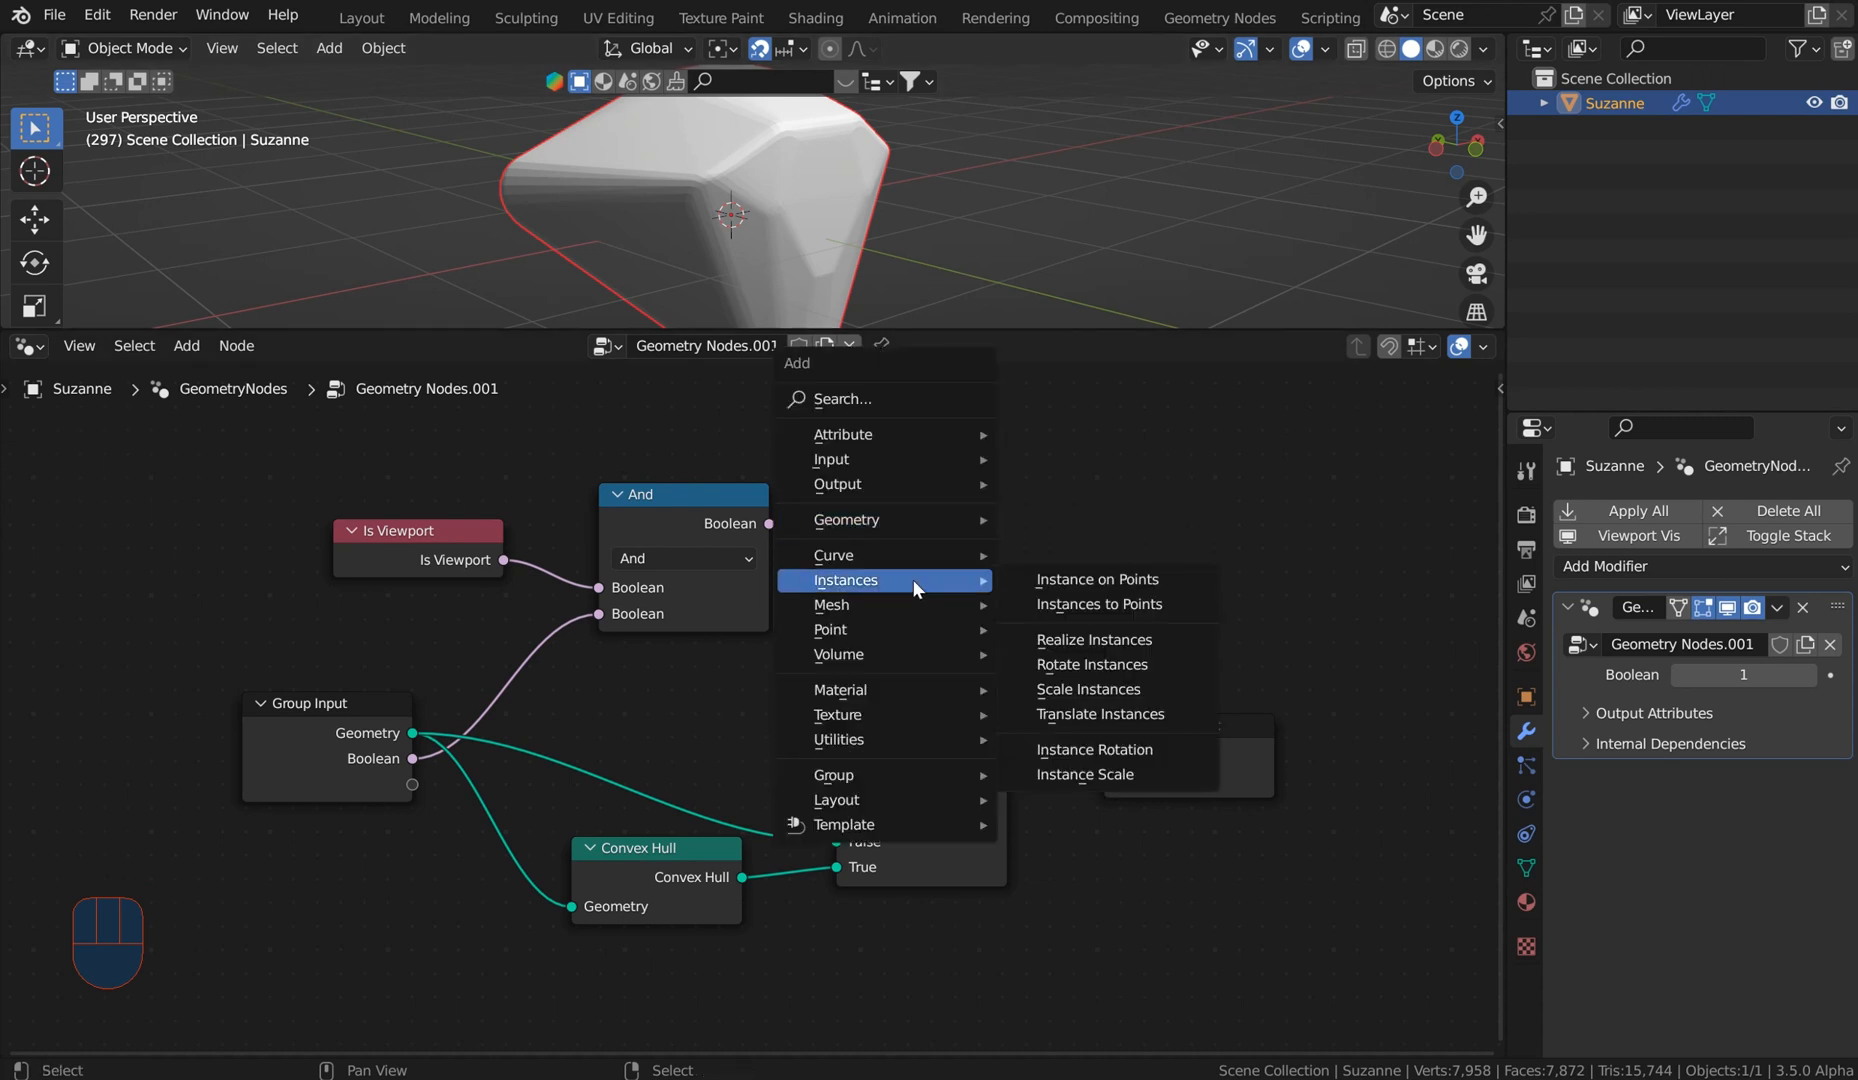
pyautogui.moveTo(1106, 580)
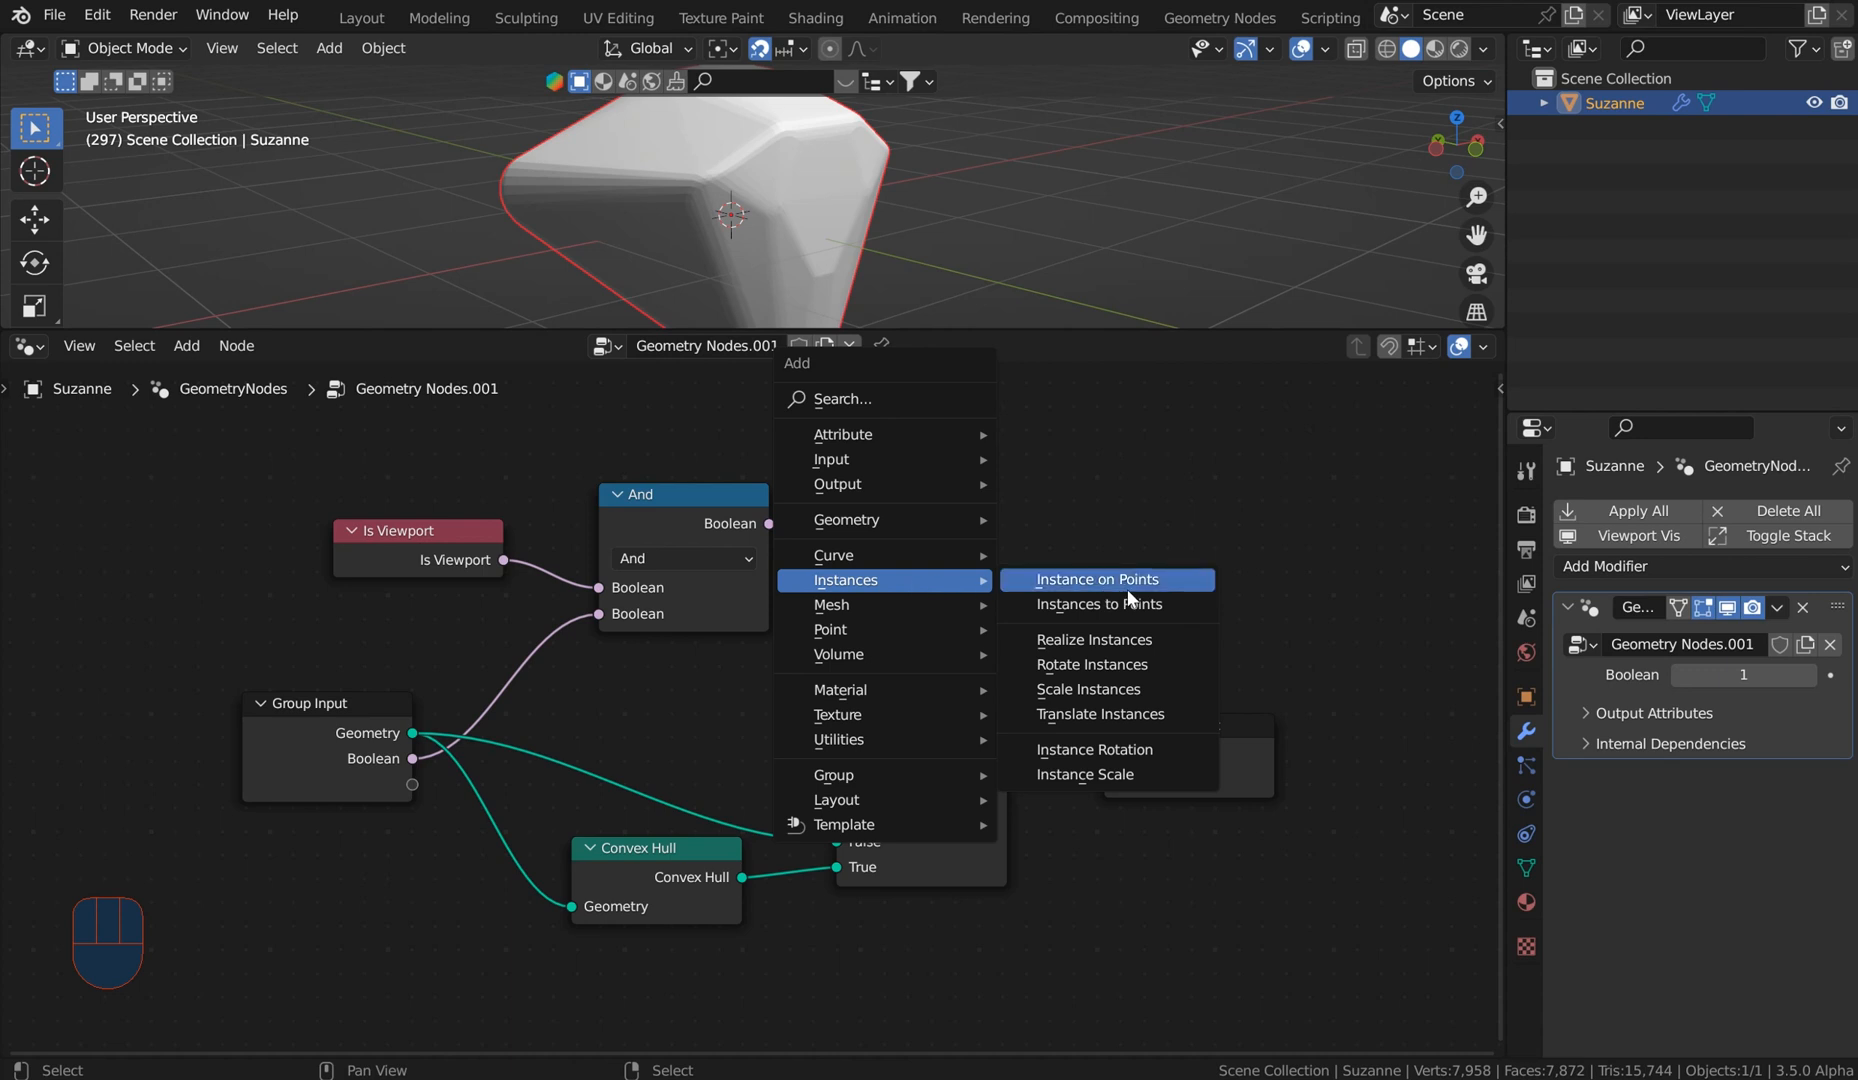
pyautogui.moveTo(1100, 604)
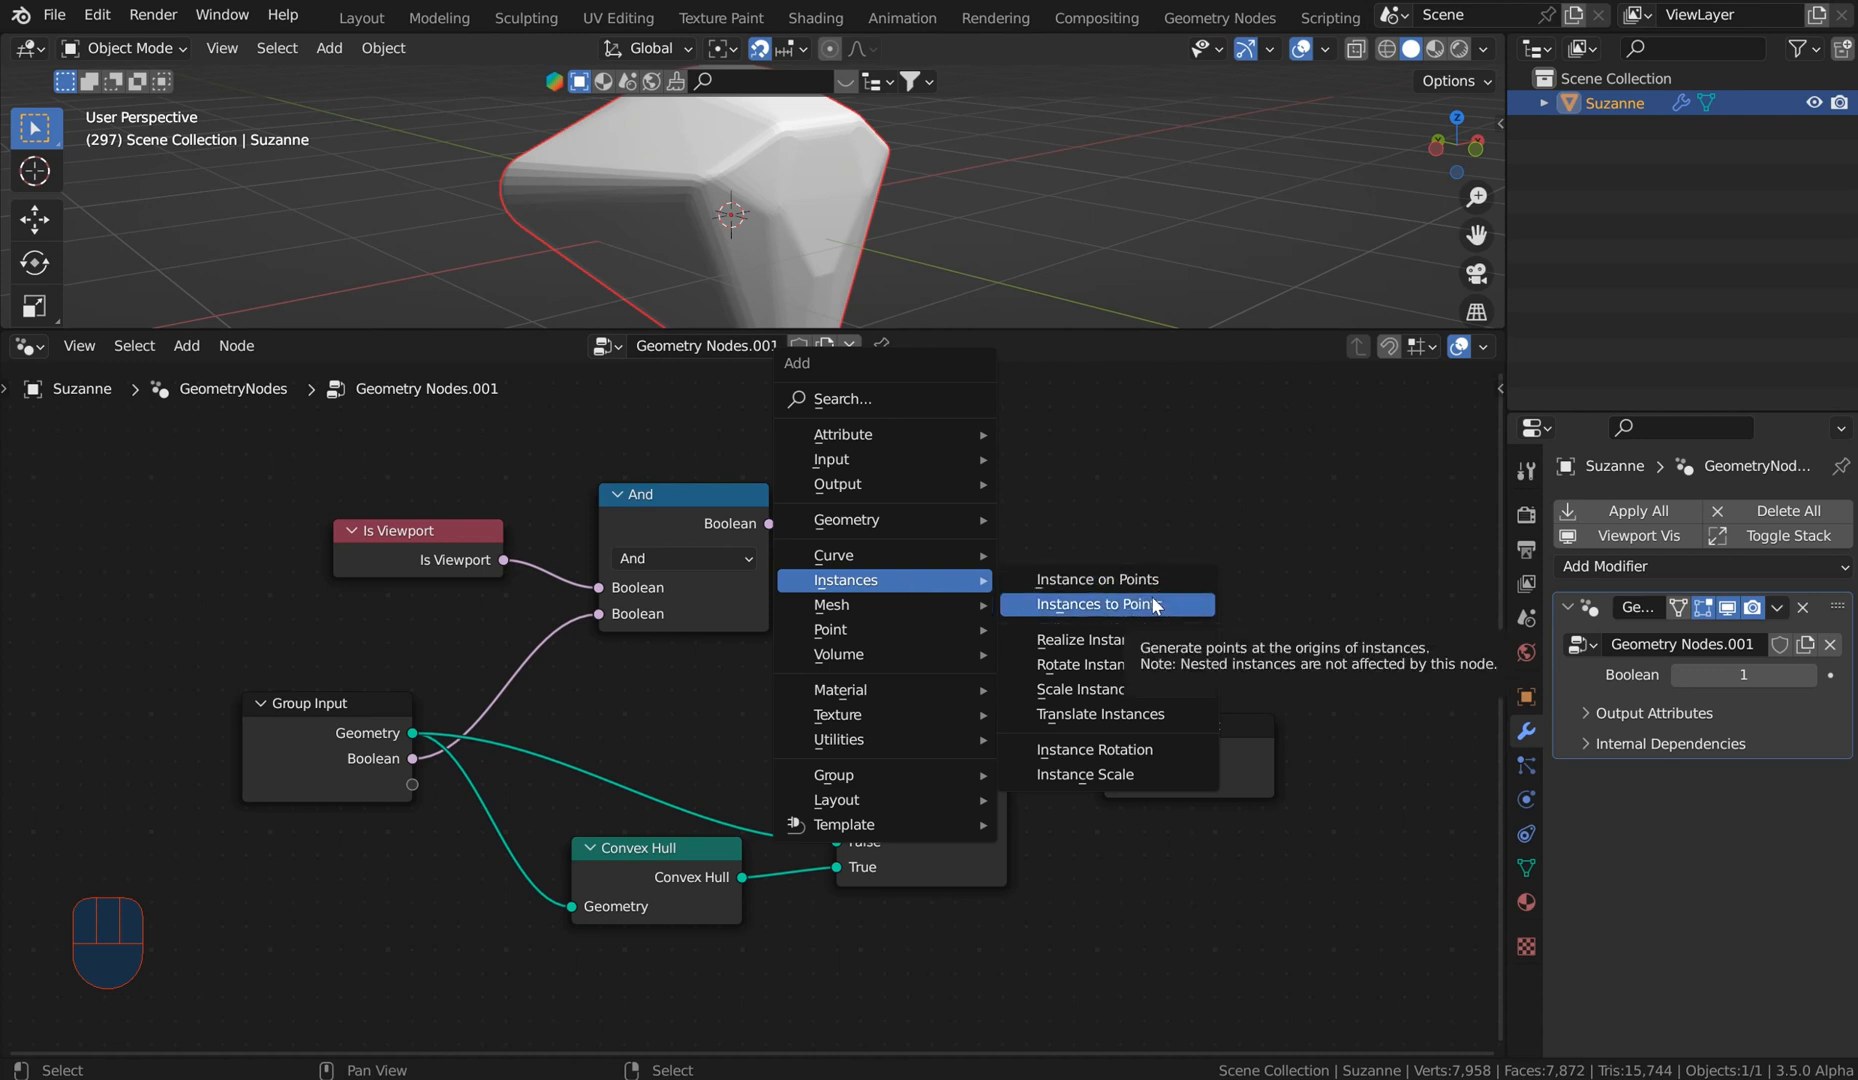
pyautogui.click(1094, 578)
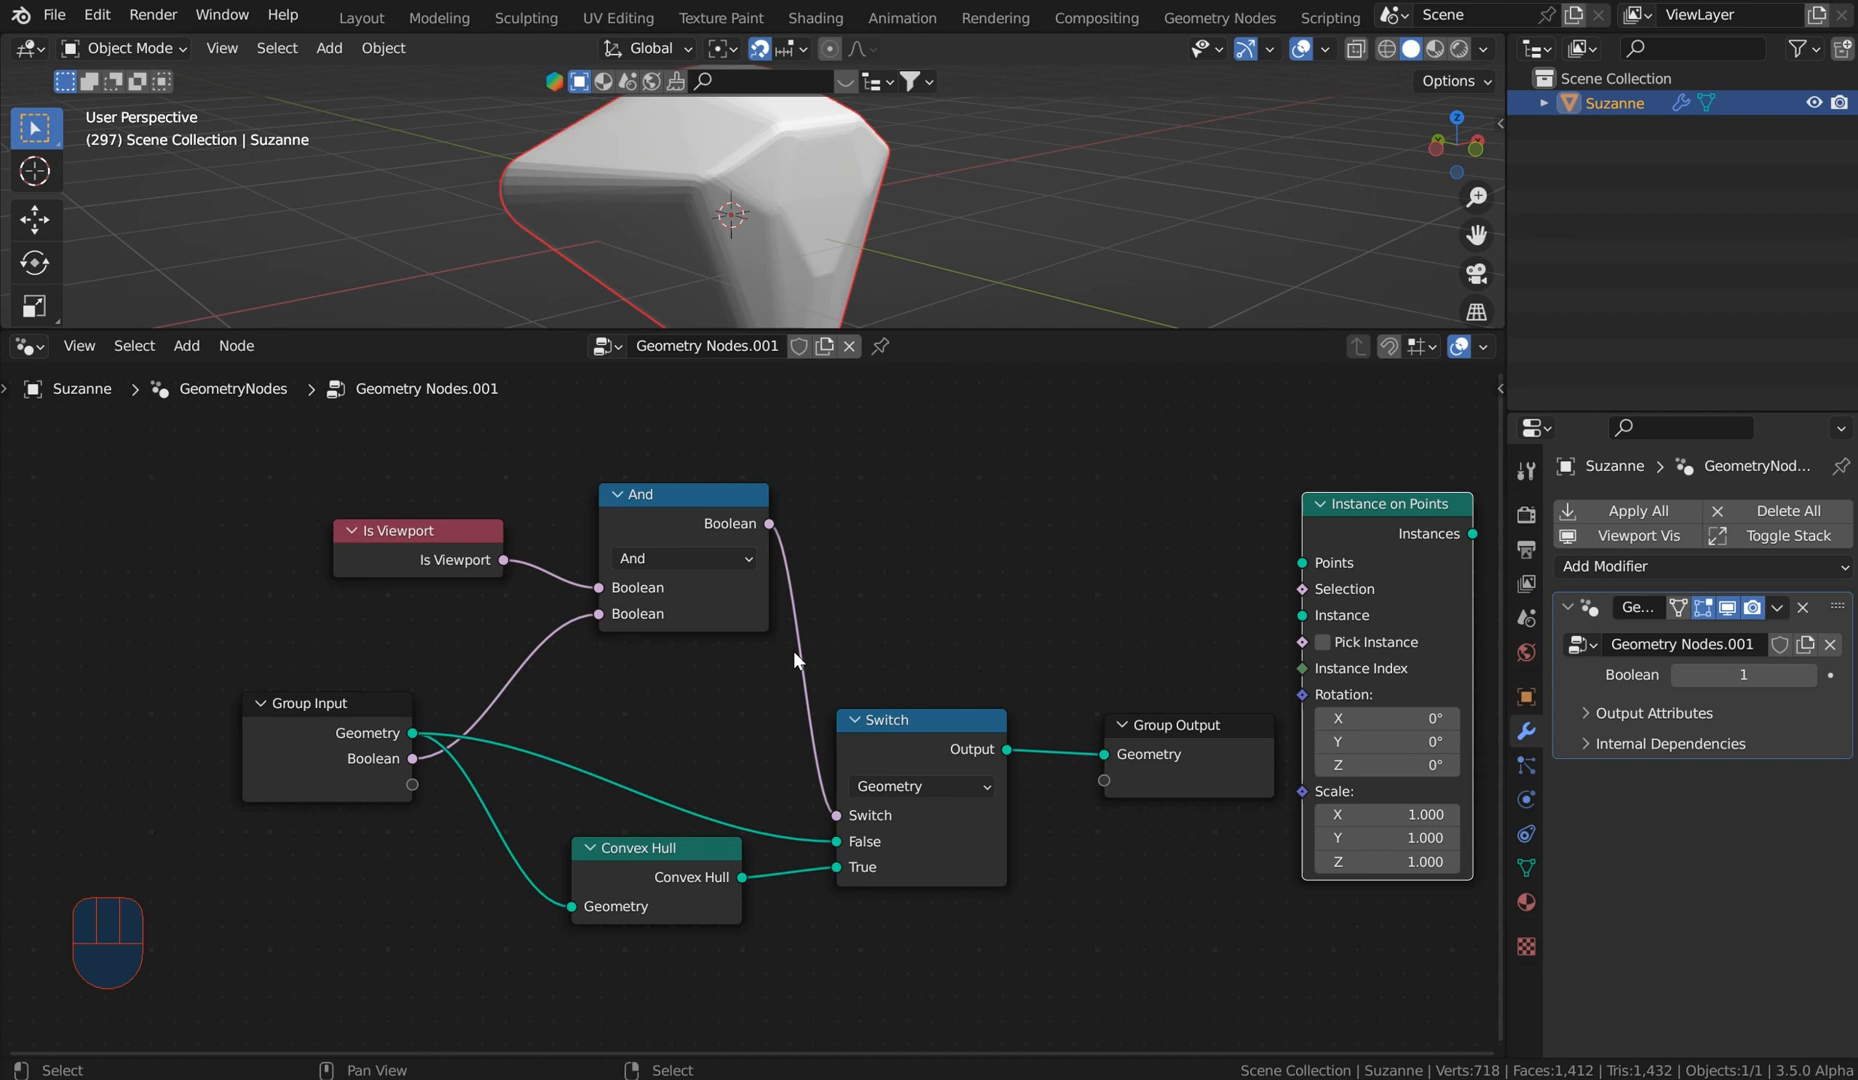
pyautogui.rightClick(722, 692)
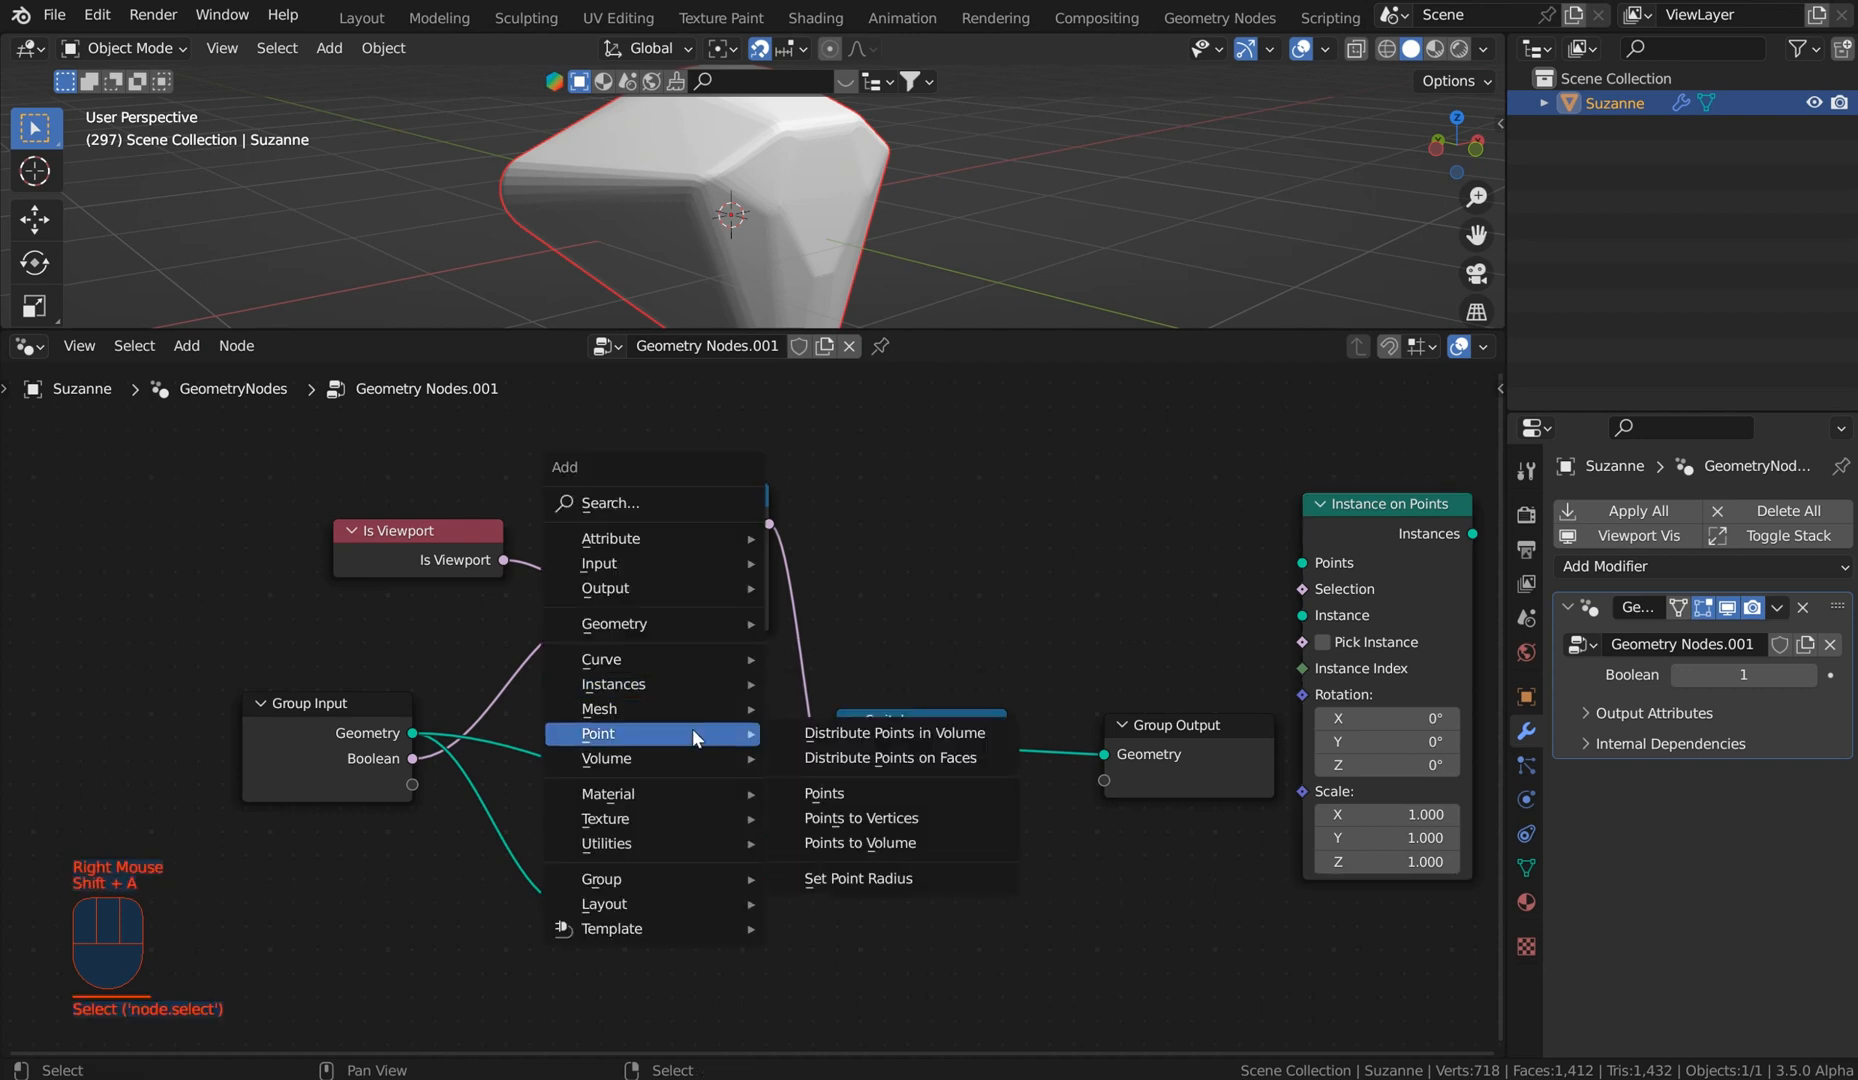
pyautogui.moveTo(874, 758)
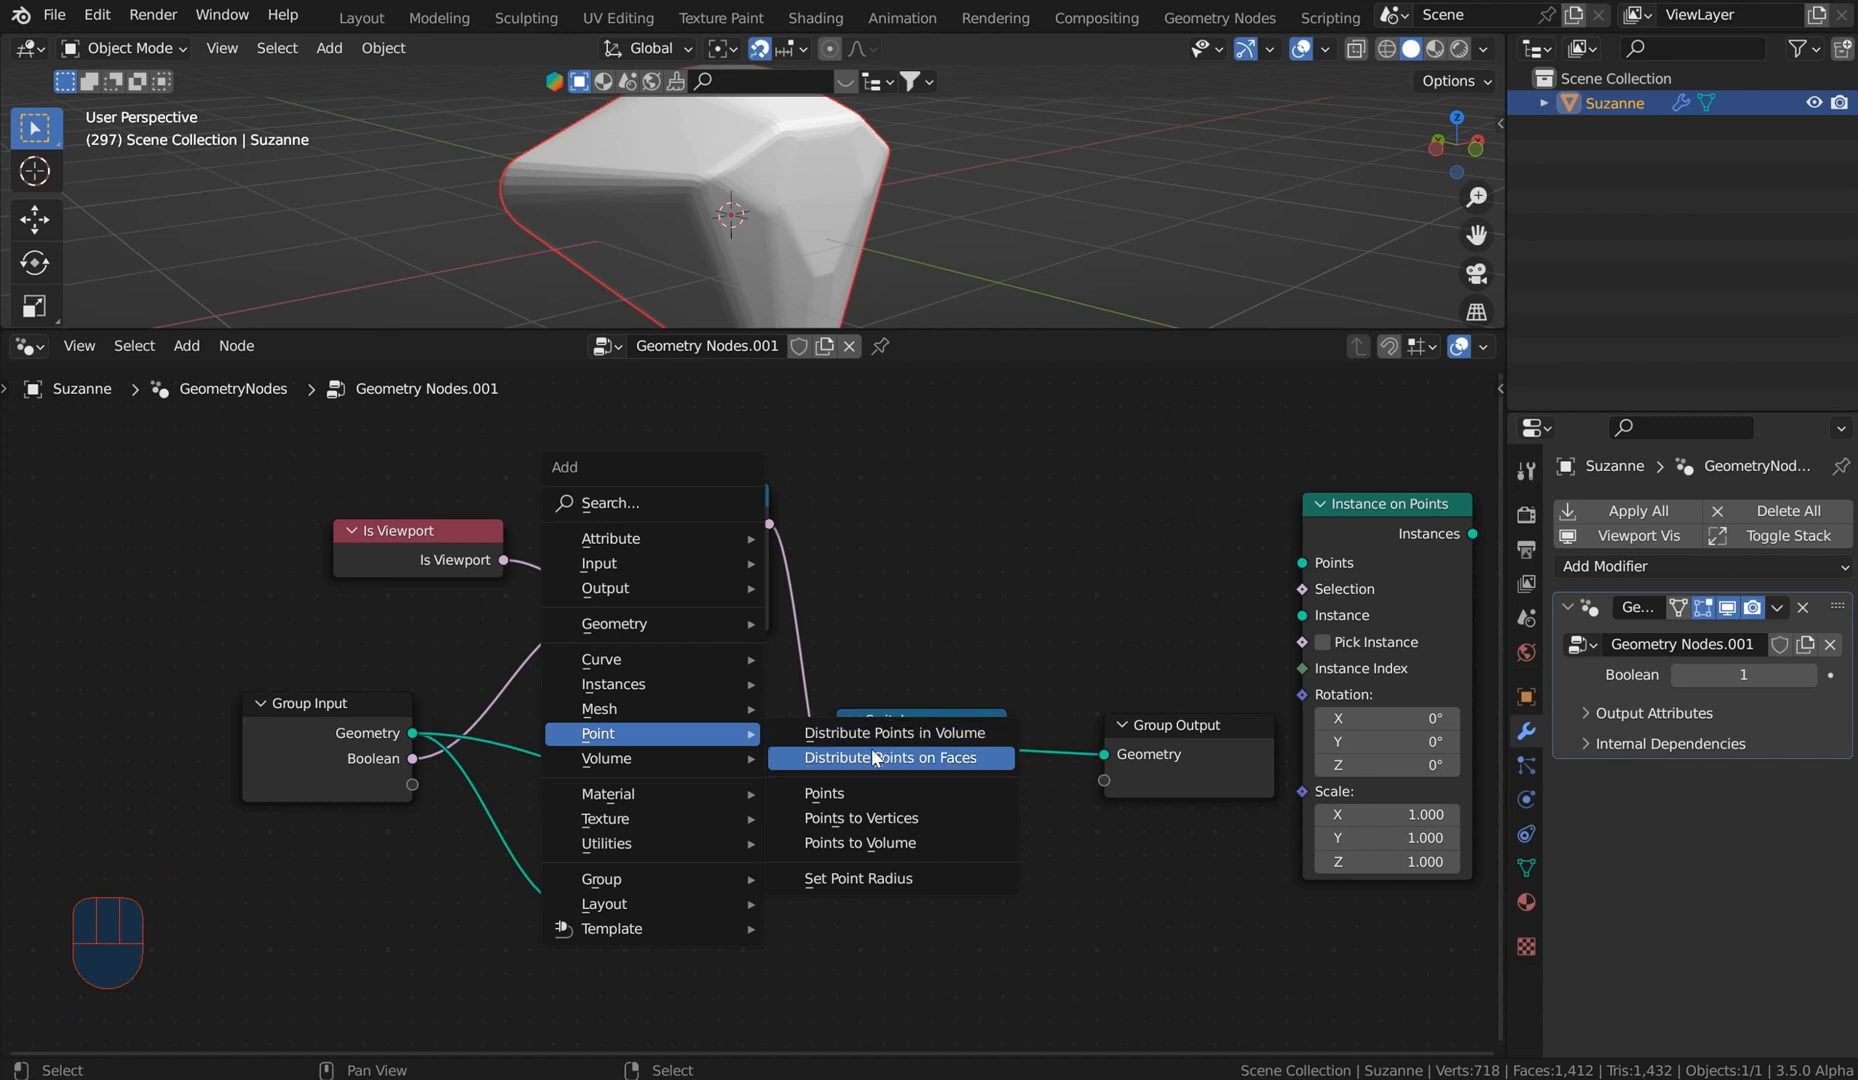
pyautogui.moveTo(604, 758)
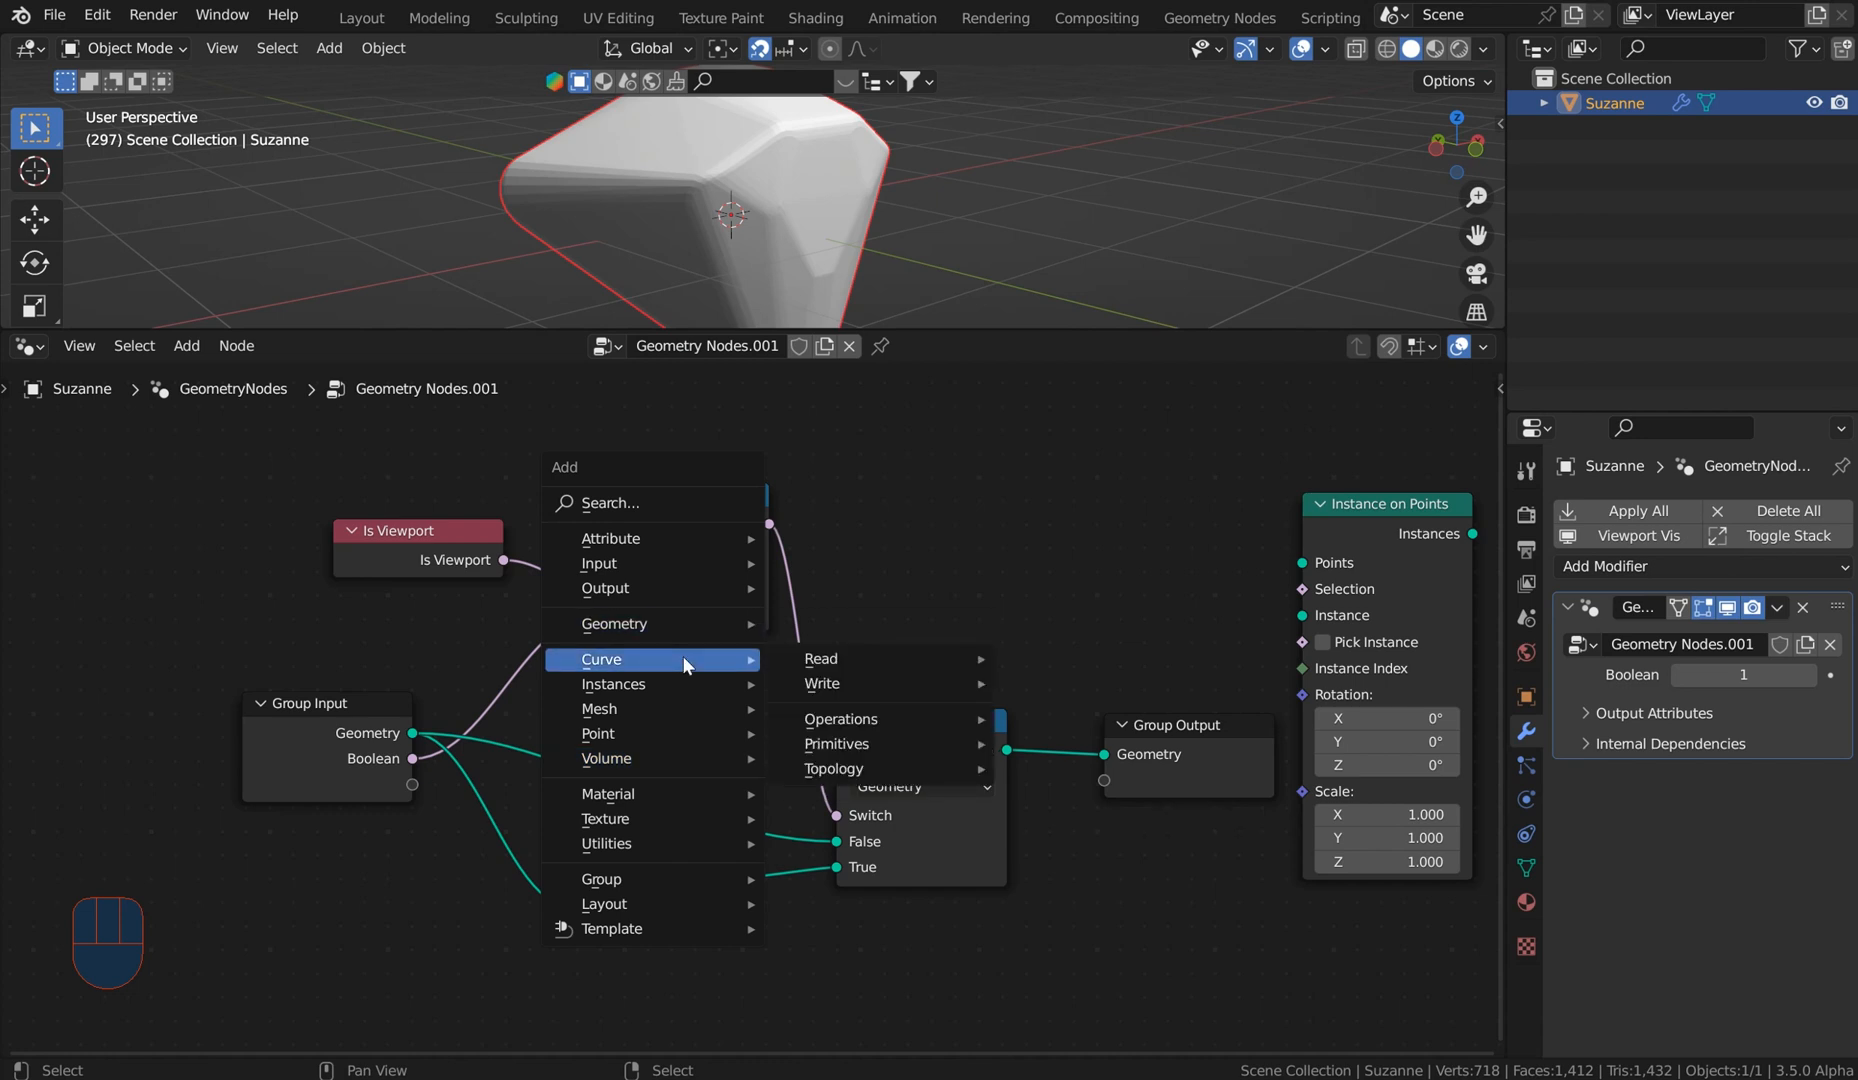
pyautogui.moveTo(842, 718)
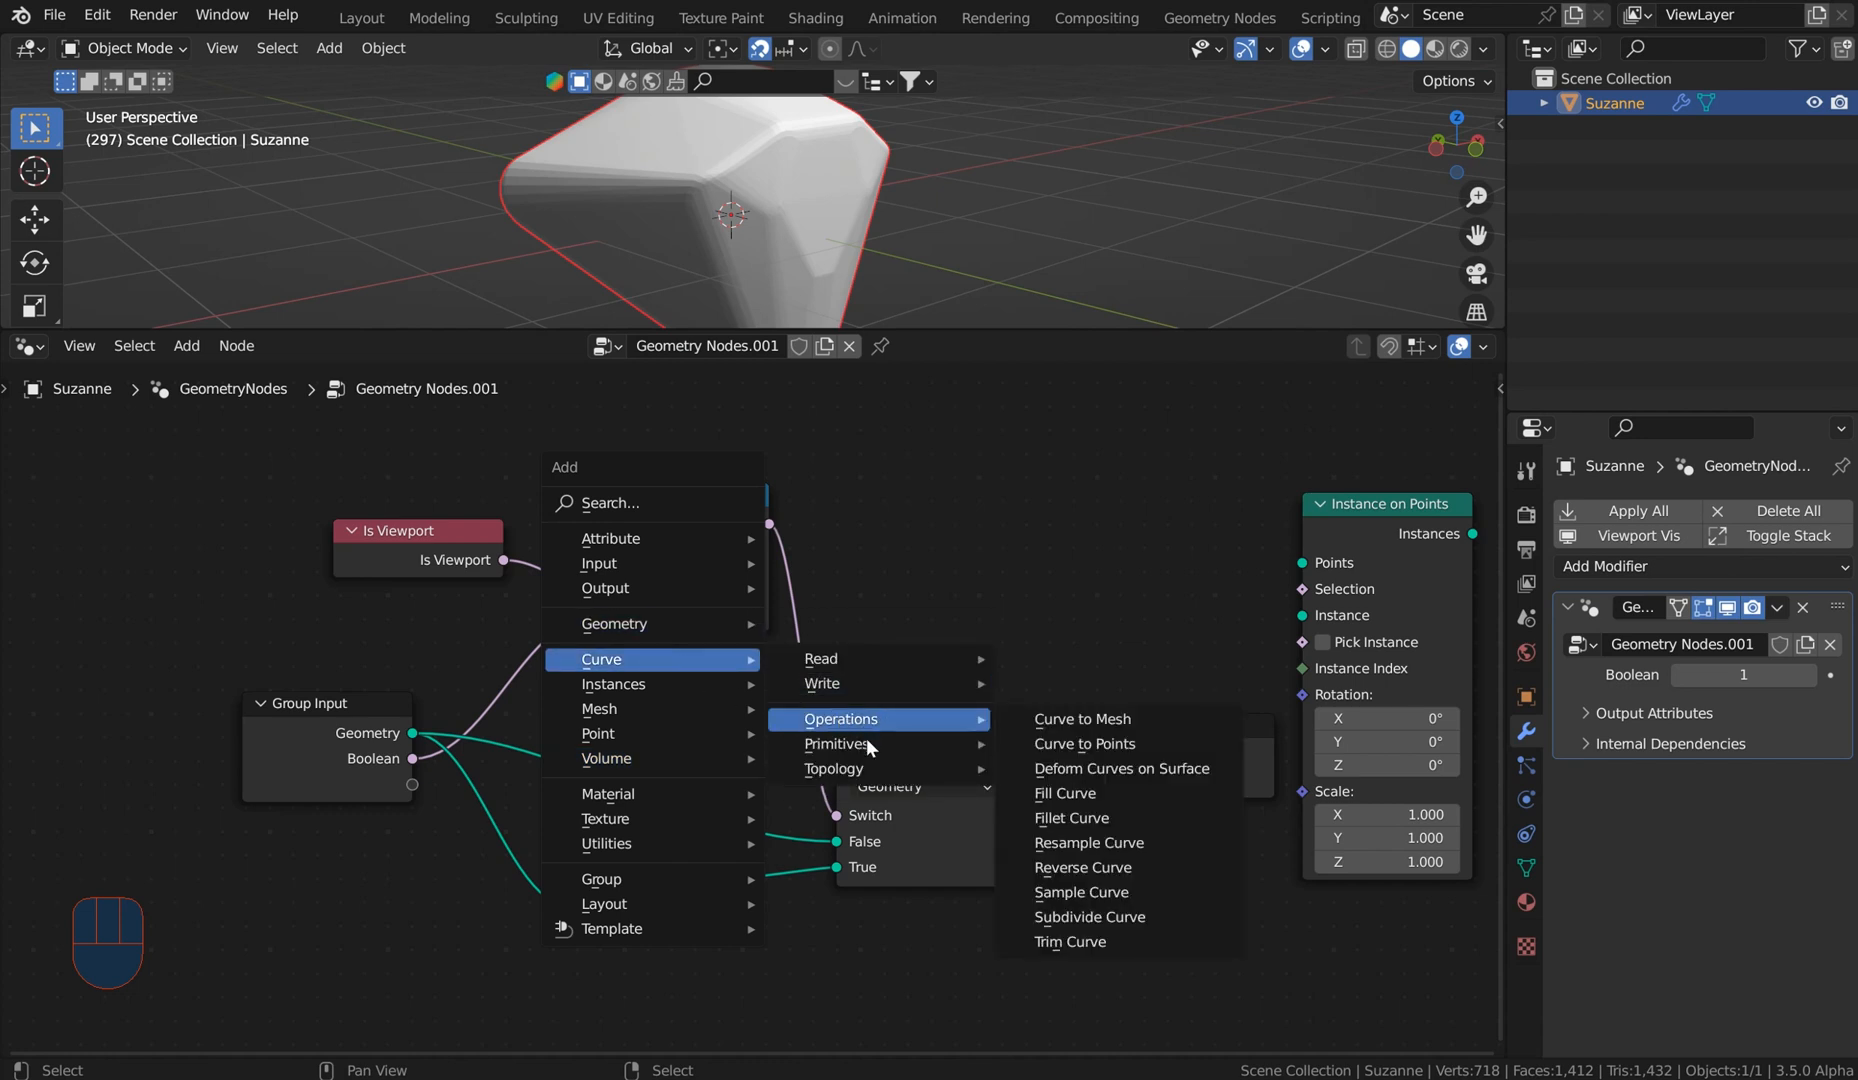
pyautogui.moveTo(834, 768)
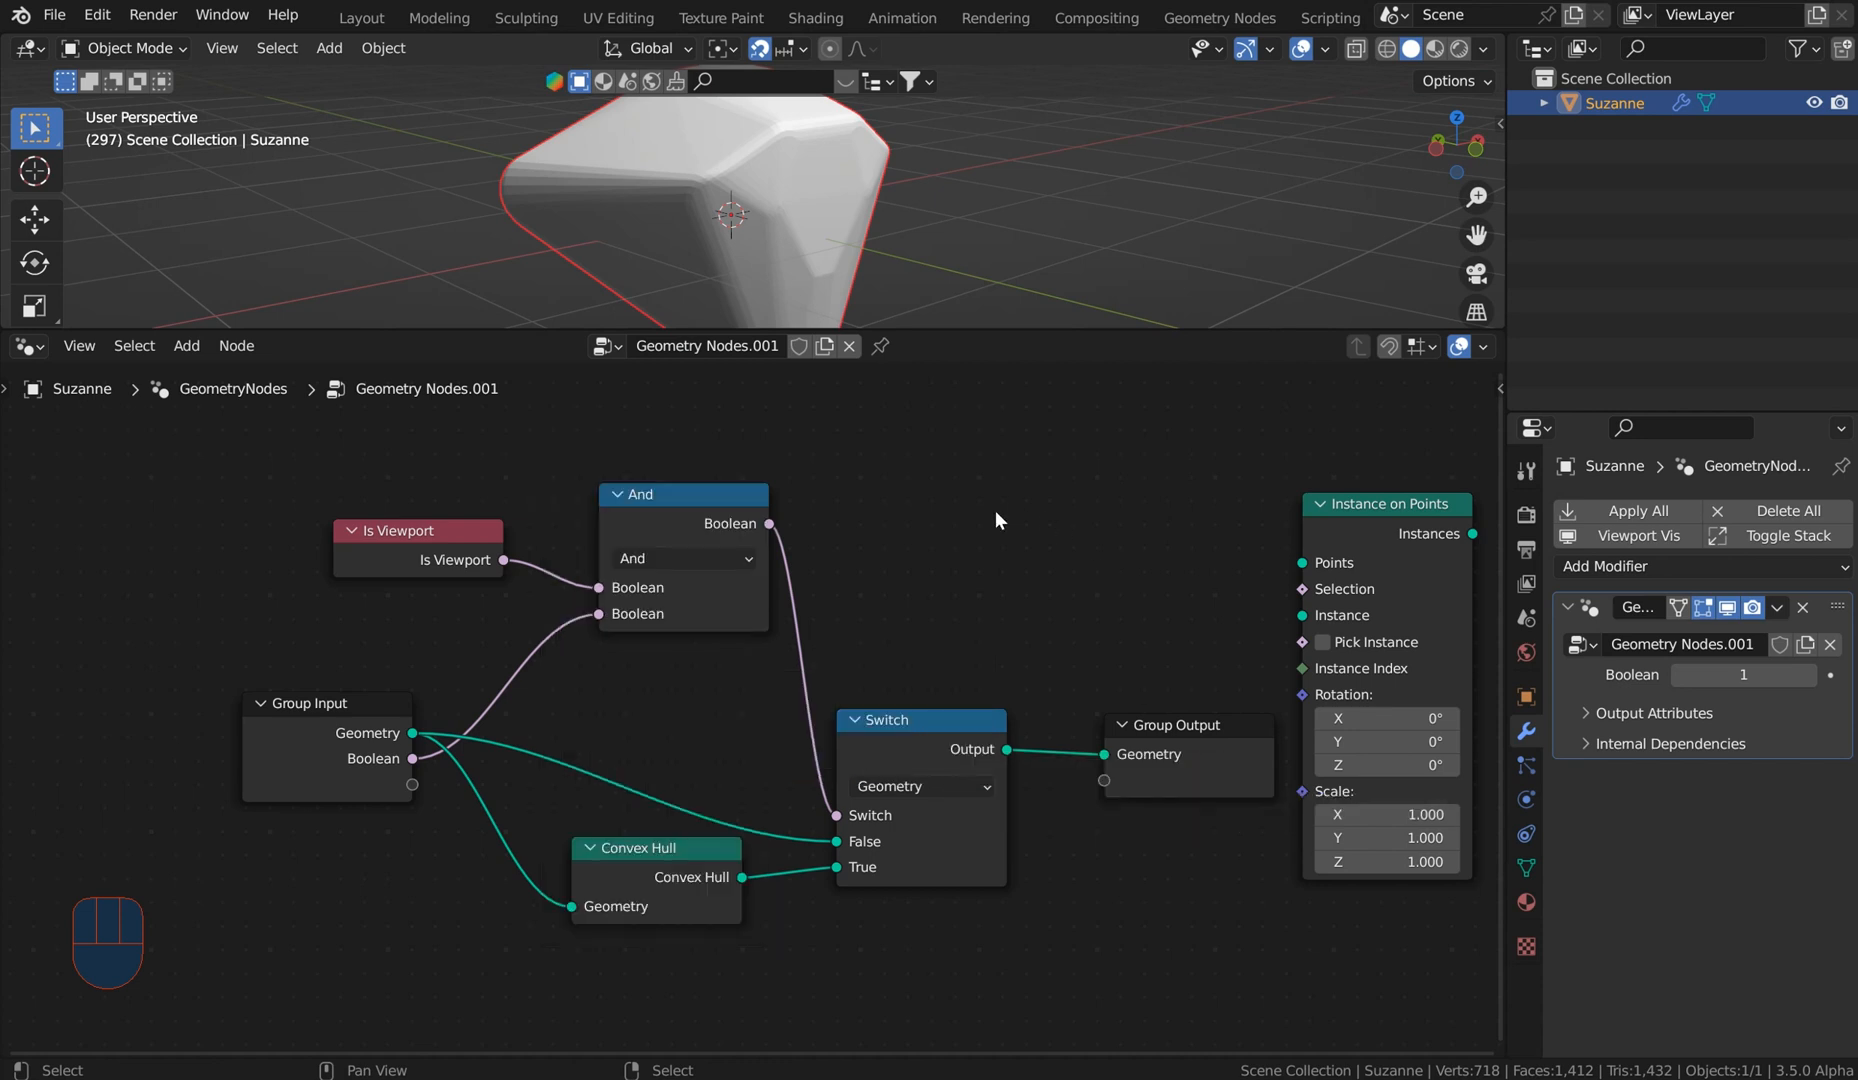
pyautogui.scroll(-3)
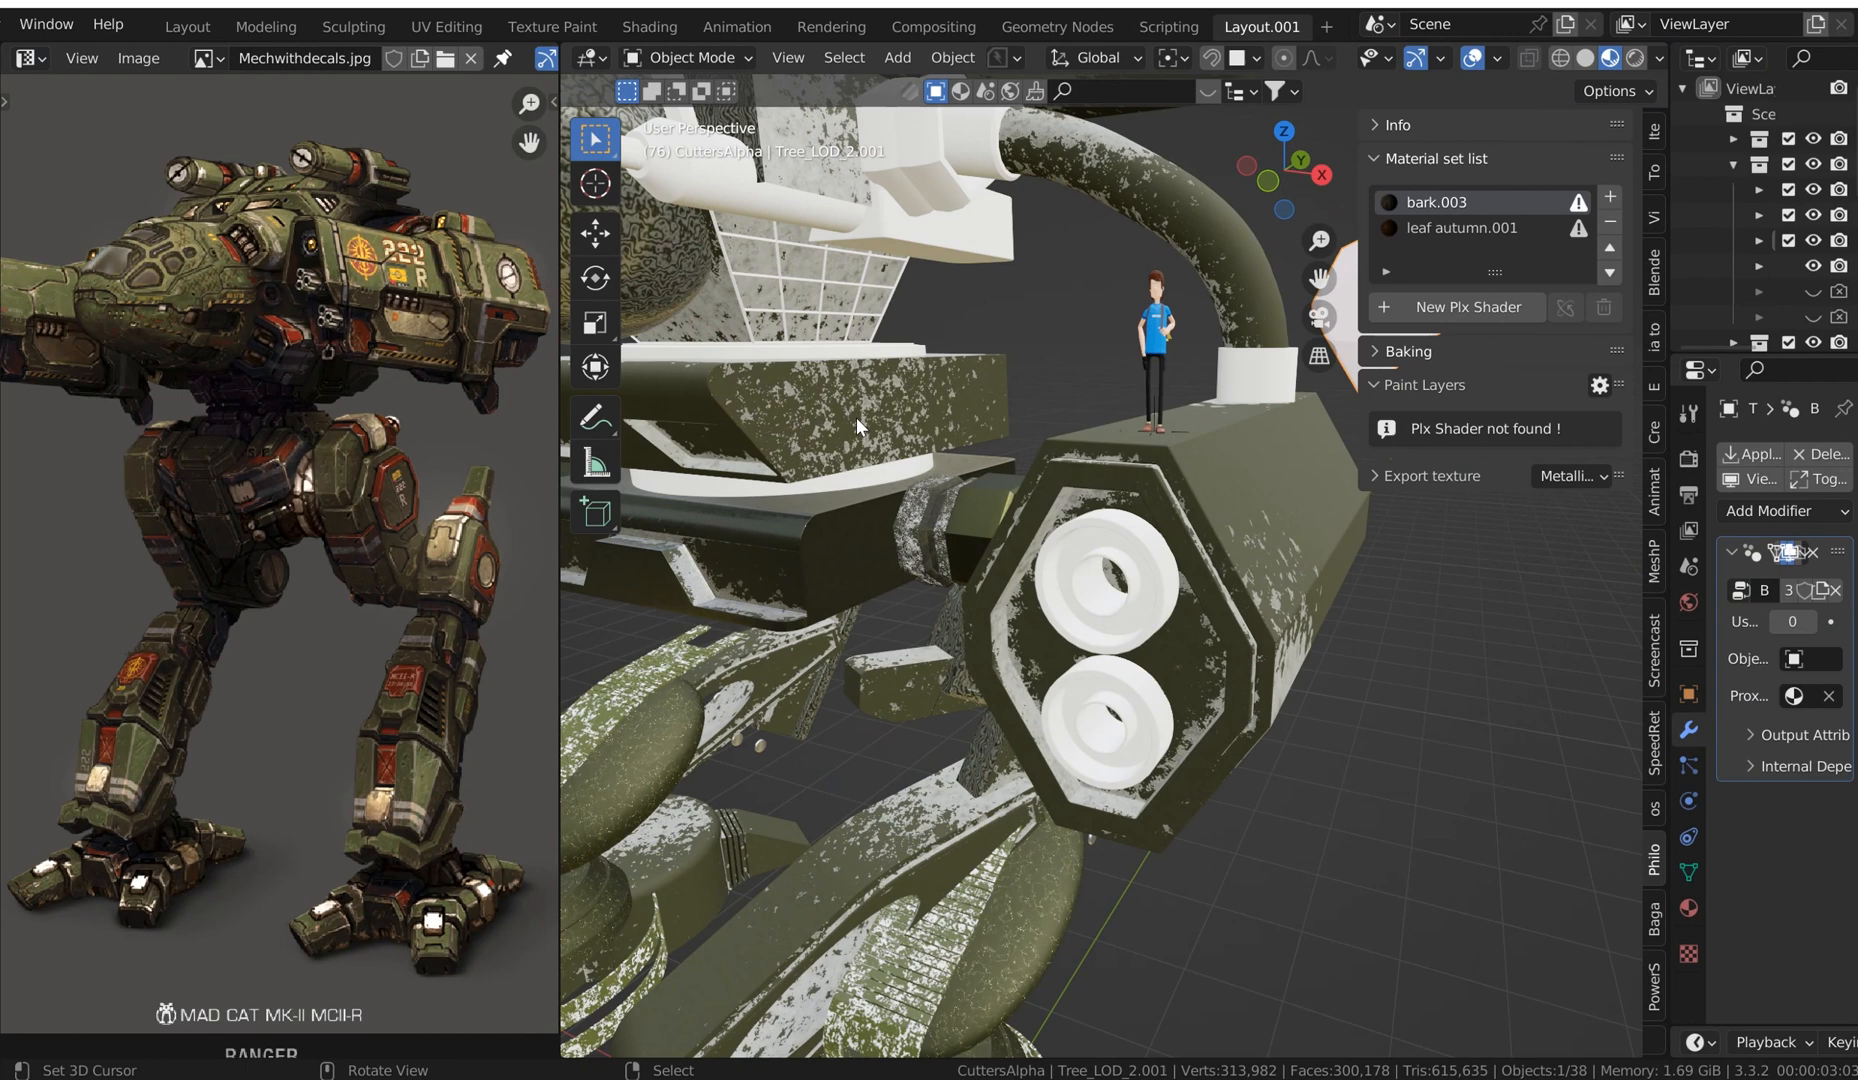
pyautogui.moveTo(892, 384)
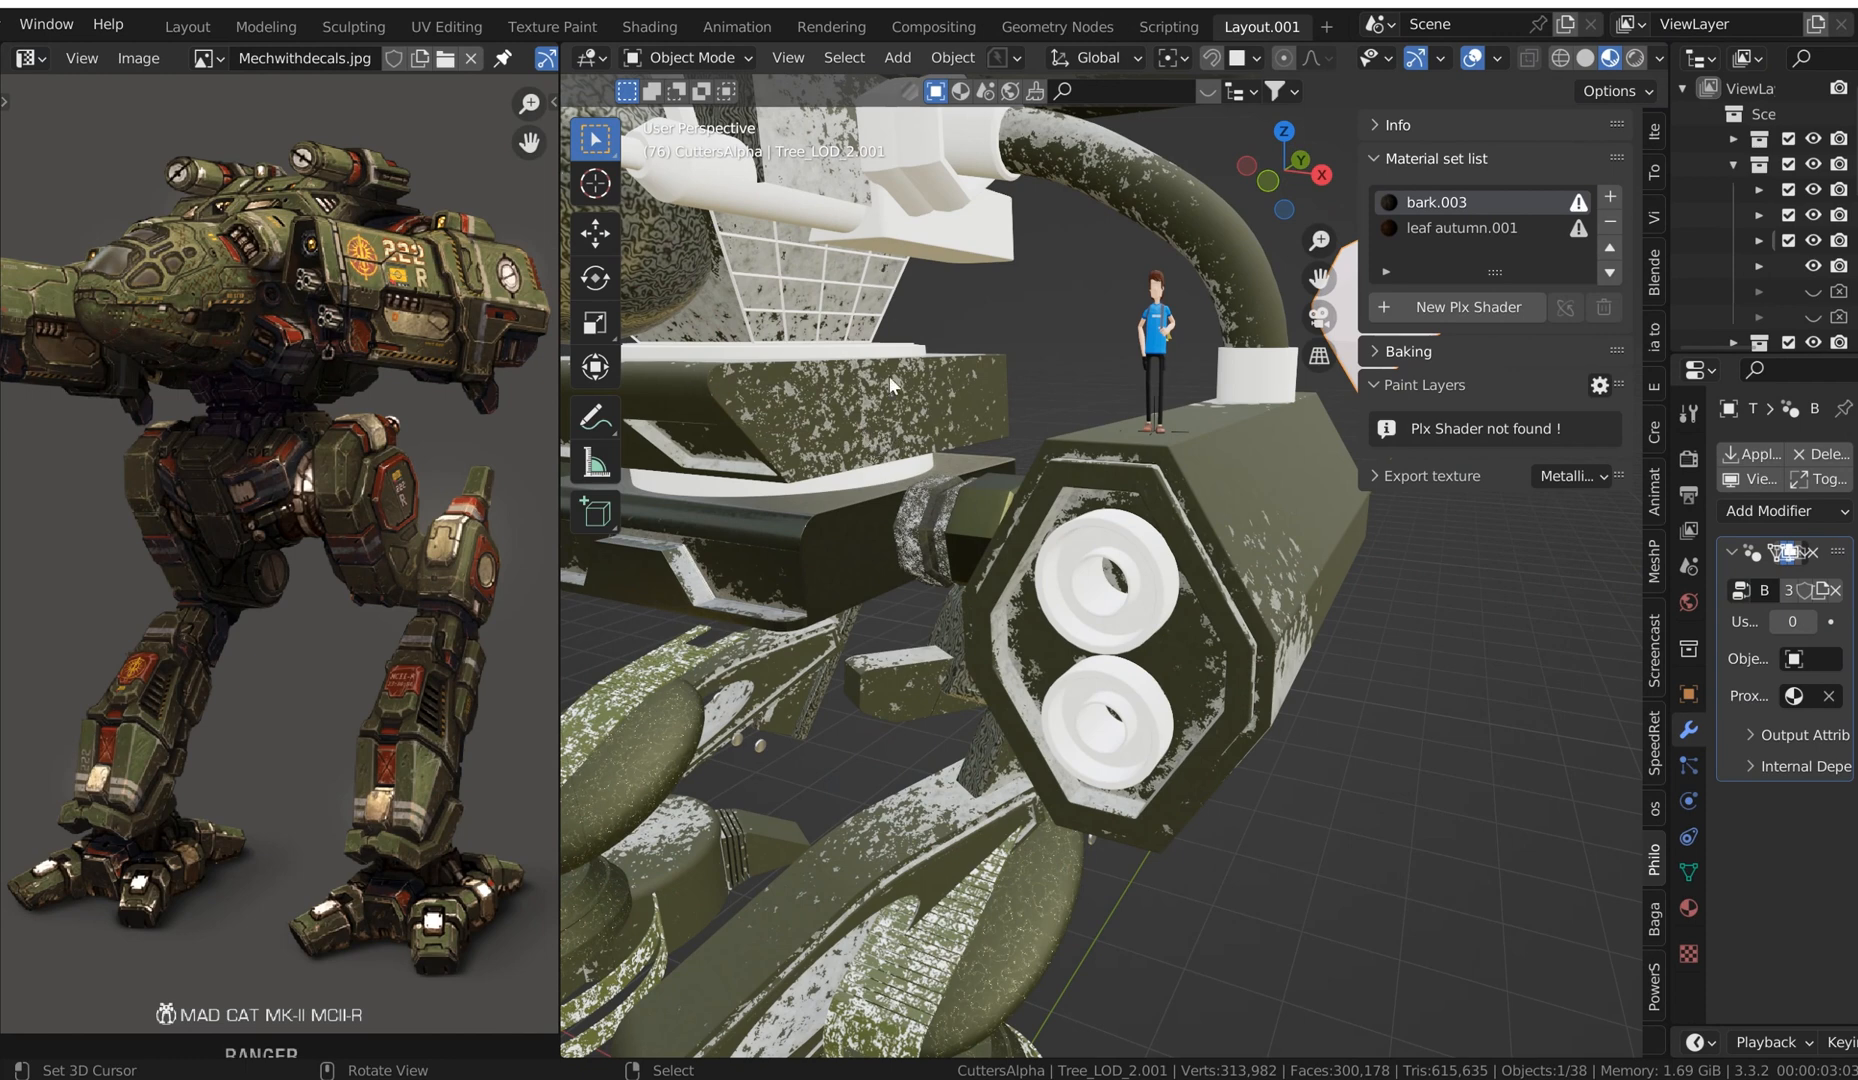
pyautogui.moveTo(946, 438)
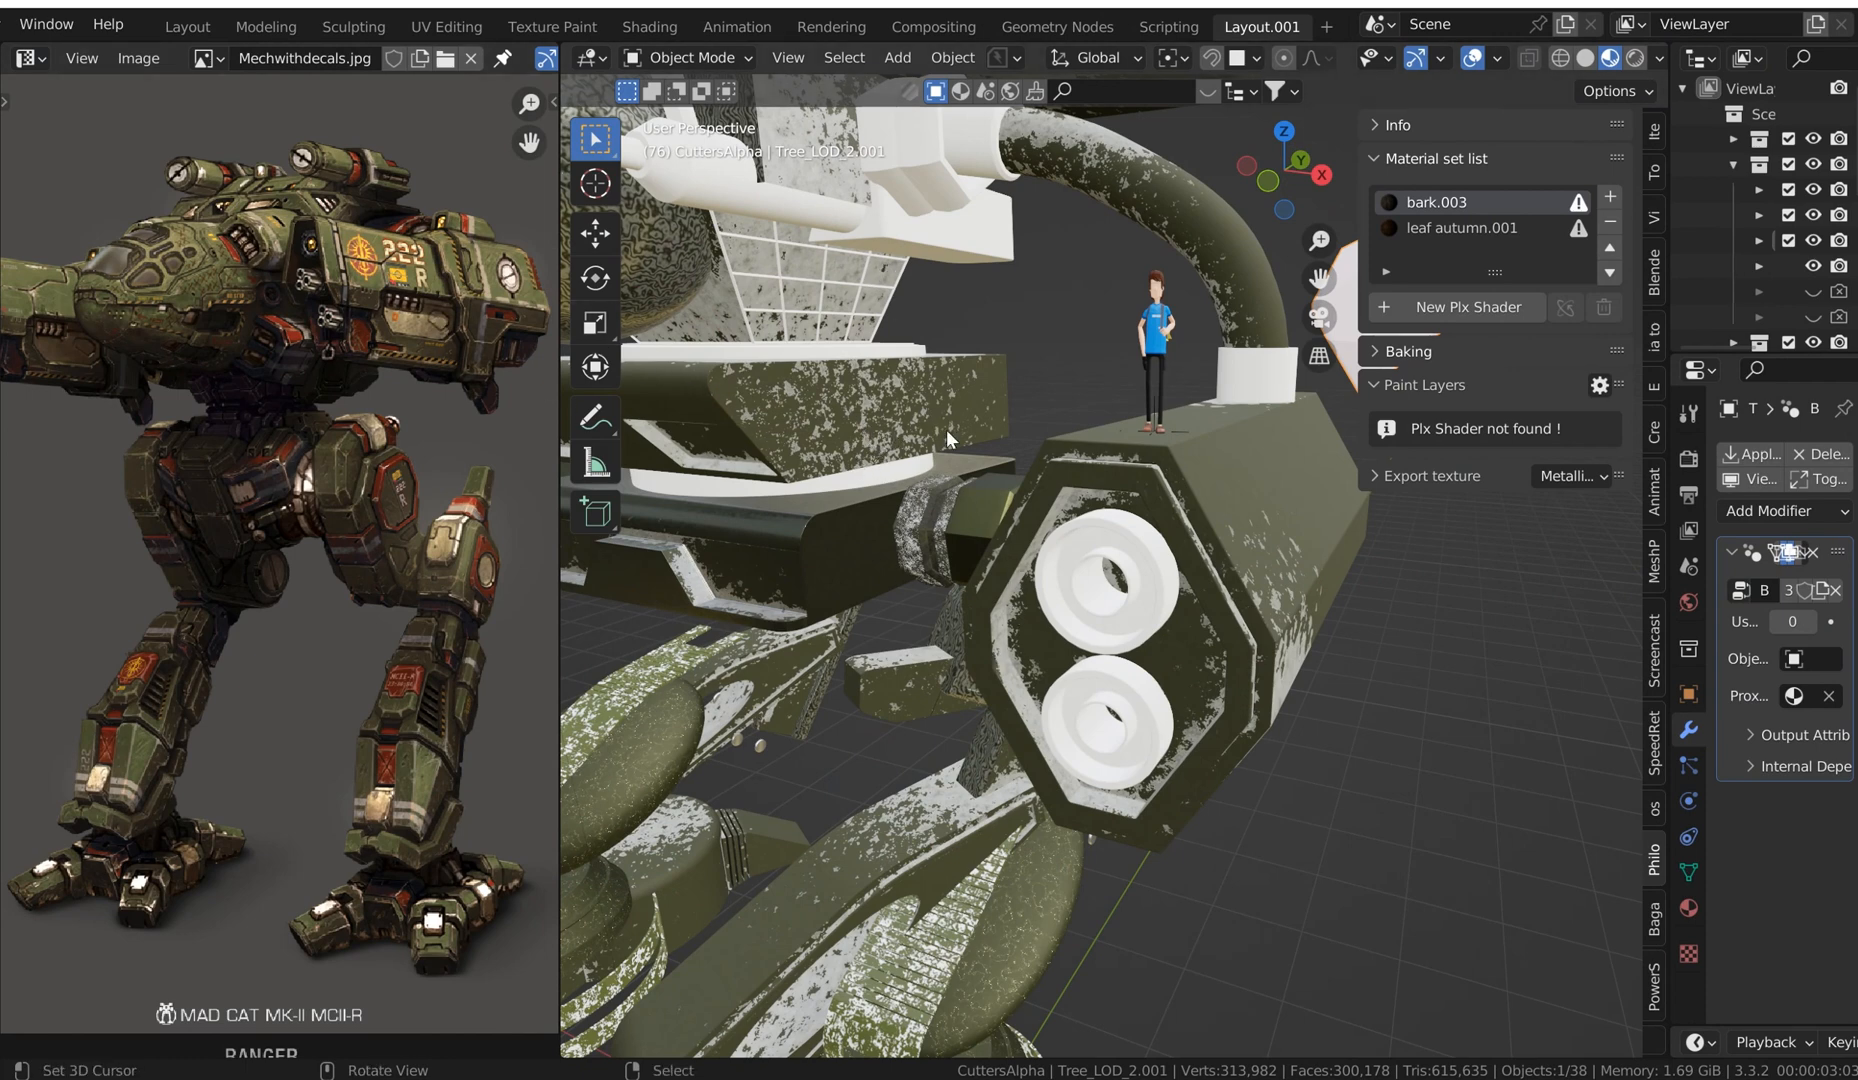
pyautogui.moveTo(1496, 470)
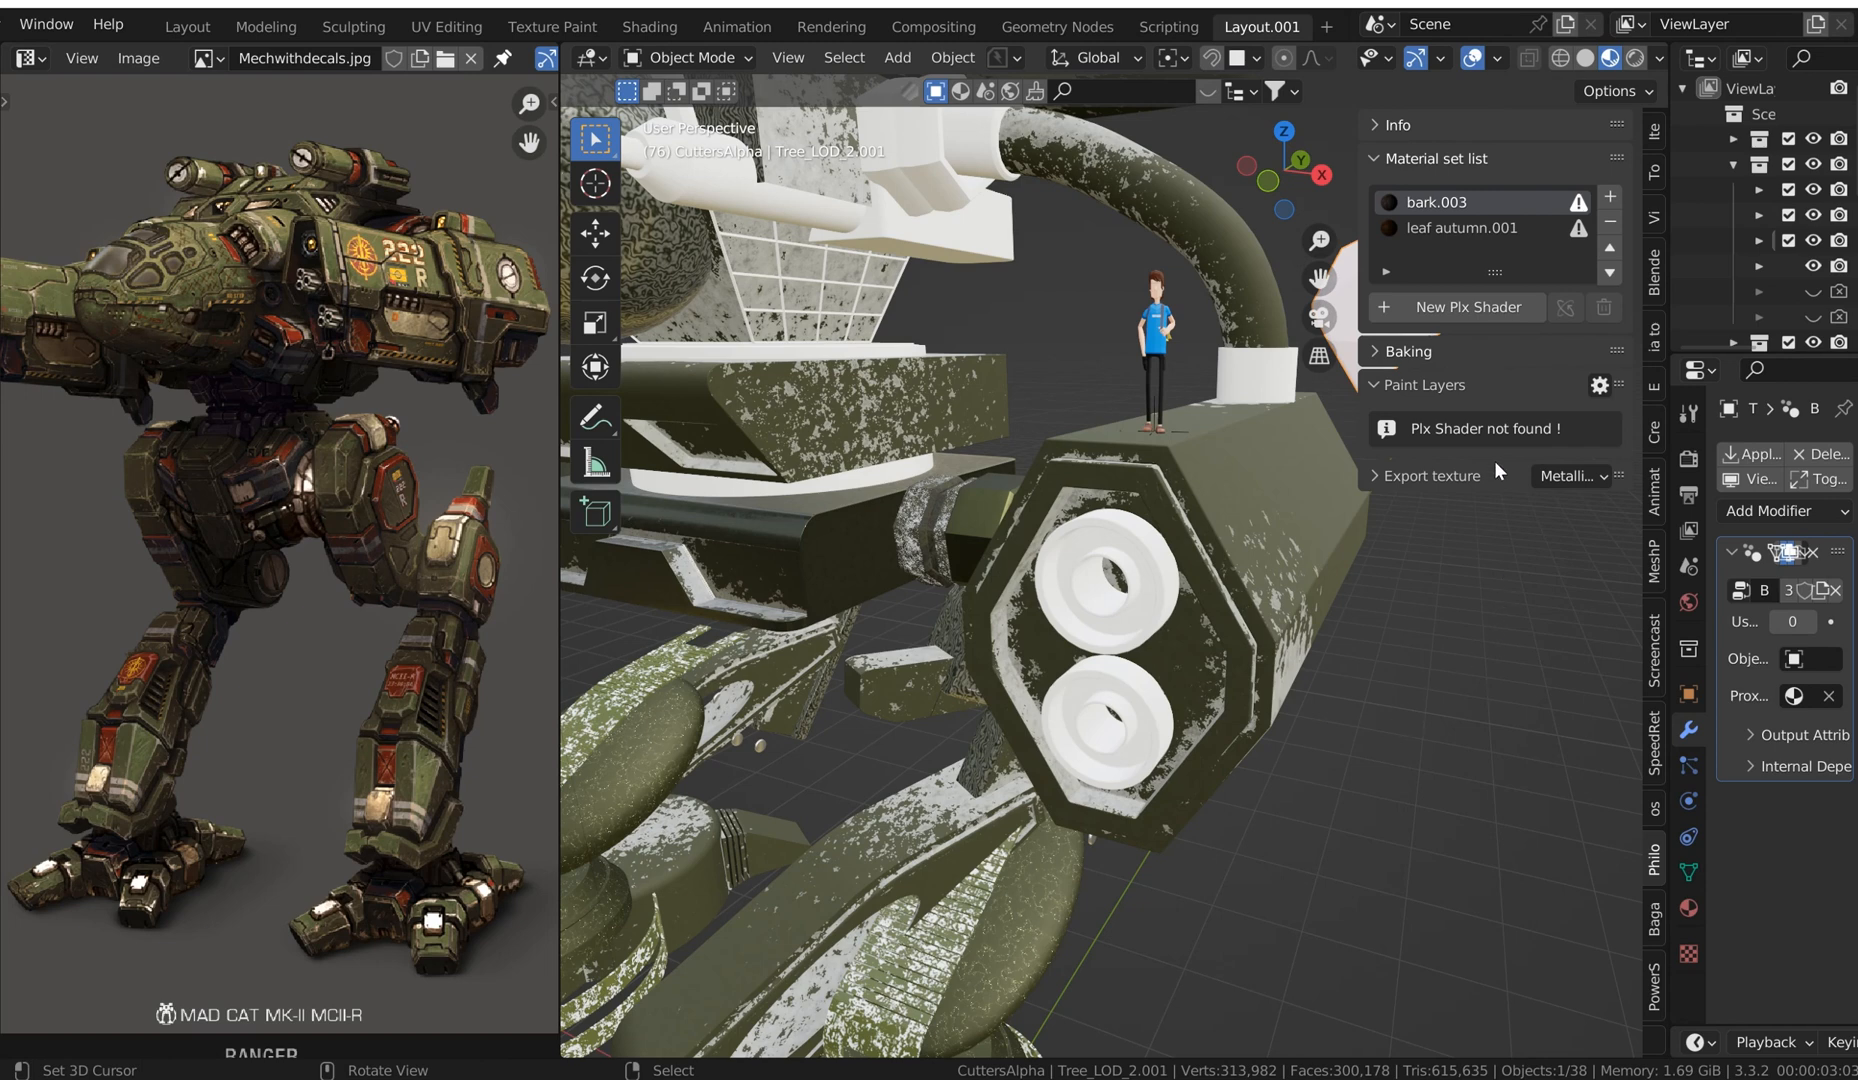